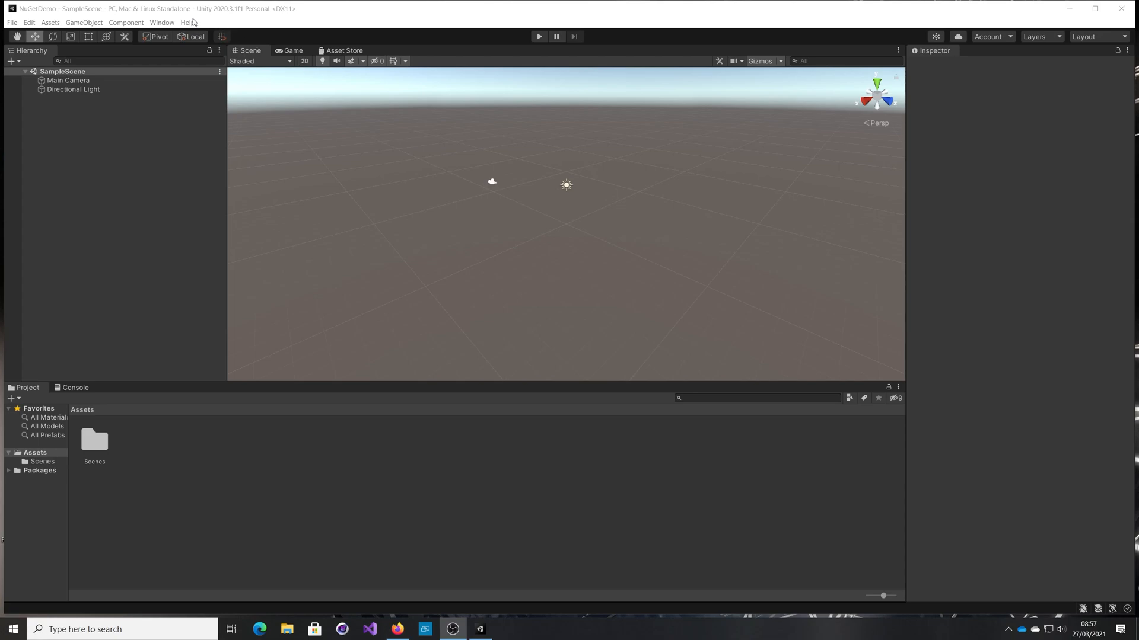
mouse_move(52, 18)
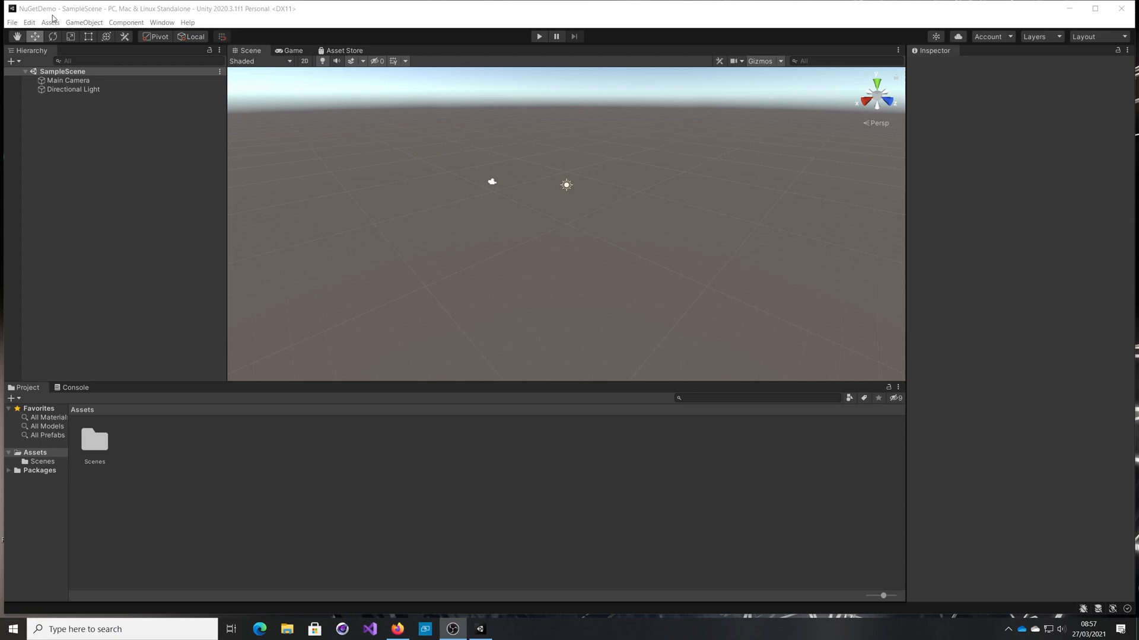
mouse_move(182, 100)
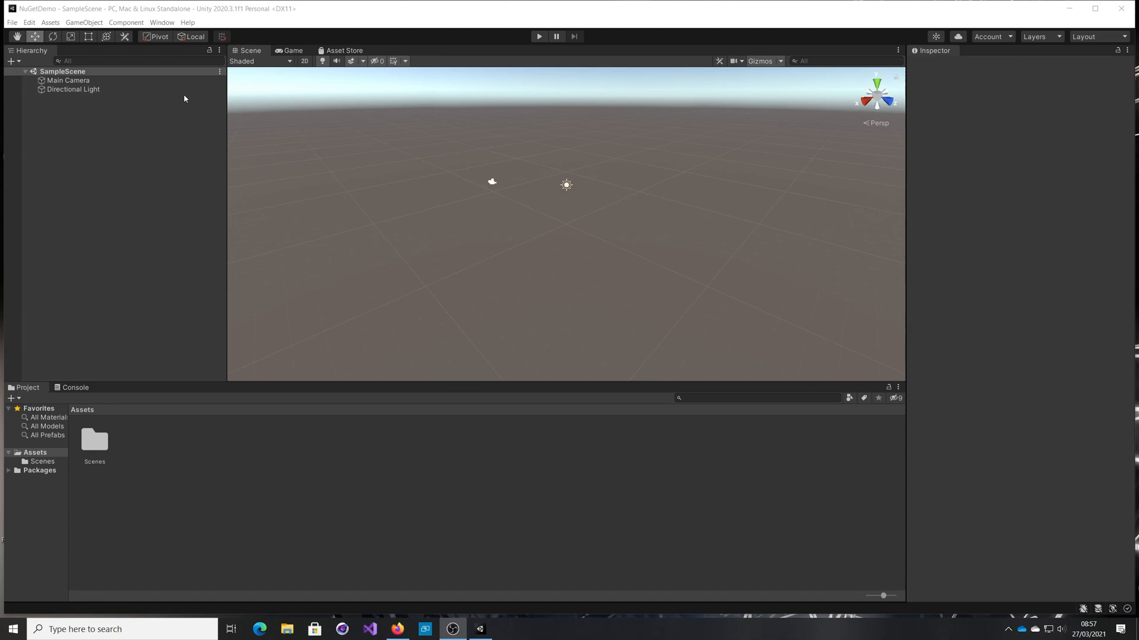
mouse_move(202, 17)
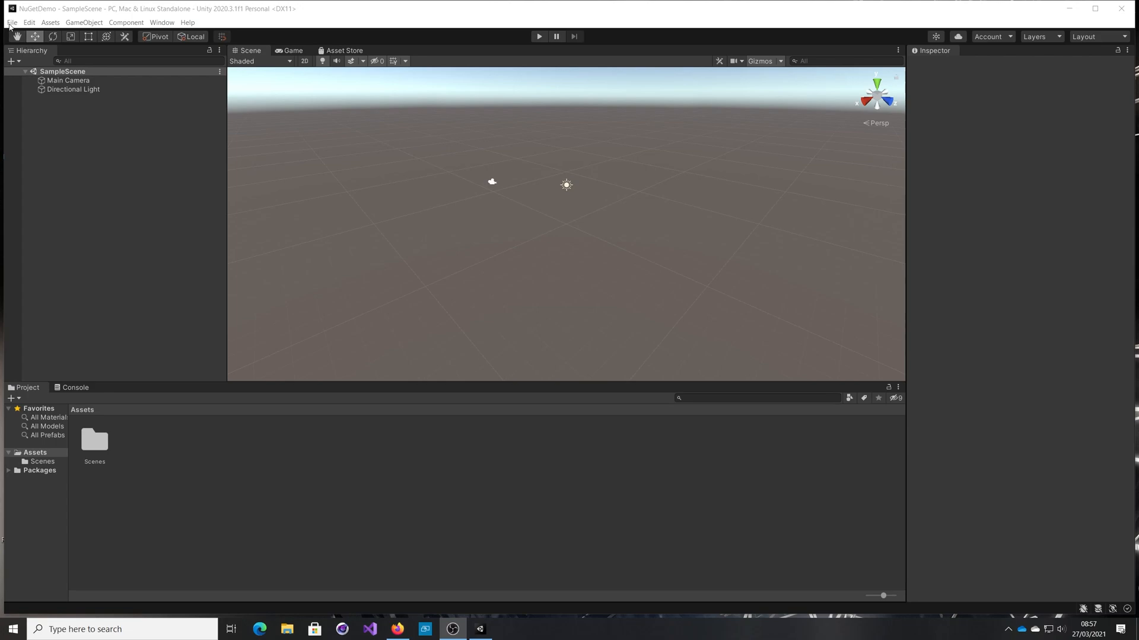
Keep the Project Settings API compatibility level at .NET Standard 2.0
left_click(29, 22)
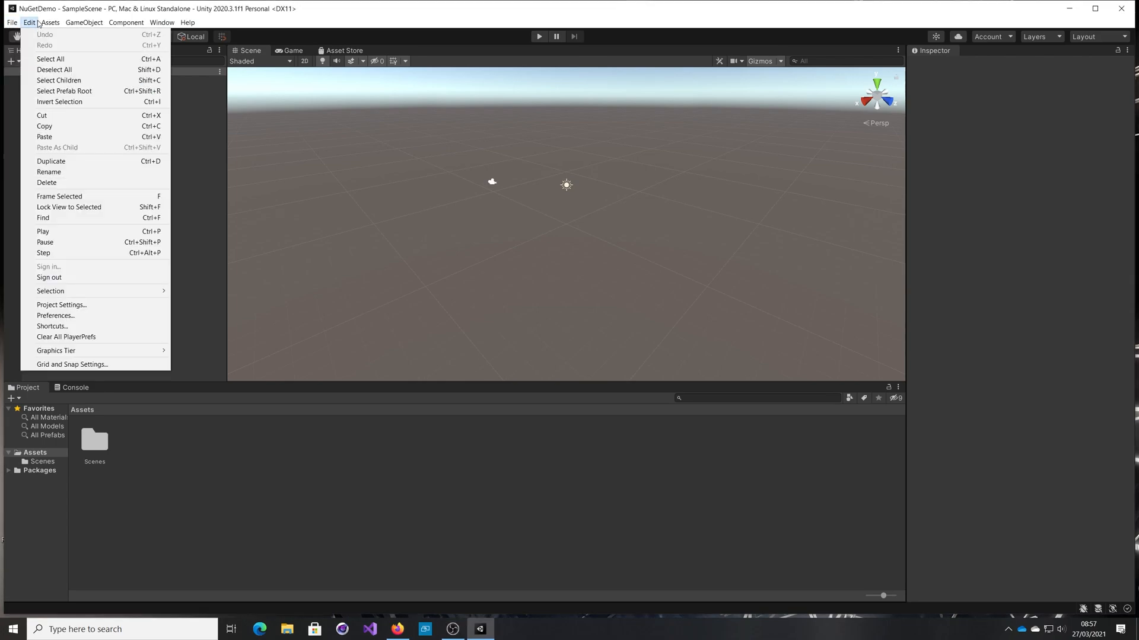
mouse_move(56, 315)
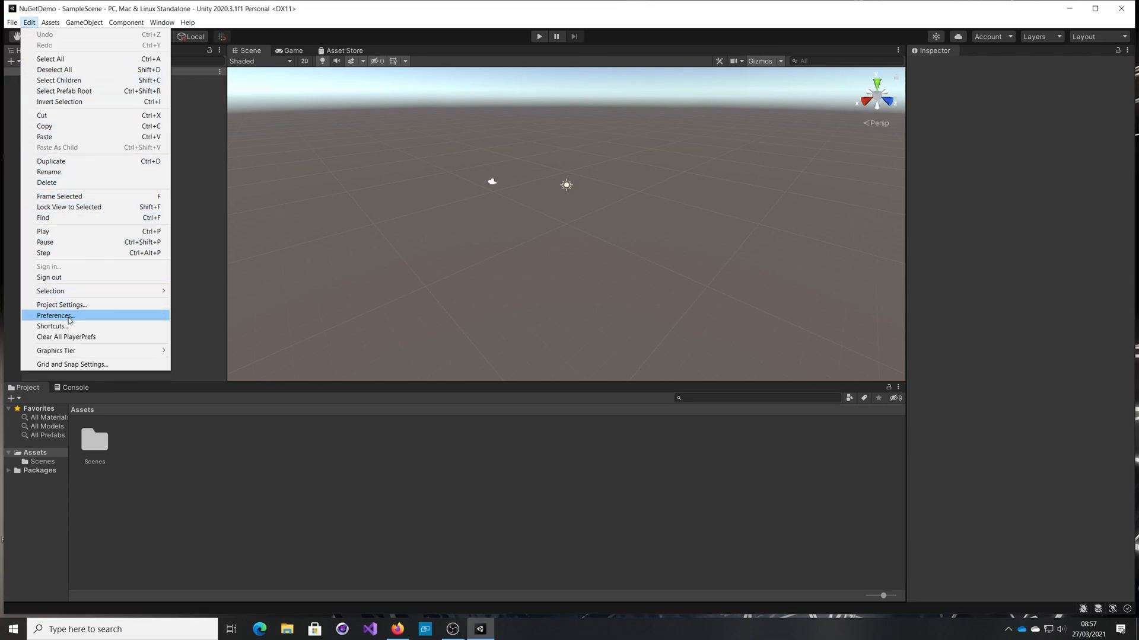
left_click(55, 315)
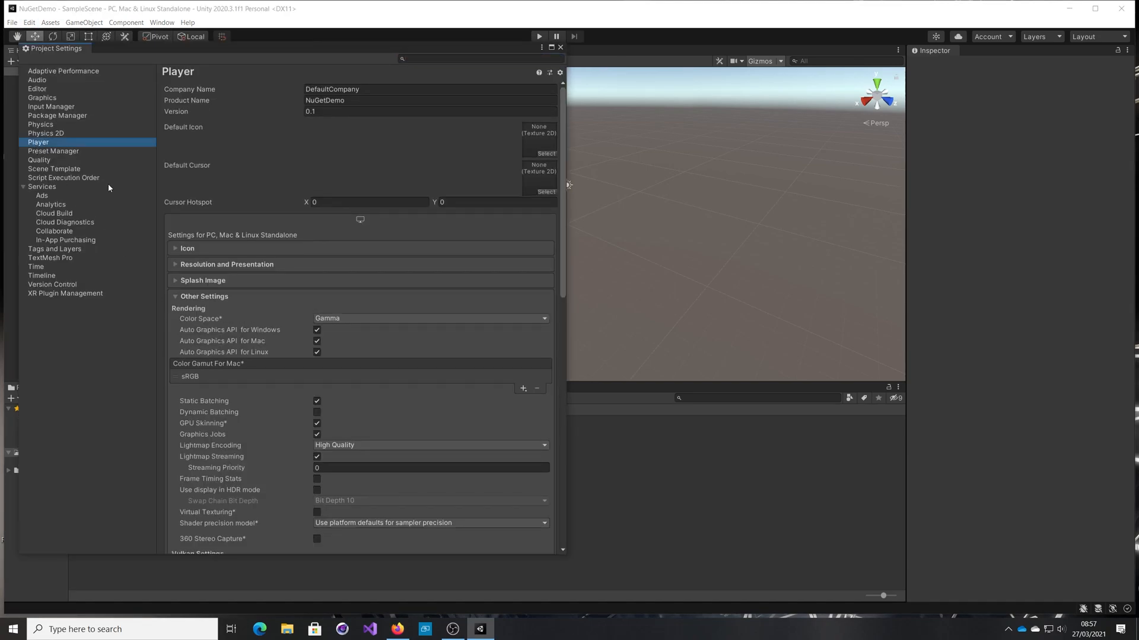
scroll("down", 3)
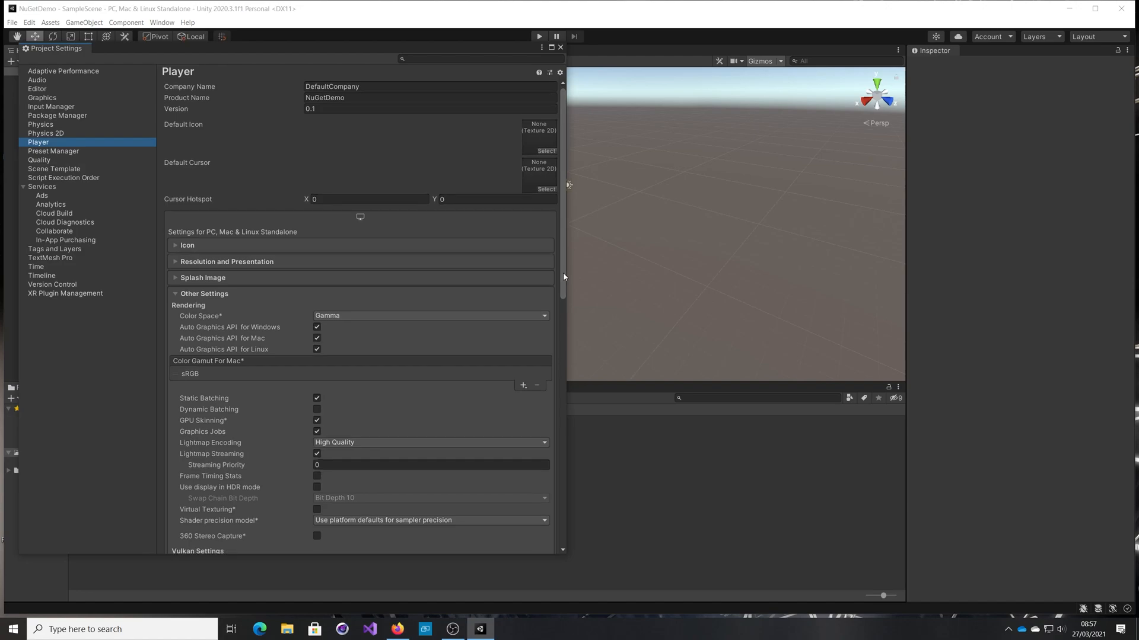
scroll("down", 3)
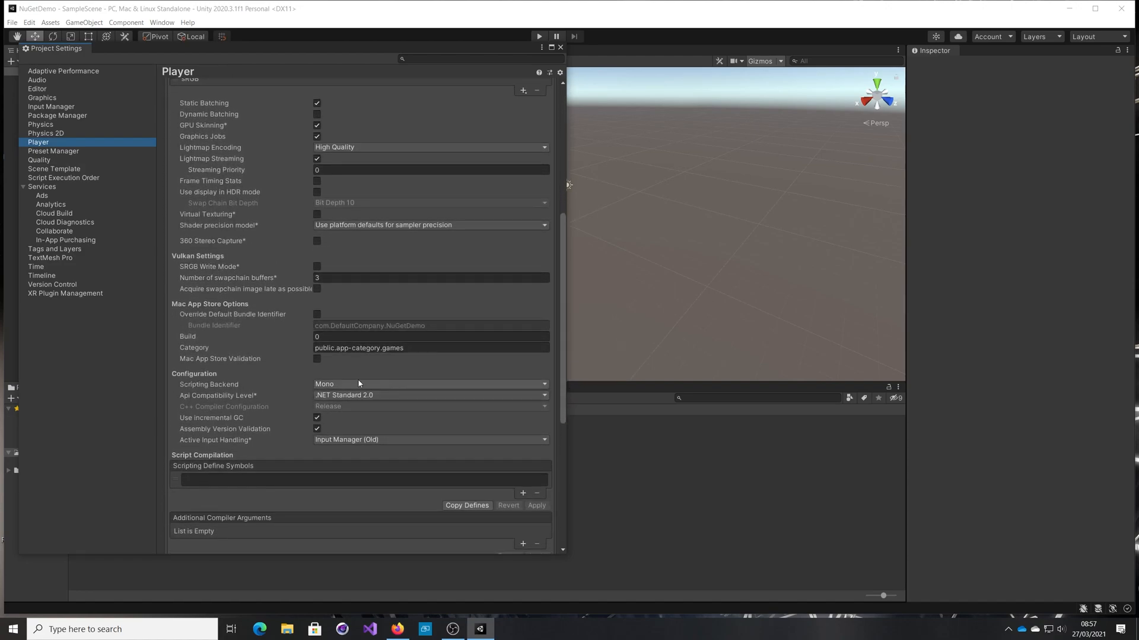
mouse_move(194, 404)
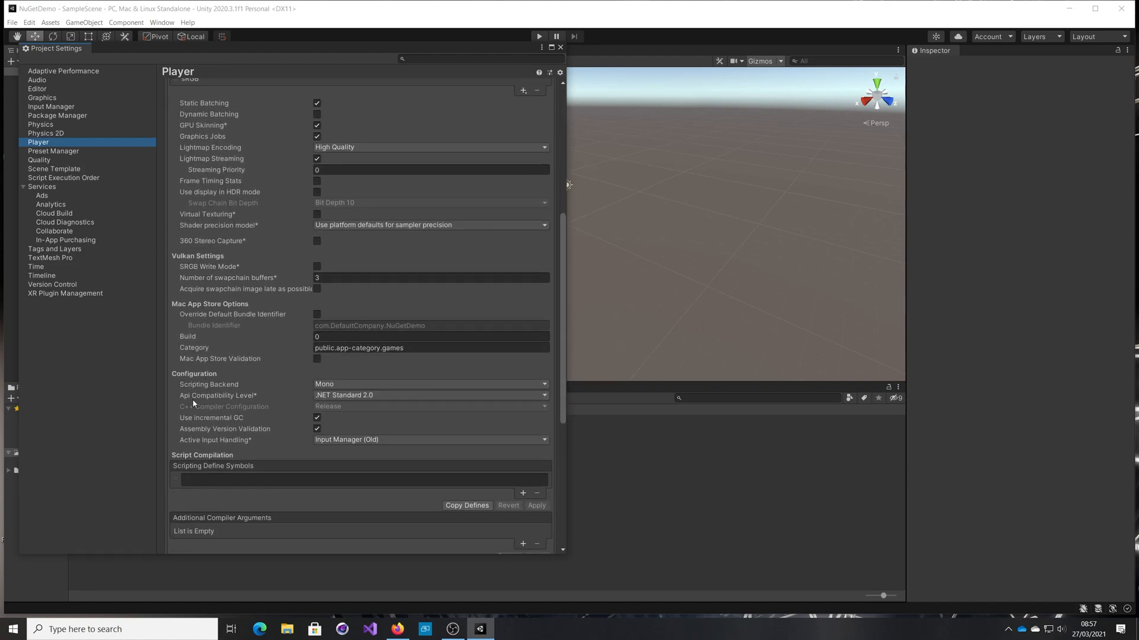
left_click(430, 395)
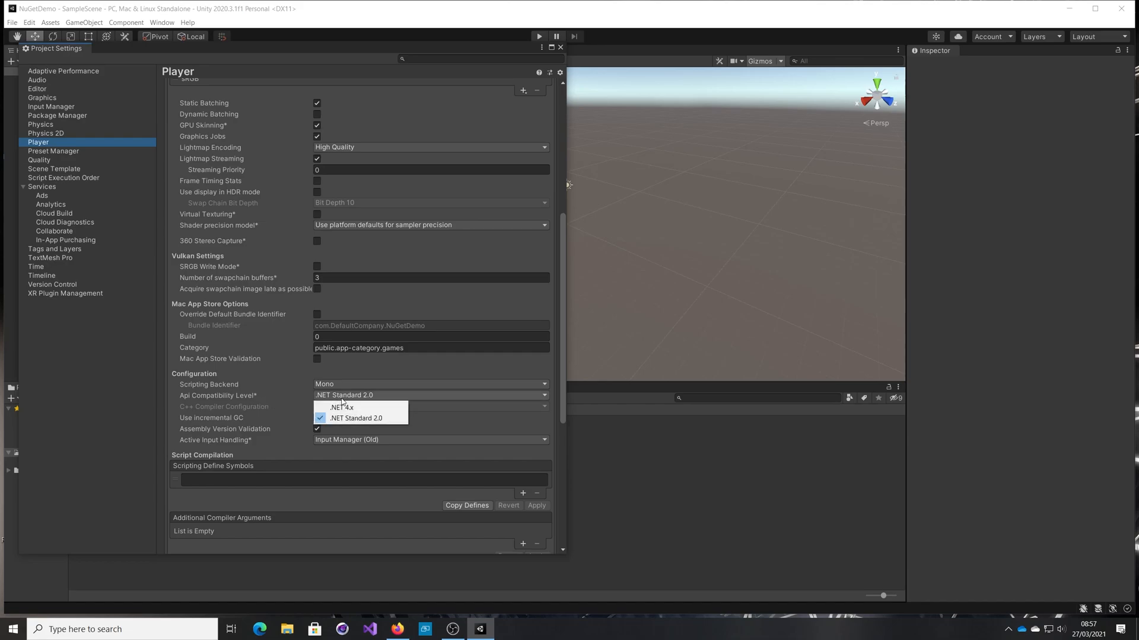
left_click(357, 418)
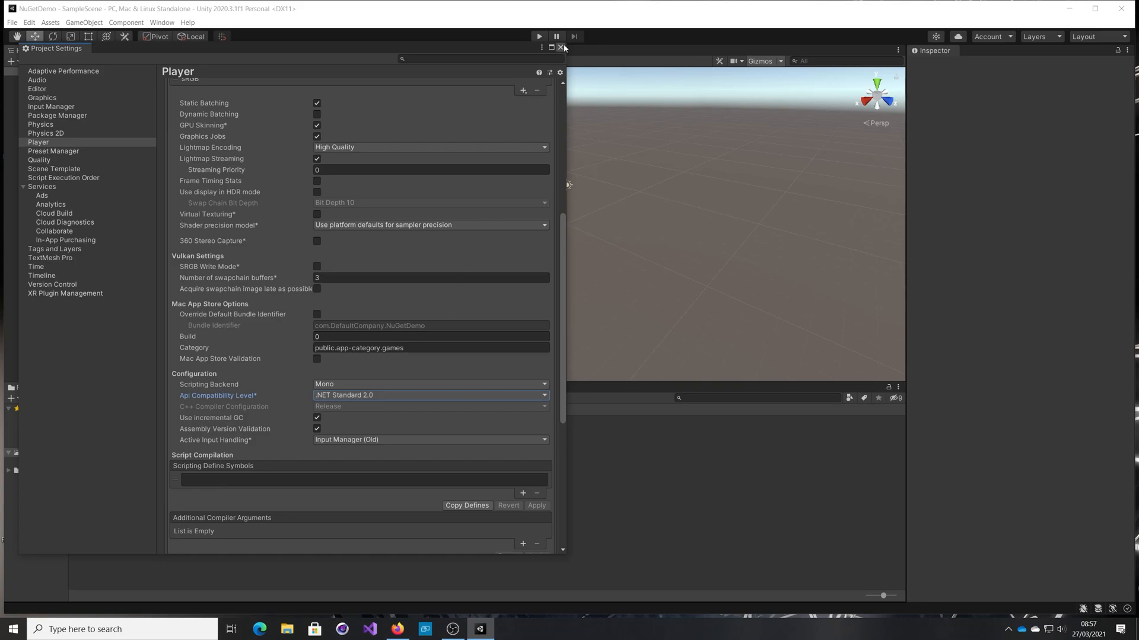
left_click(562, 48)
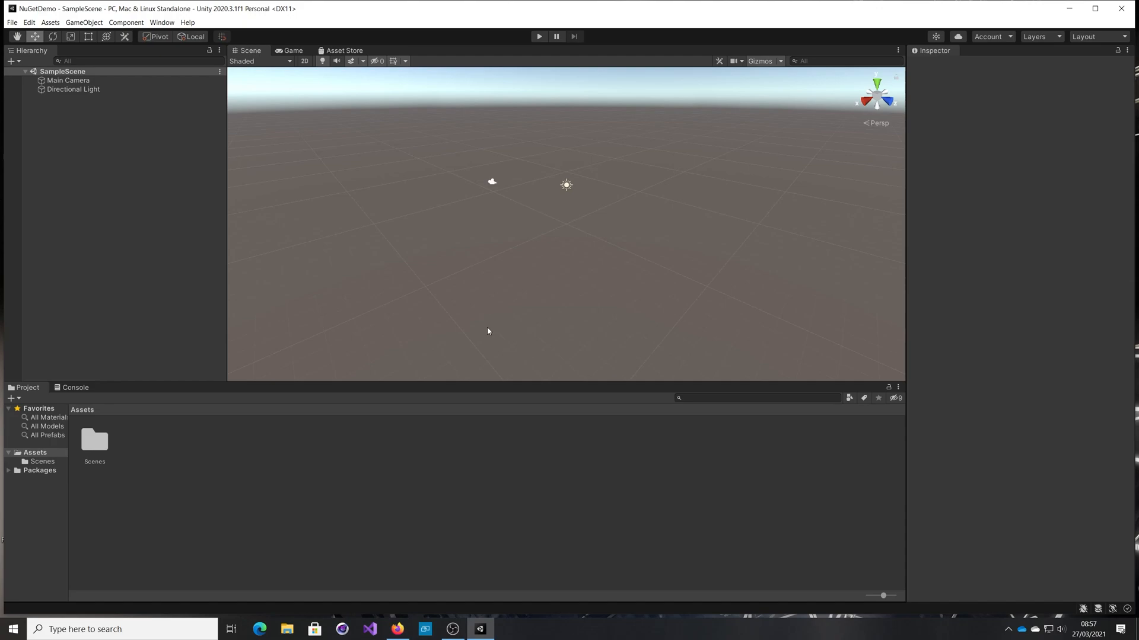
mouse_move(454, 324)
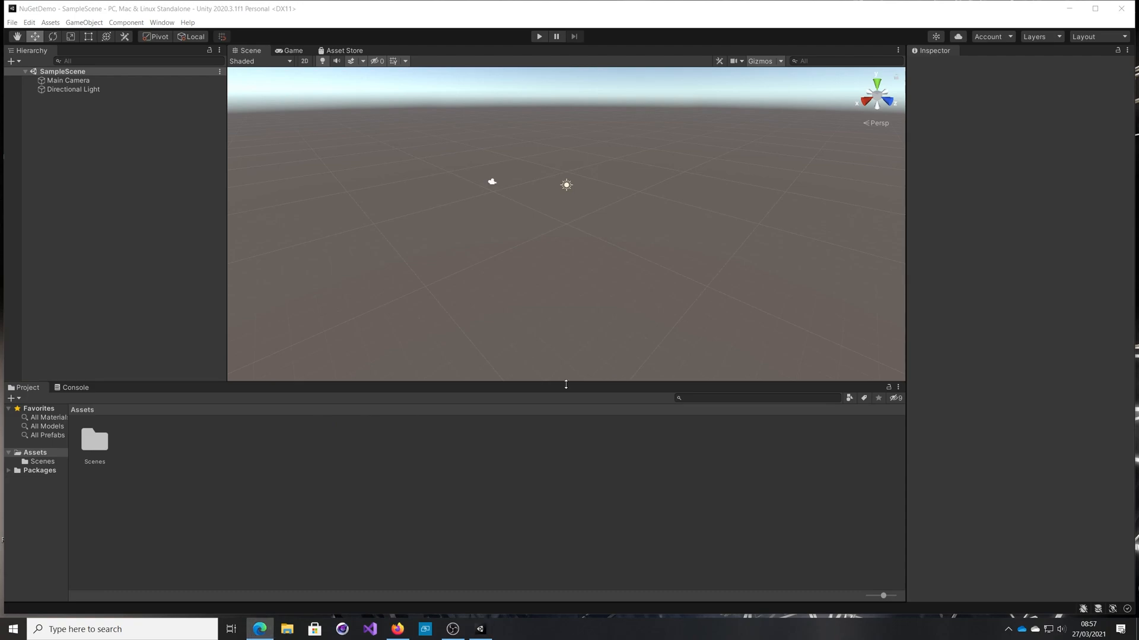
In maximized Edge on nuget.org, search garage door, automatic door, then azure storage
left_click(259, 629)
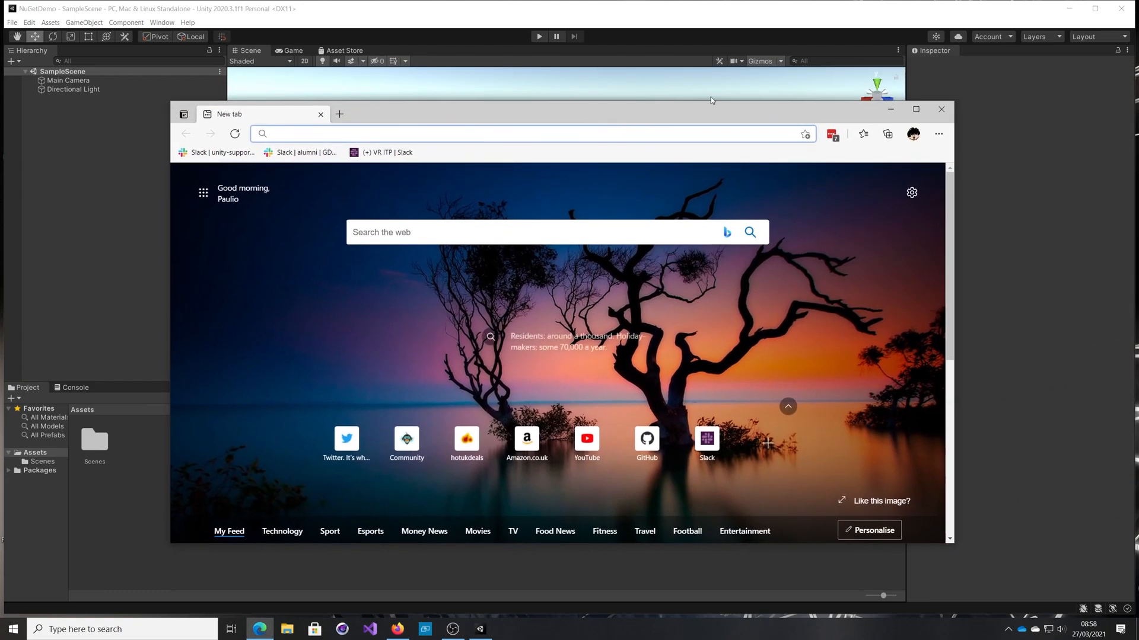
left_click(916, 109)
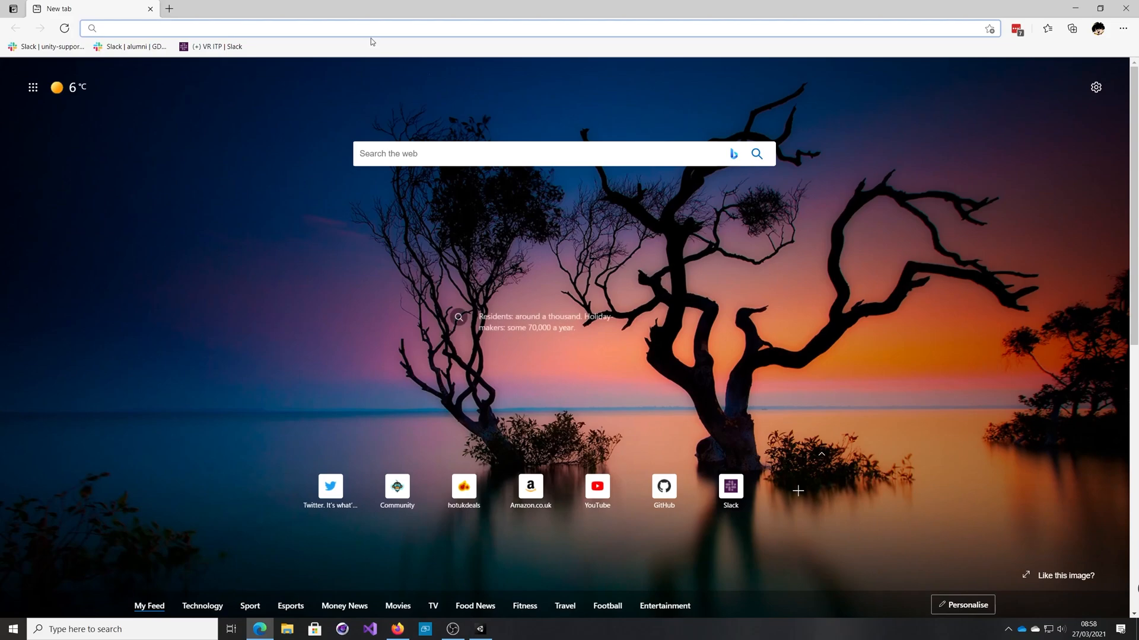
left_click(363, 28)
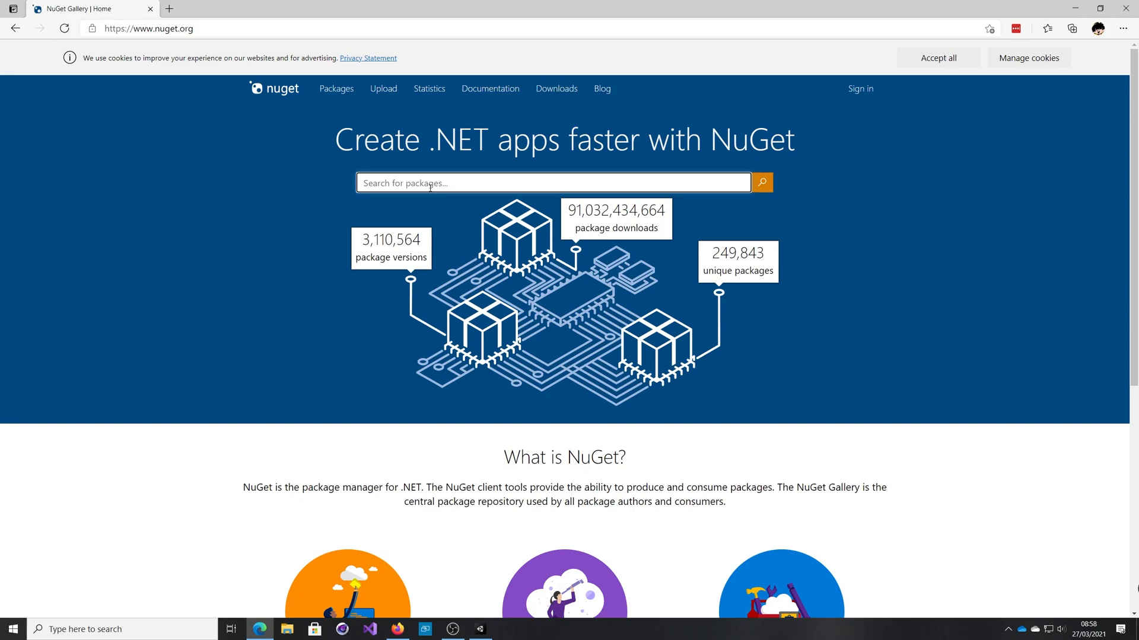
type("garage door")
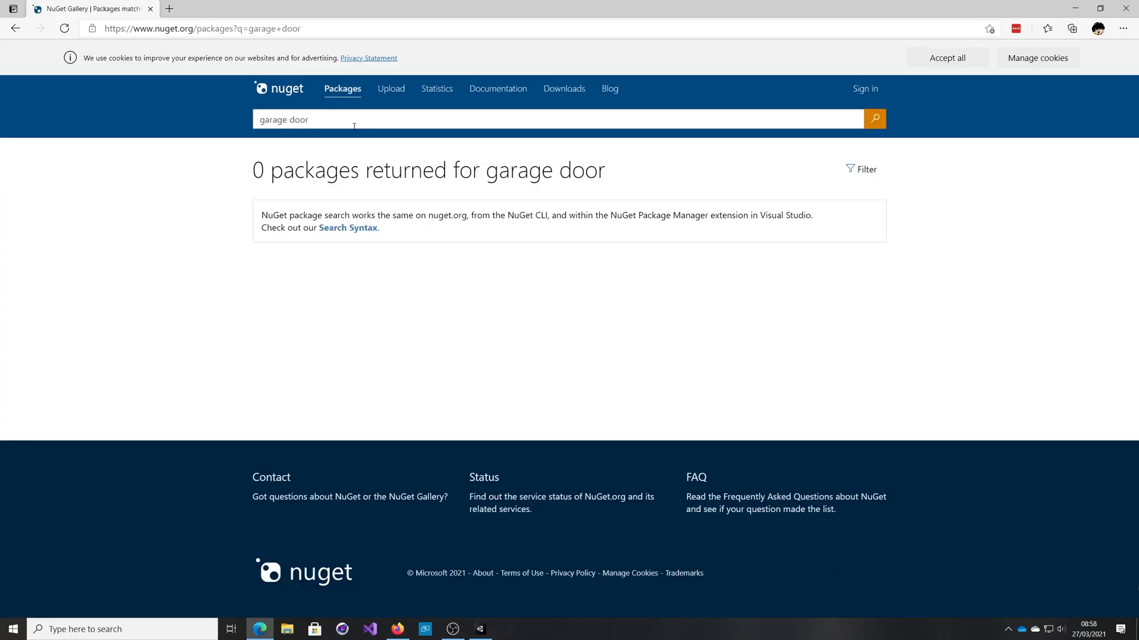
double_click(284, 119)
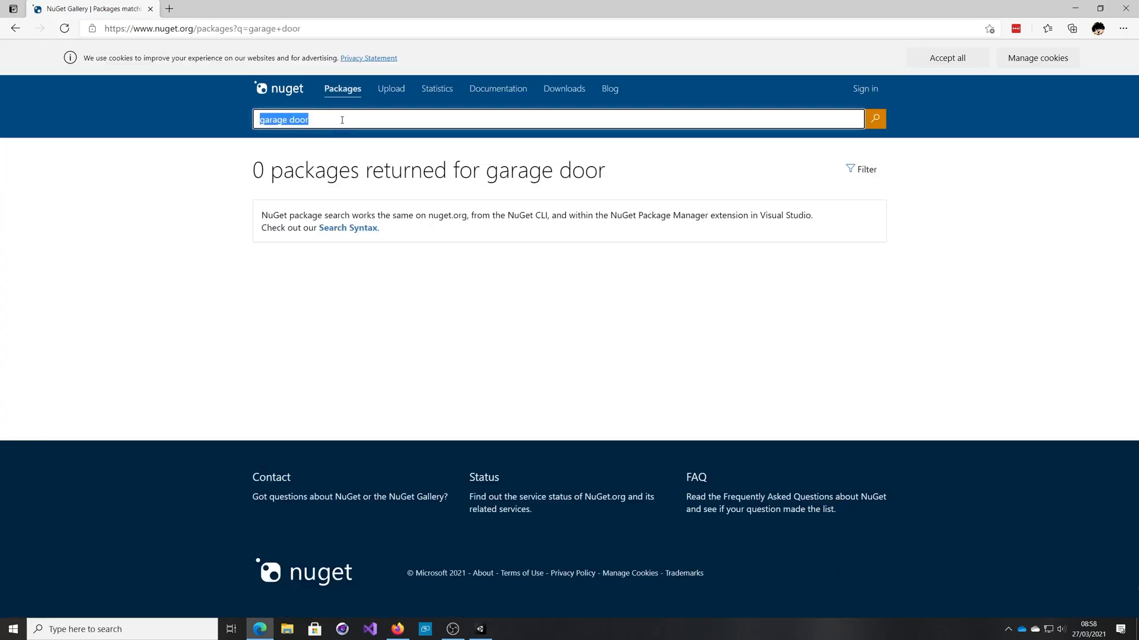
type("automatic d")
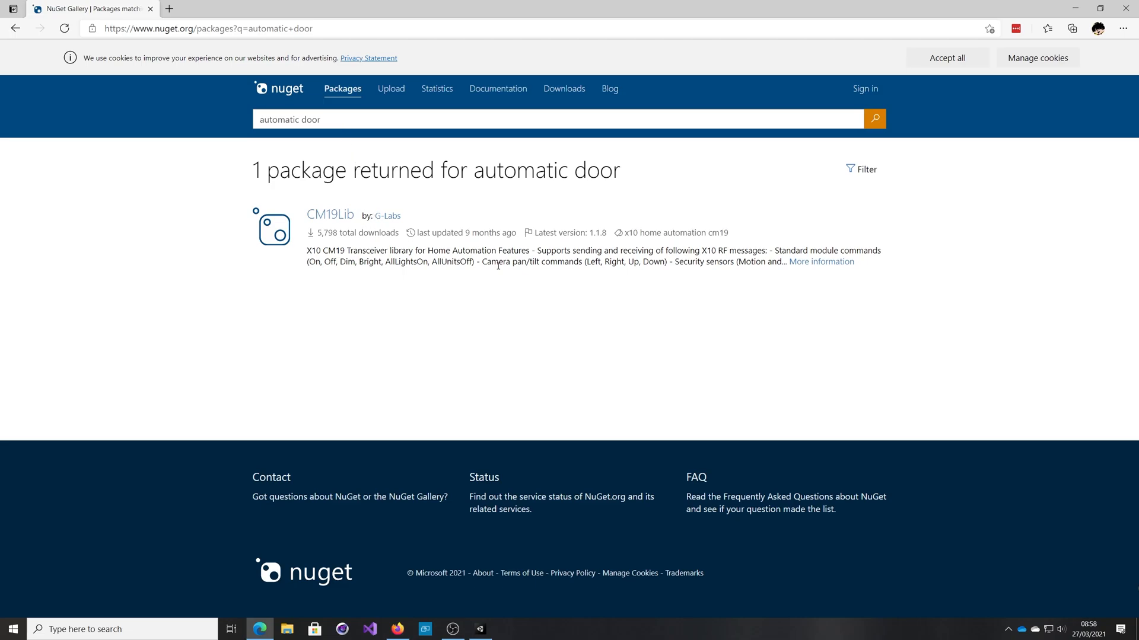
mouse_move(522, 256)
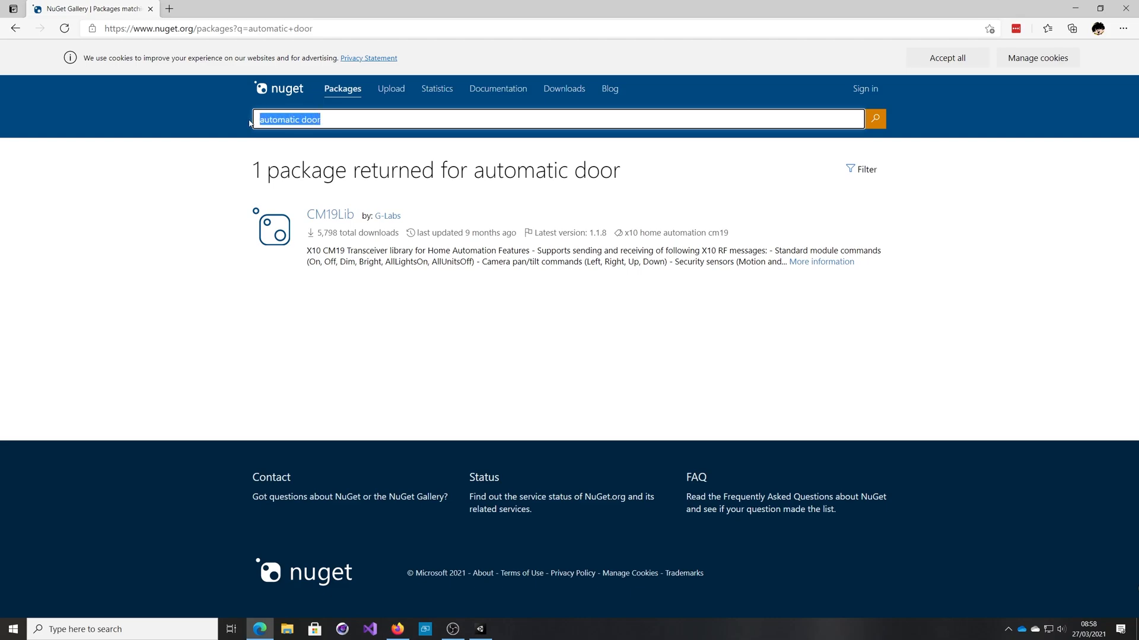
left_click(946, 57)
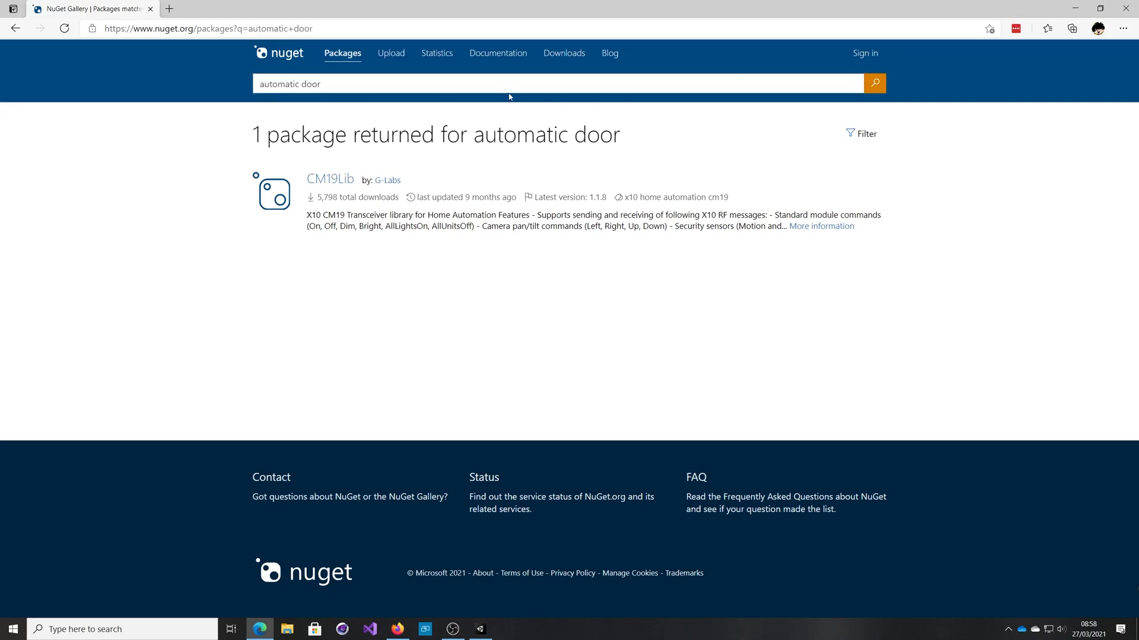
left_click(559, 84)
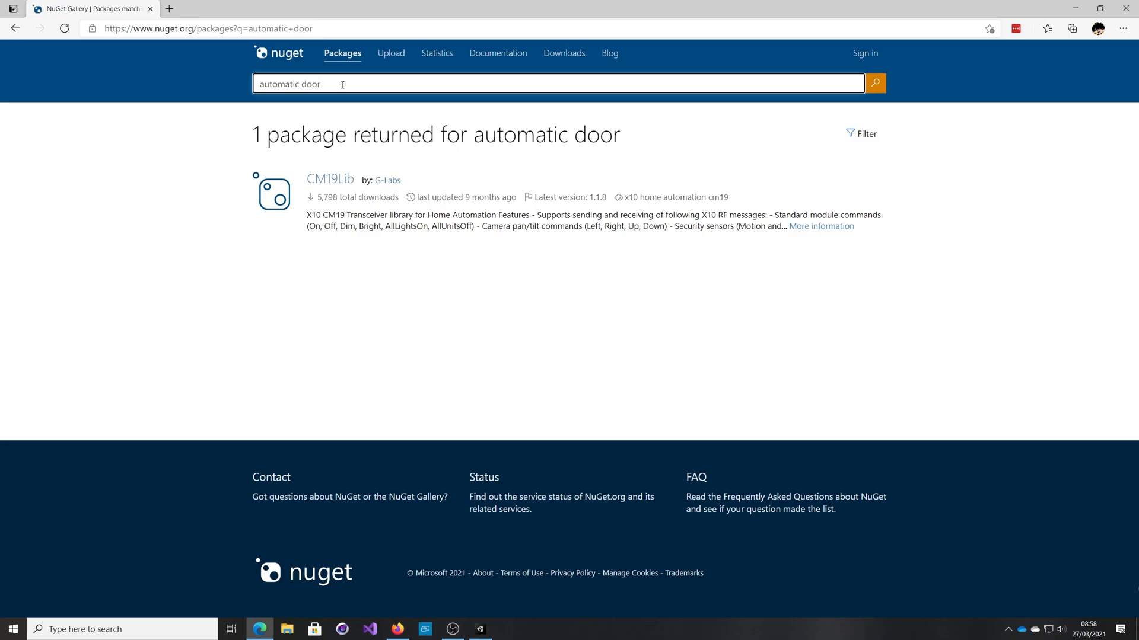
type("azure storage")
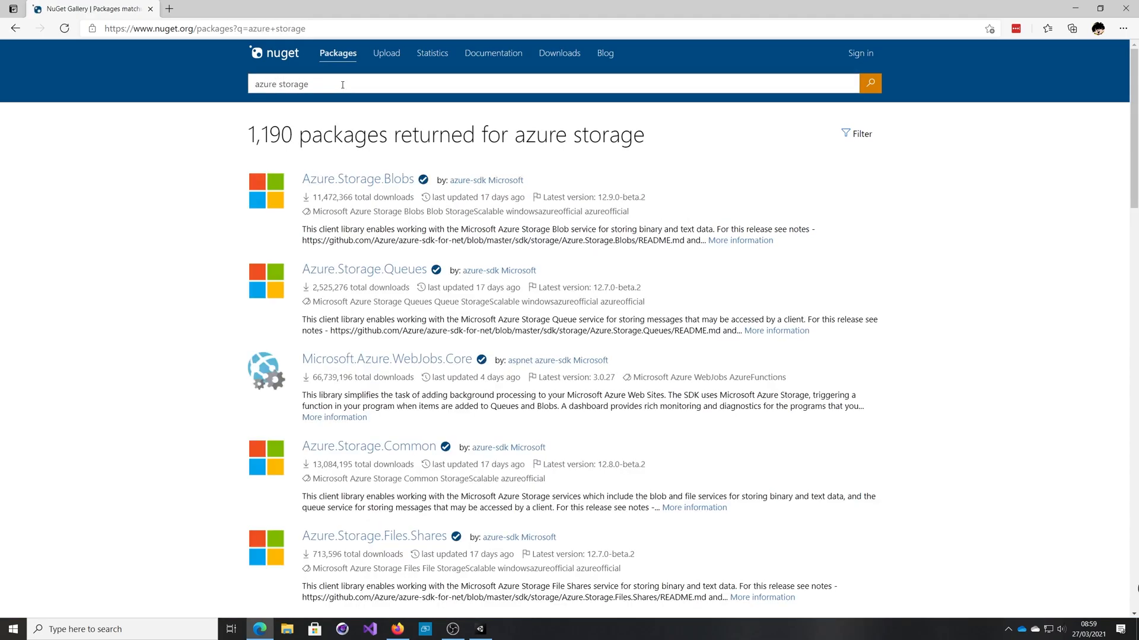
mouse_move(327, 411)
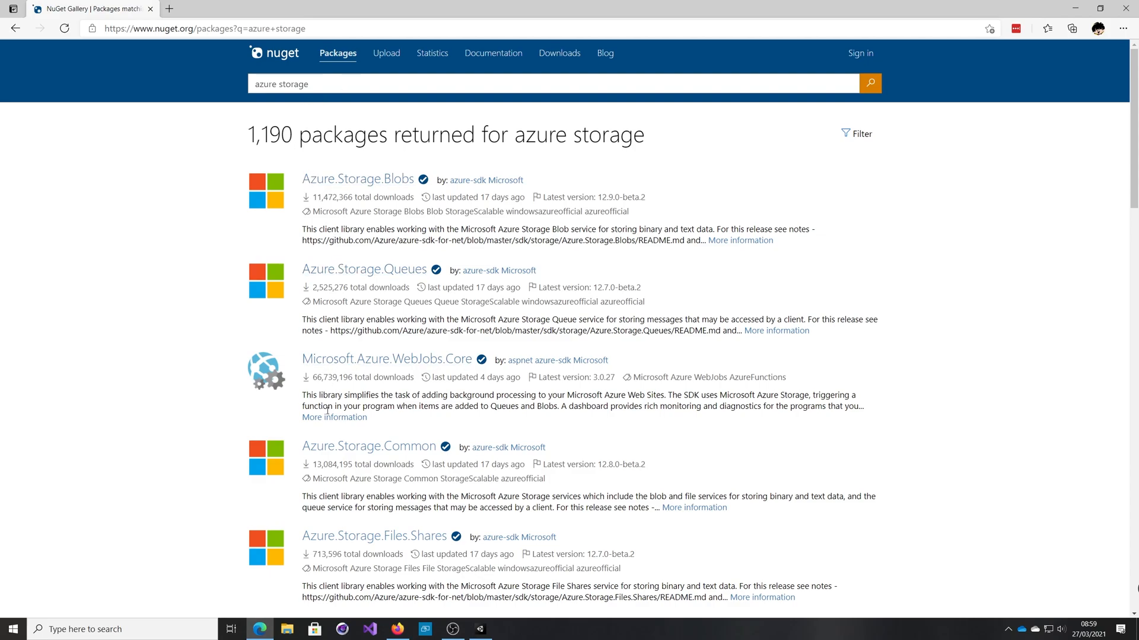
mouse_move(357, 178)
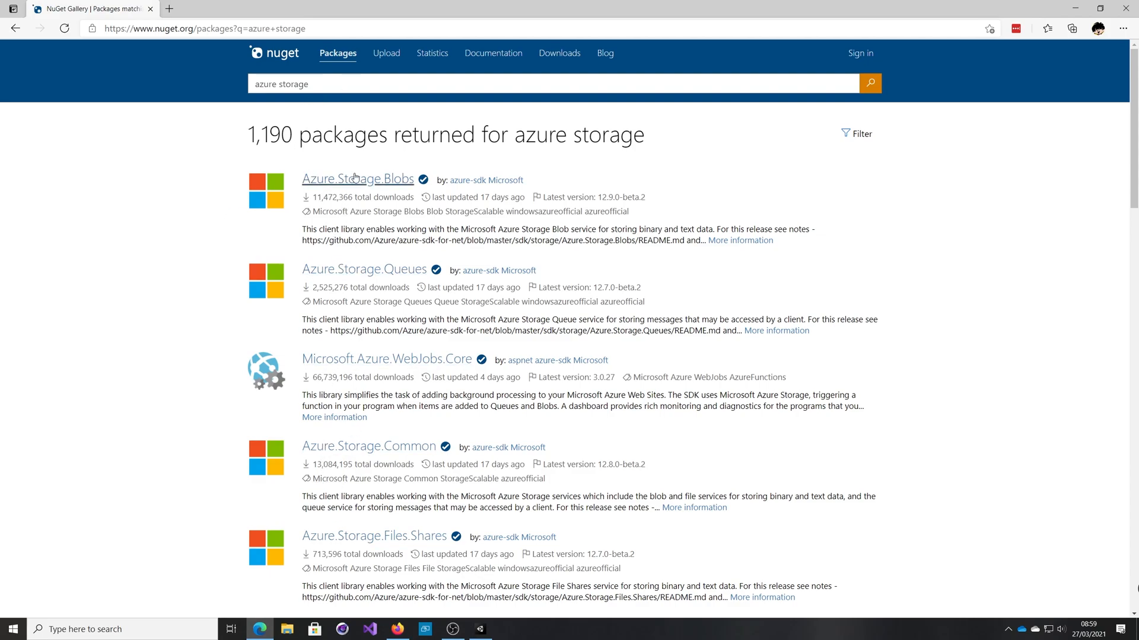
left_click(356, 179)
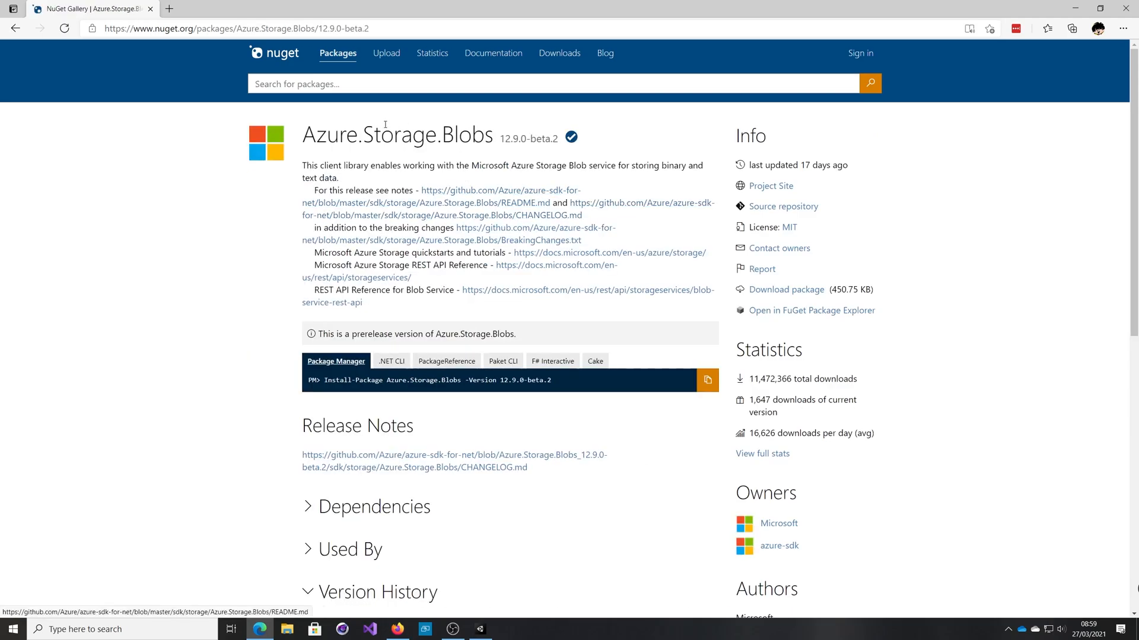
mouse_move(423, 262)
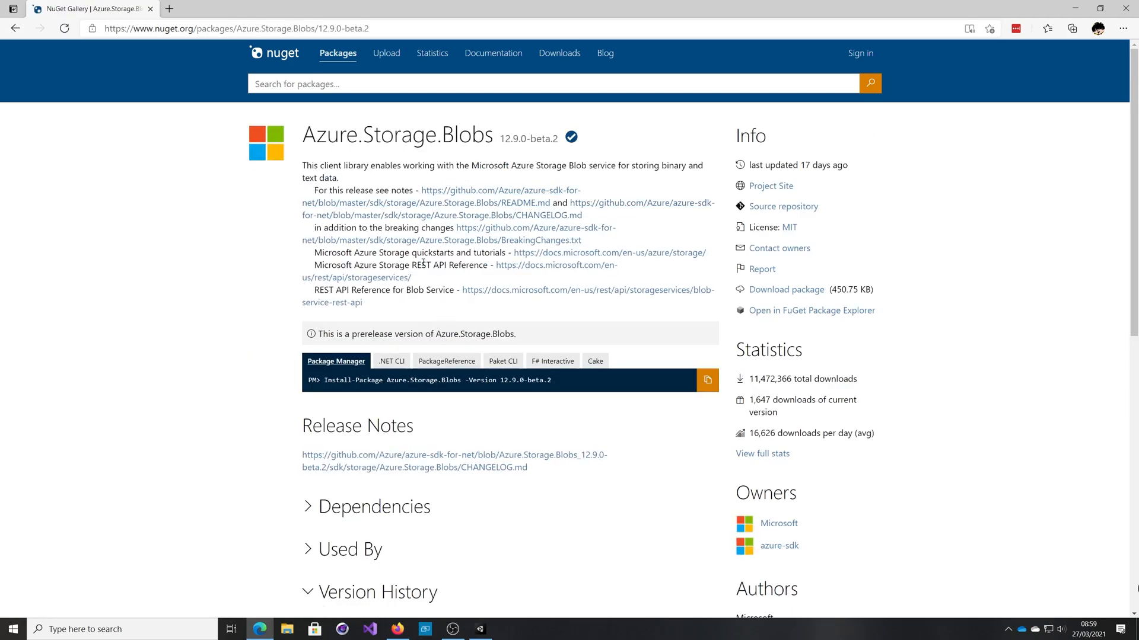
scroll("down", 3)
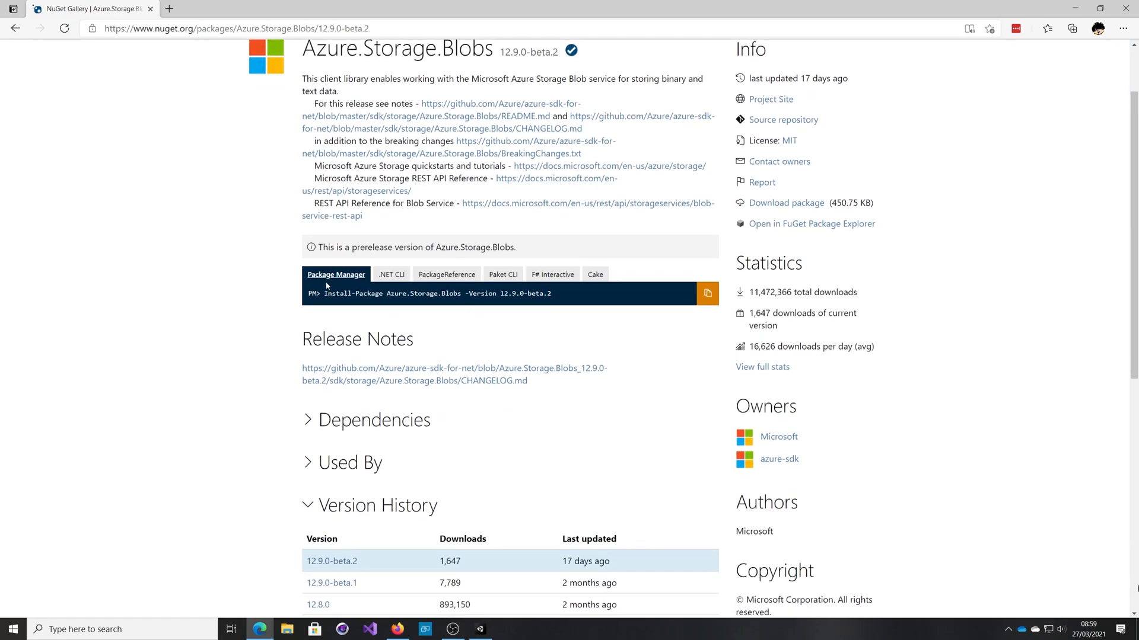
left_click(391, 278)
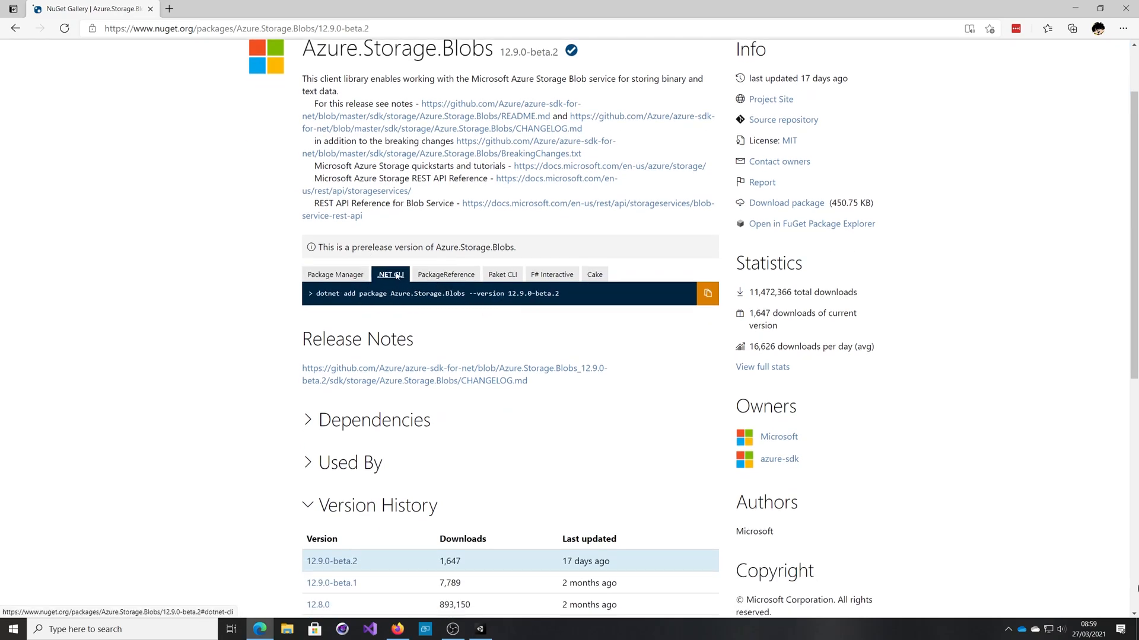
left_click(593, 275)
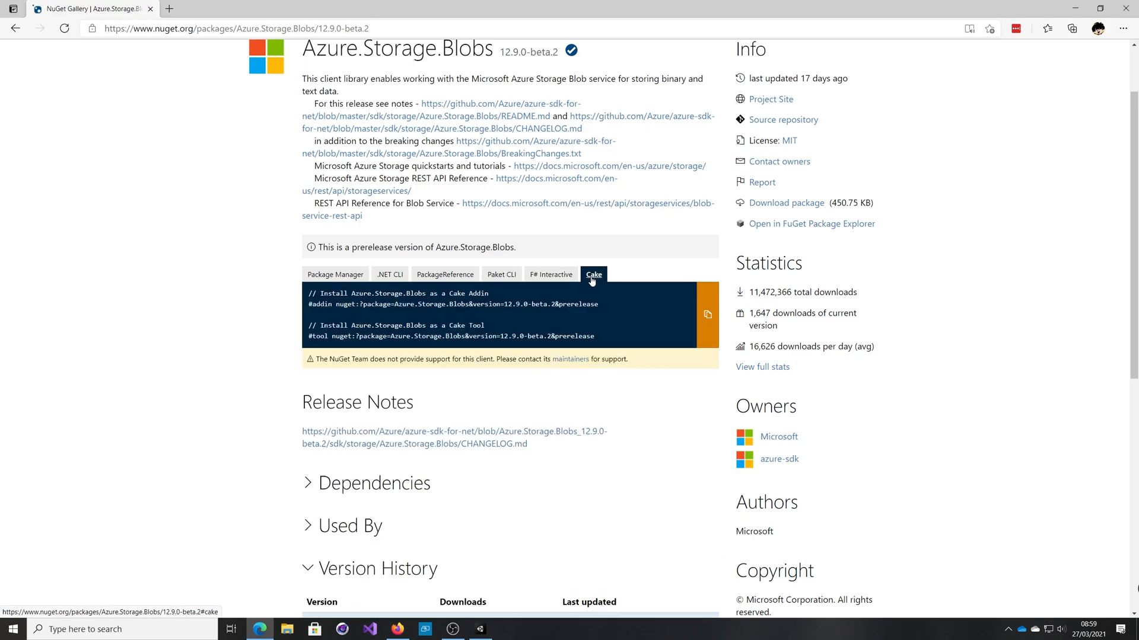
left_click(336, 275)
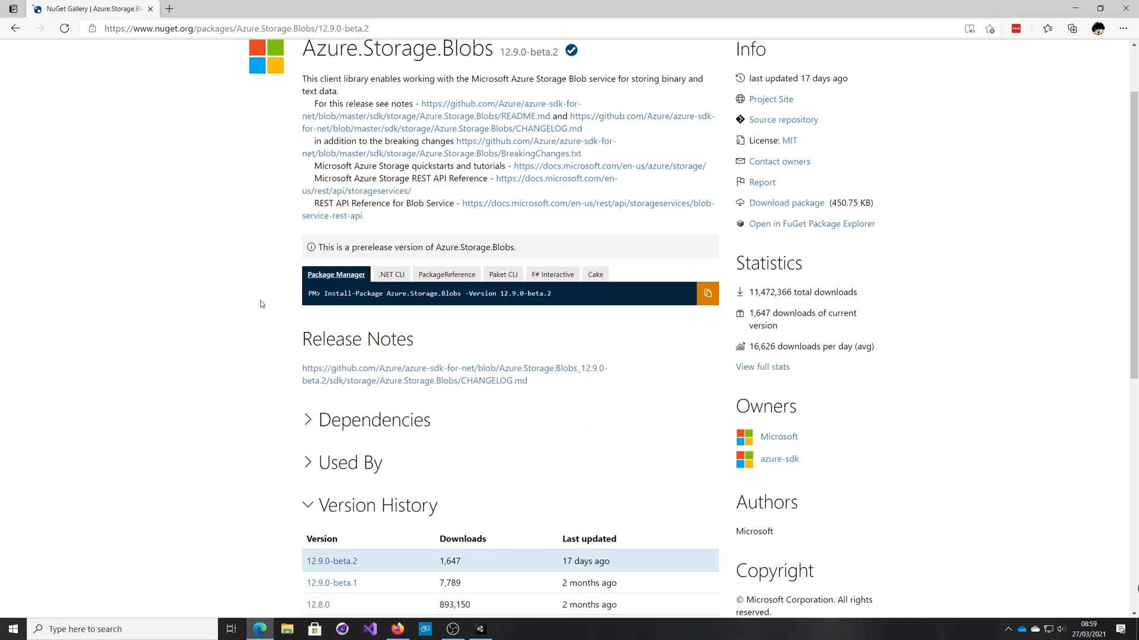
scroll("down", 3)
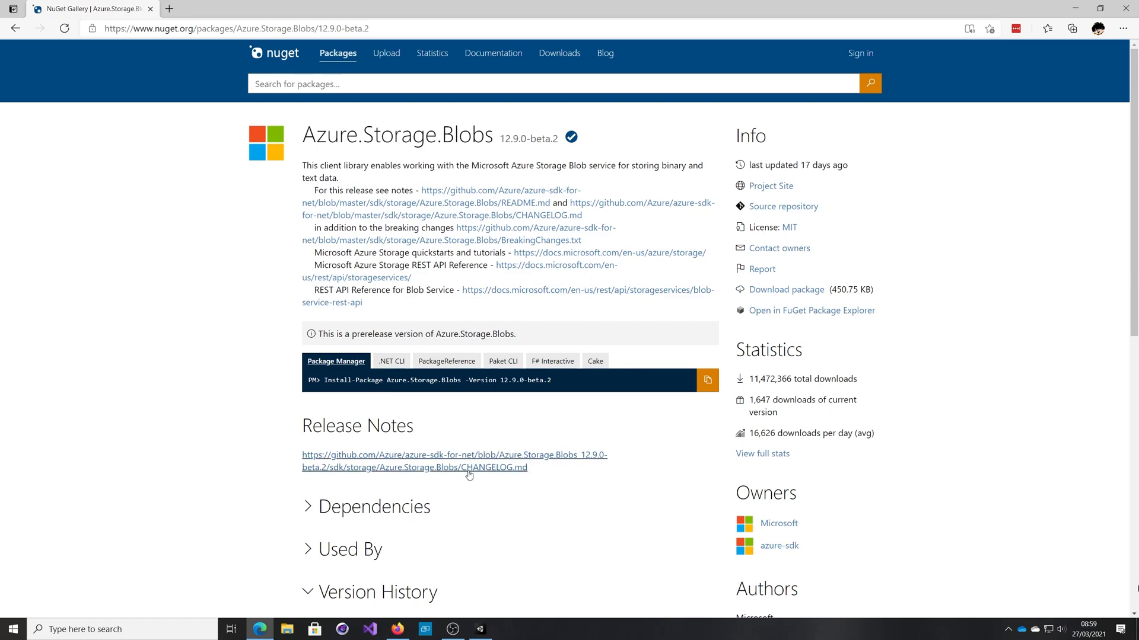
scroll("down", 3)
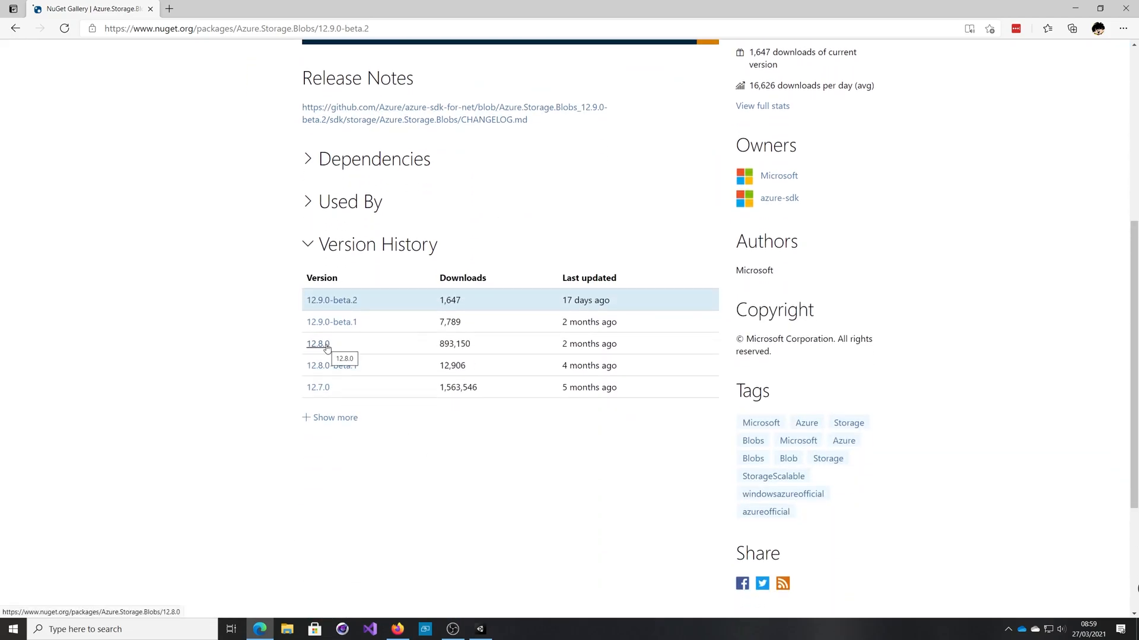
Download the Azure.Storage.Blobs 12.8.0 .nupkg from its version page
left_click(317, 343)
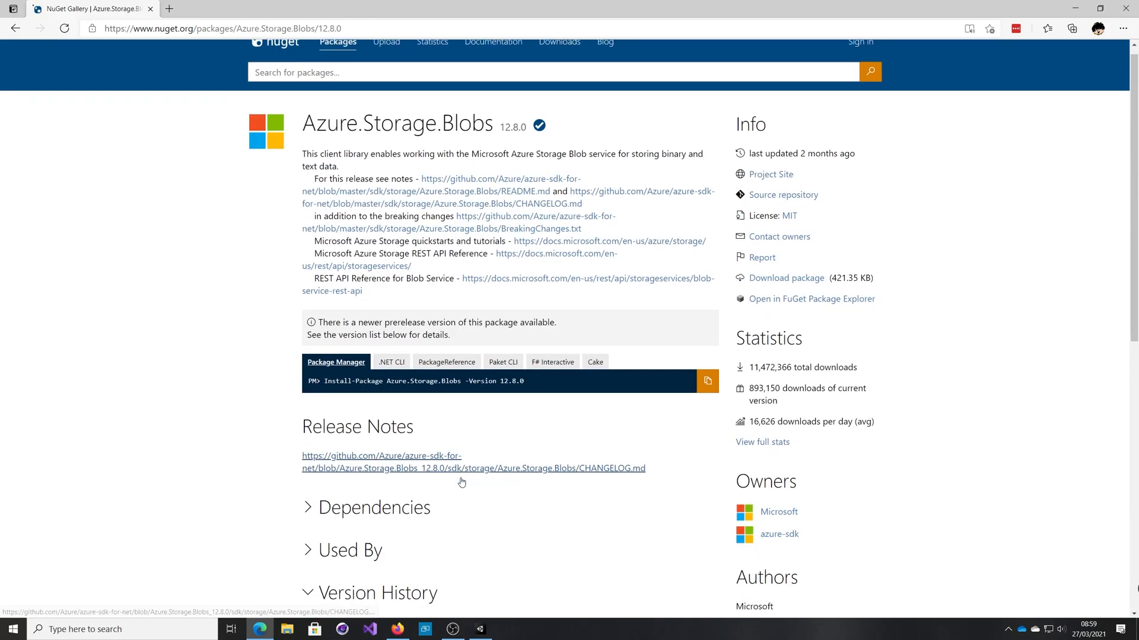
scroll("down", 3)
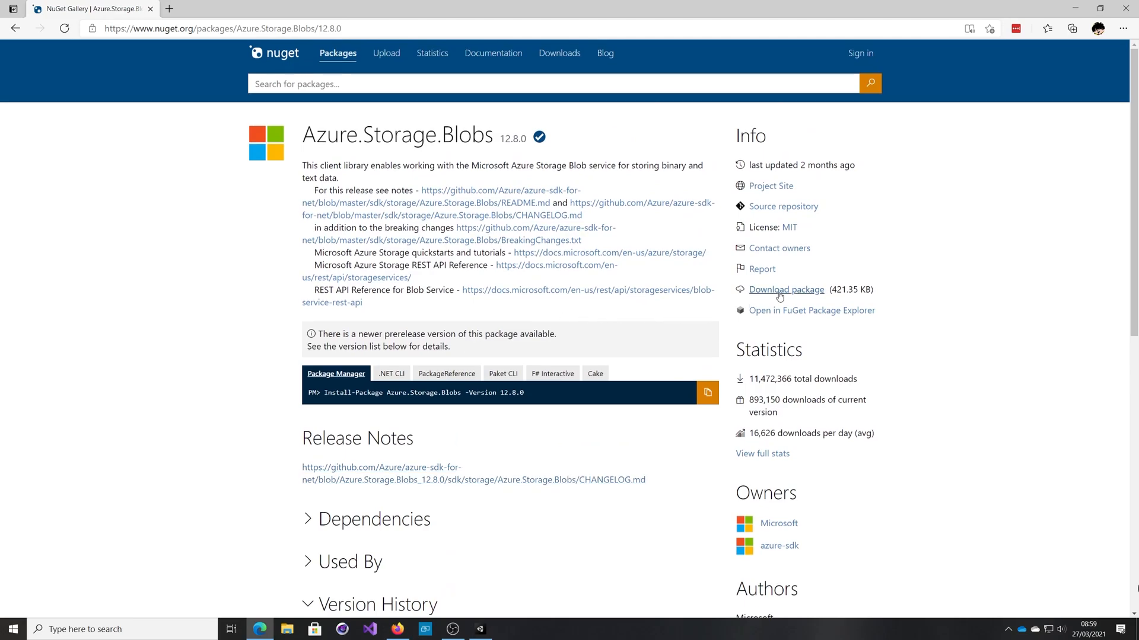
left_click(785, 289)
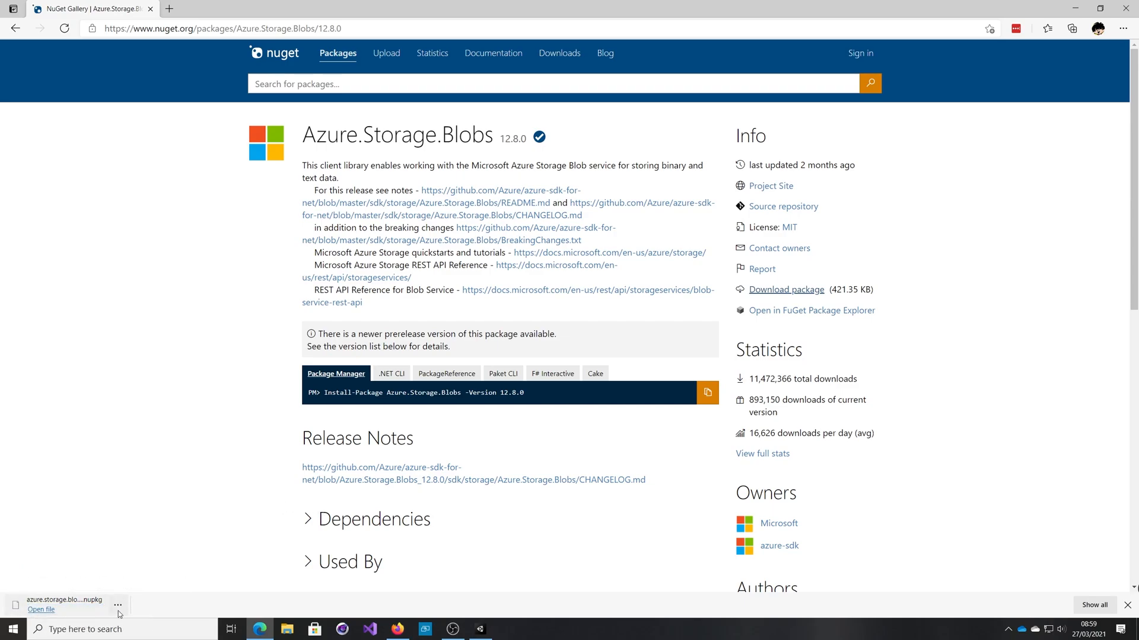
left_click(118, 604)
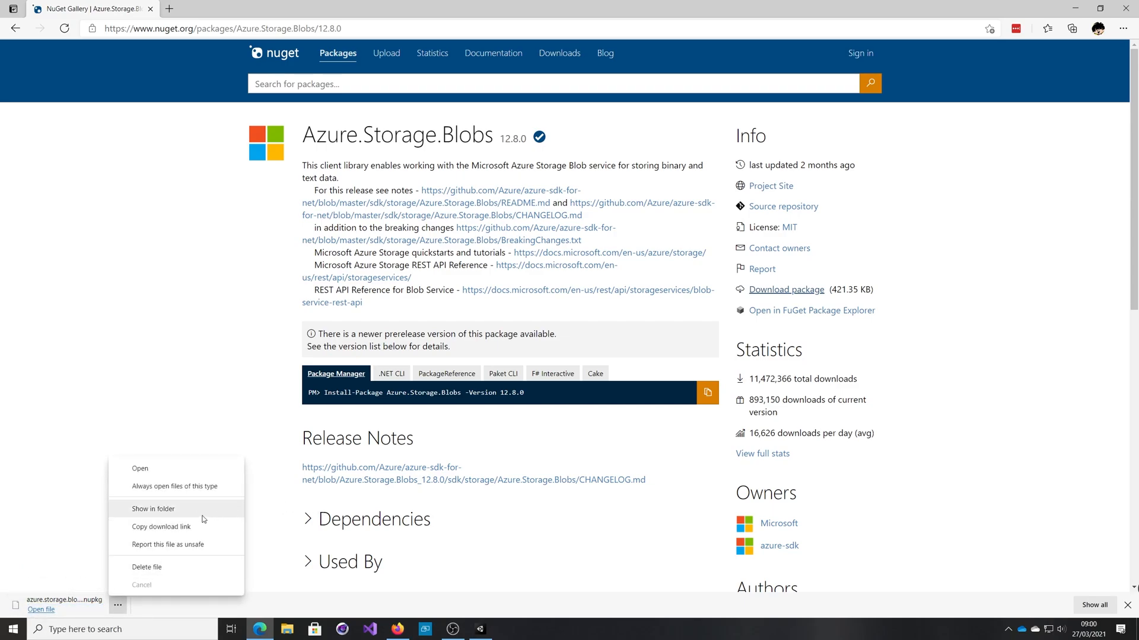
Rename the downloaded azure.storage.blobs.12.8.0 package from .nupkg to .zip
left_click(152, 508)
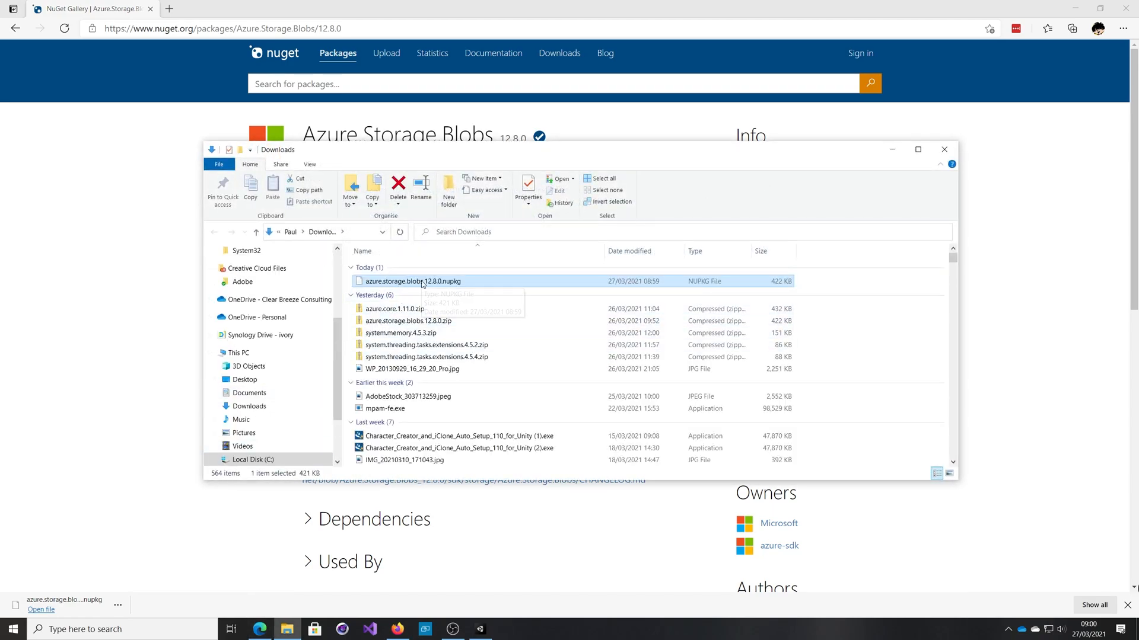
mouse_move(456, 287)
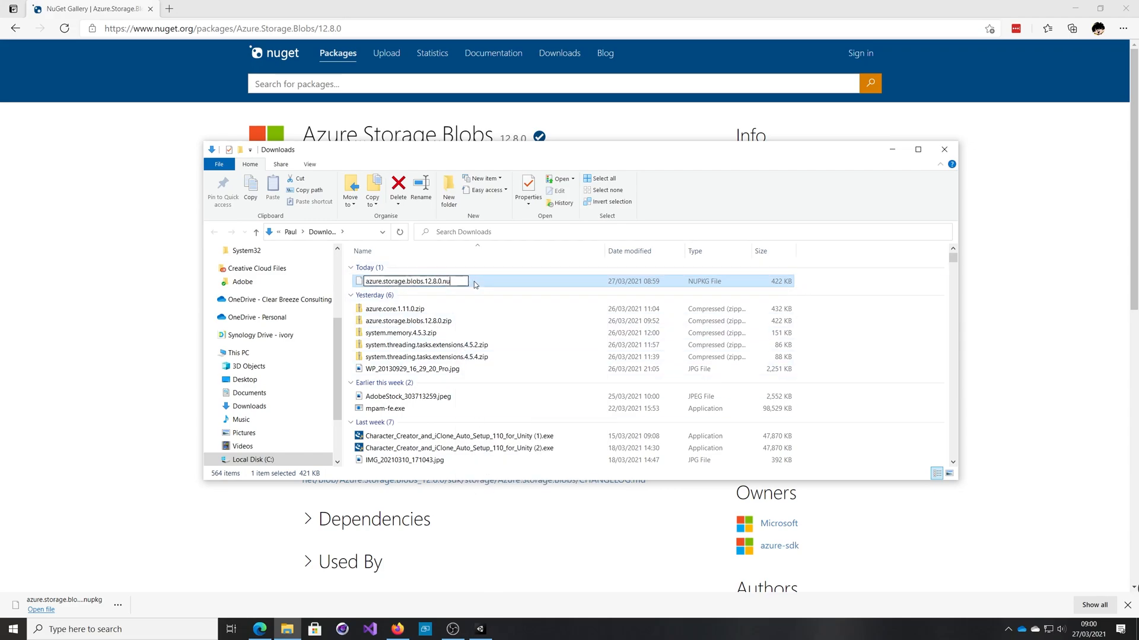
type(".zip")
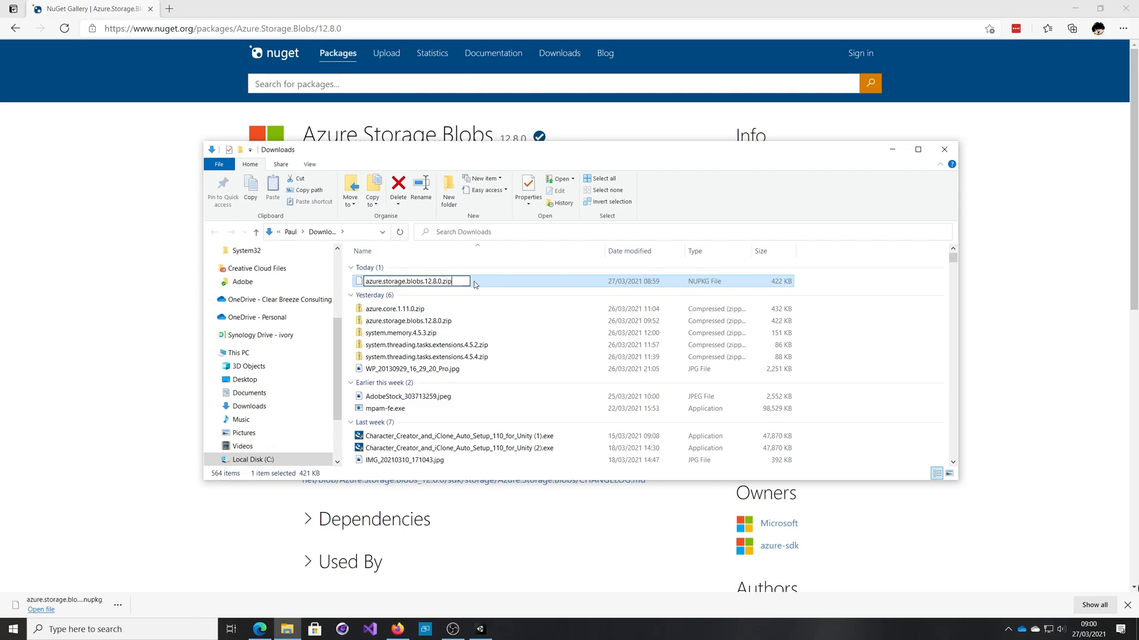
key("Enter")
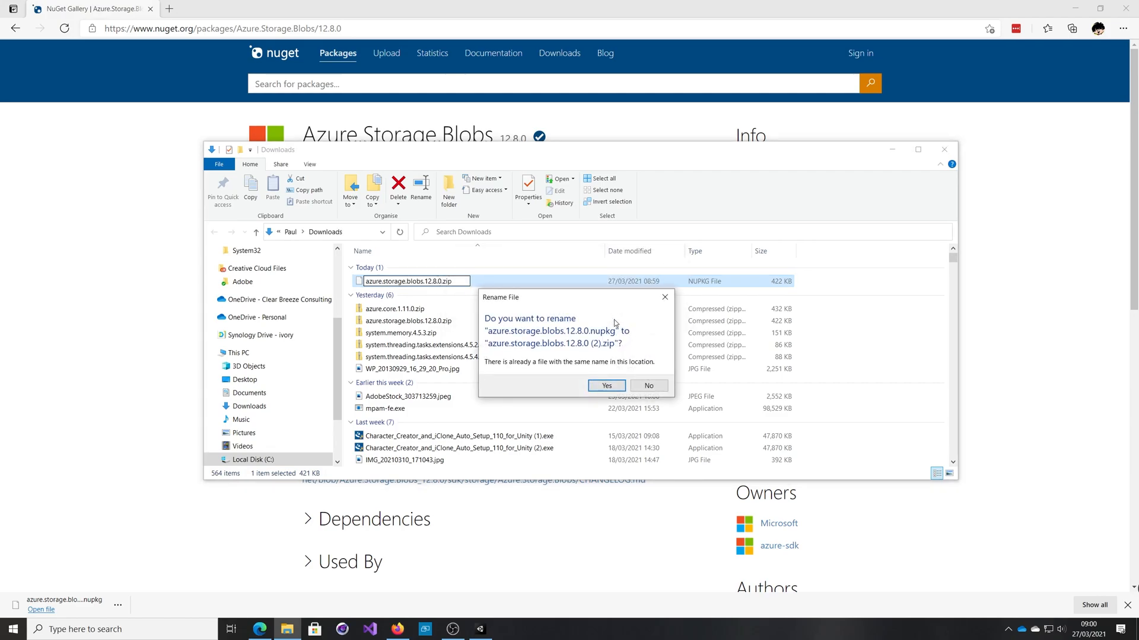
left_click(605, 386)
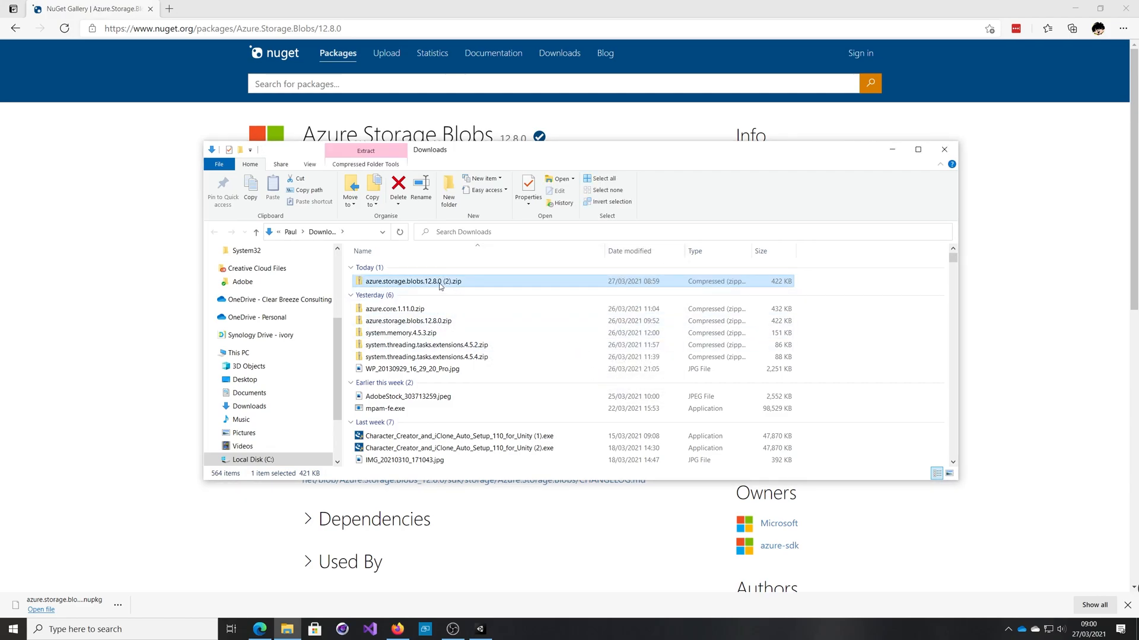
Open the zip archive and its lib folder
double_click(412, 281)
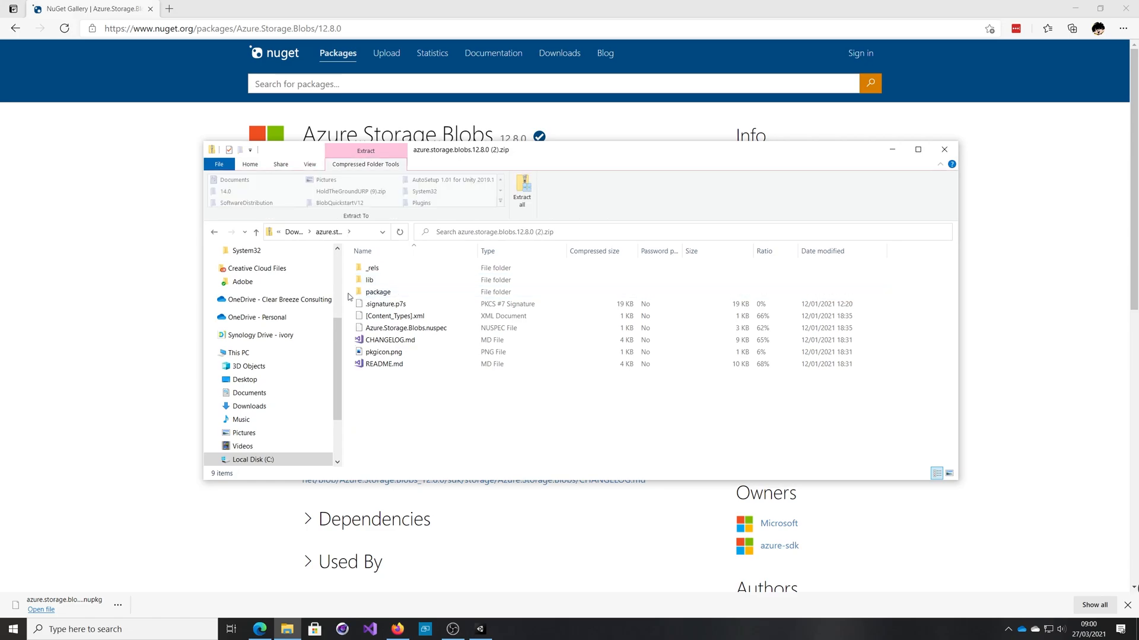
left_click(370, 279)
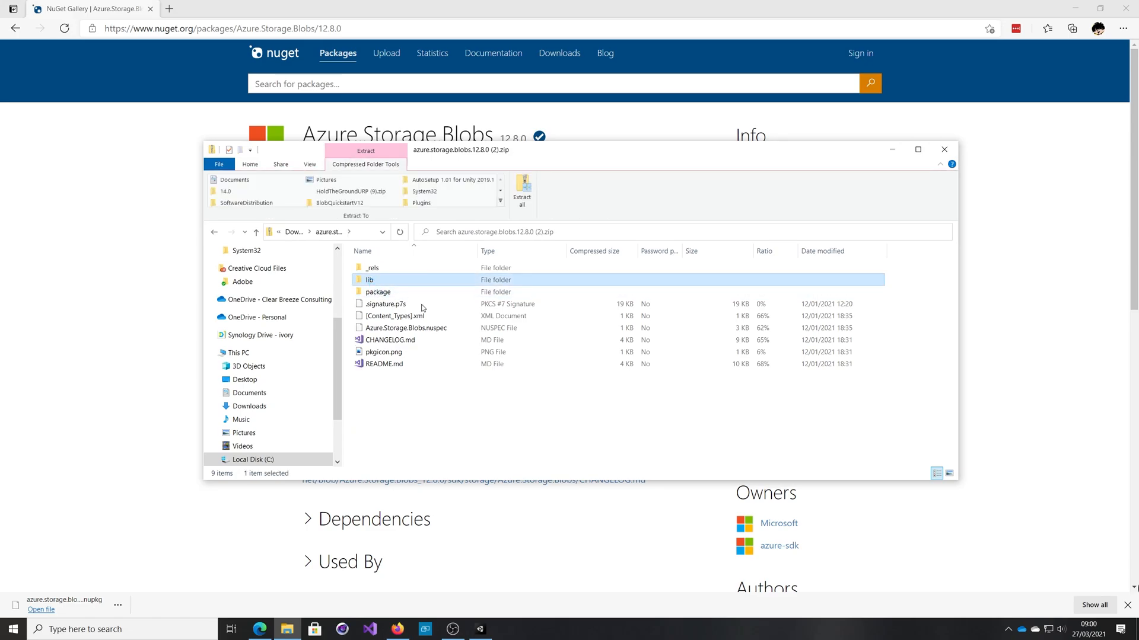
double_click(370, 280)
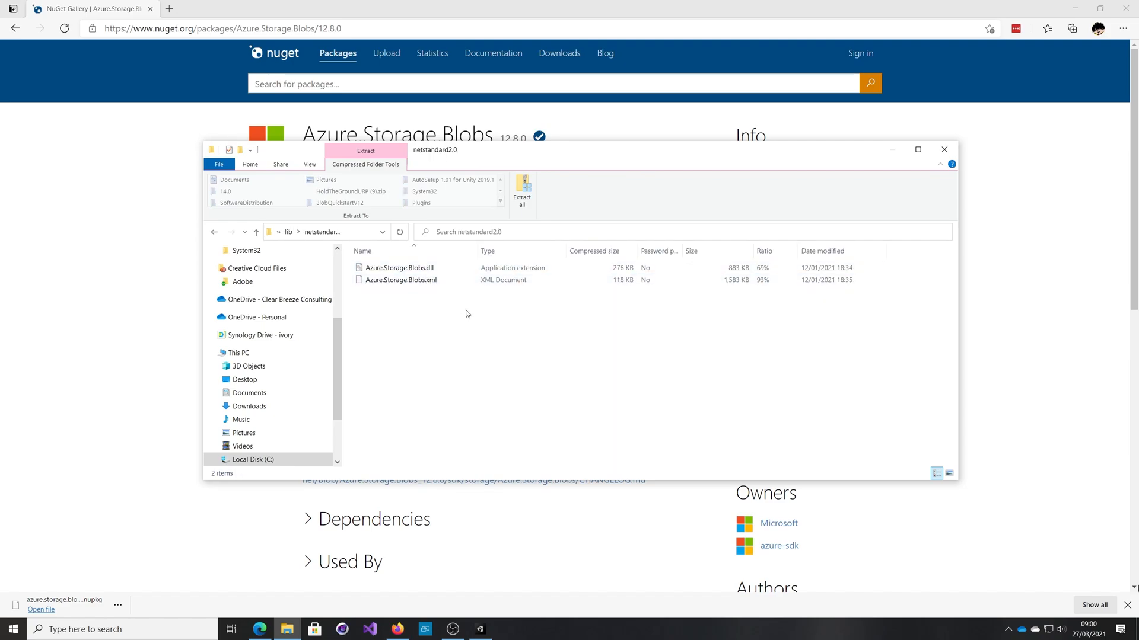
mouse_move(476, 324)
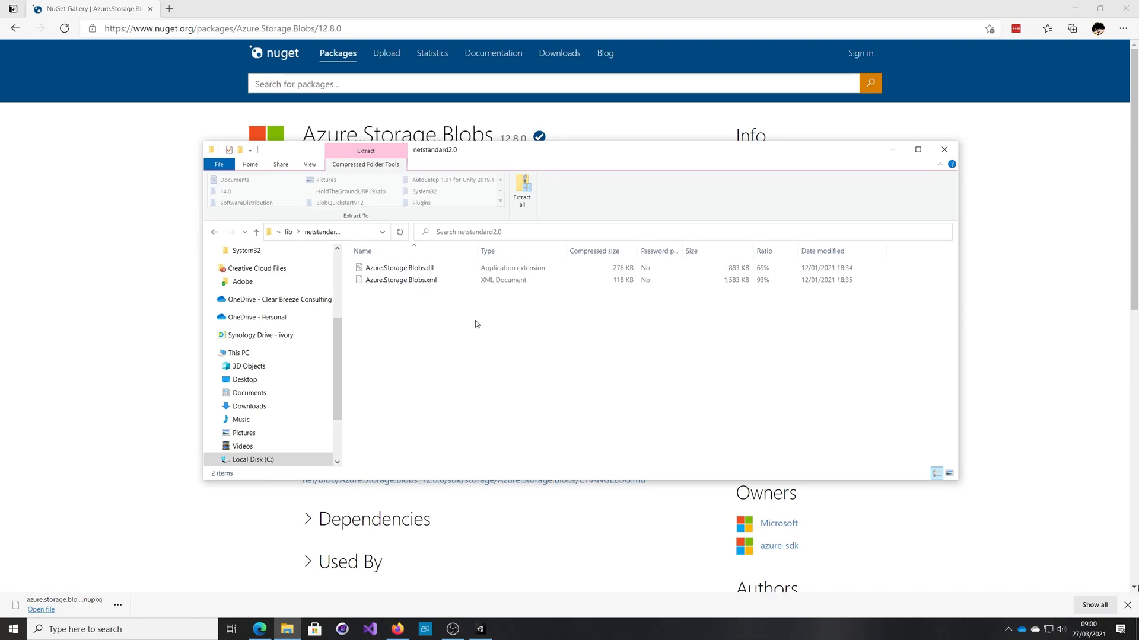
mouse_move(404, 316)
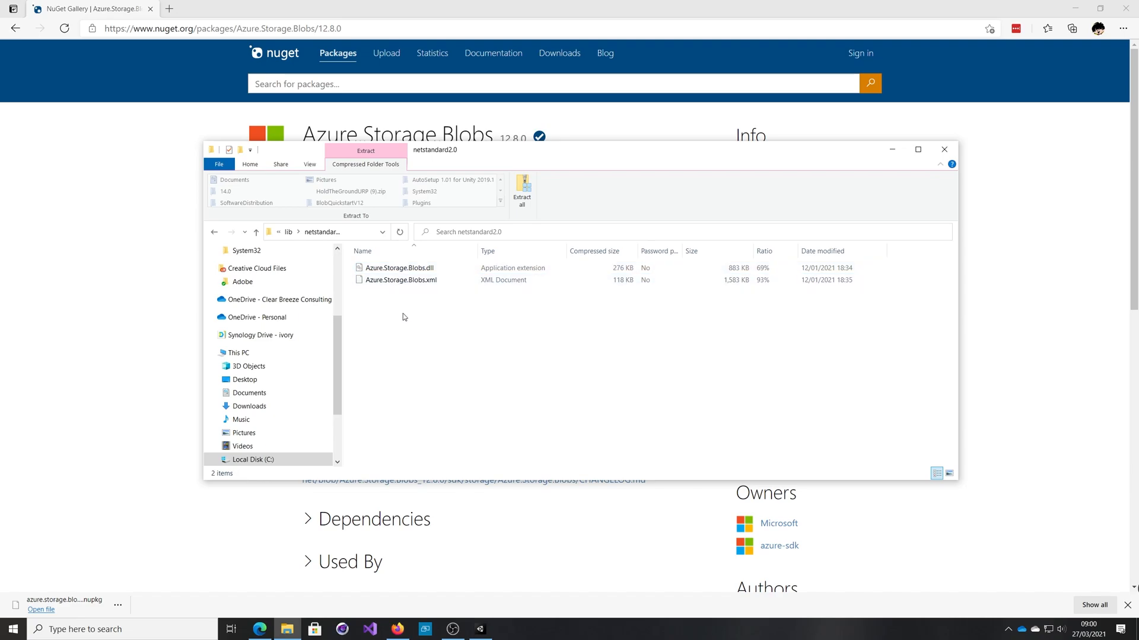
mouse_move(405, 295)
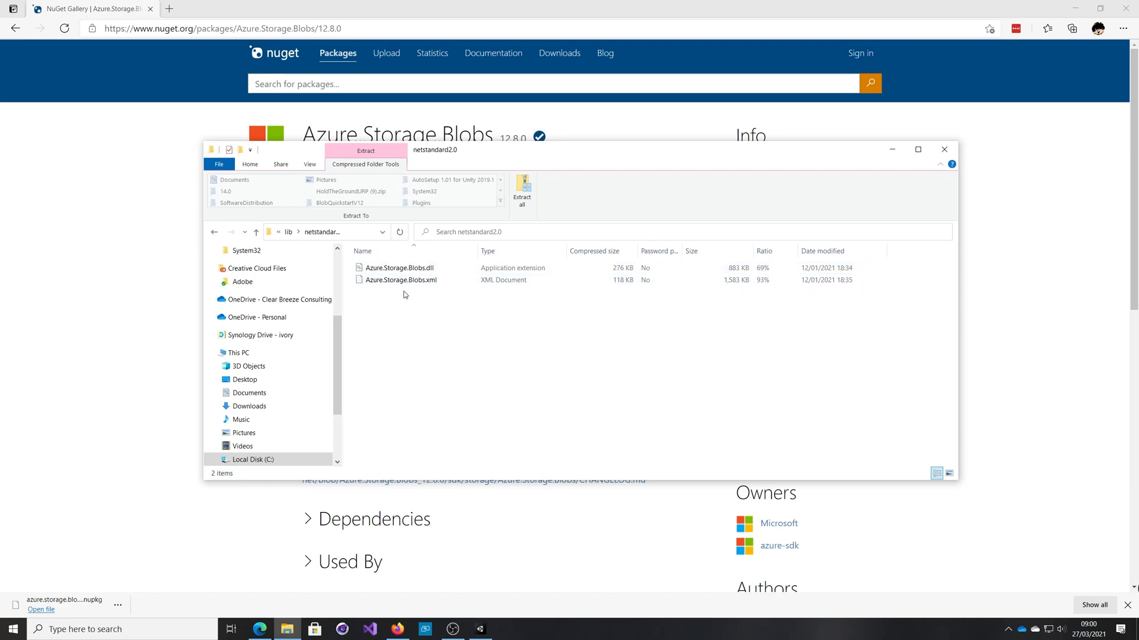
mouse_move(445, 578)
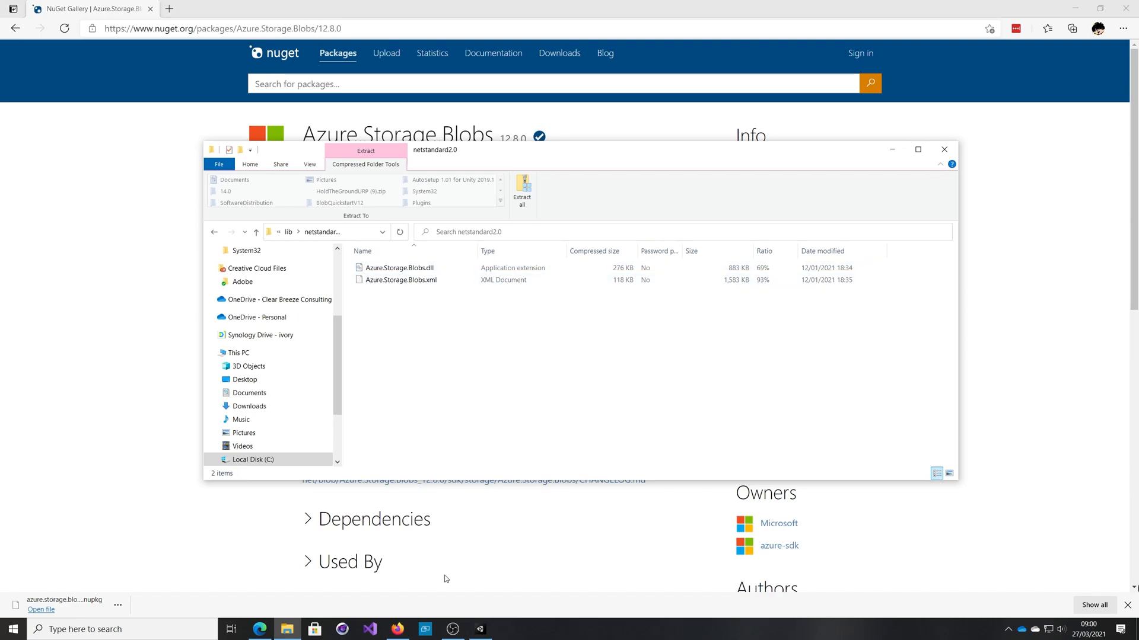
Switch the Unity editor to the GameDevHq layout
left_click(478, 629)
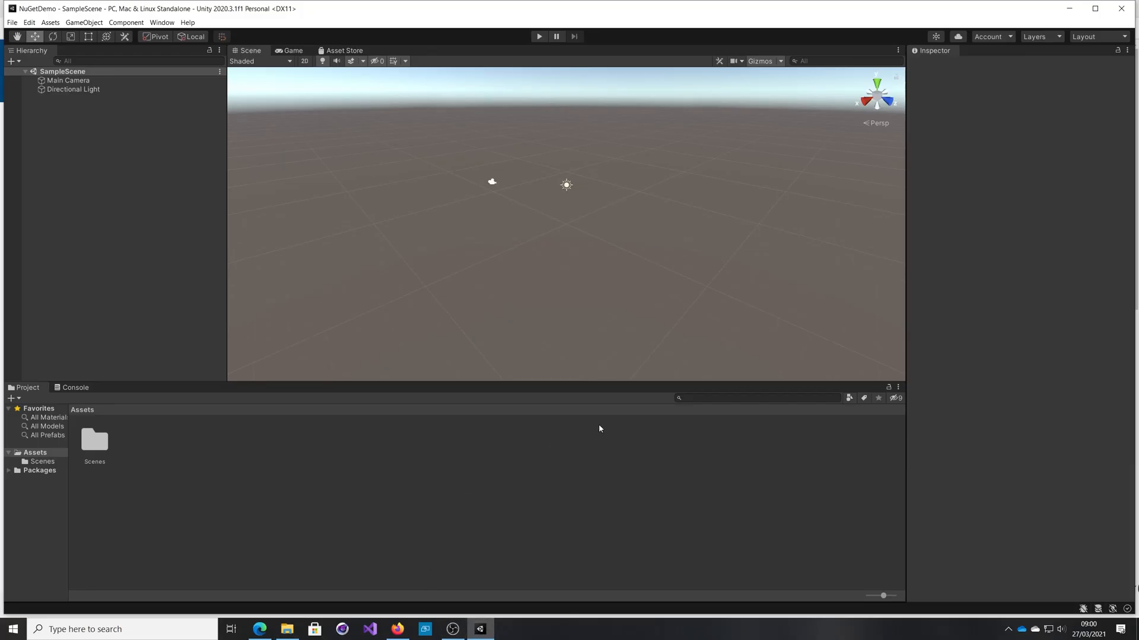
left_click(1097, 36)
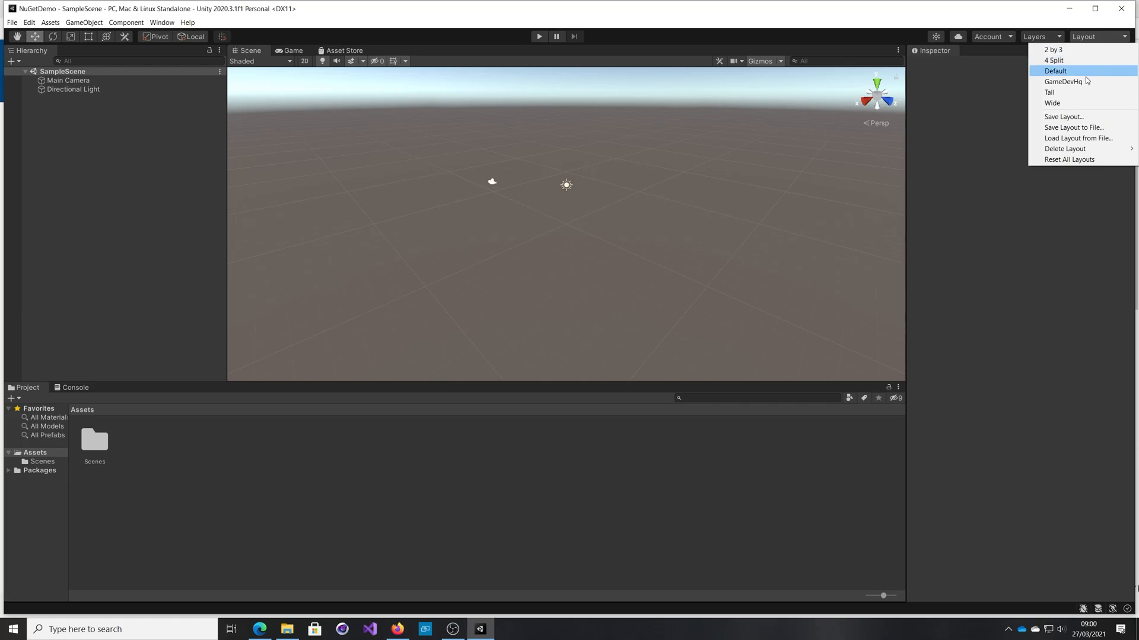
left_click(1067, 82)
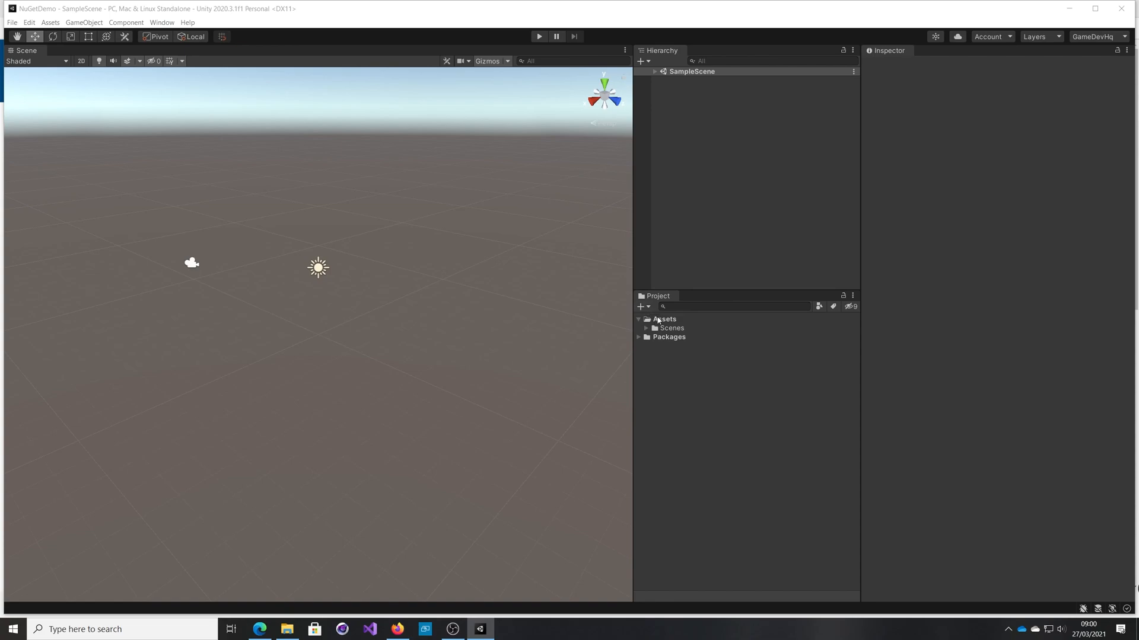
Create a folder named Plugins under Assets
left_click(641, 306)
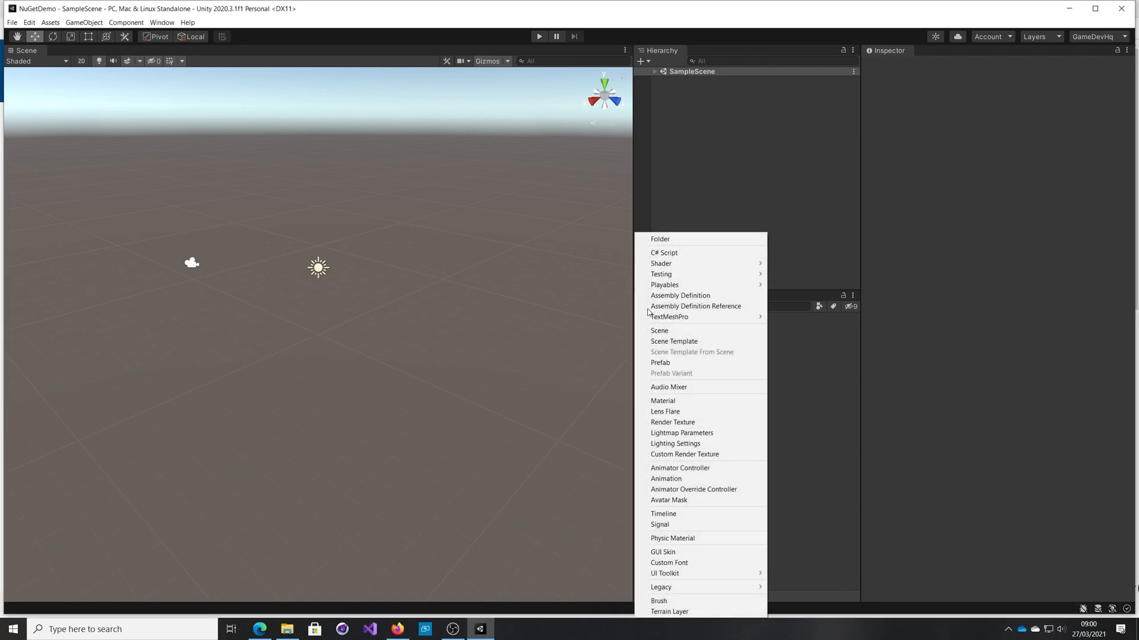
left_click(659, 239)
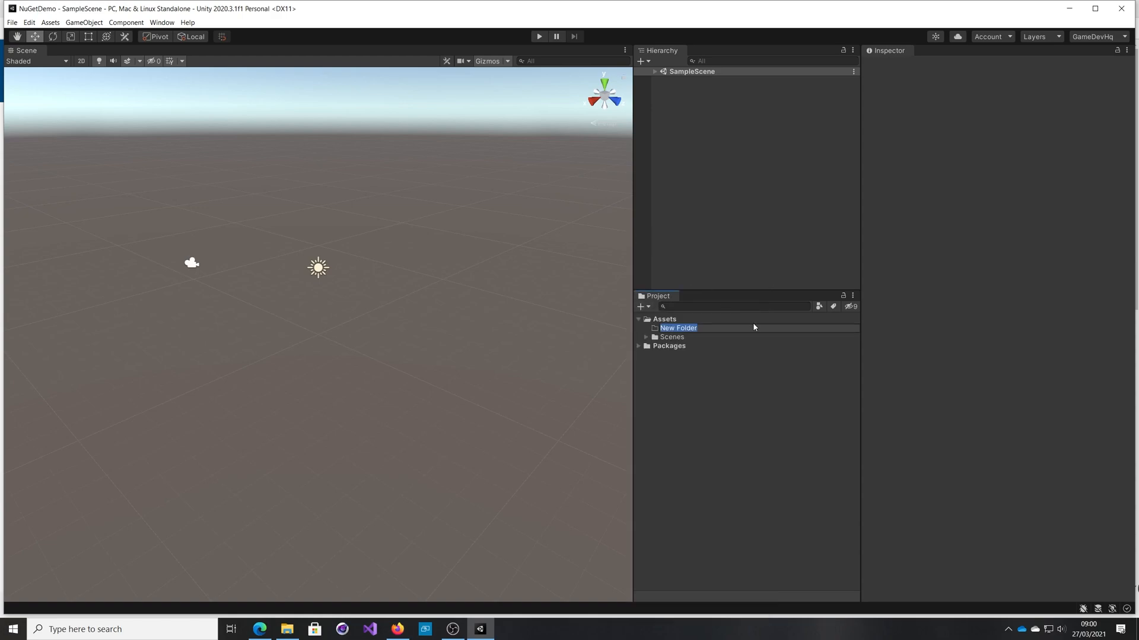
type("Plugins")
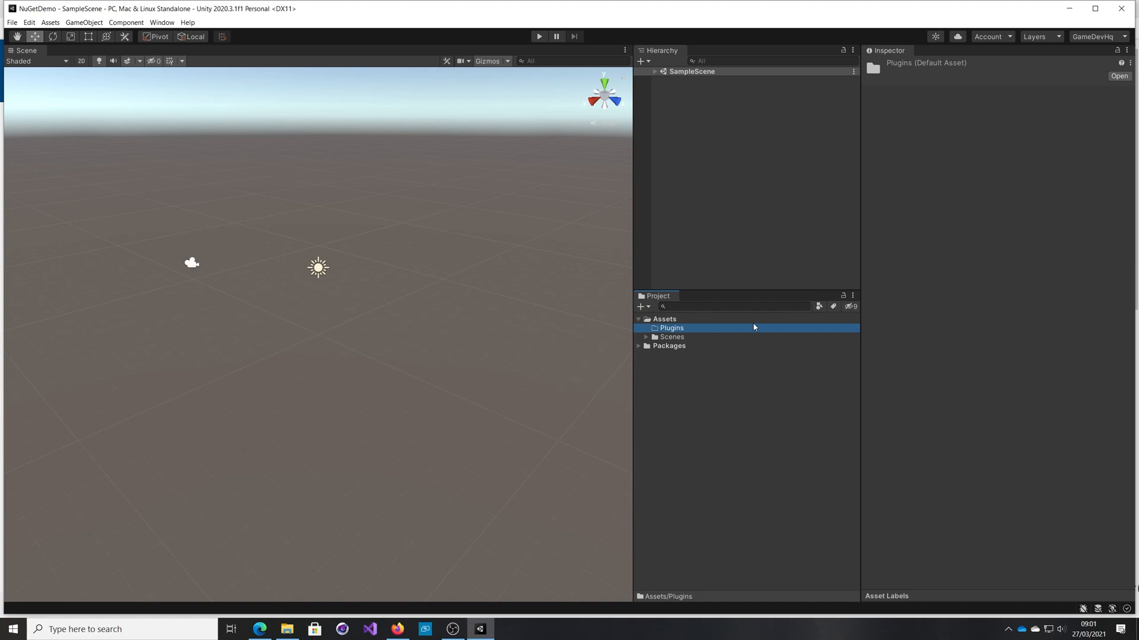
mouse_move(665, 333)
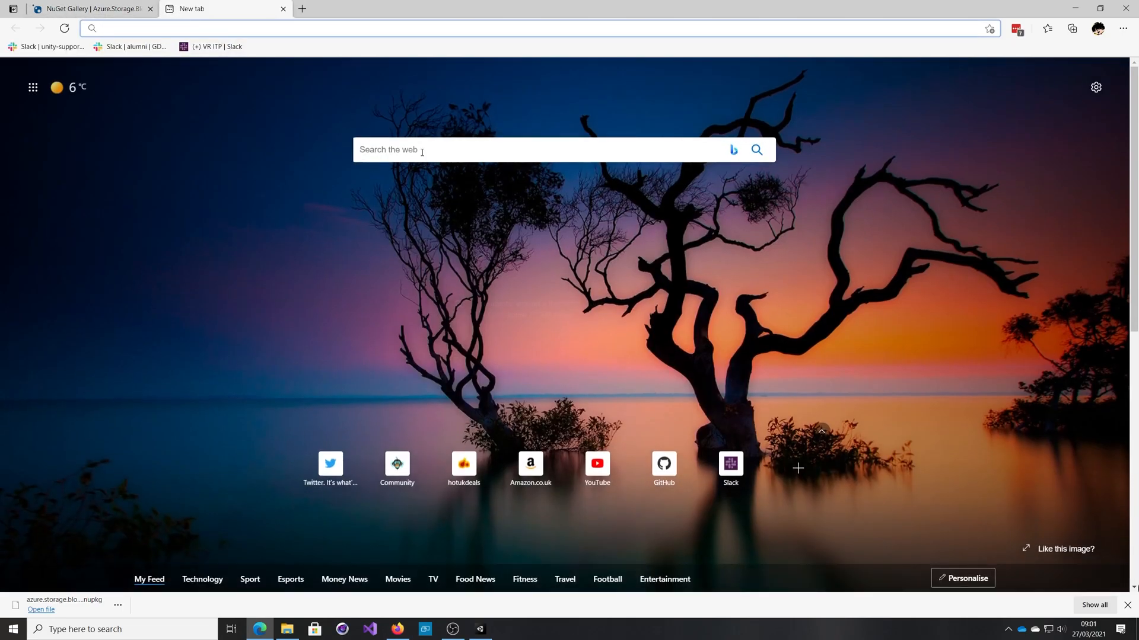
Search 'unity plugins' and read the Unity Manual Plugin Inspector page
type("unity plugins")
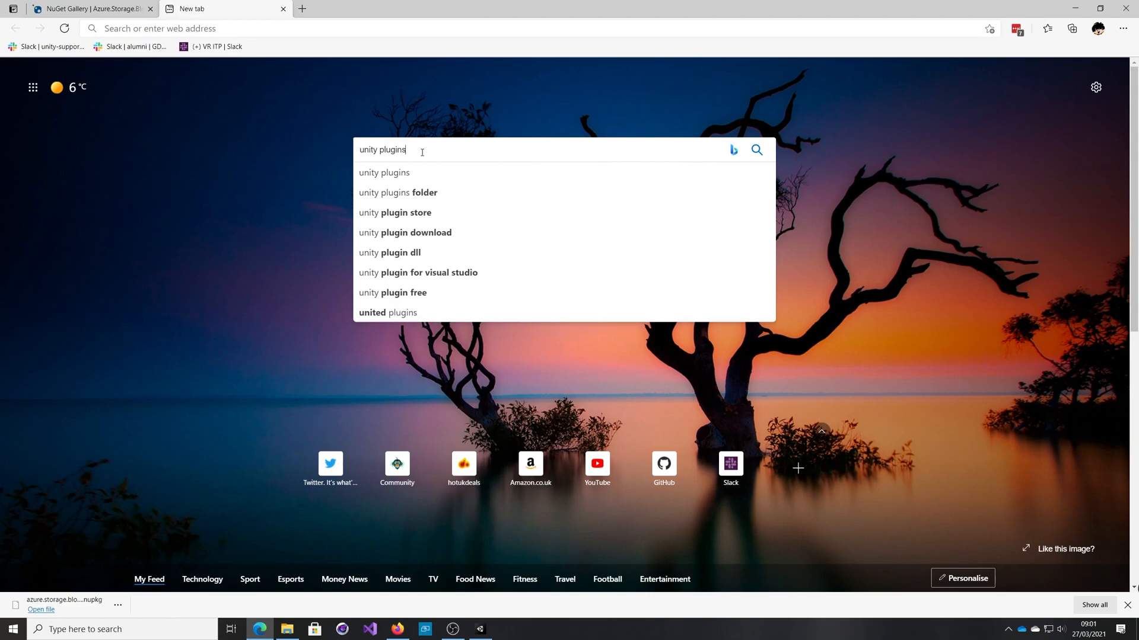
left_click(397, 194)
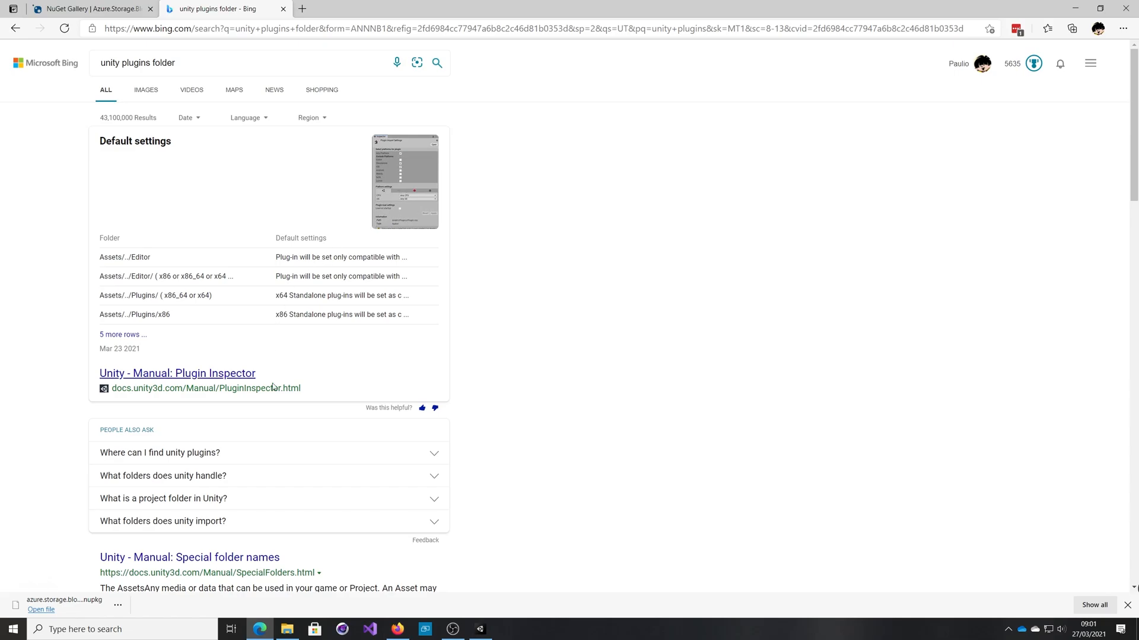
left_click(178, 373)
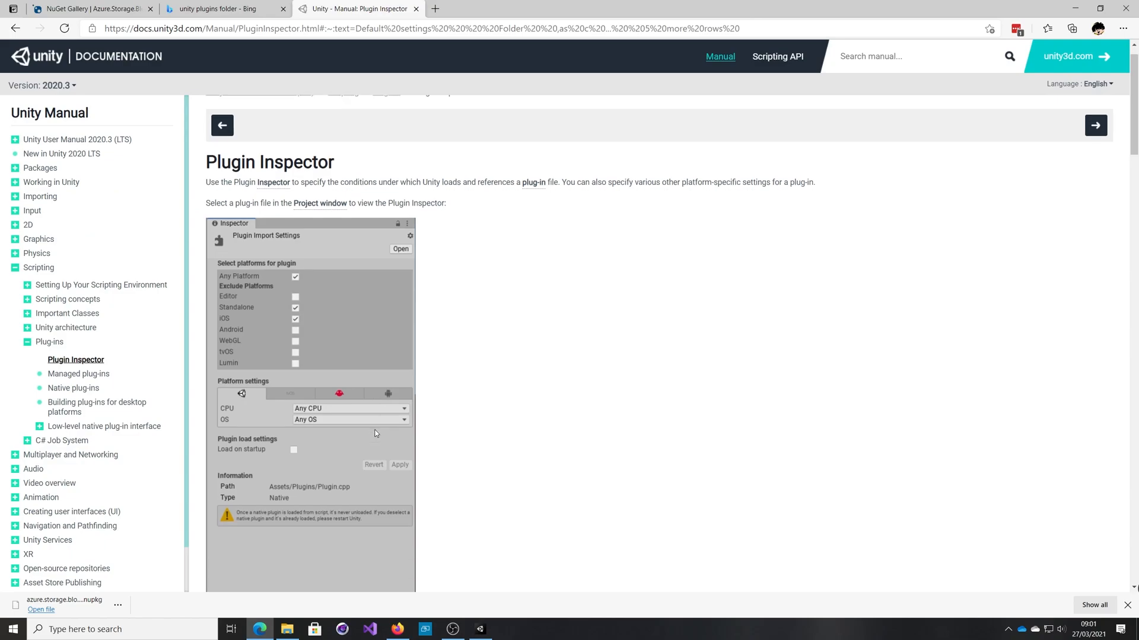
scroll("down", 3)
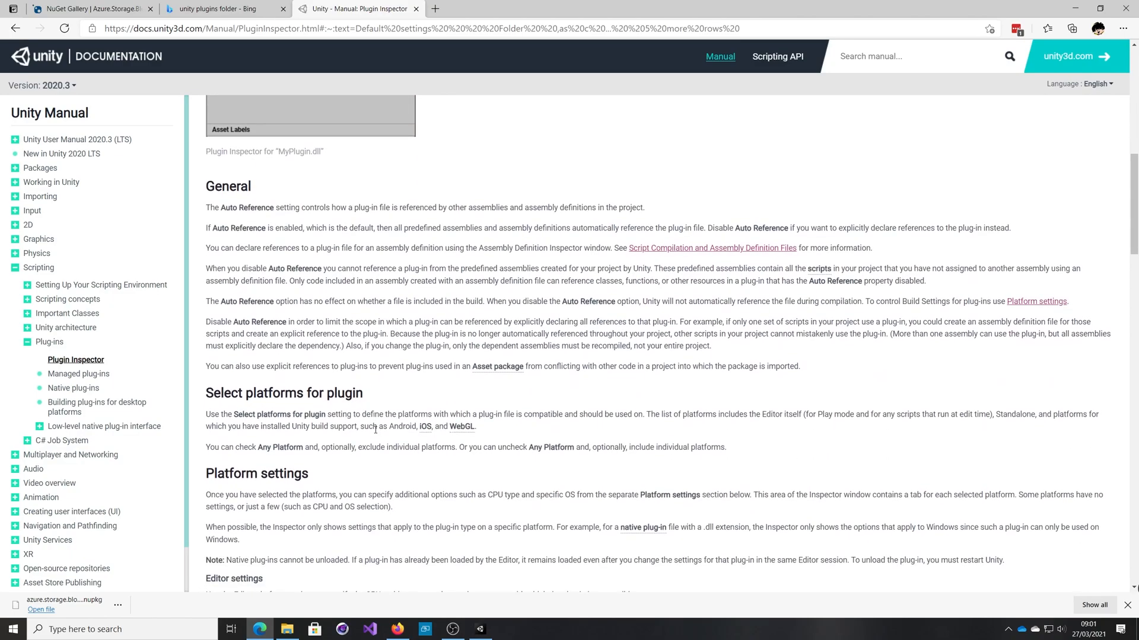
scroll("down", 3)
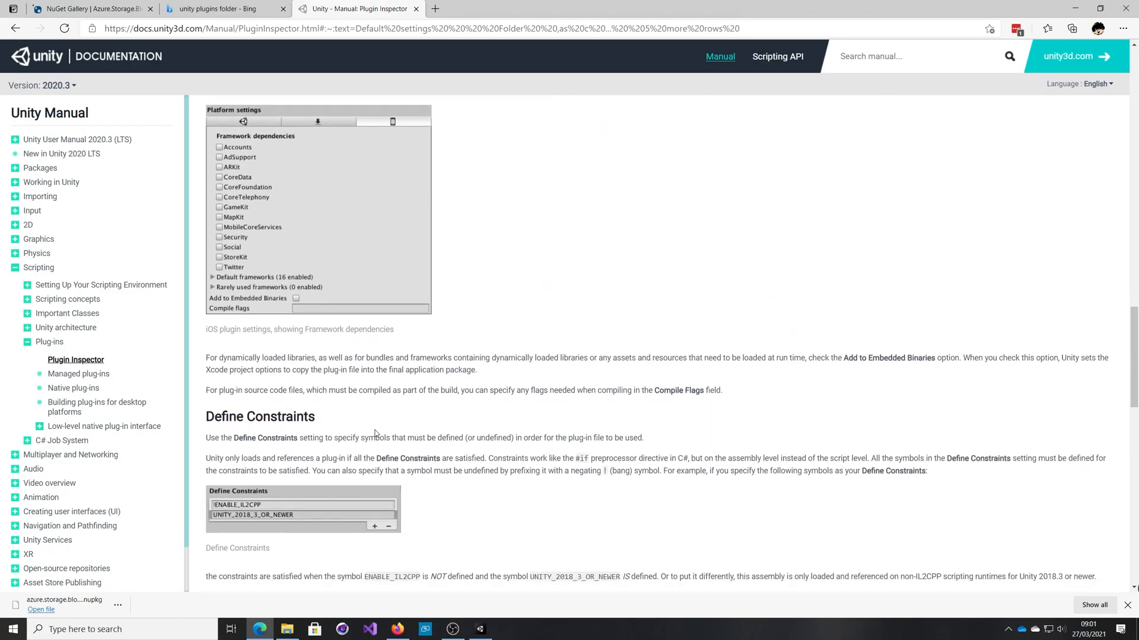
scroll("down", 3)
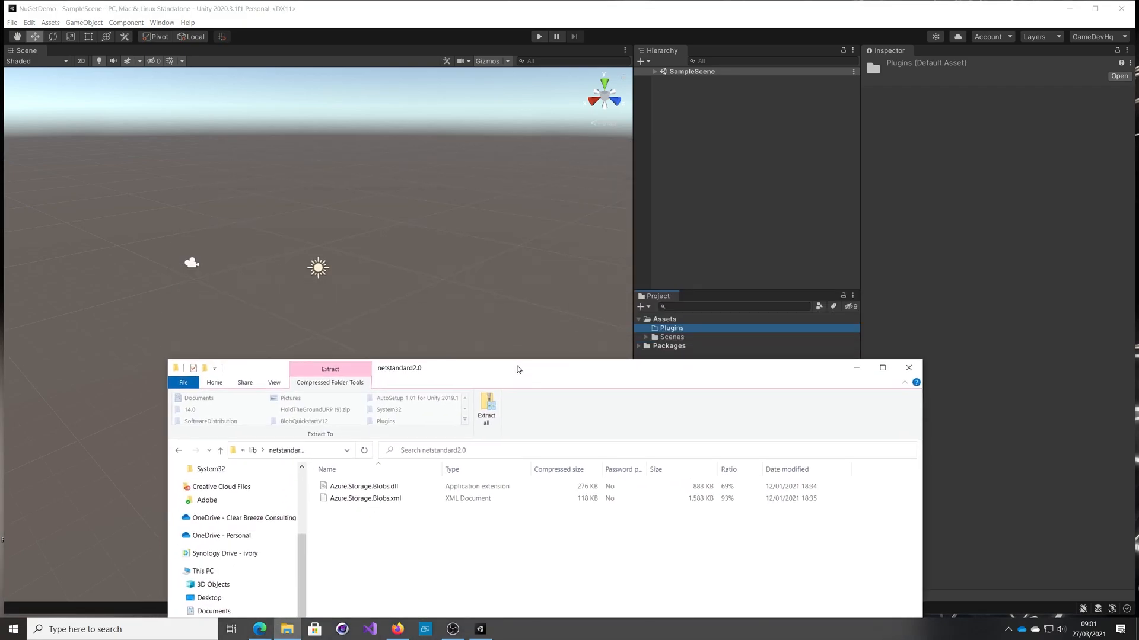
Take Azure.Storage.Blobs.dll from D:\libs into Unity's Plugins folder
left_click(363, 488)
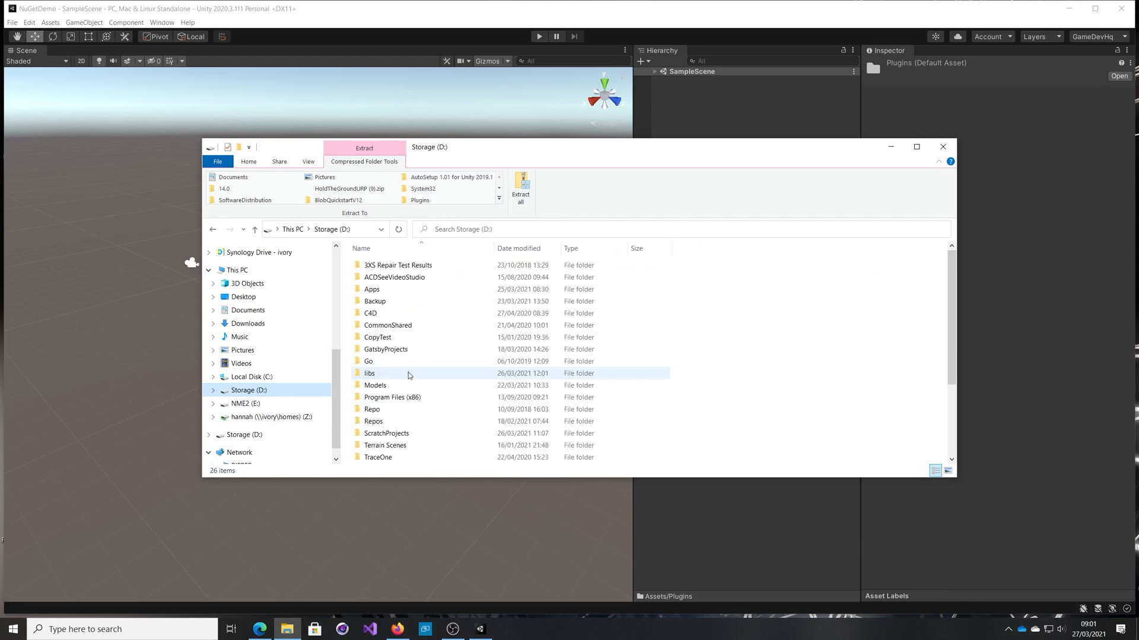
double_click(369, 373)
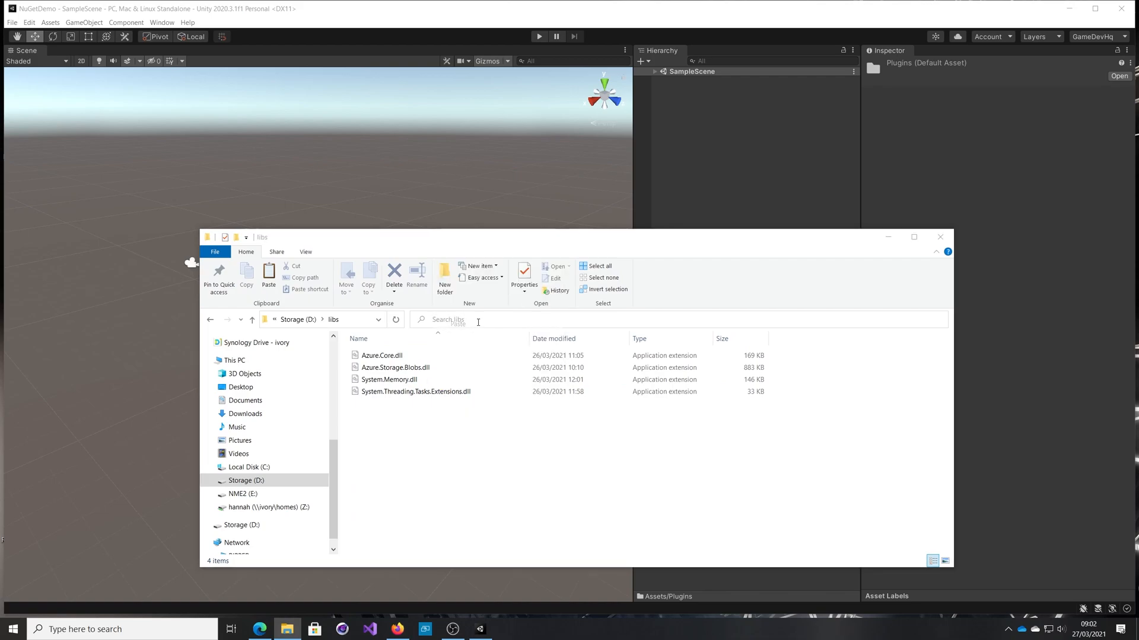
left_click(268, 276)
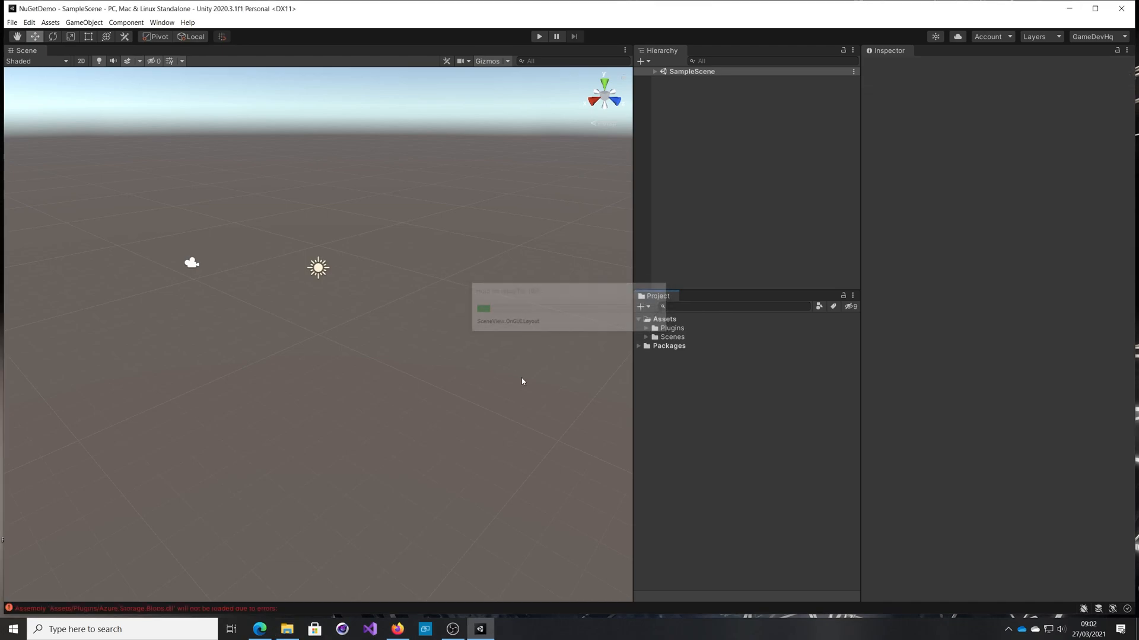
Expand Plugins and select Azure.Storage.Blobs to view its import settings
left_click(646, 327)
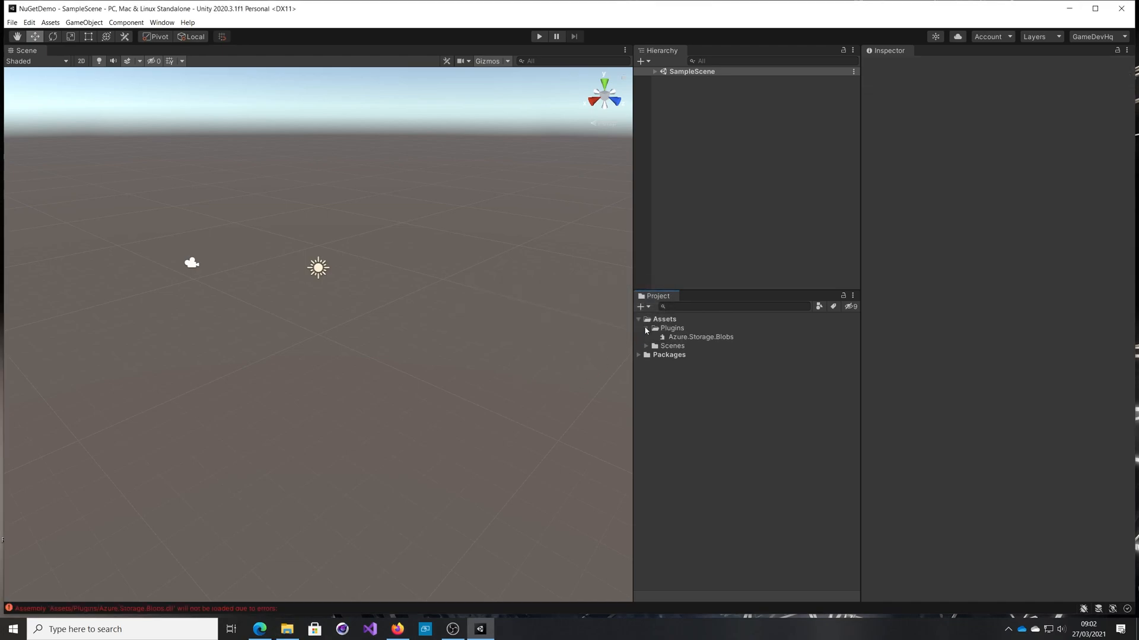
left_click(699, 337)
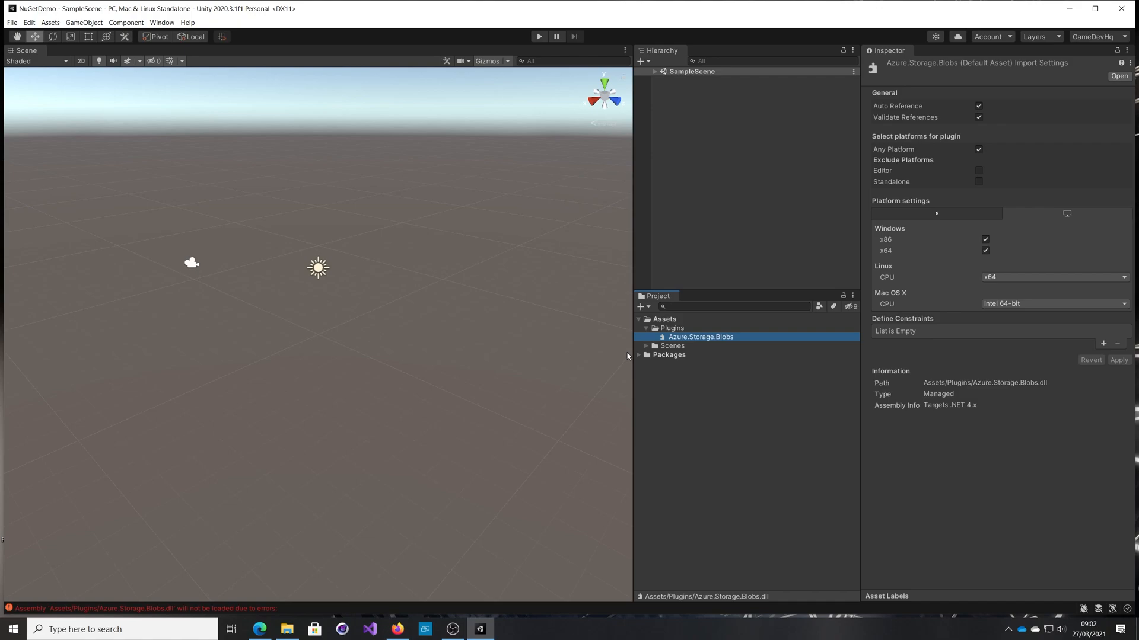
mouse_move(1066, 270)
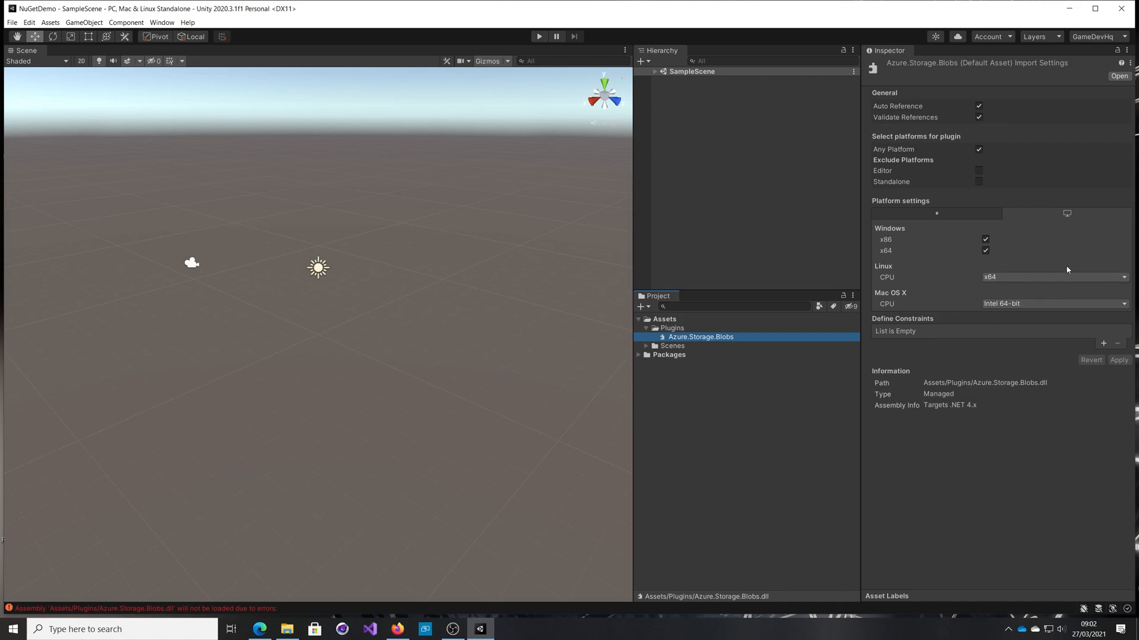
mouse_move(942, 173)
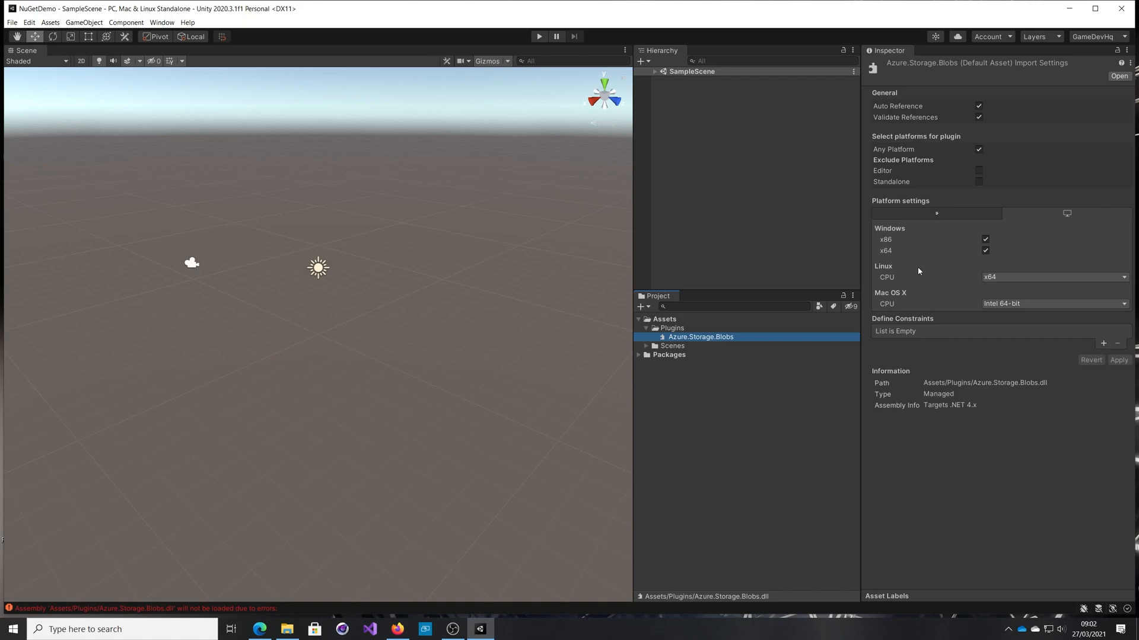
mouse_move(914, 268)
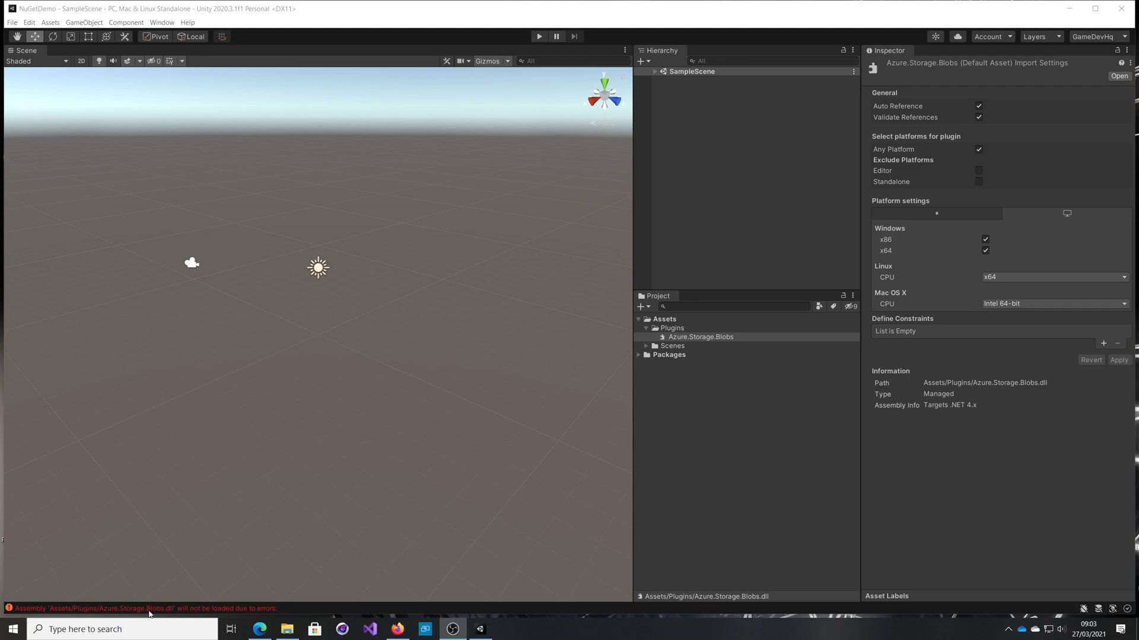
mouse_move(562, 93)
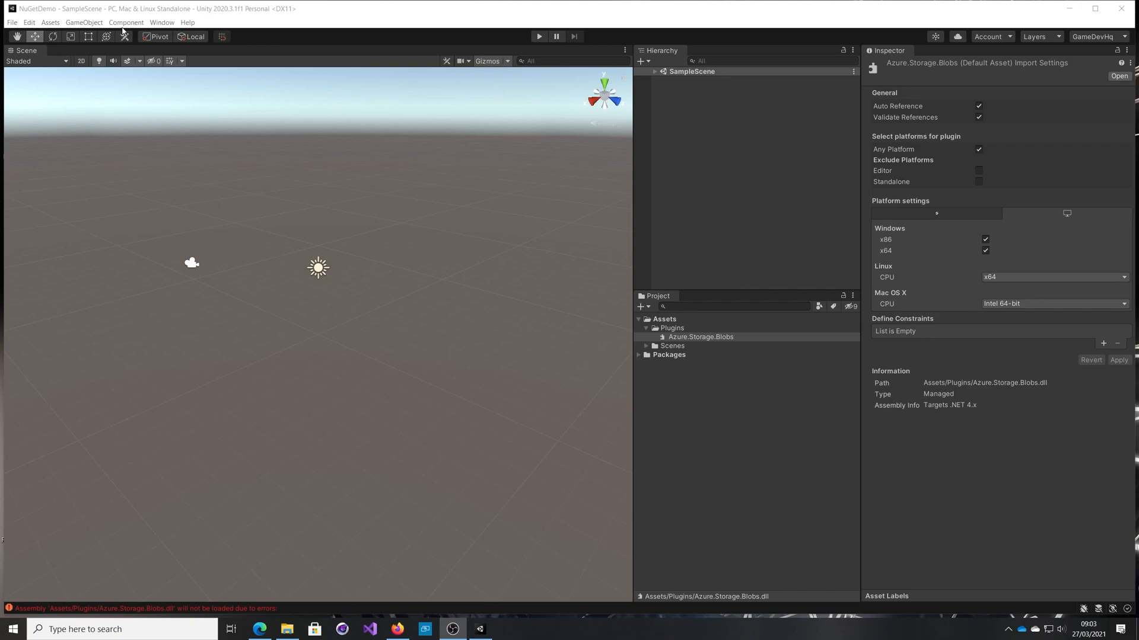
Open a taller Console and view the Azure.Storage.Blobs unresolved-reference error
left_click(161, 23)
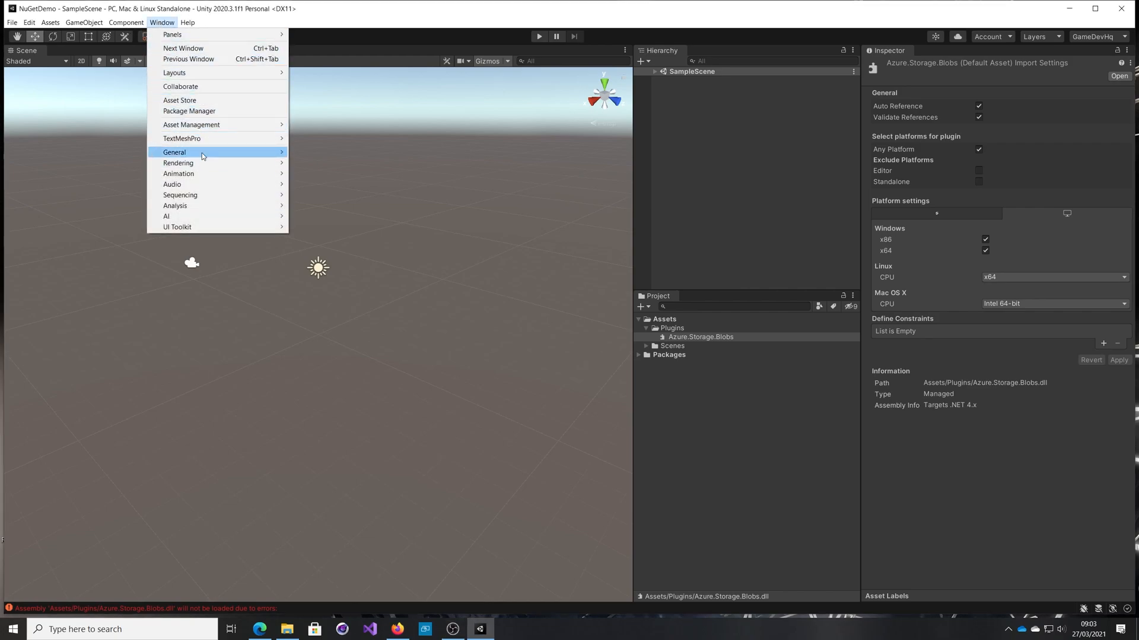
left_click(436, 220)
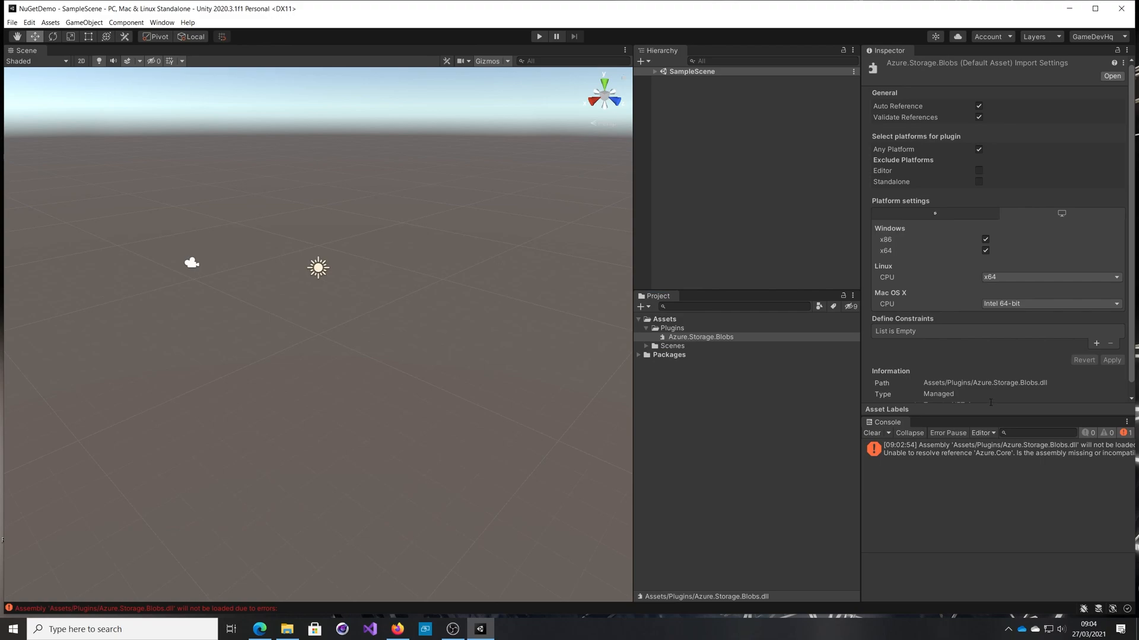
left_click_drag(991, 421, 991, 356)
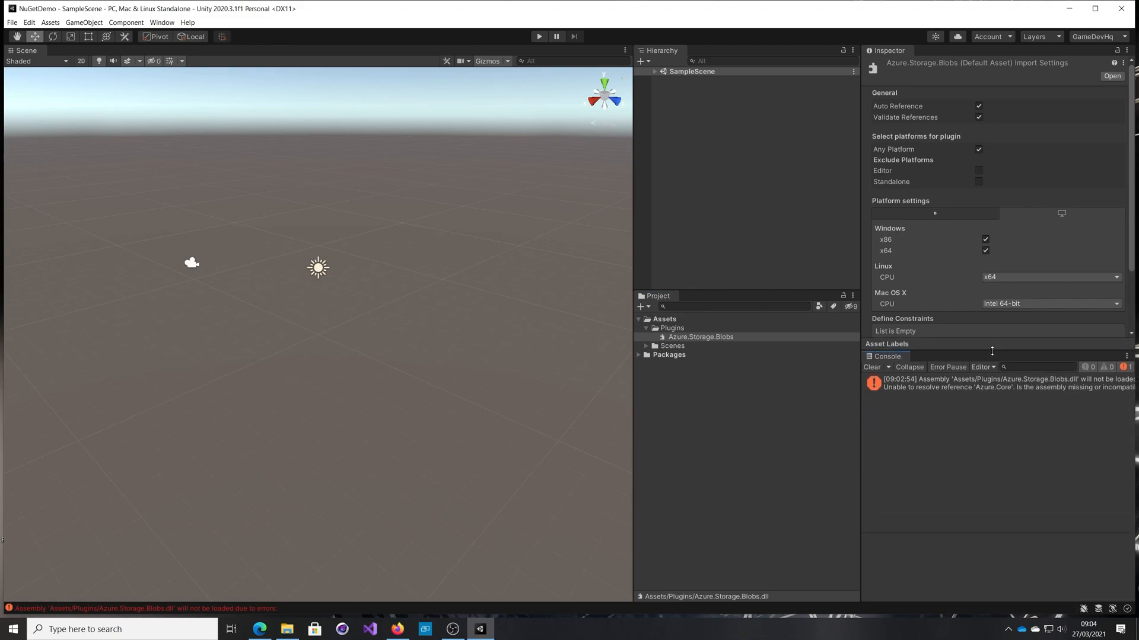
left_click(995, 383)
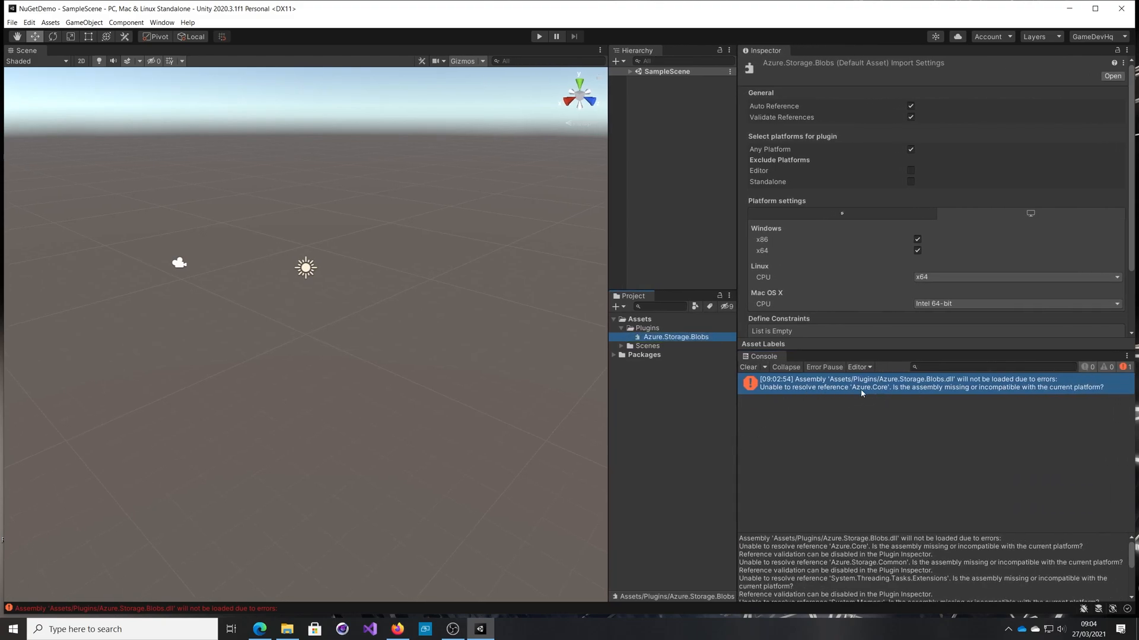
mouse_move(879, 394)
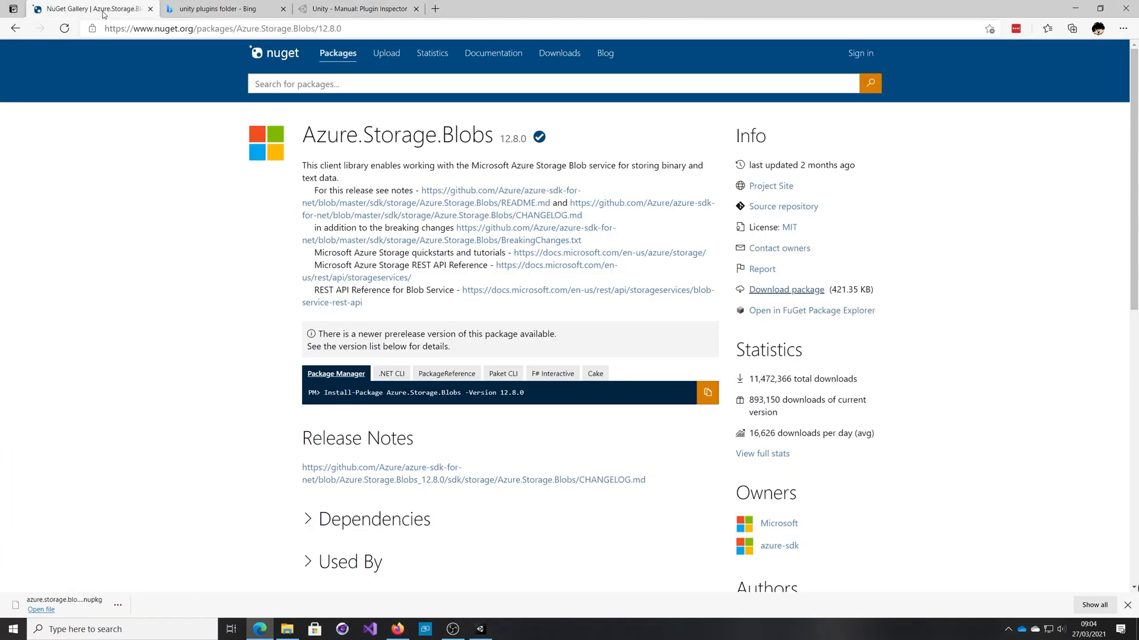
Search nuget.org for 'azure core' and open Azure.Core's version history
type("a")
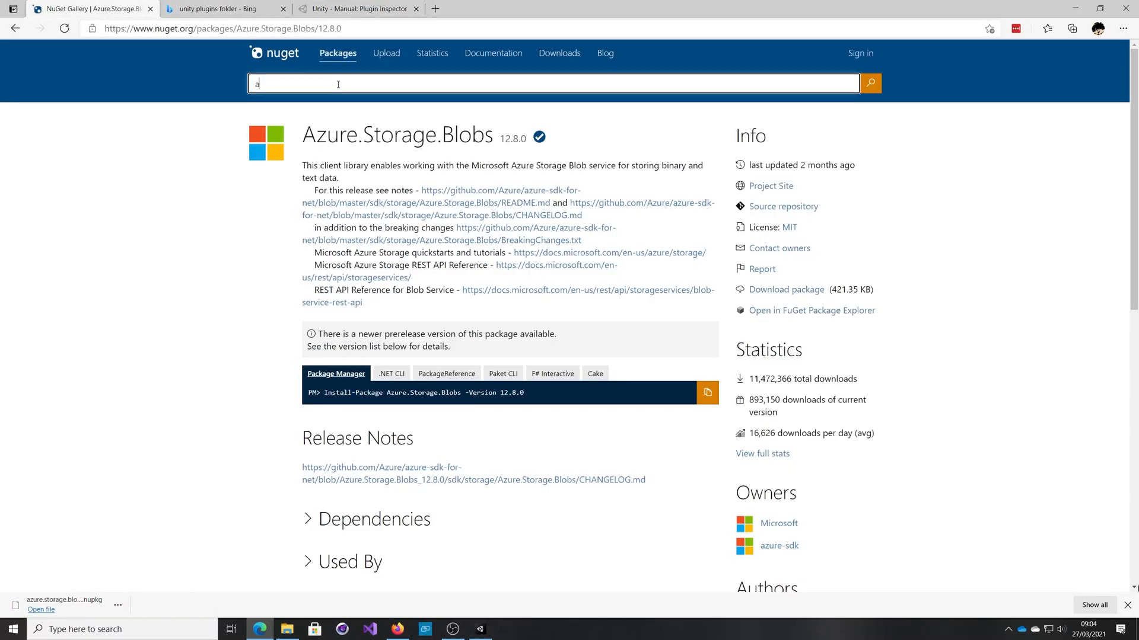
type("azure core")
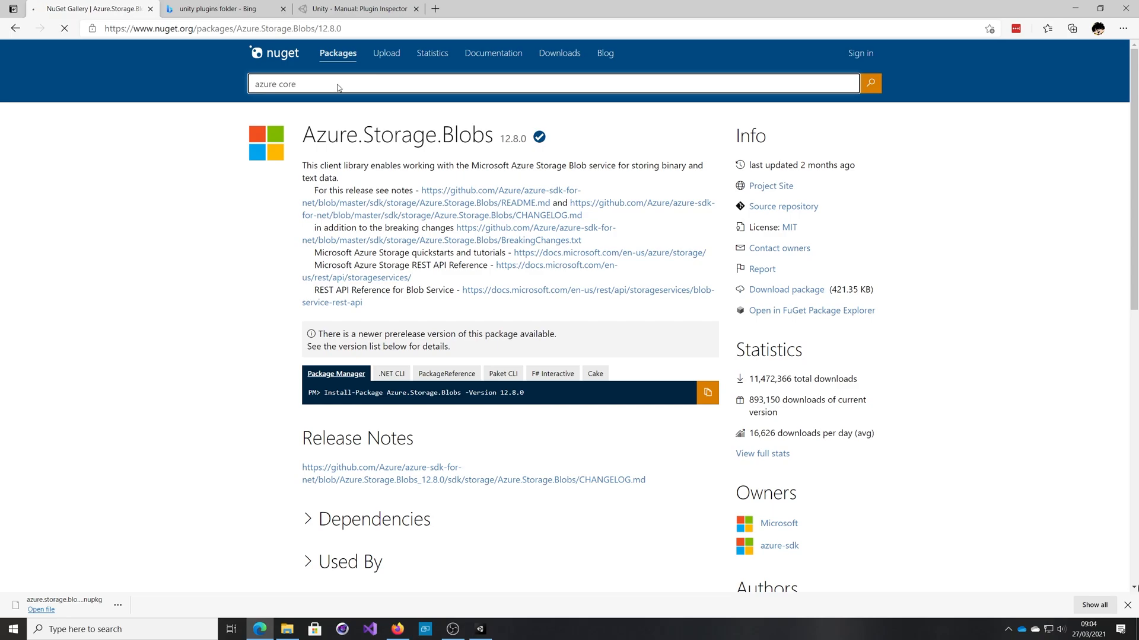
left_click(869, 83)
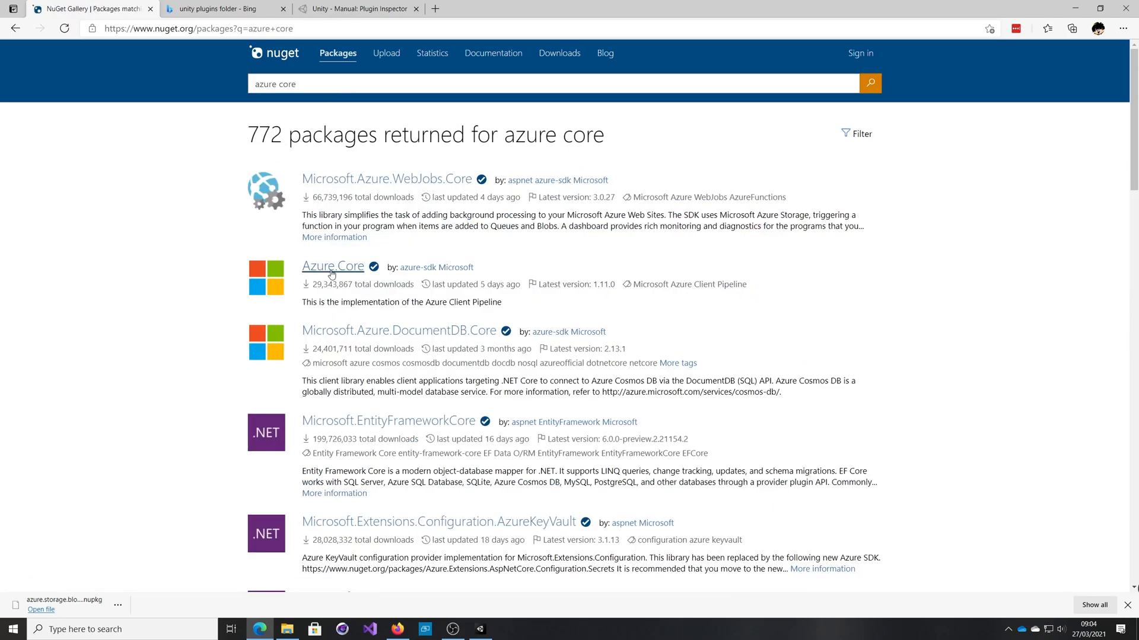
left_click(332, 265)
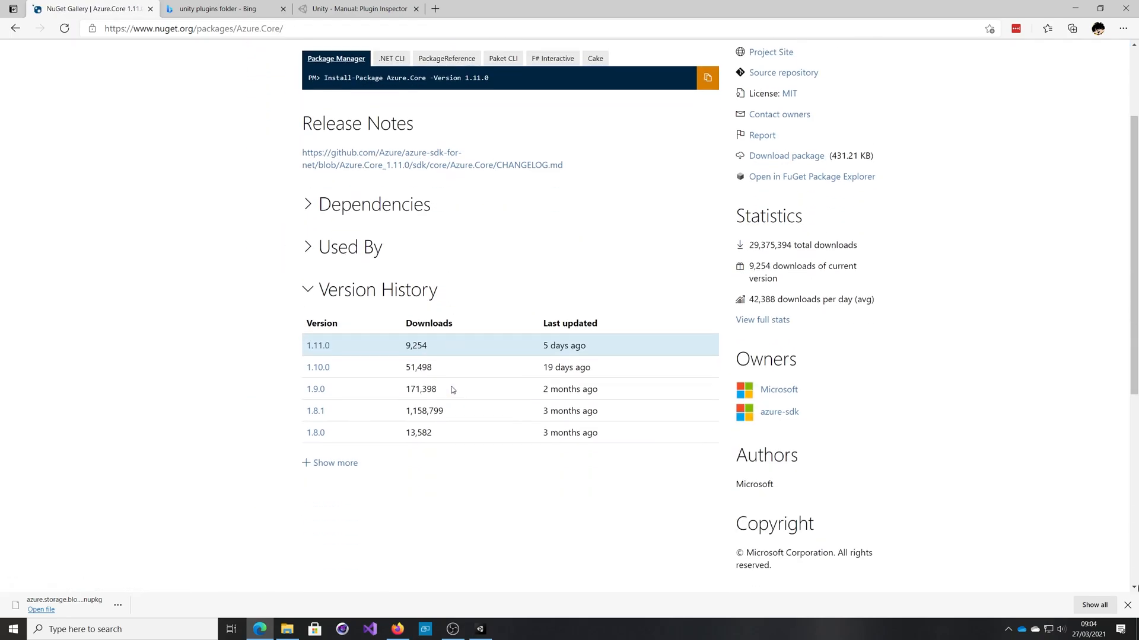
scroll("down", 3)
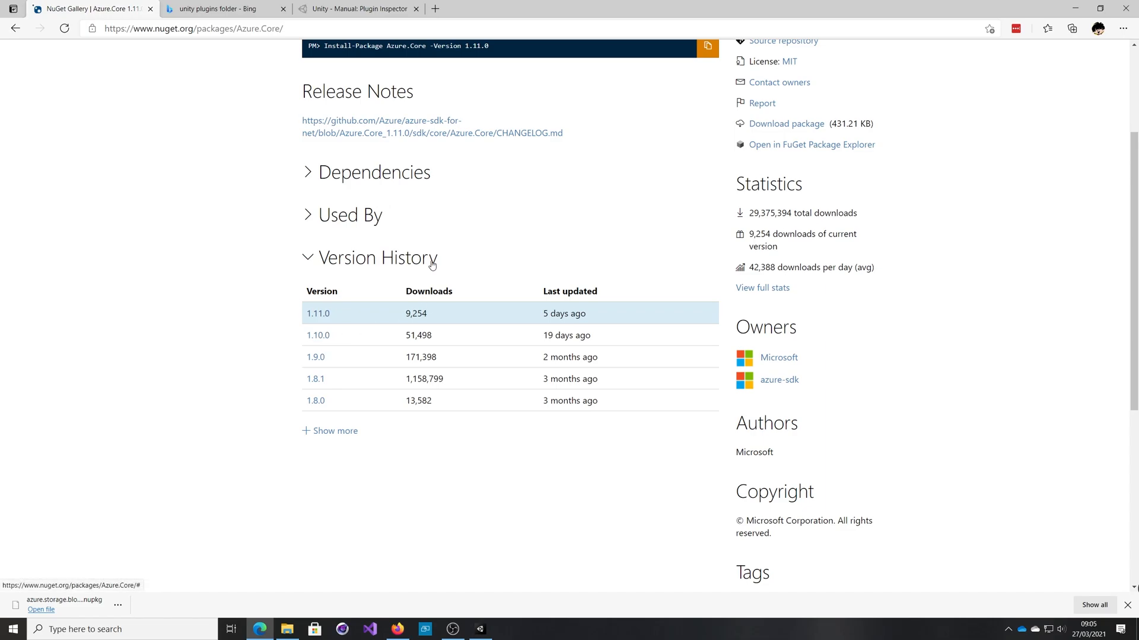
mouse_move(418, 255)
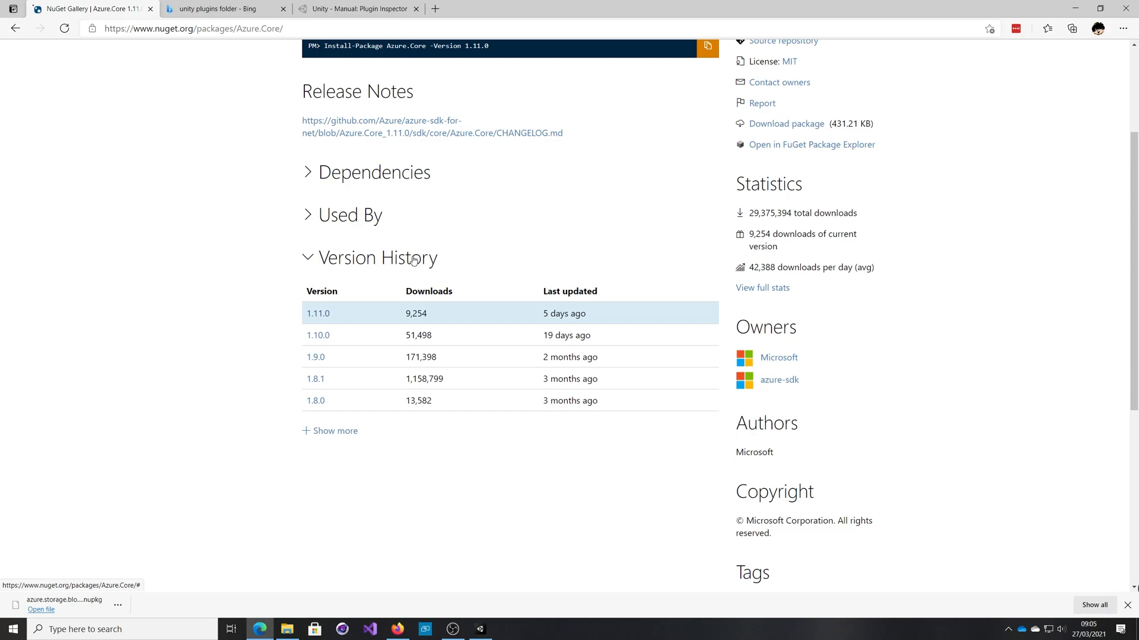
mouse_move(315, 356)
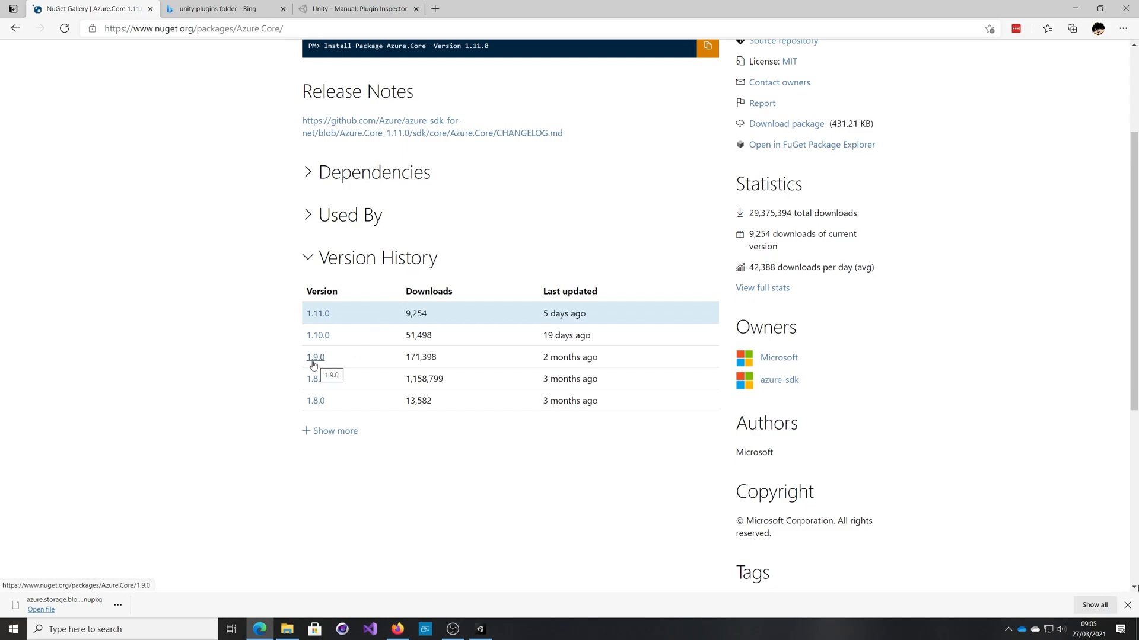
mouse_move(335, 338)
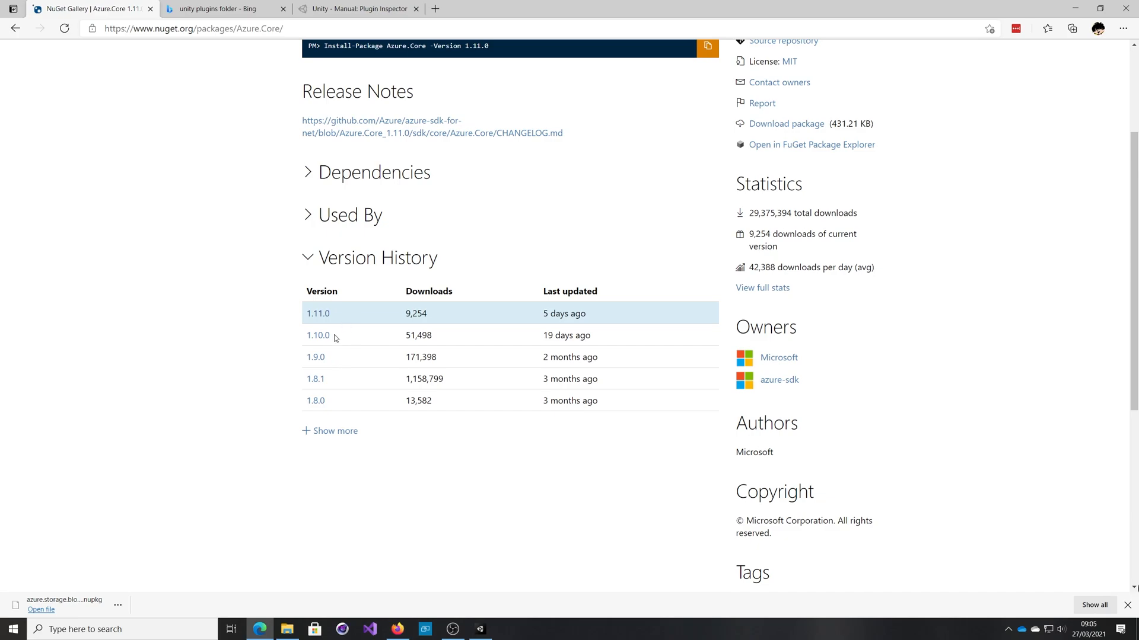
mouse_move(367, 338)
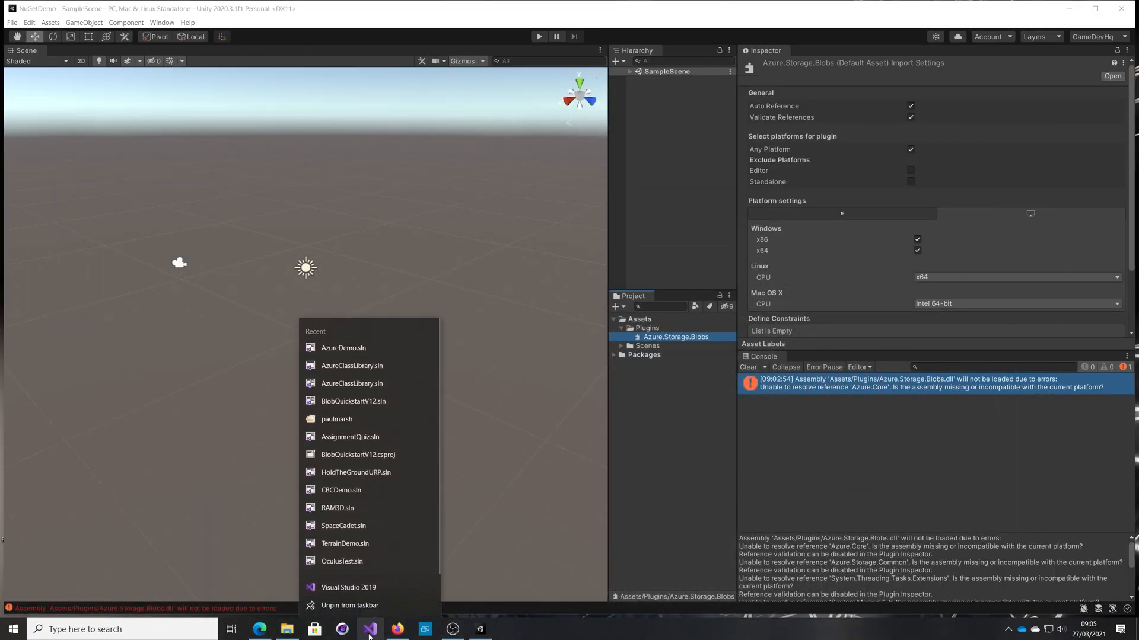
Create a Visual Studio Class Library (.NET Standard) project named NuGetDemoSeparateApp
left_click(348, 588)
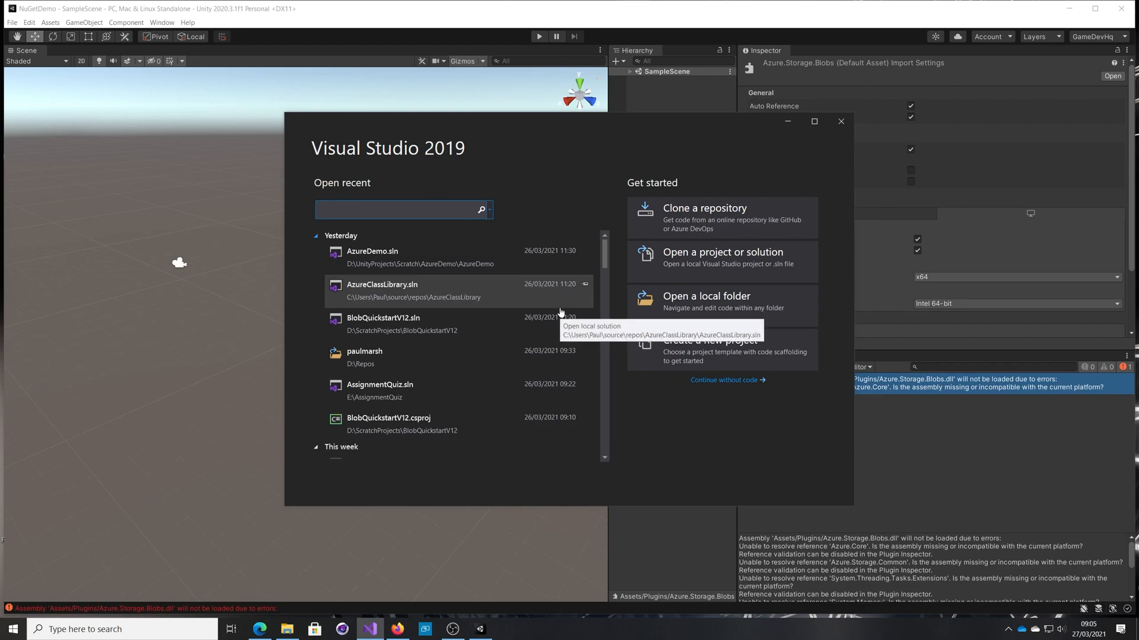
left_click(710, 346)
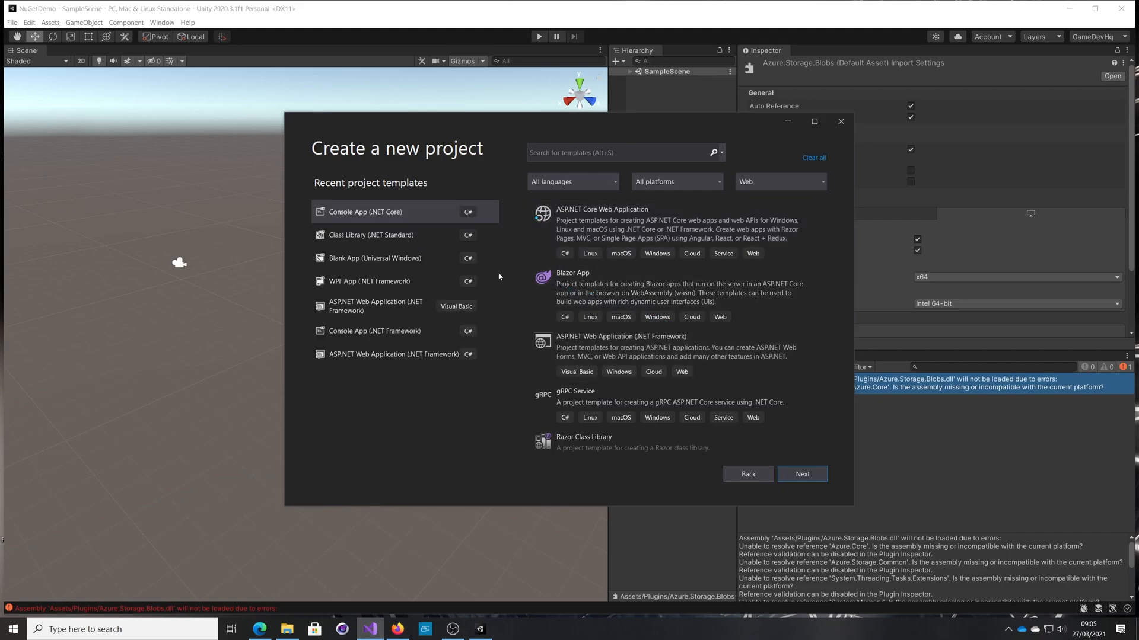
left_click(370, 234)
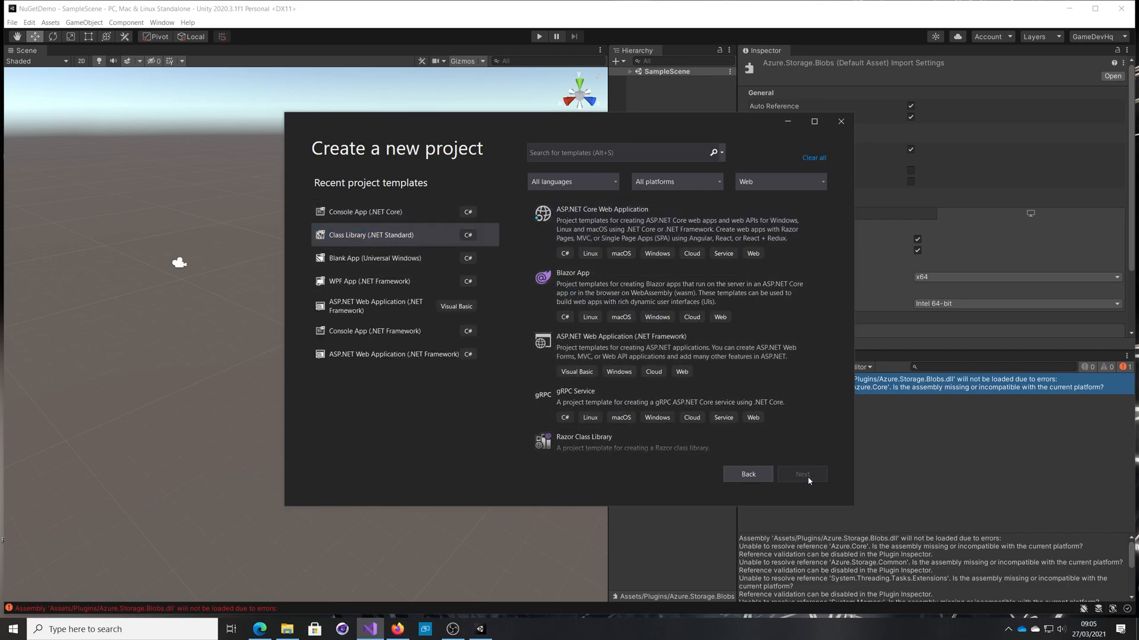
left_click(801, 474)
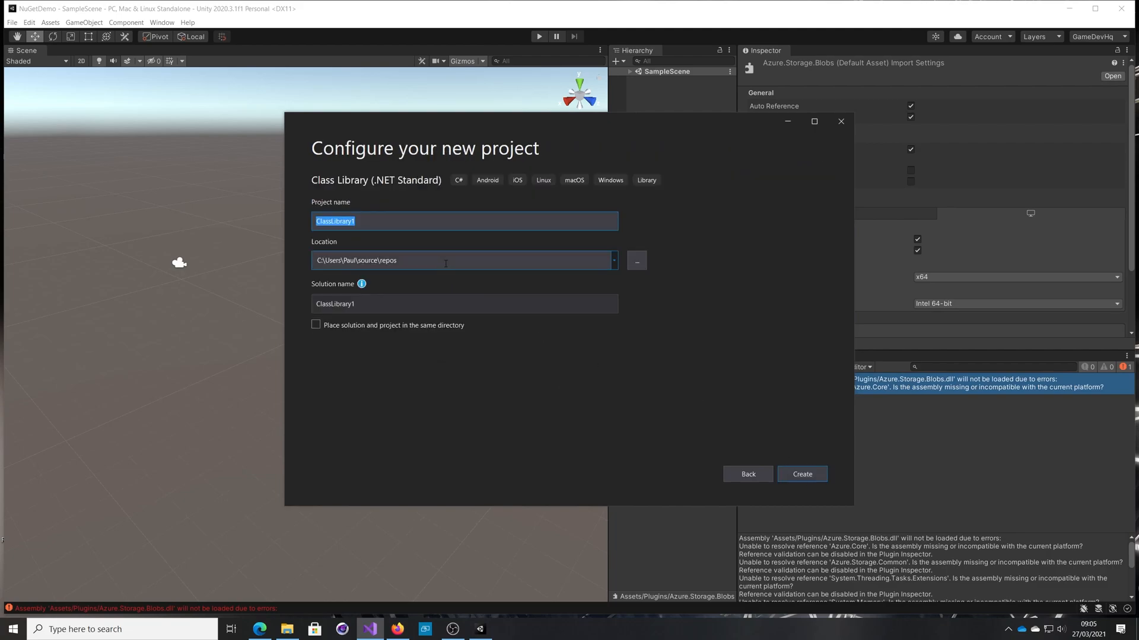
type("NuGet")
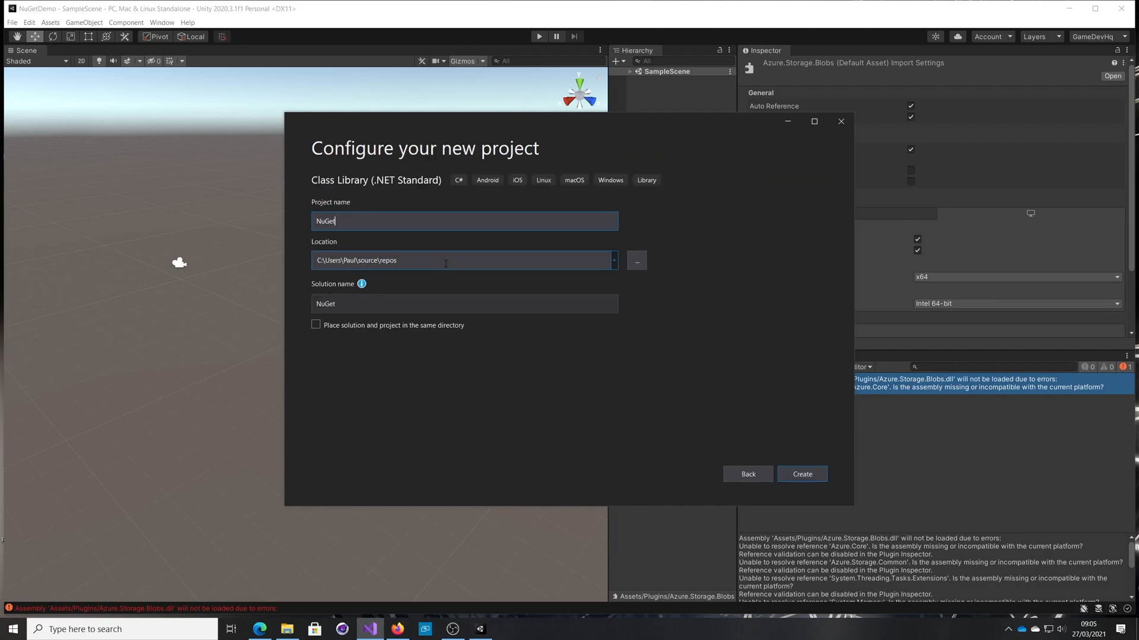
type("DemoSeparateApp")
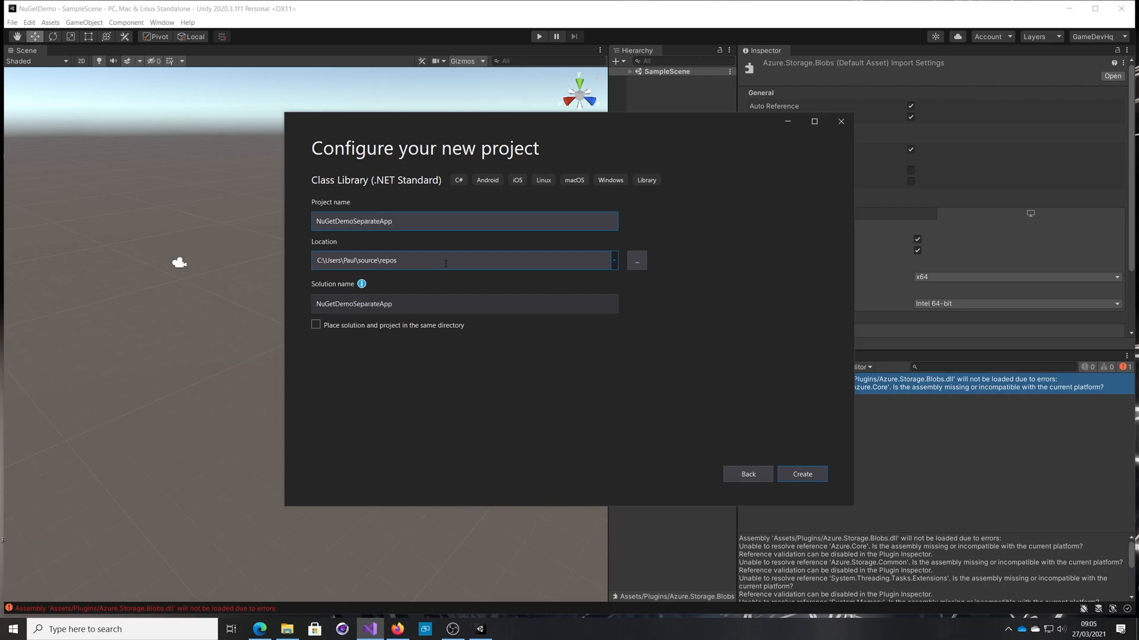
left_click(802, 474)
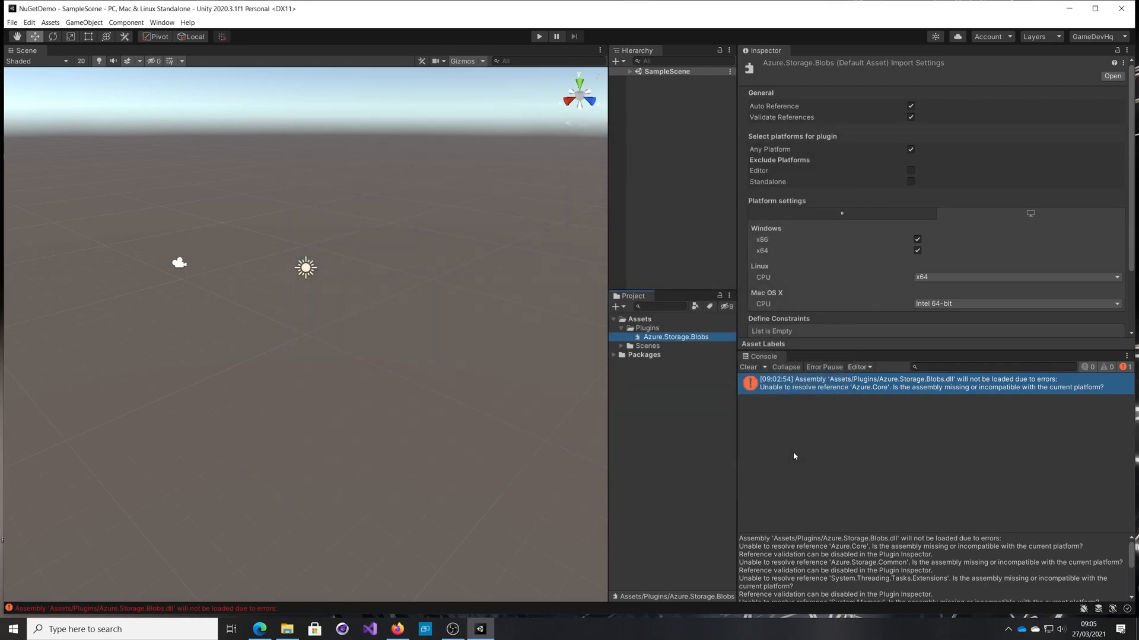
Select the NuGetDemoSeparateApp solution and open Manage NuGet Packages for Solution from Tools
left_click(369, 629)
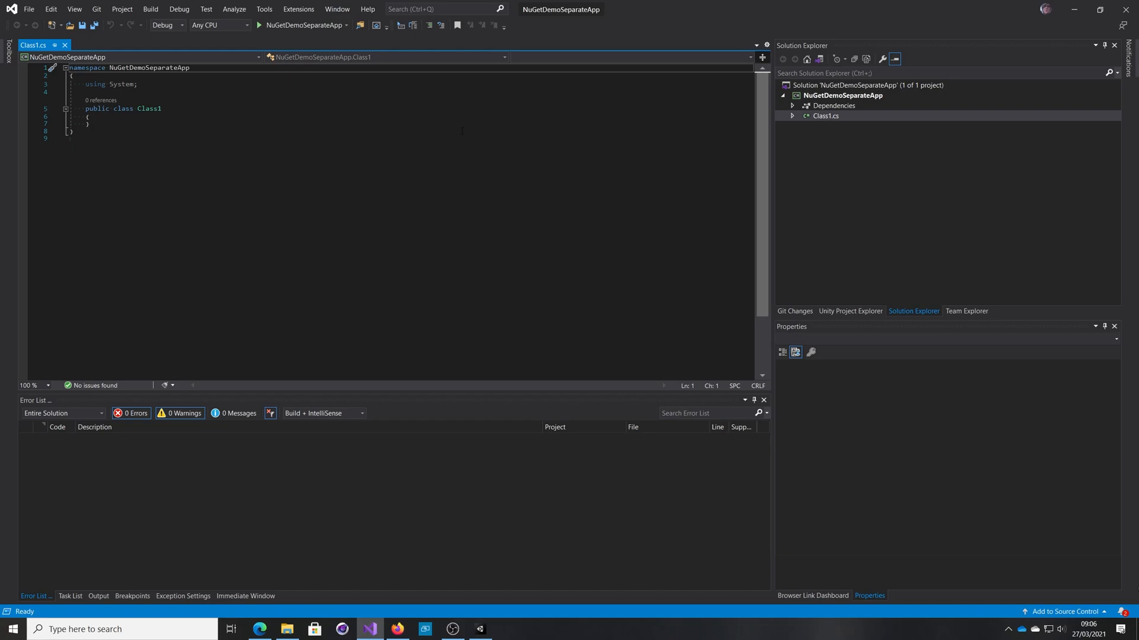
right_click(866, 84)
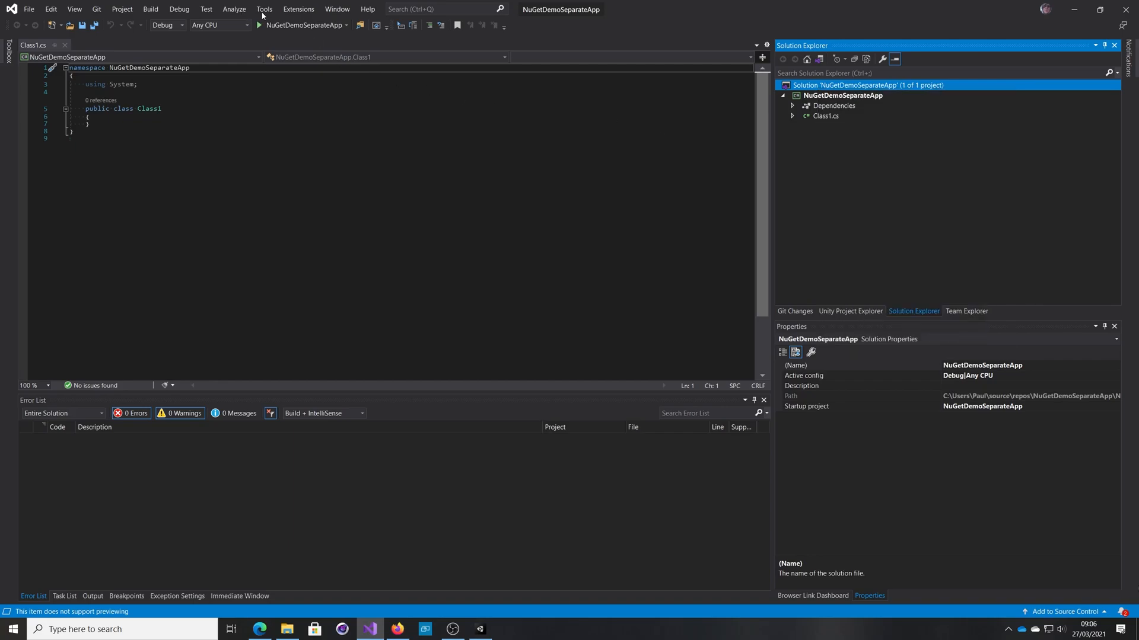
left_click(265, 9)
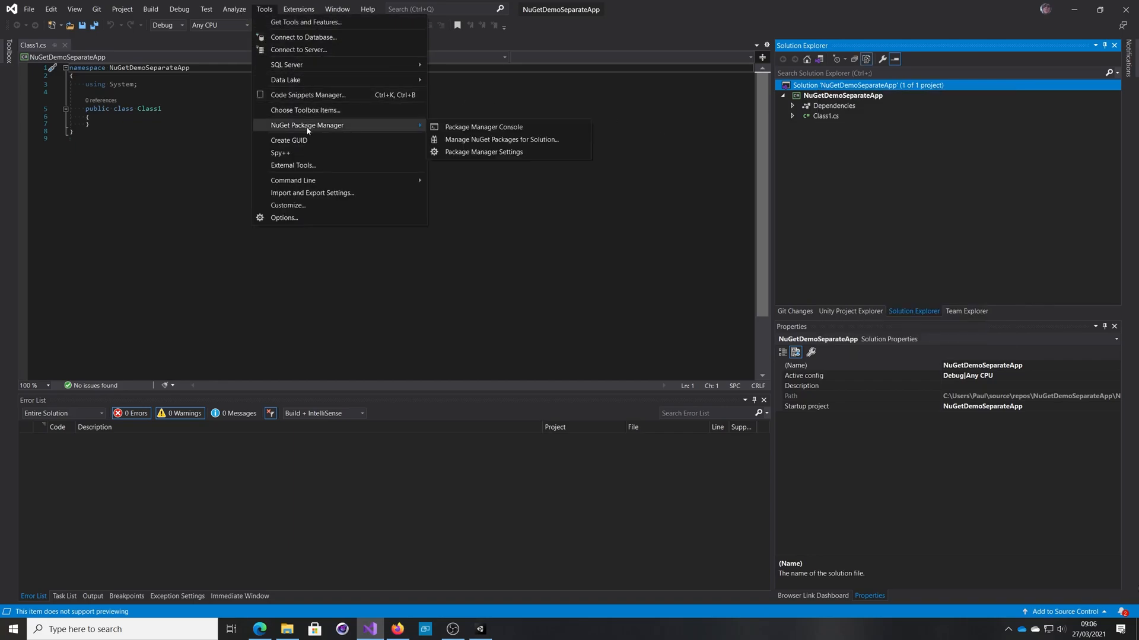
mouse_move(483, 127)
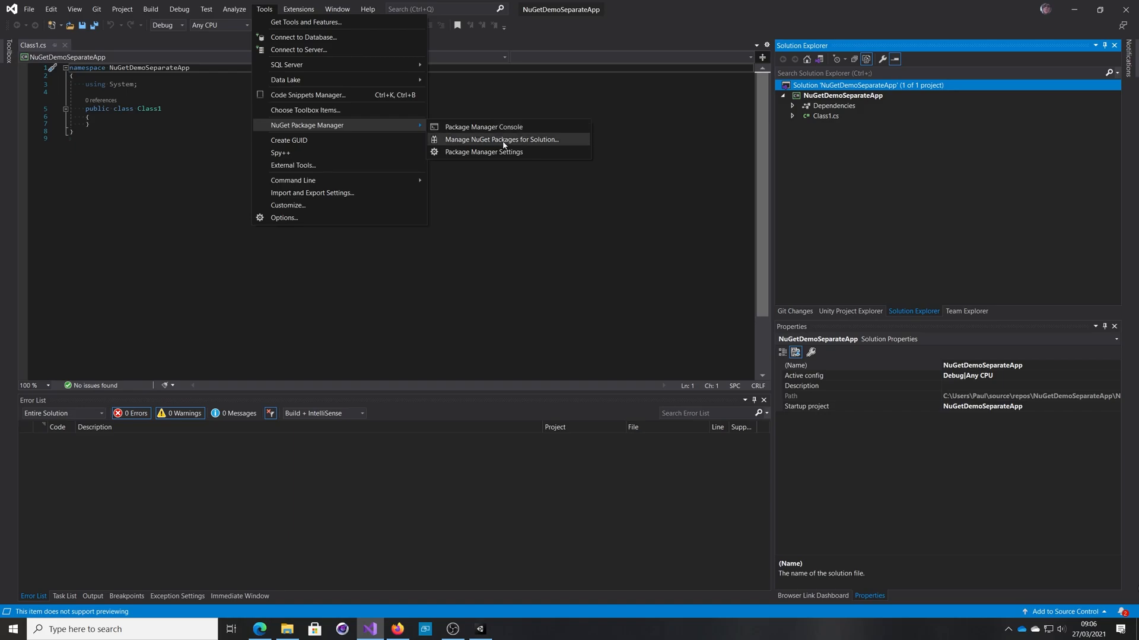
left_click(501, 139)
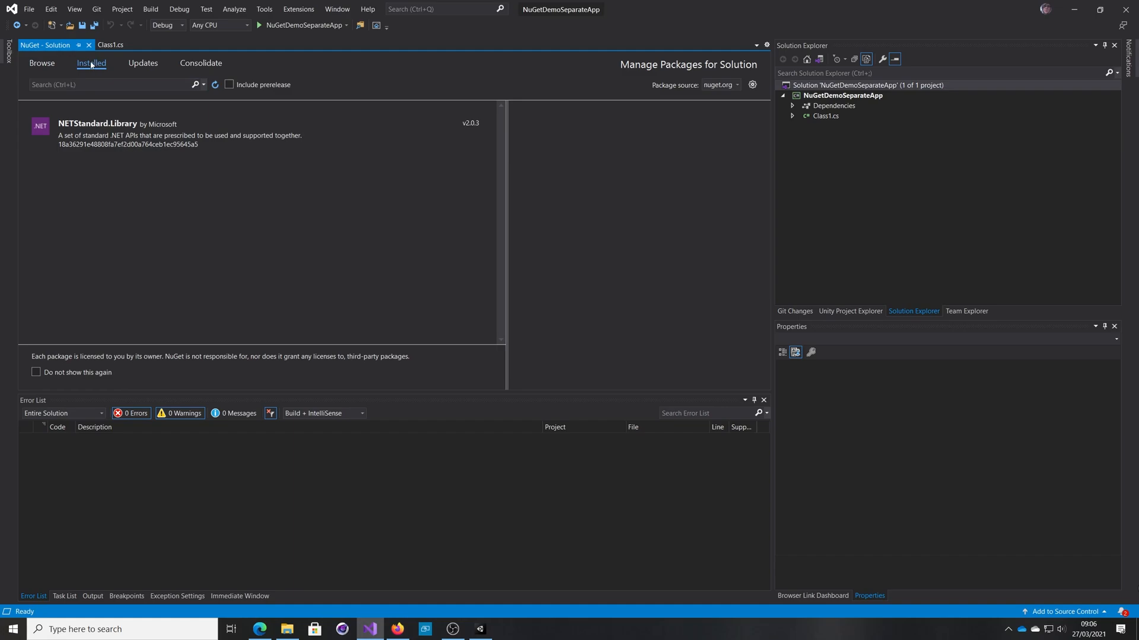
Search 'Azure St' and install Azure.Storage.Blobs 12.8.0 into the NuGetDemoSeparateApp project
left_click(42, 63)
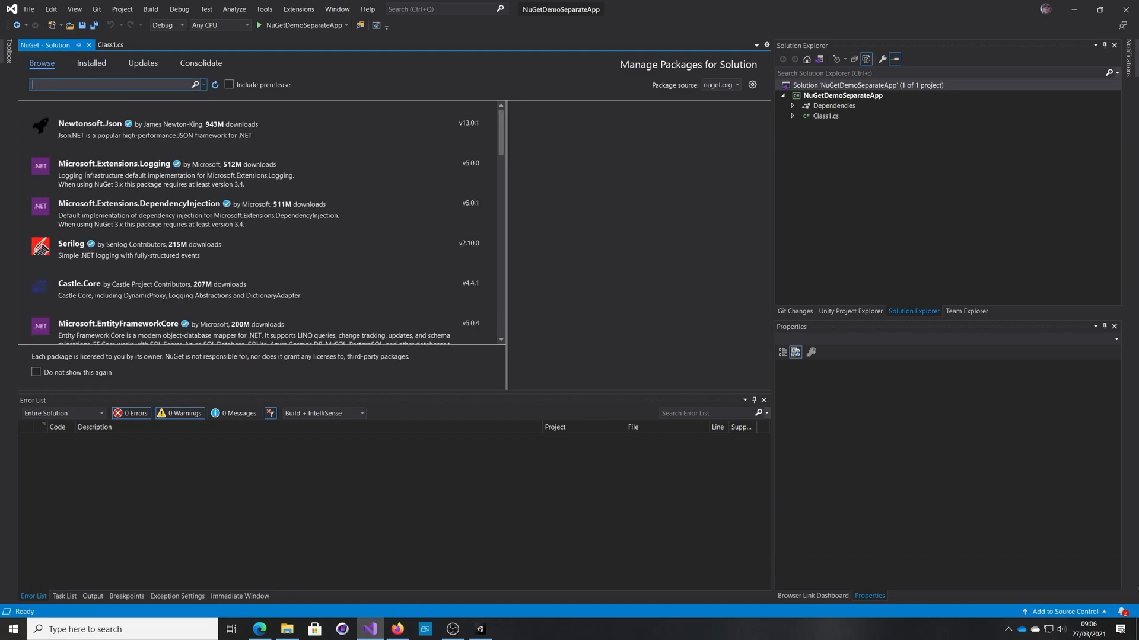
type("Azure Storage")
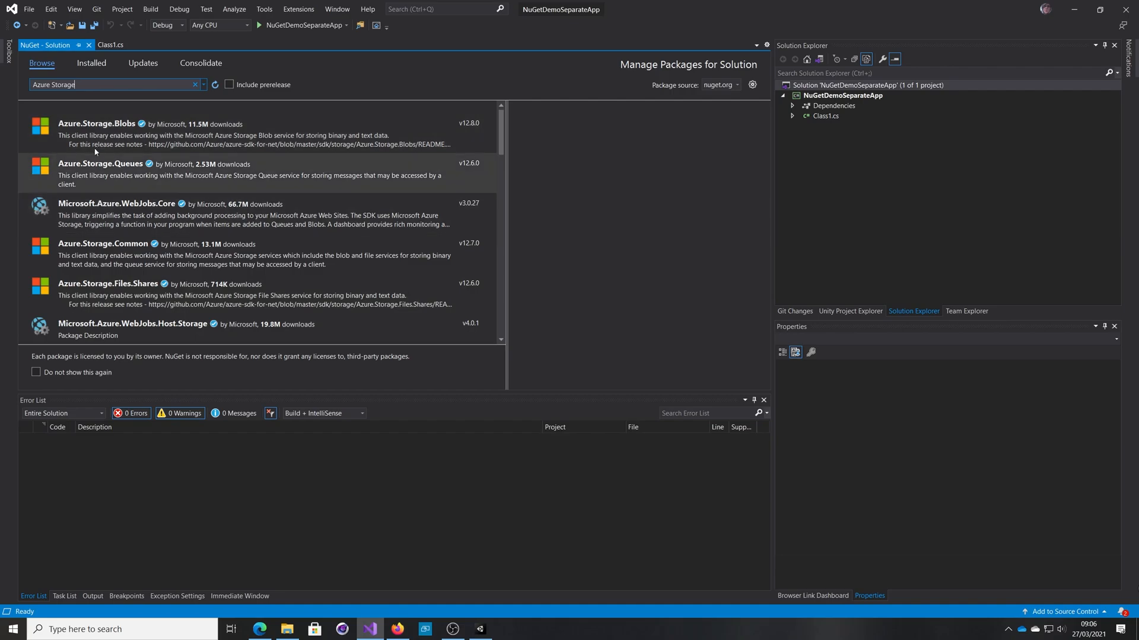
left_click(96, 124)
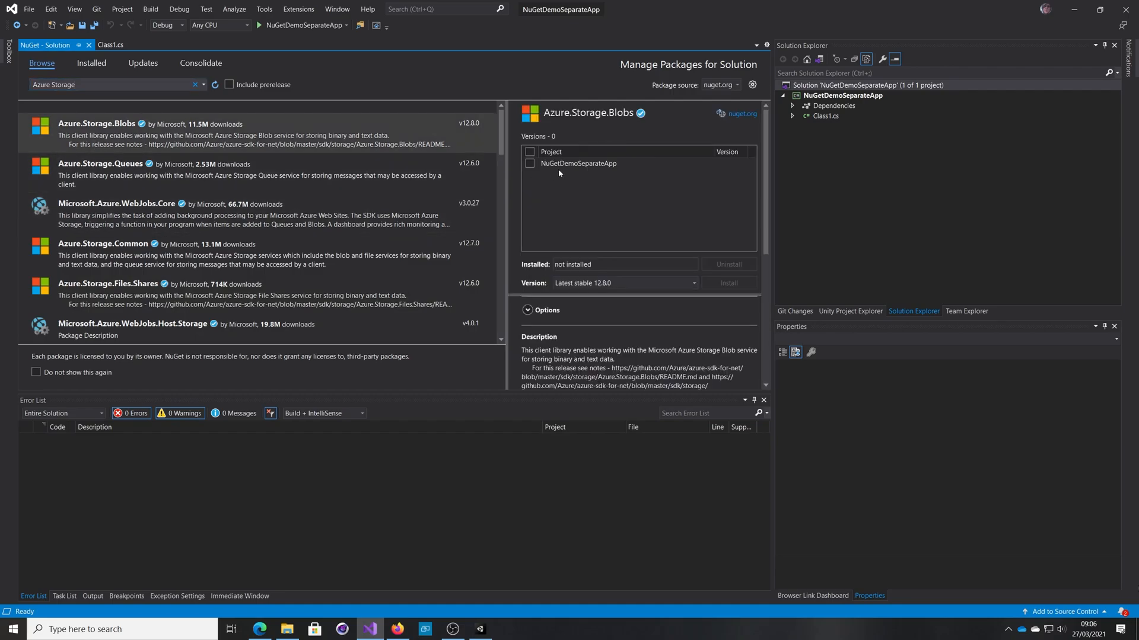
left_click(531, 164)
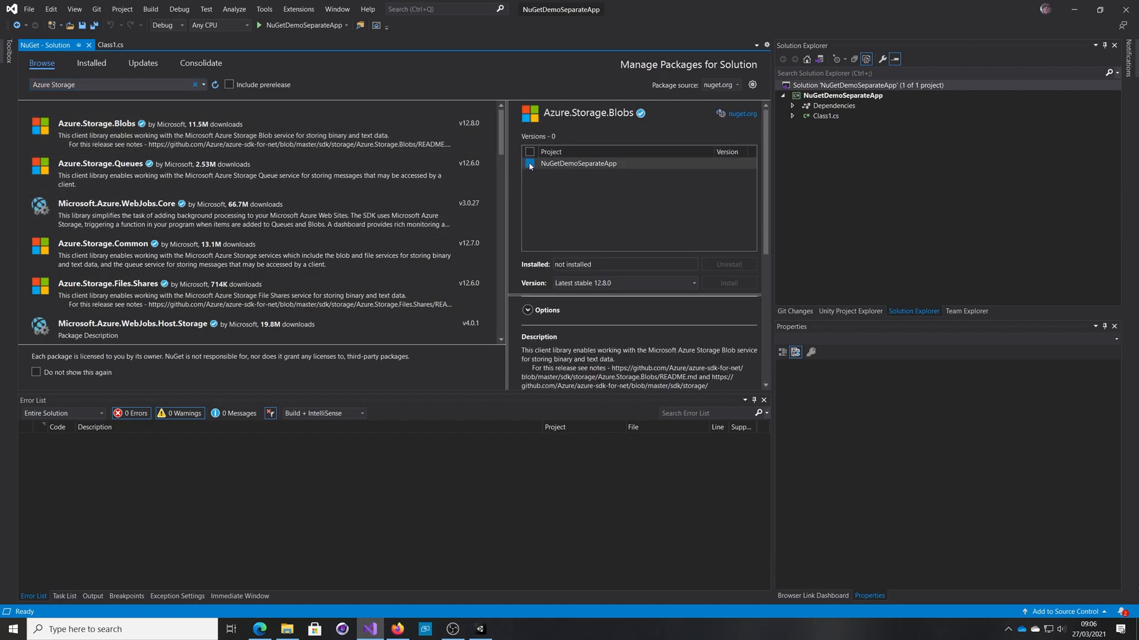
left_click(530, 152)
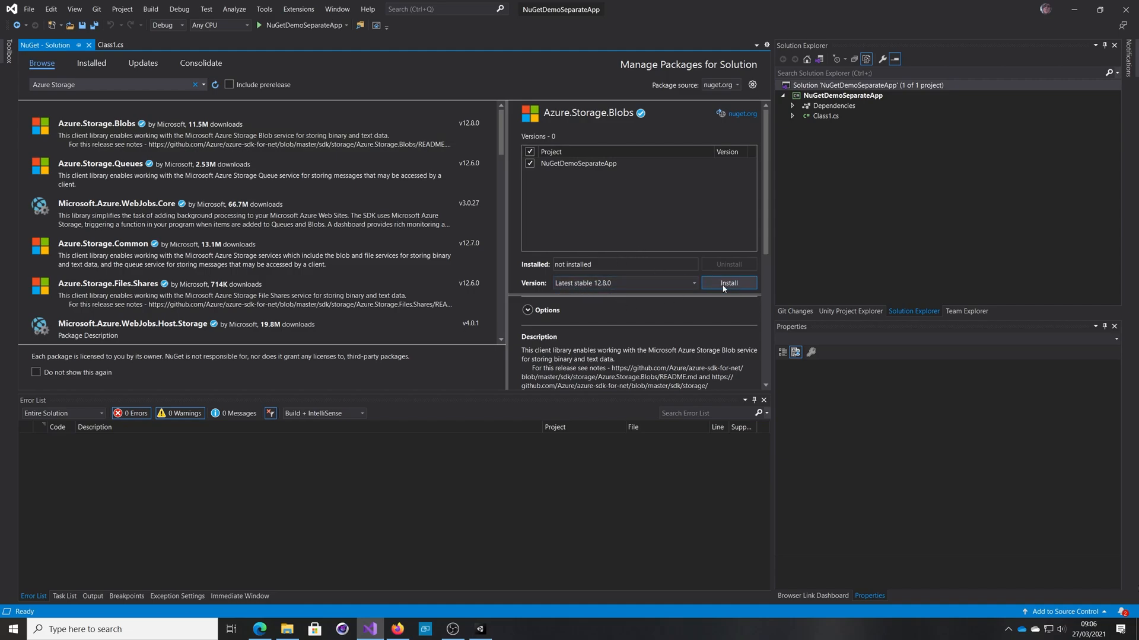
left_click(728, 282)
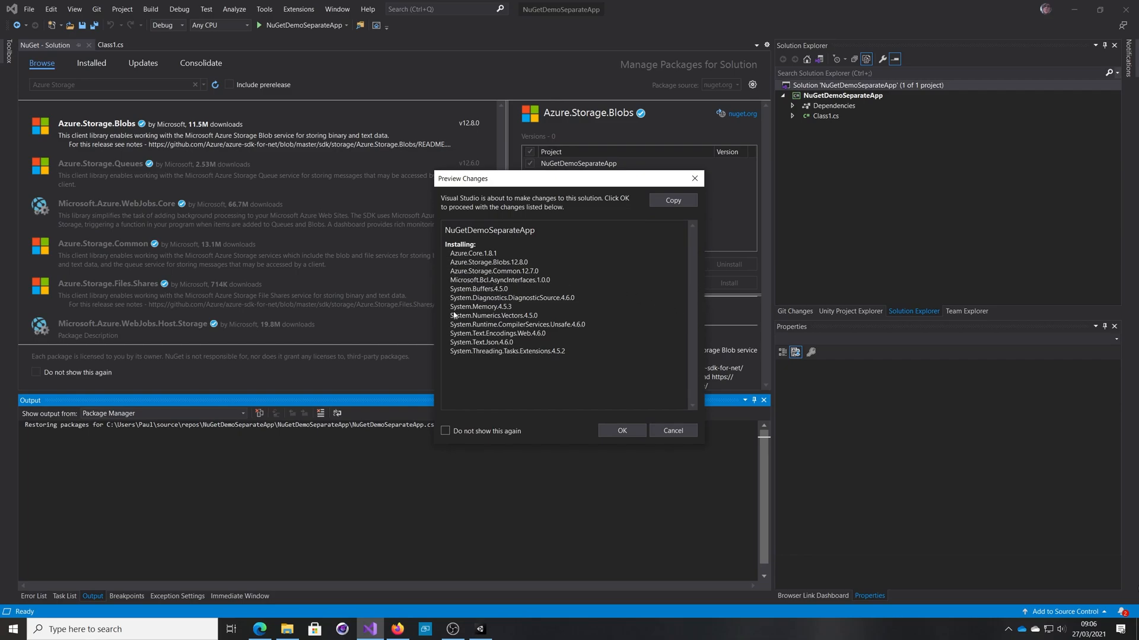
mouse_move(499, 309)
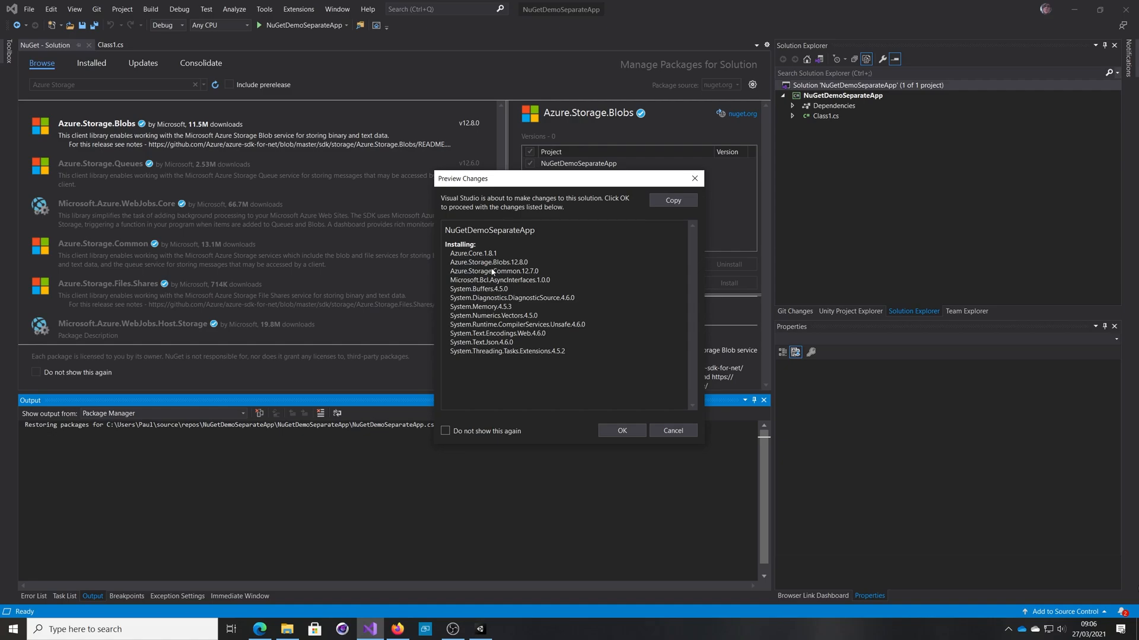
mouse_move(619, 345)
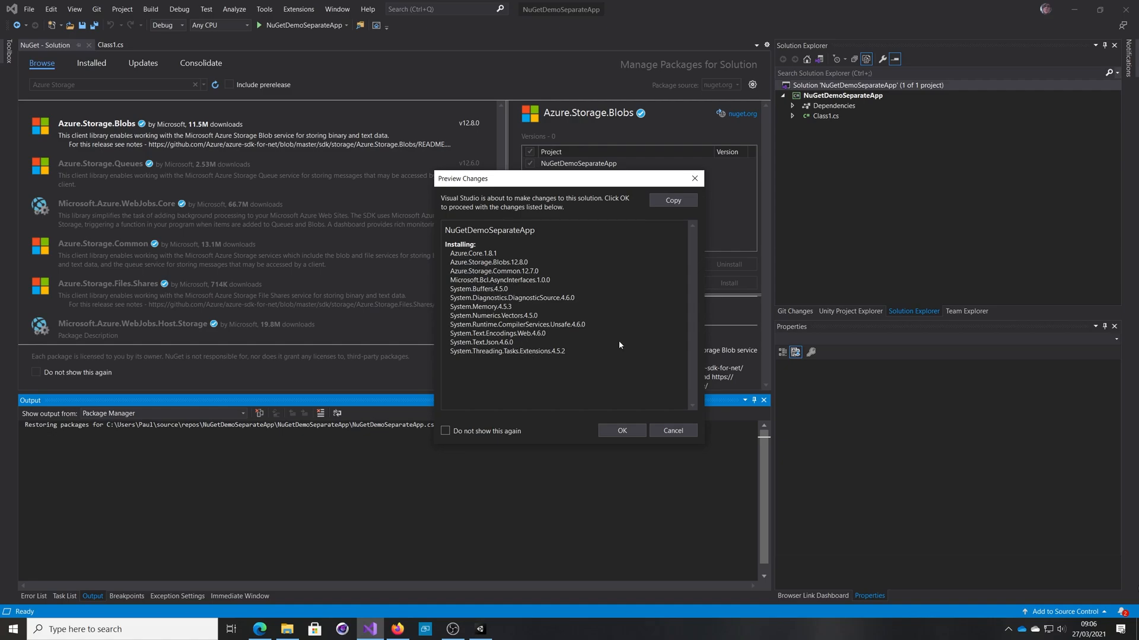
mouse_move(689, 303)
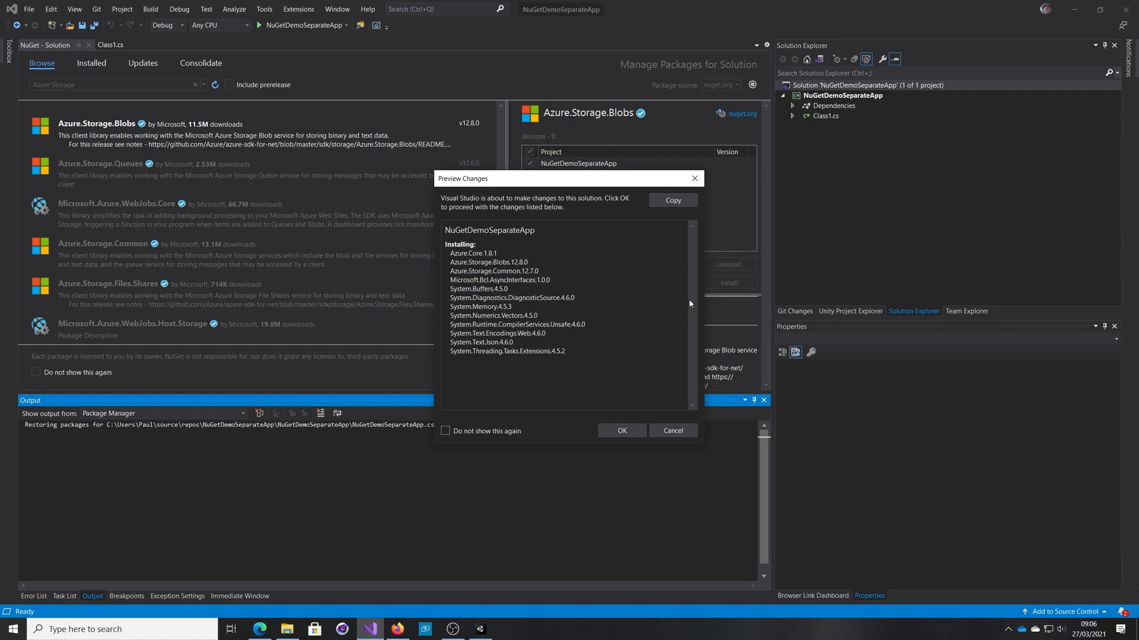
mouse_move(553, 342)
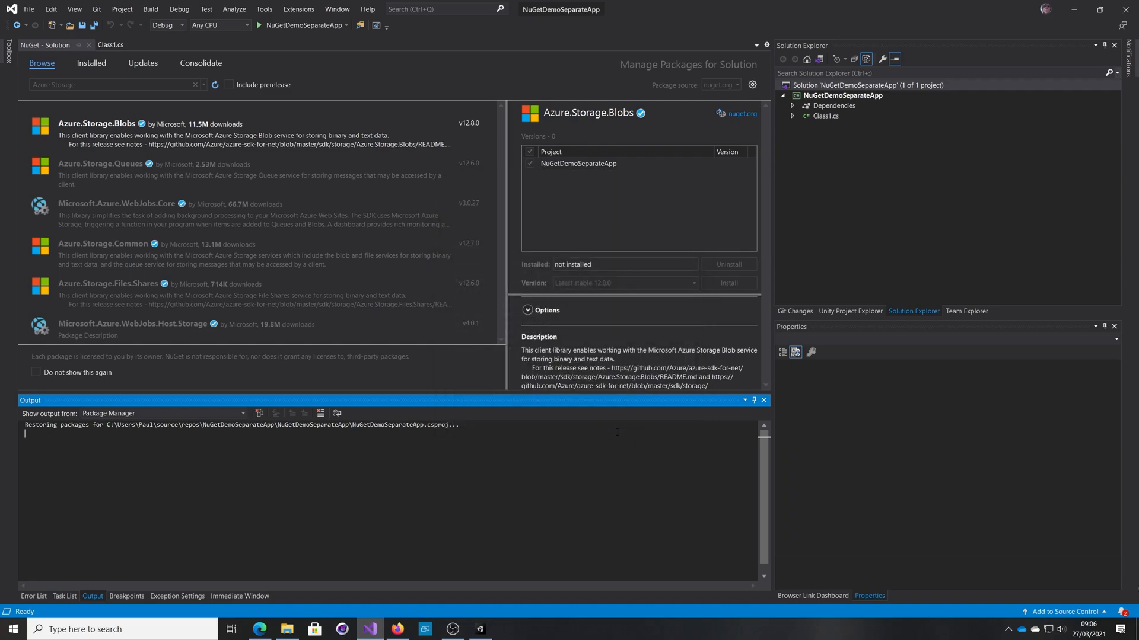
Confirm the Azure.Storage.Blobs install, accept the license terms, and build the solution
left_click(728, 282)
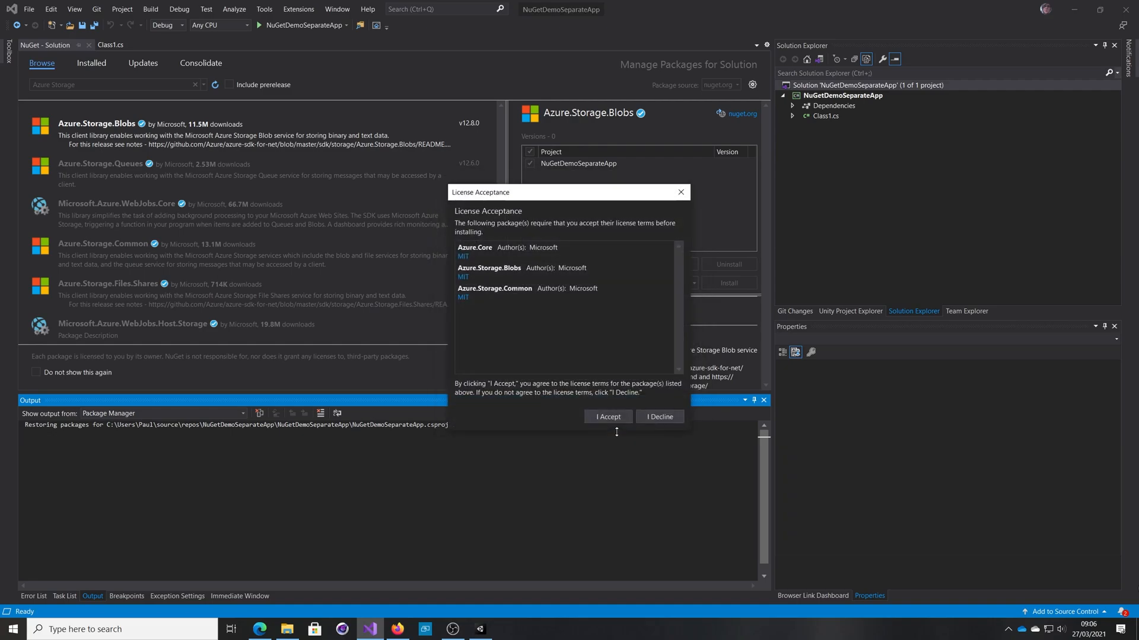
left_click(607, 416)
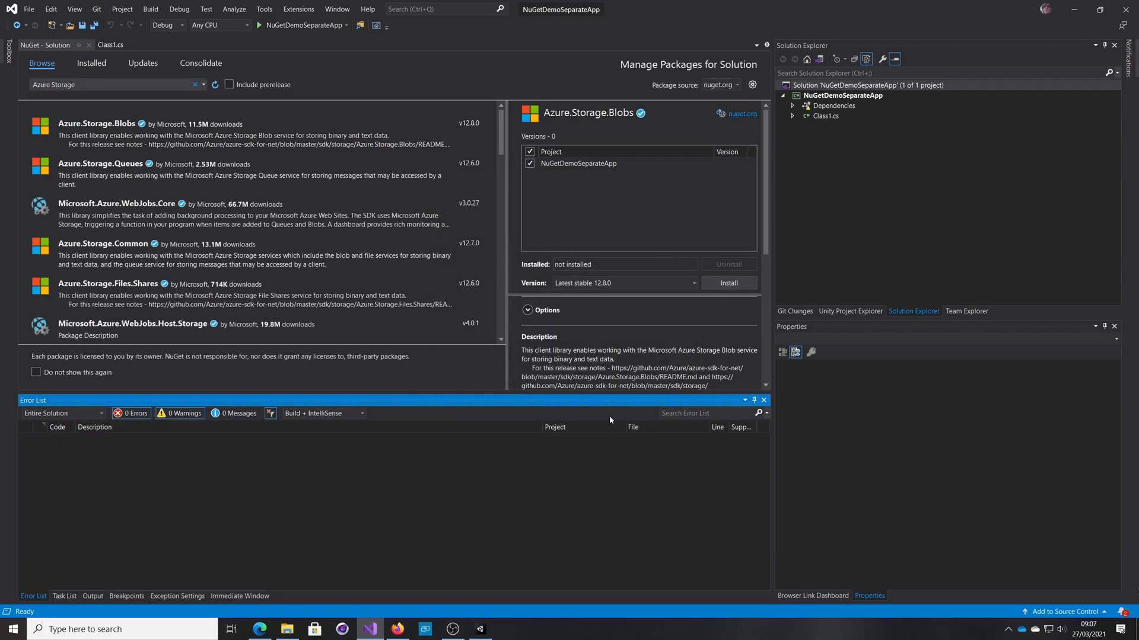
left_click(728, 282)
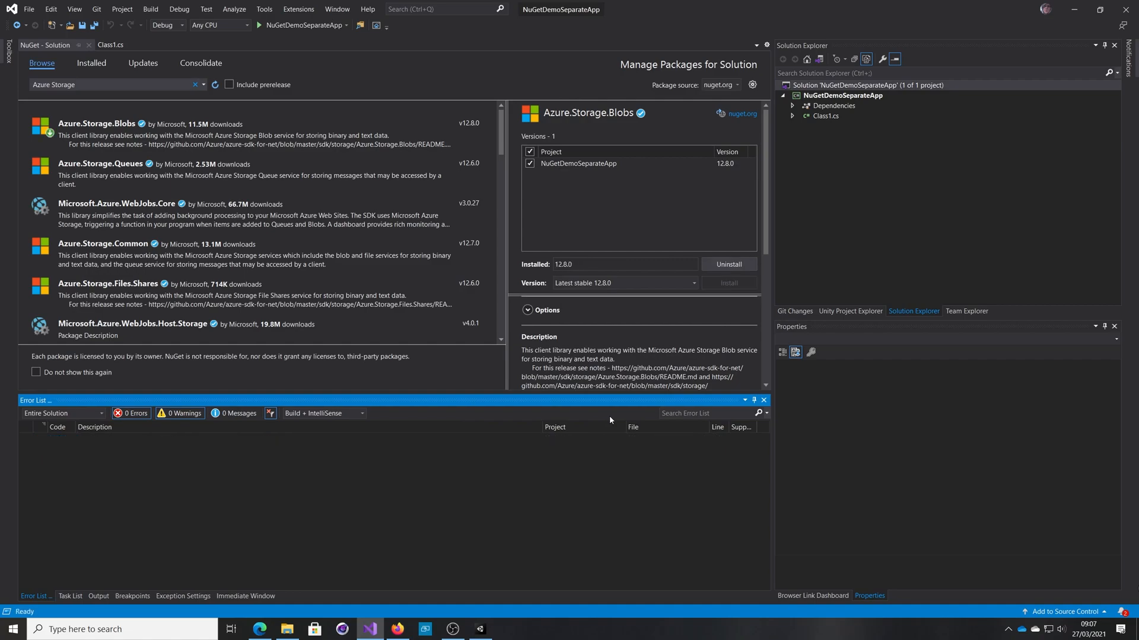
mouse_move(650, 273)
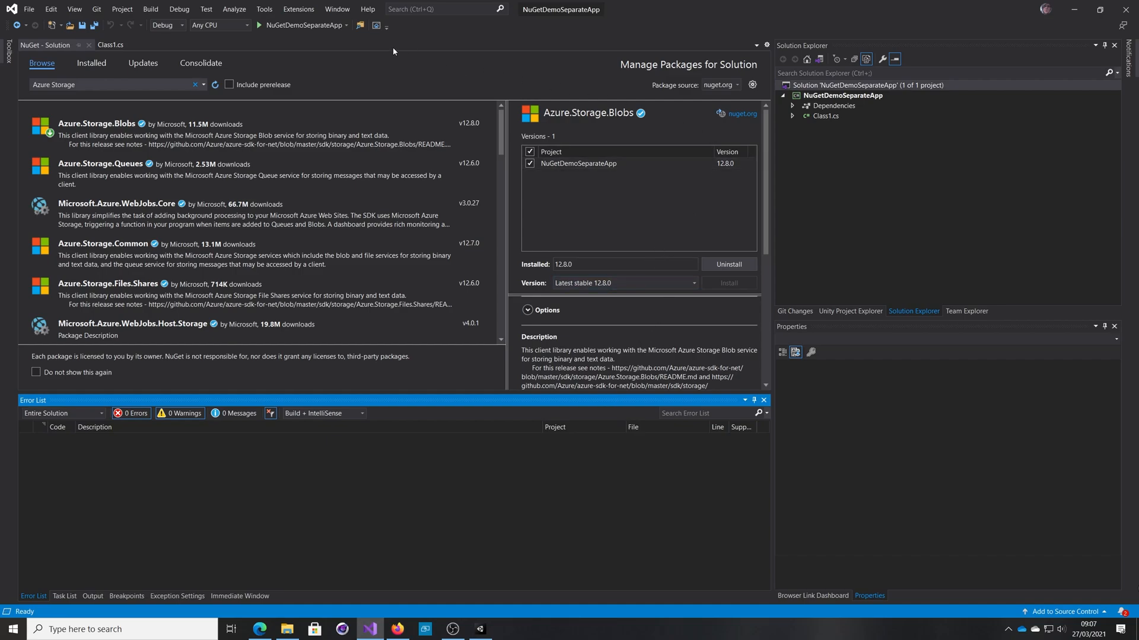
left_click(150, 9)
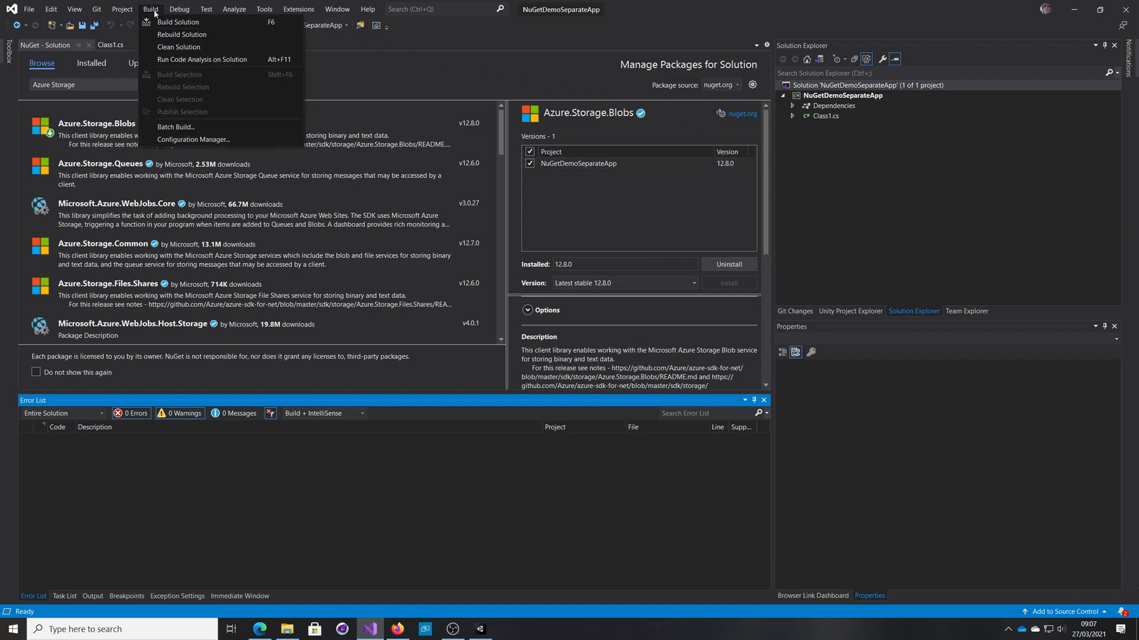
left_click(178, 22)
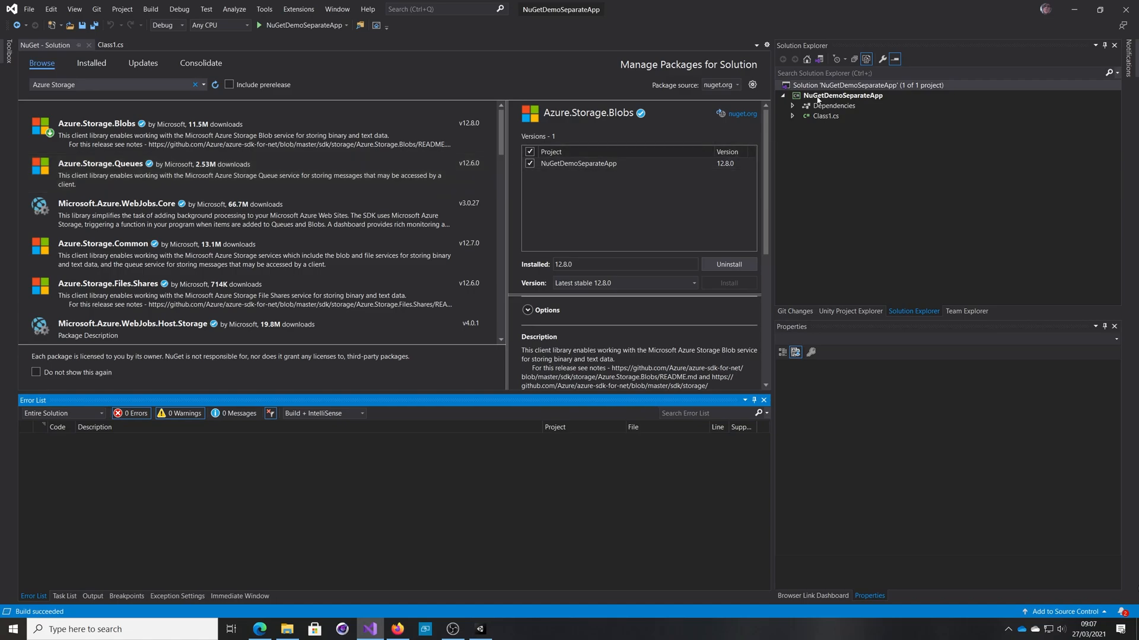
Open the project folder in File Explorer and select the compiled netstandard2.0 DLL
right_click(842, 94)
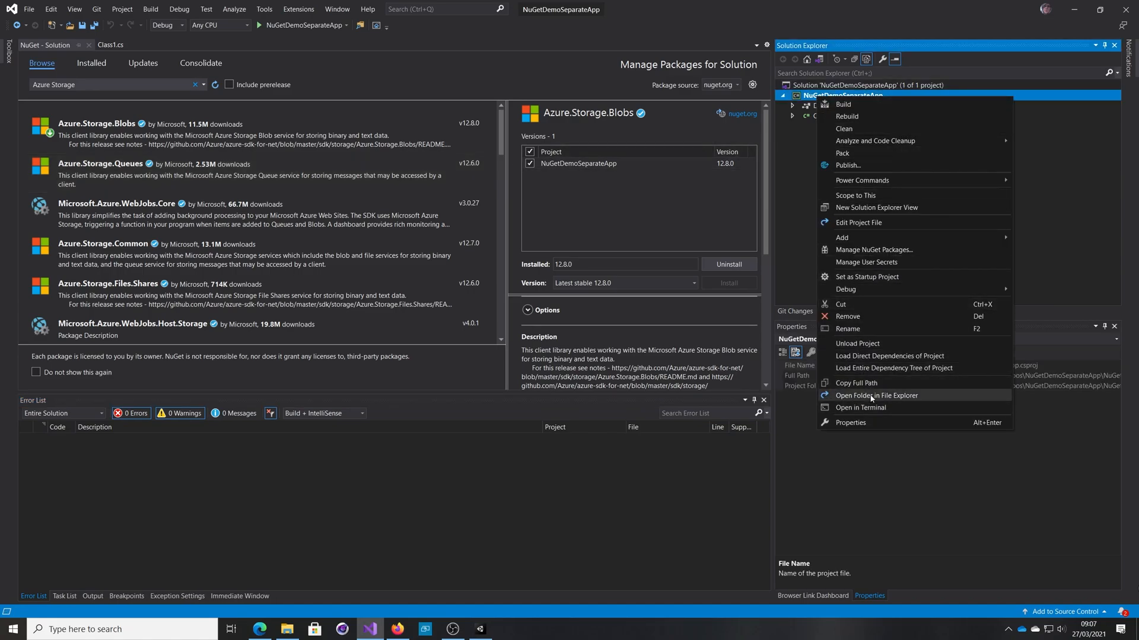
left_click(876, 395)
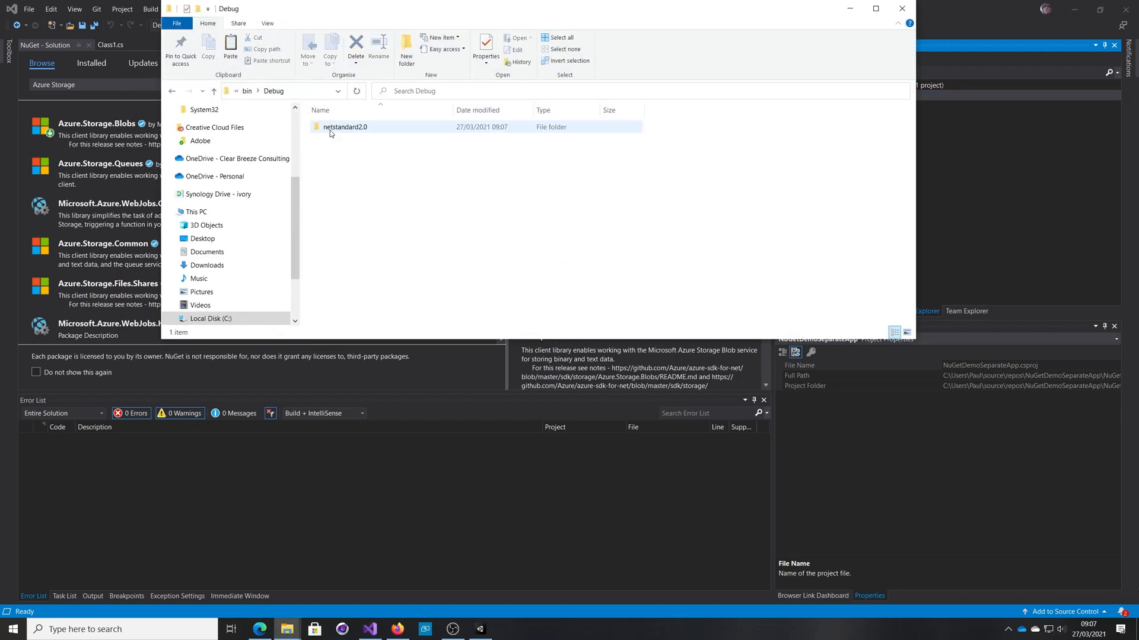
double_click(344, 127)
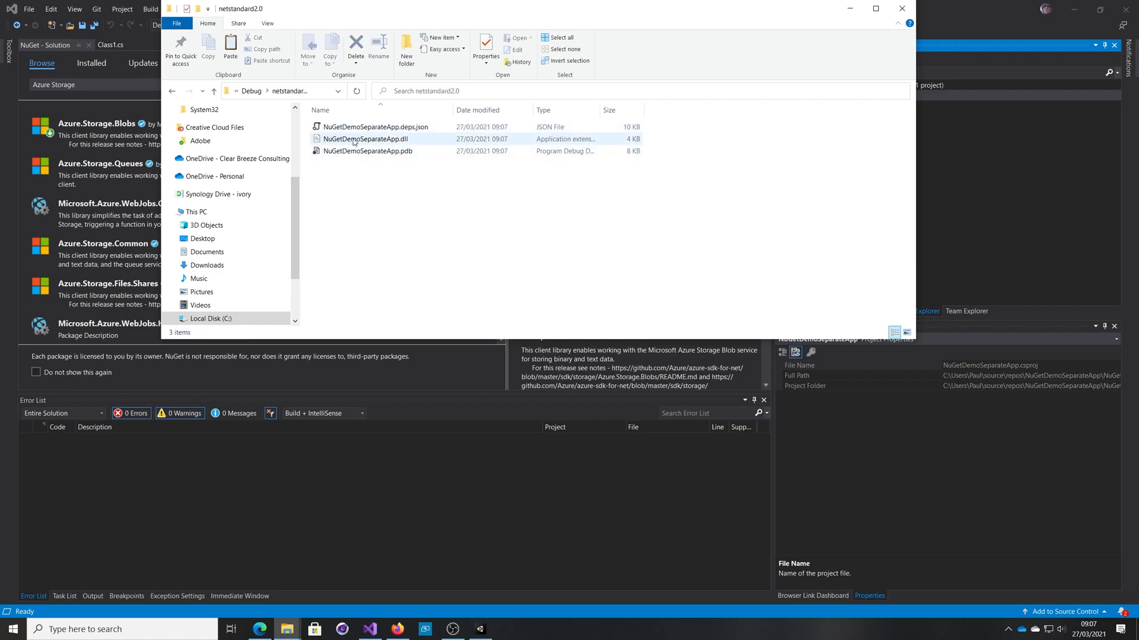
left_click(365, 139)
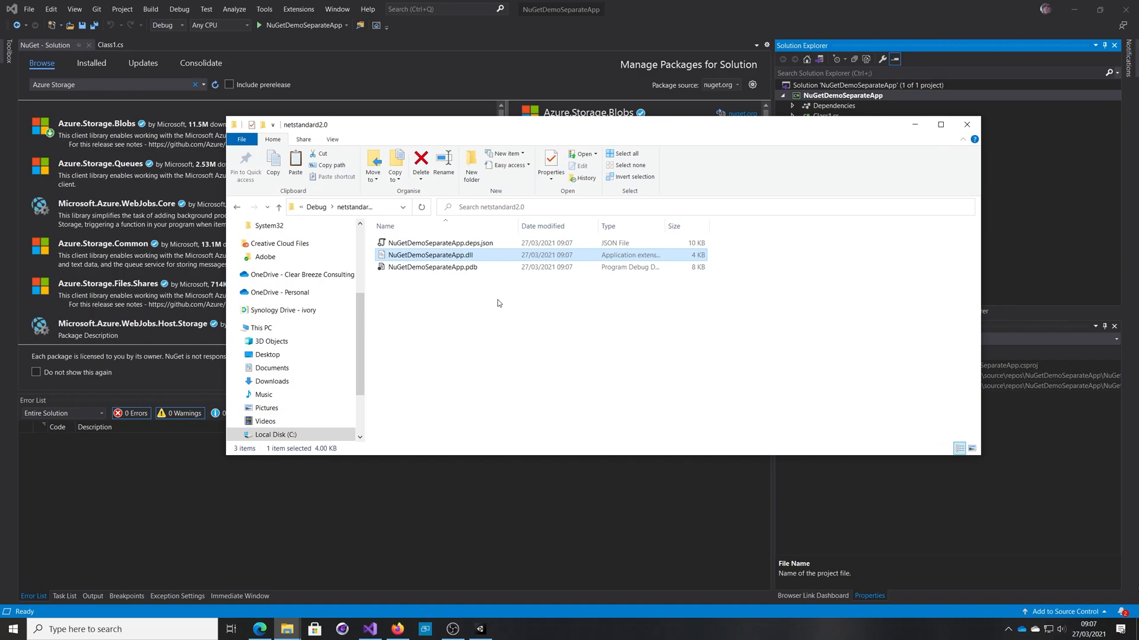
mouse_move(451, 329)
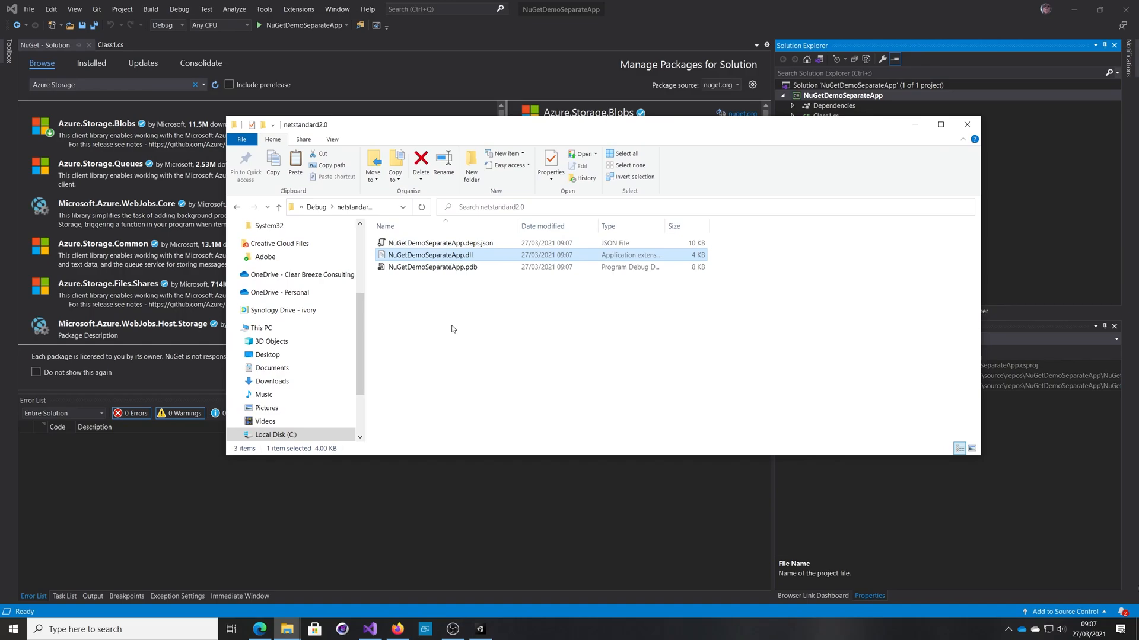
mouse_move(368, 311)
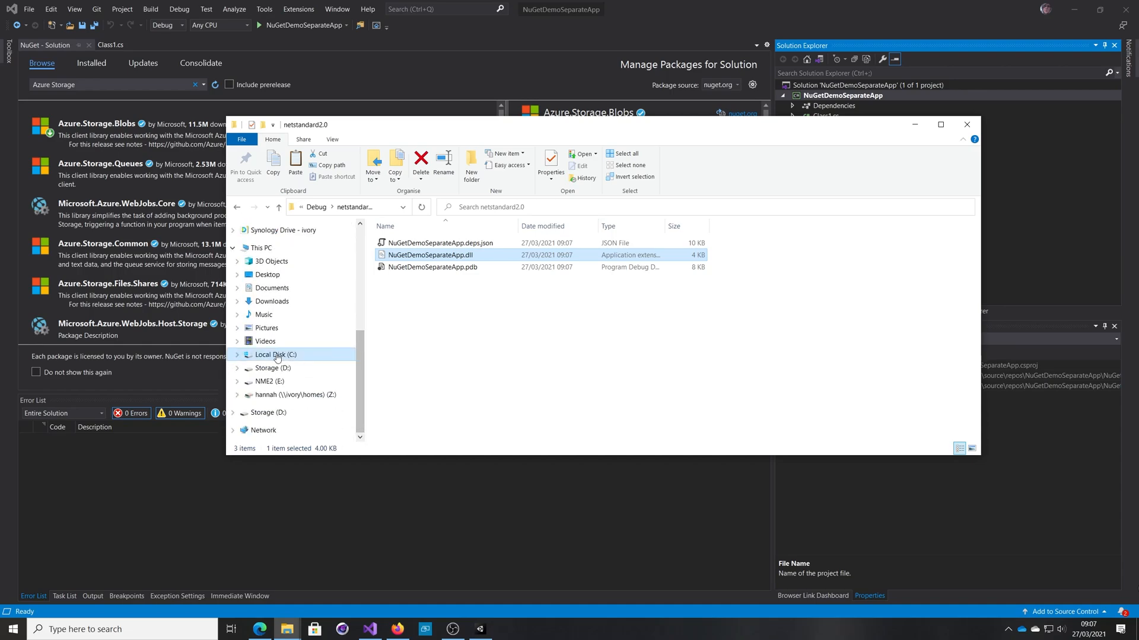
Browse from C:\Users to .nuget\packages\azure.core\1.8.1\lib\netstandard2.0
left_click(275, 354)
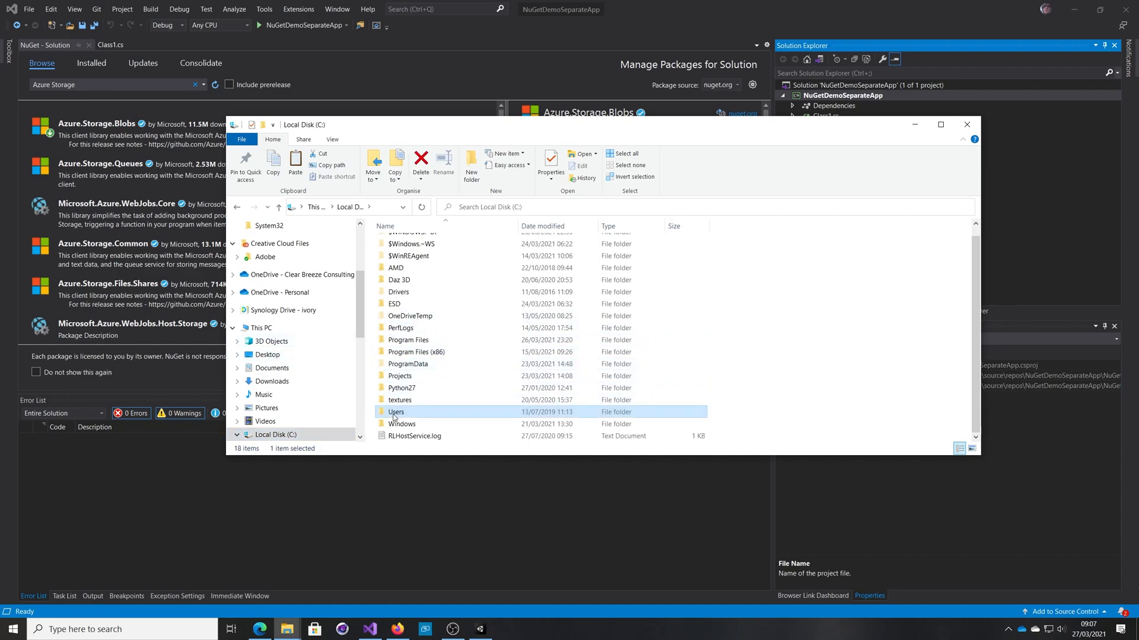
double_click(395, 412)
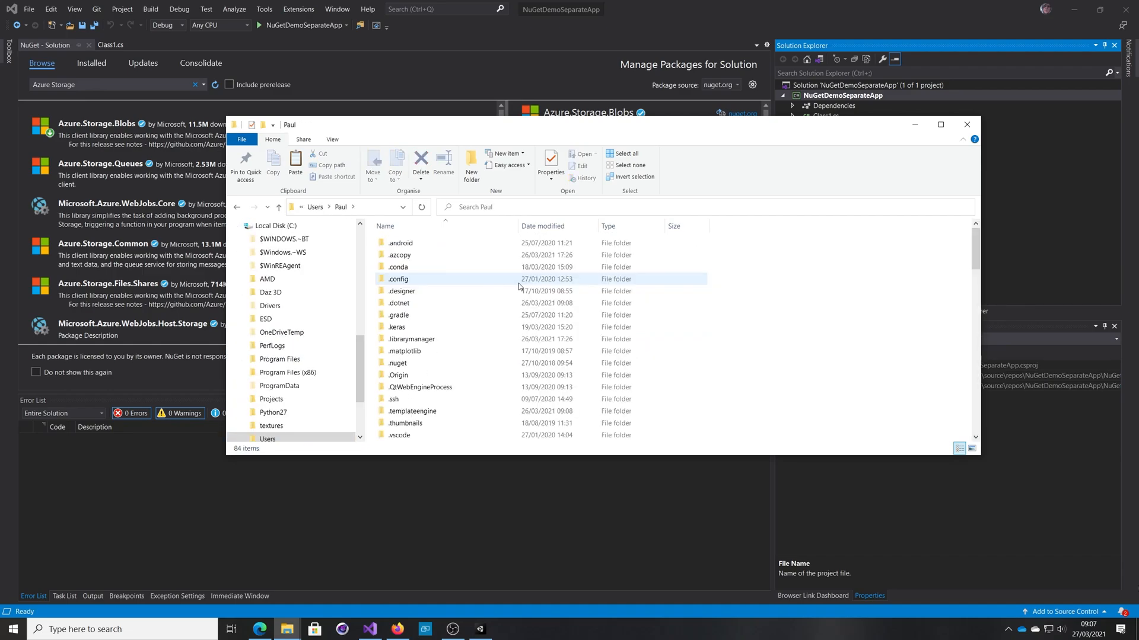
double_click(397, 363)
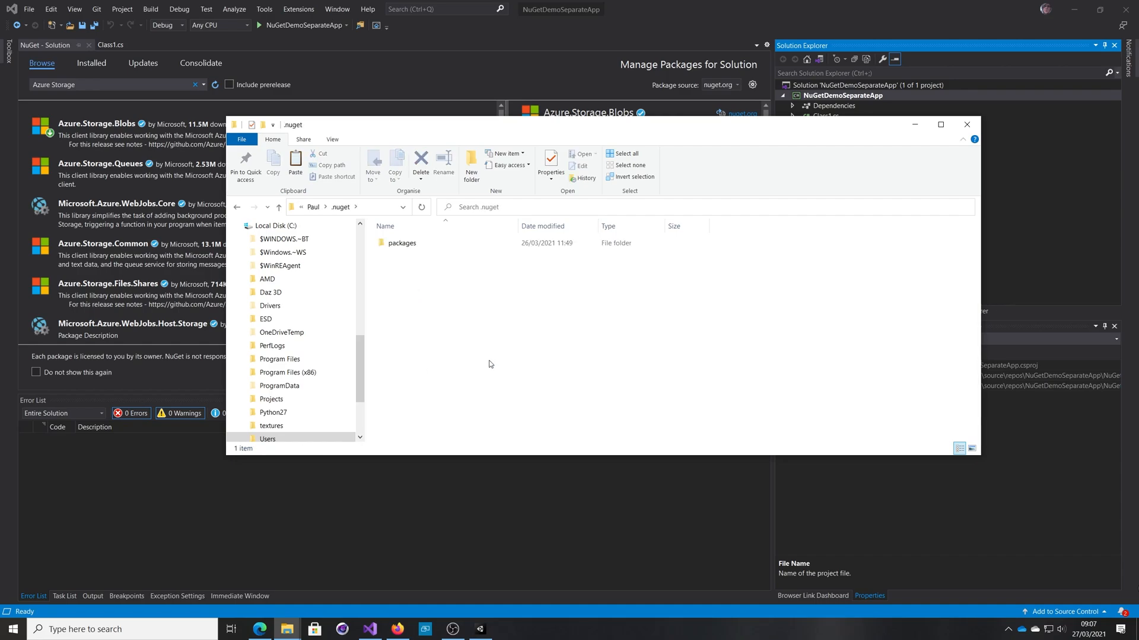
double_click(402, 242)
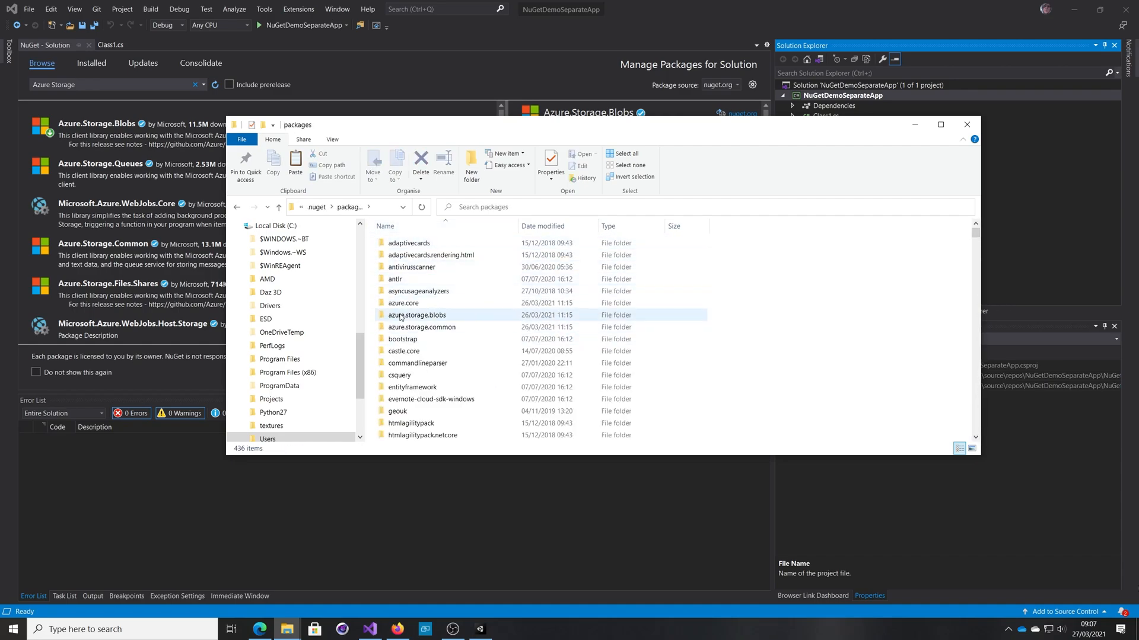
left_click(421, 327)
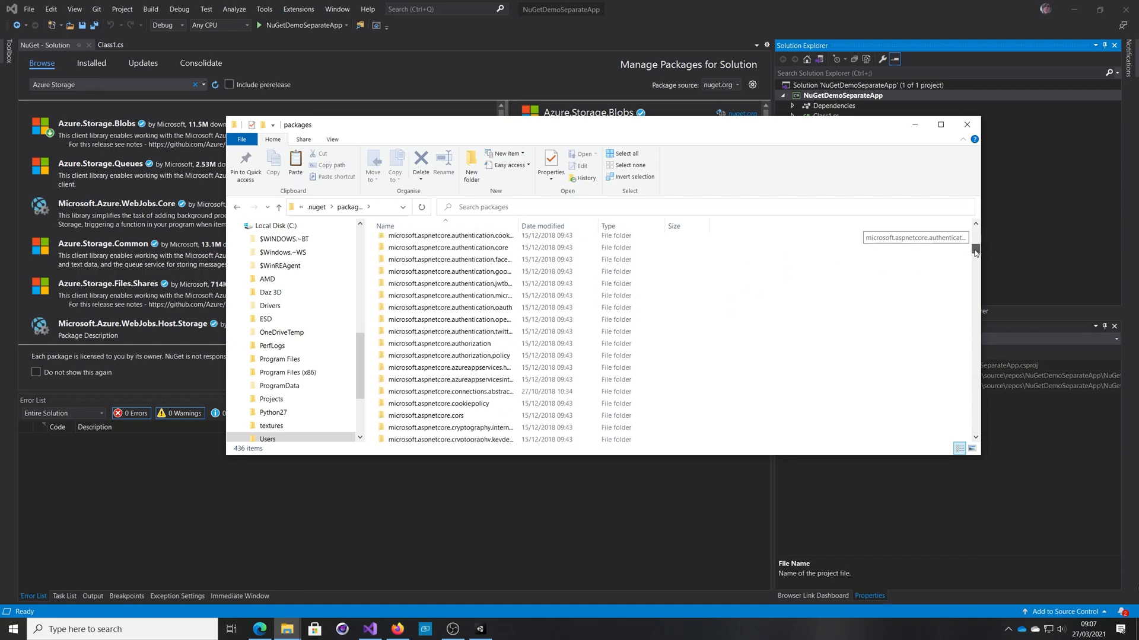
scroll("down", 3)
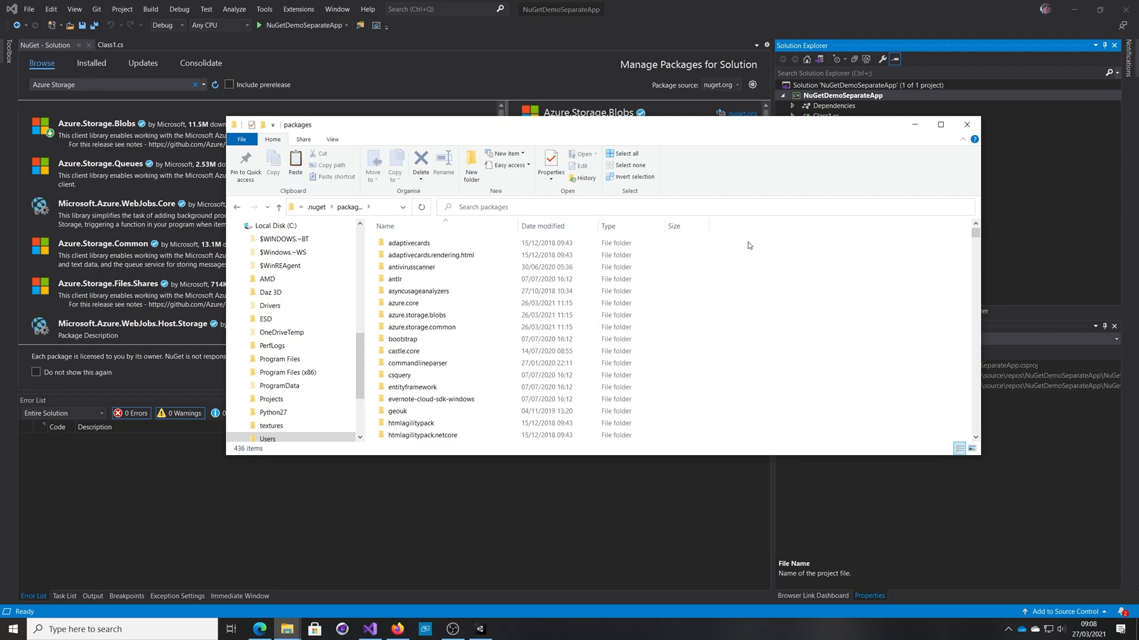
left_click(403, 303)
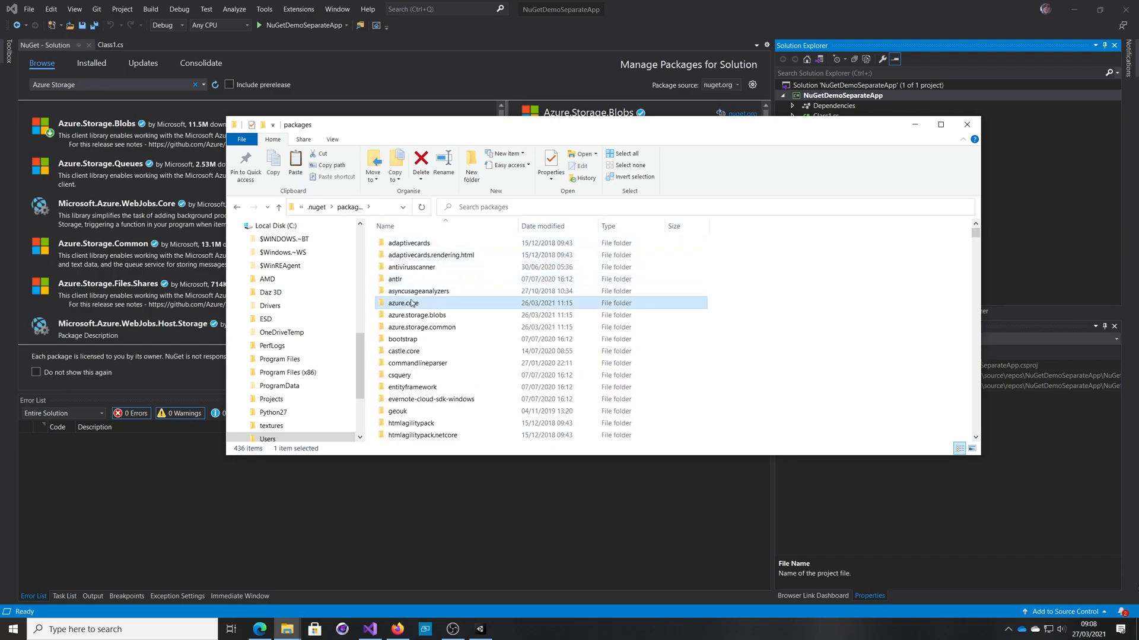
double_click(402, 303)
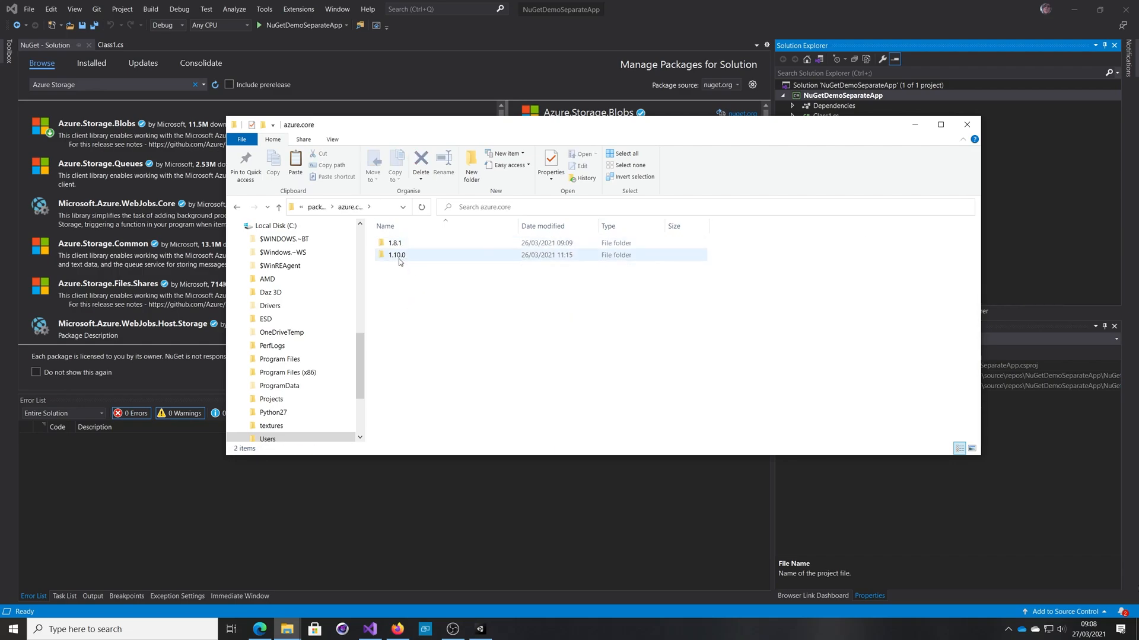
double_click(395, 243)
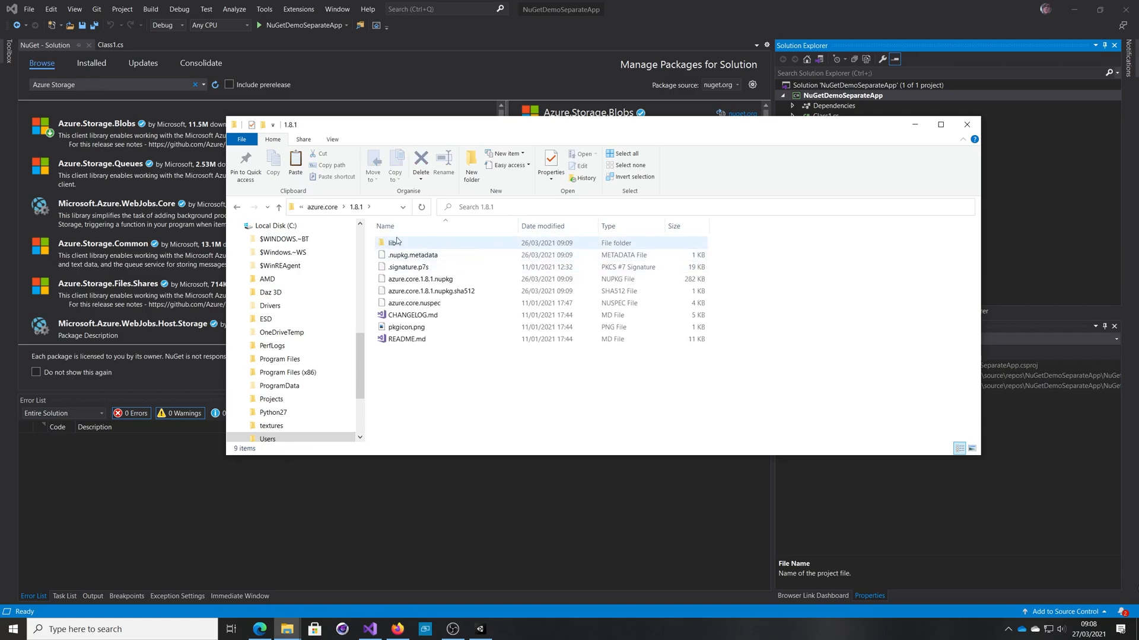
double_click(393, 243)
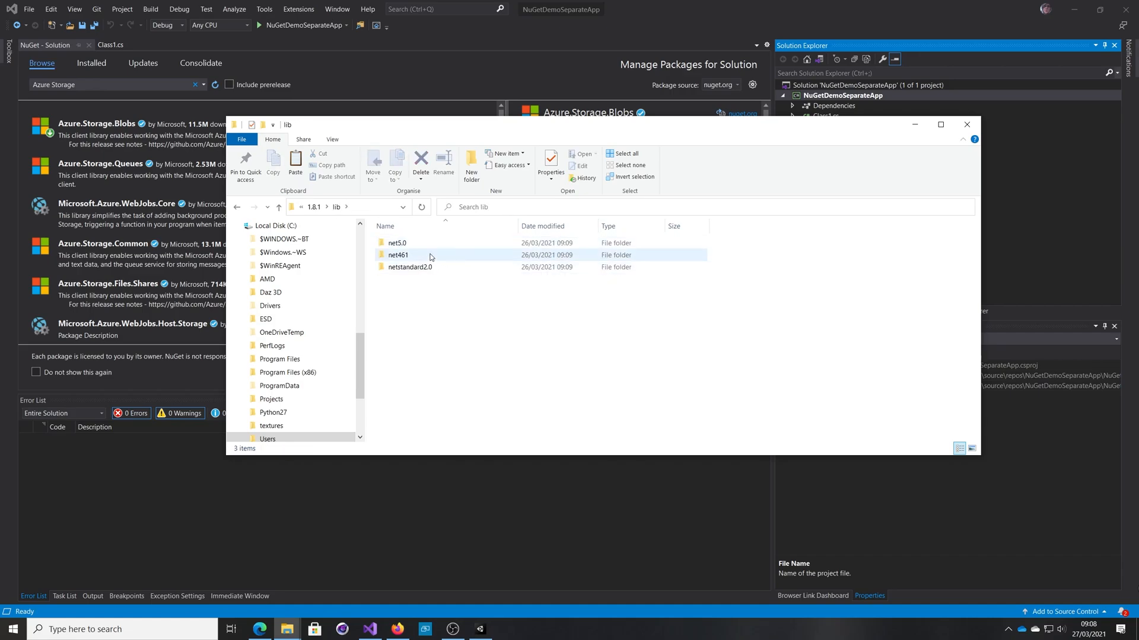
double_click(410, 266)
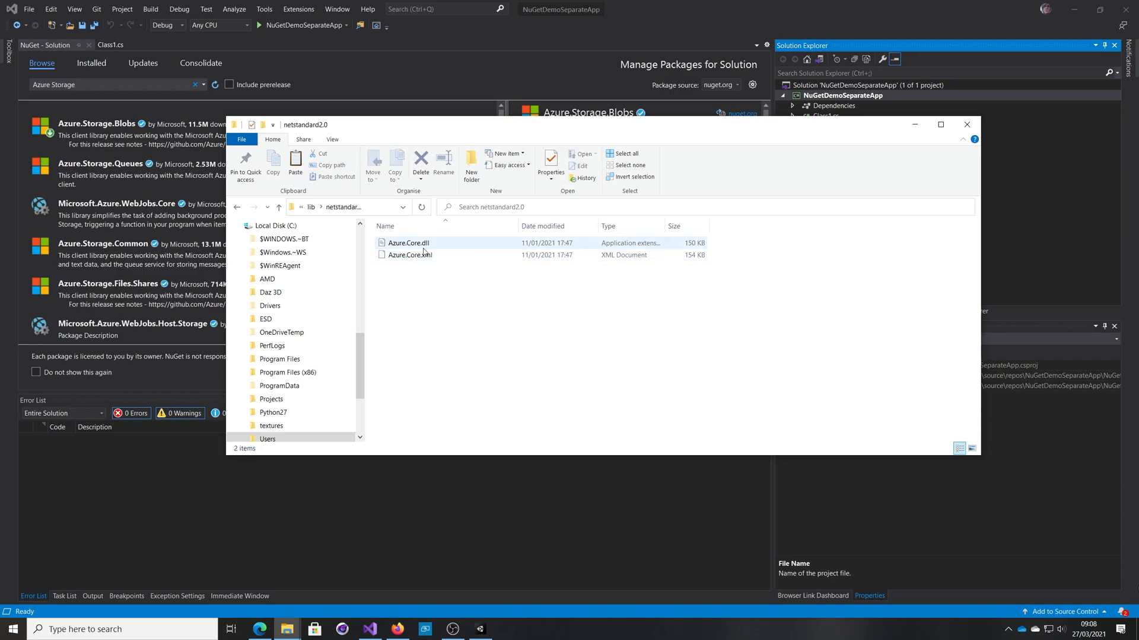
mouse_move(410, 255)
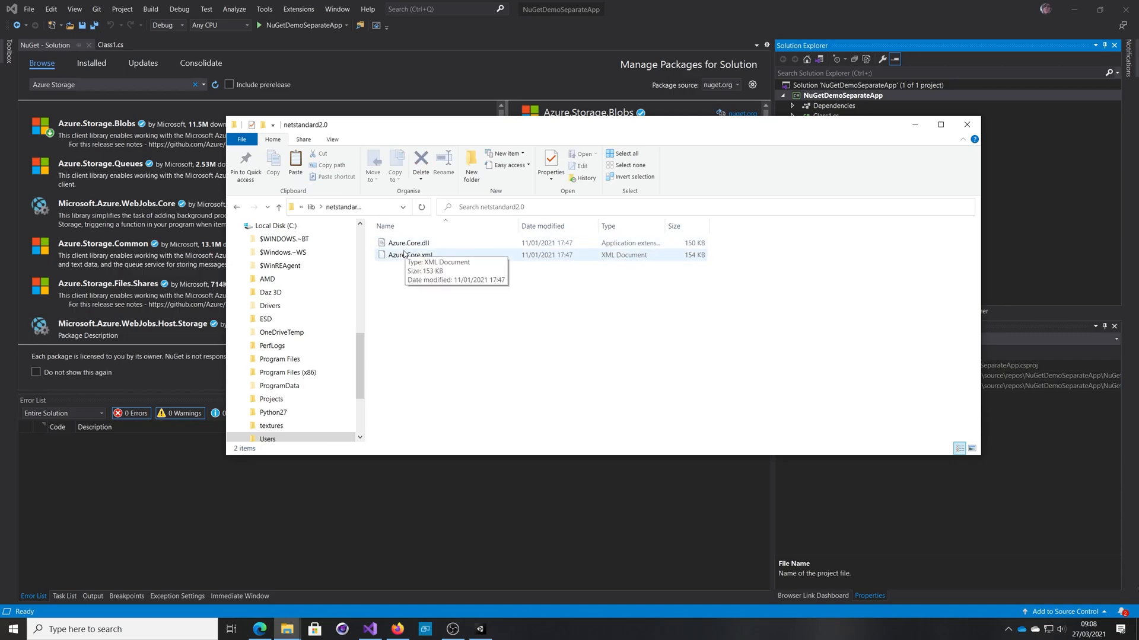
mouse_move(570, 276)
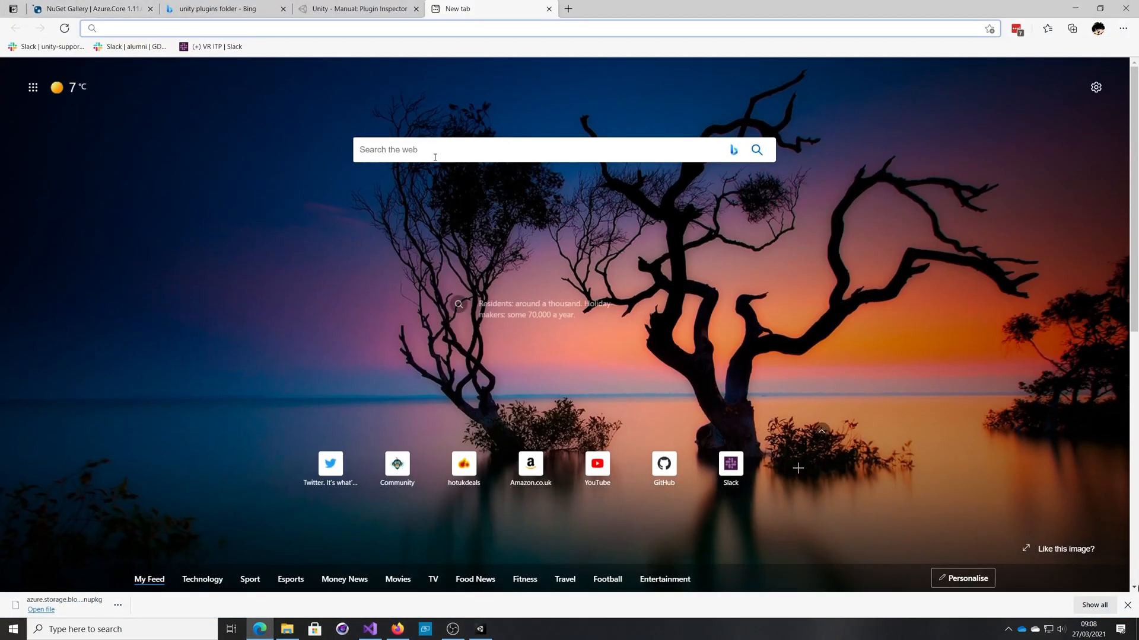
Search Bing for '.net standard output all dlls' and read the Stack Overflow dotnet publish answer
left_click(509, 29)
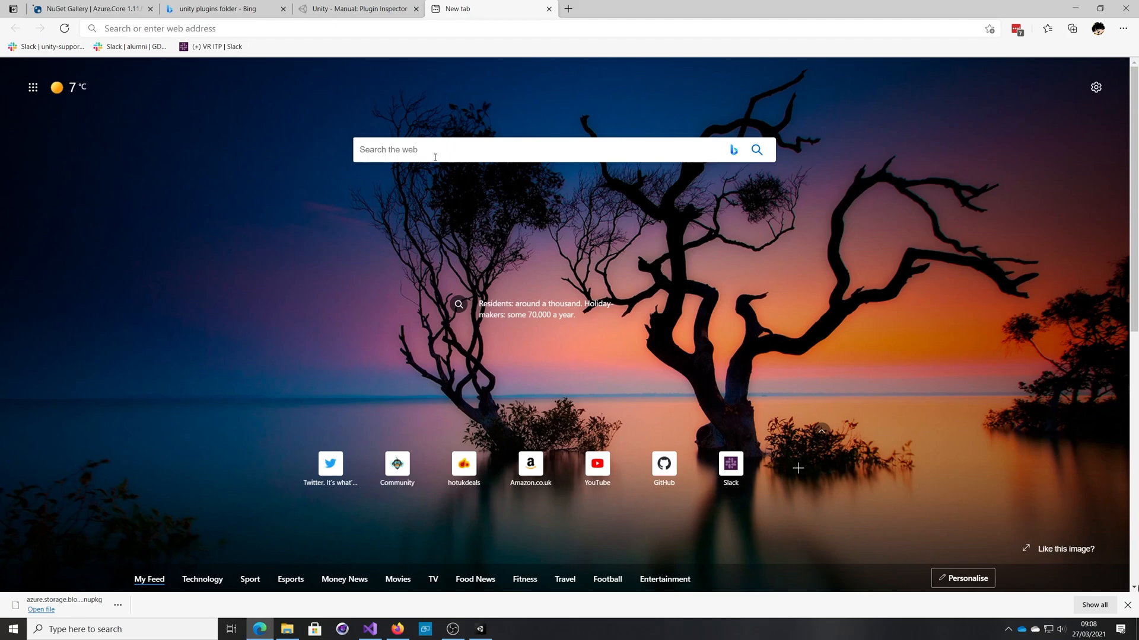
type(".net standard output all dlls")
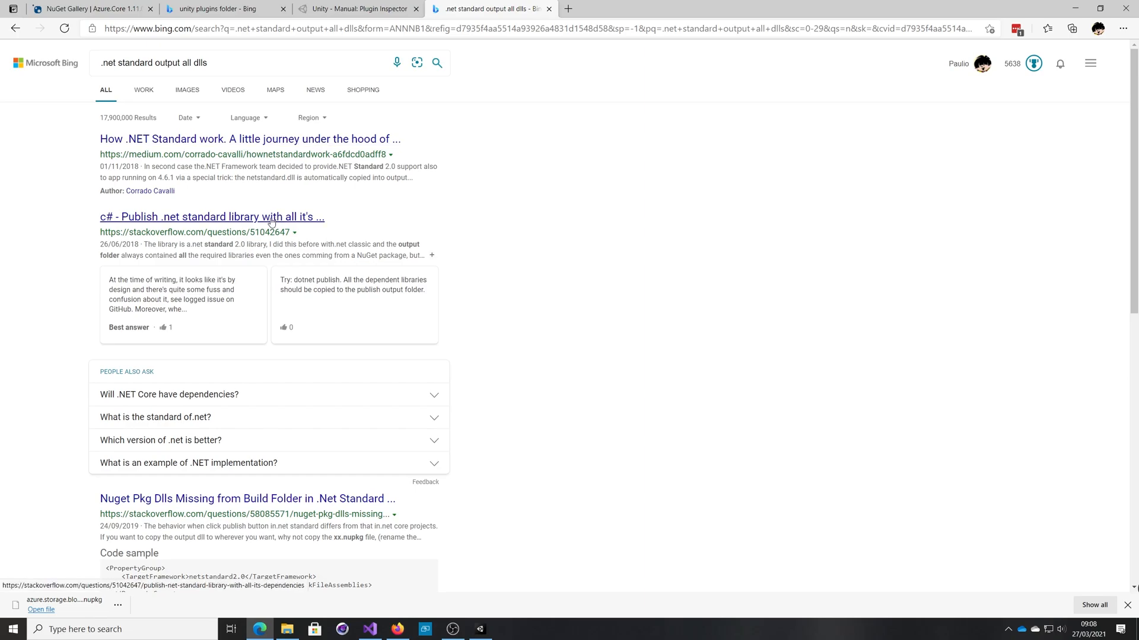
left_click(212, 217)
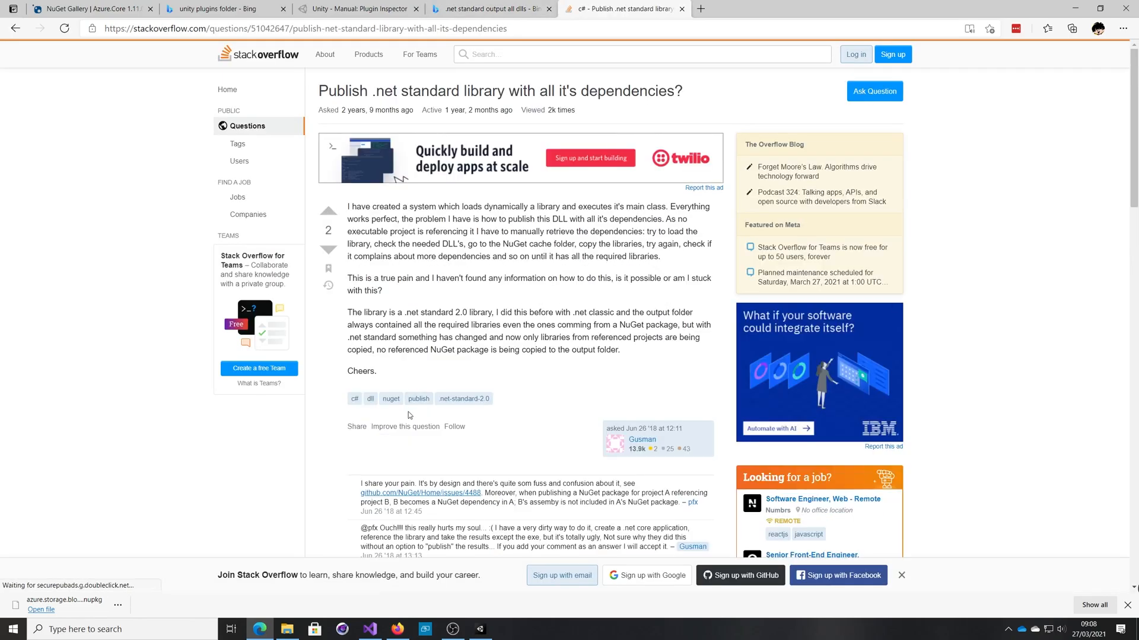
scroll("down", 3)
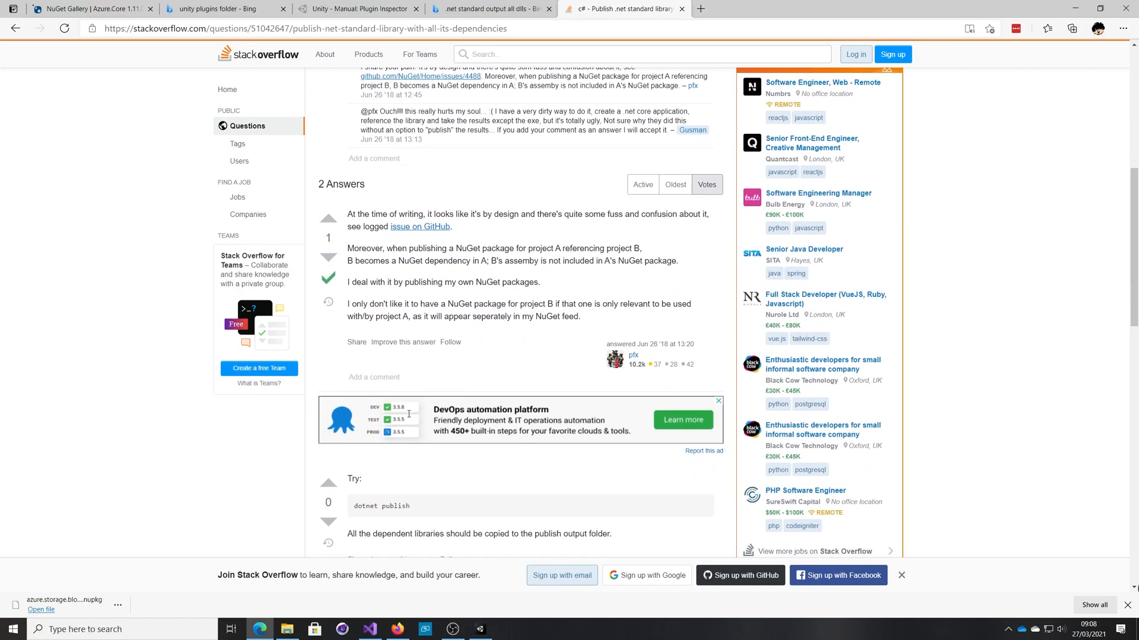
scroll("down", 3)
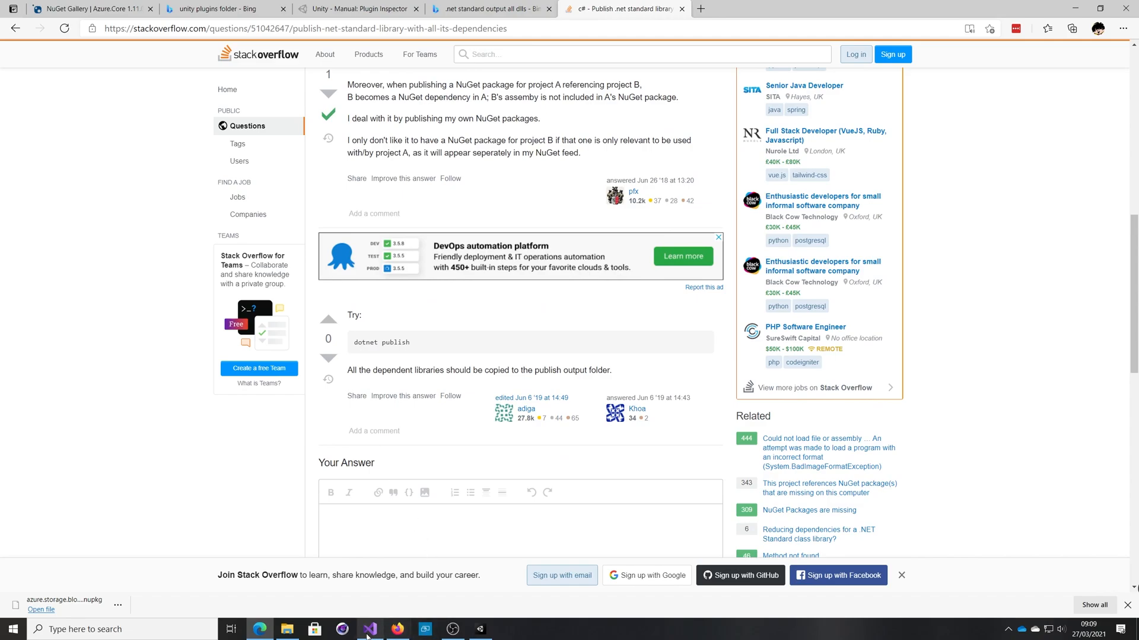
left_click(369, 629)
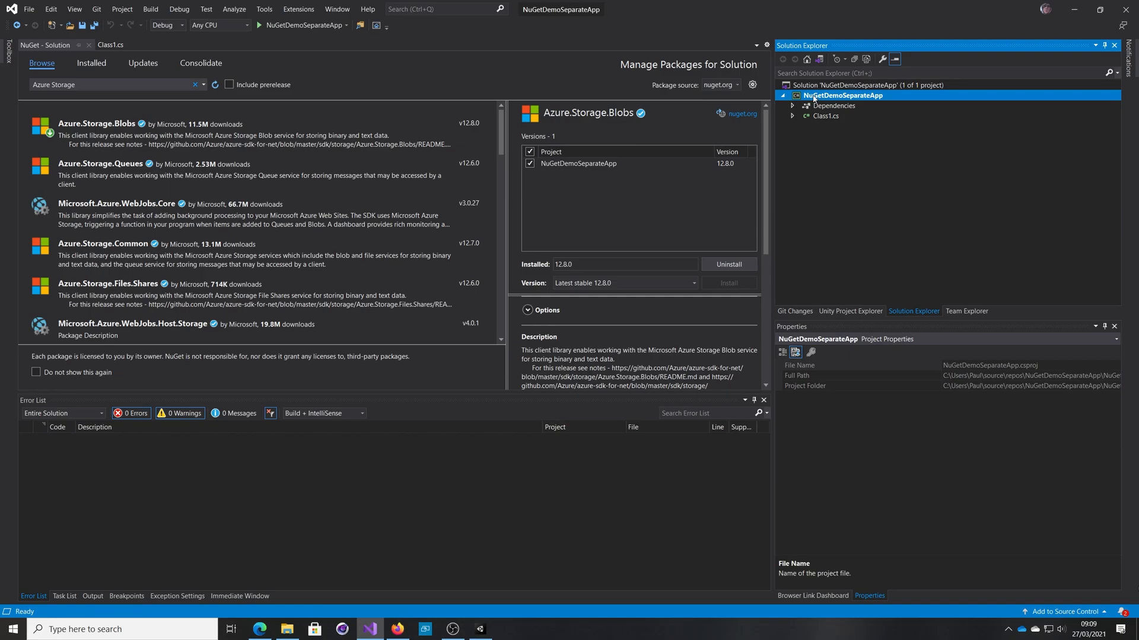
Open a command prompt in the project folder, run 'dotnet publish', and open the project file
right_click(842, 94)
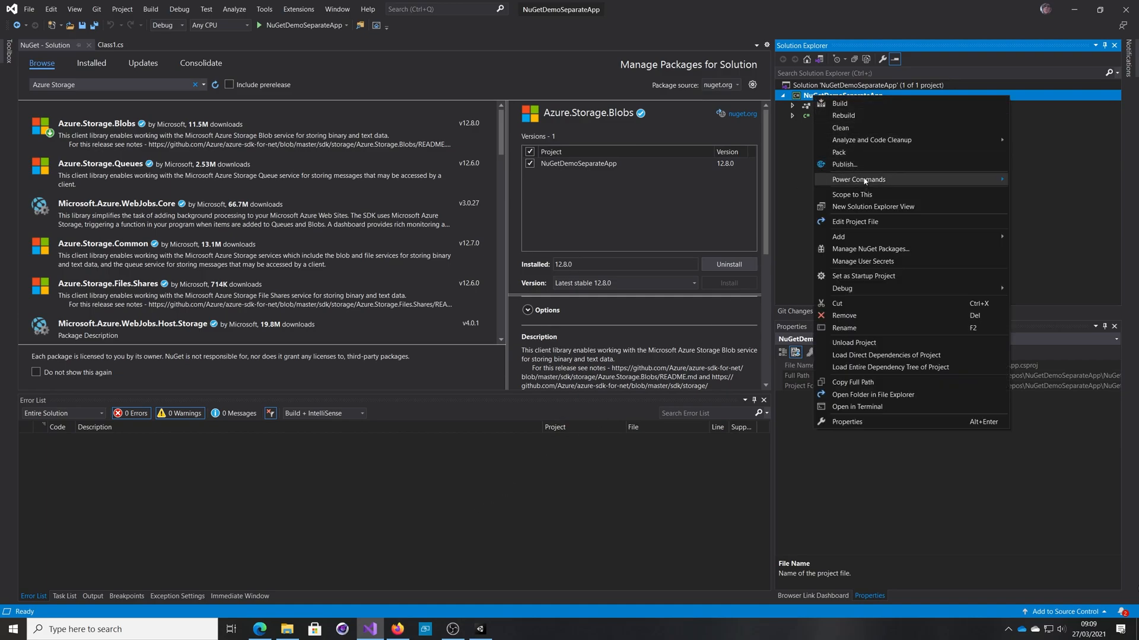
mouse_move(844, 165)
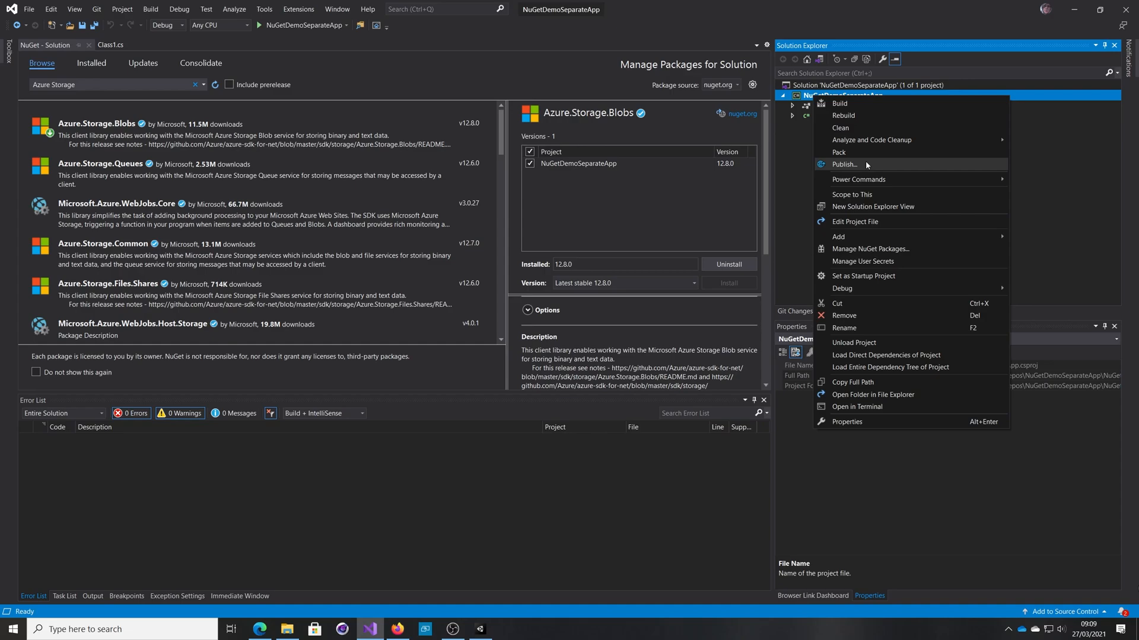
mouse_move(864, 179)
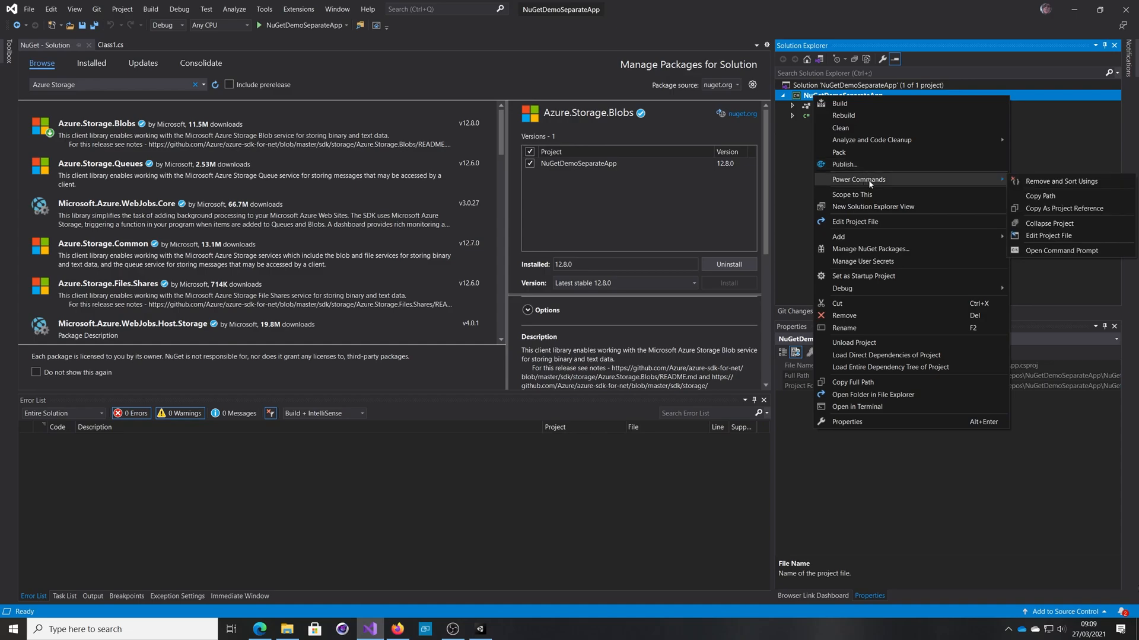
left_click(1061, 250)
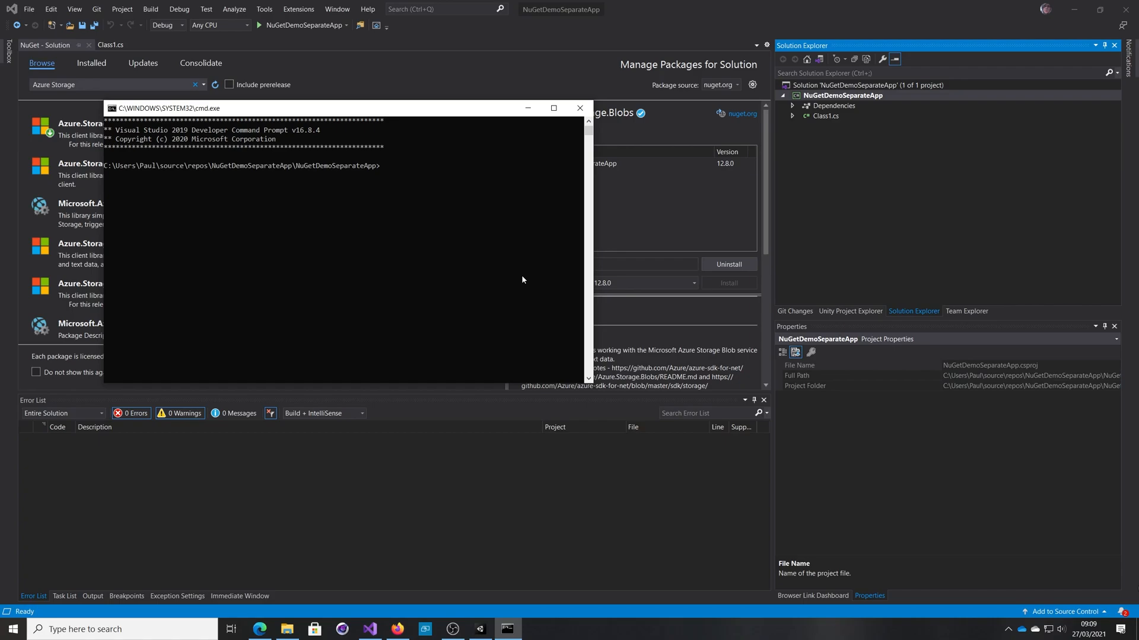
type("dotnet publish")
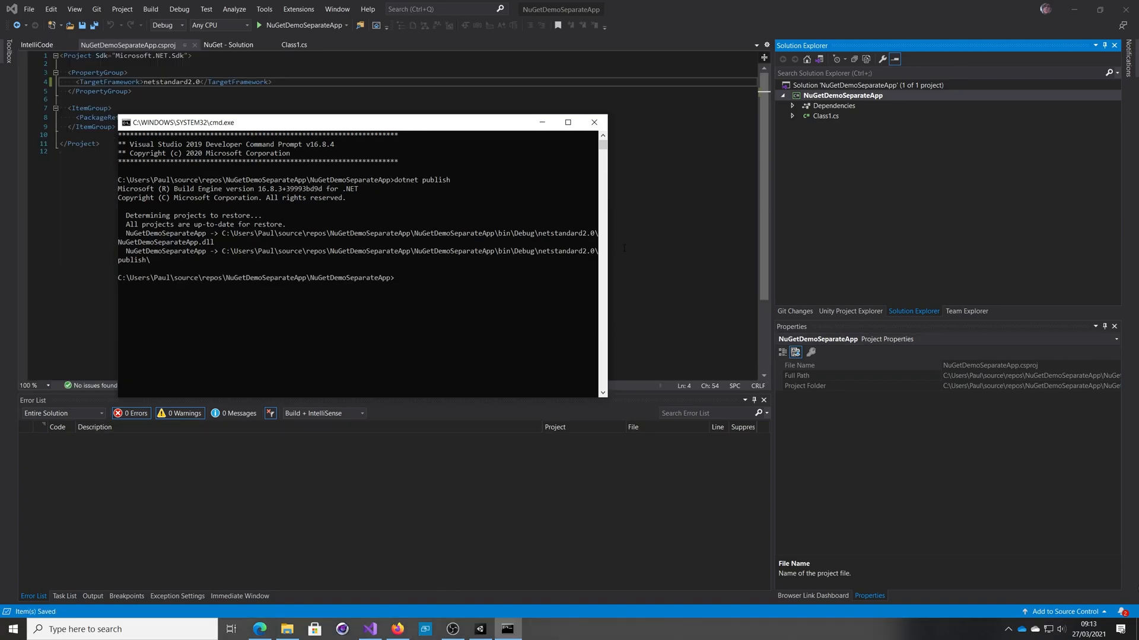
right_click(842, 95)
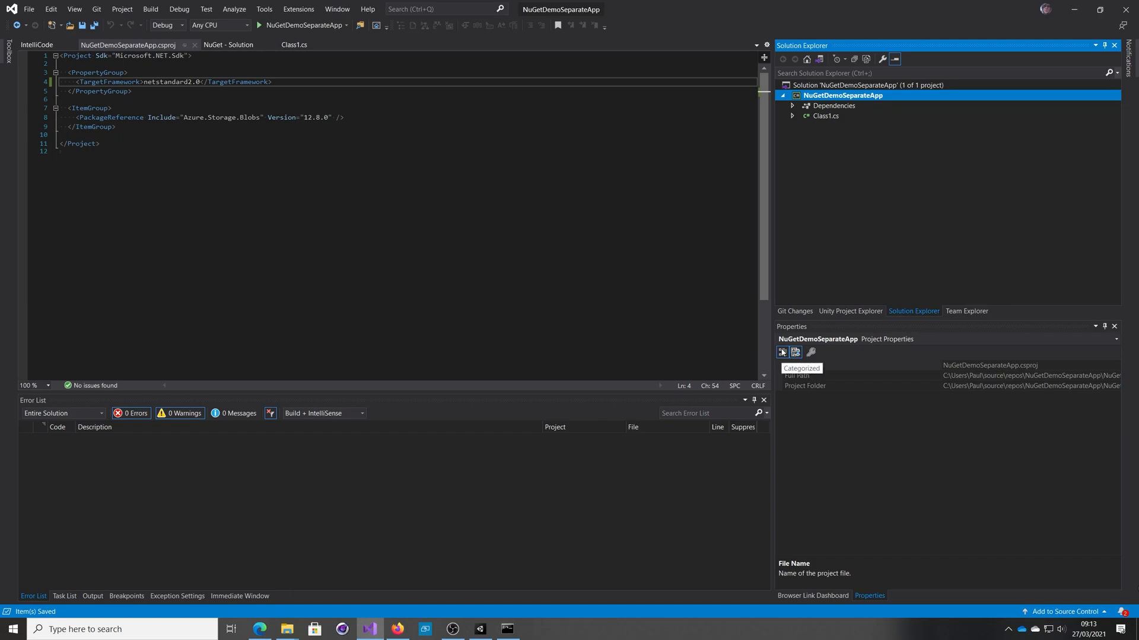
Browse to bin\Debug\netstandard2.0\publish in File Explorer, then switch to Unity
left_click(286, 628)
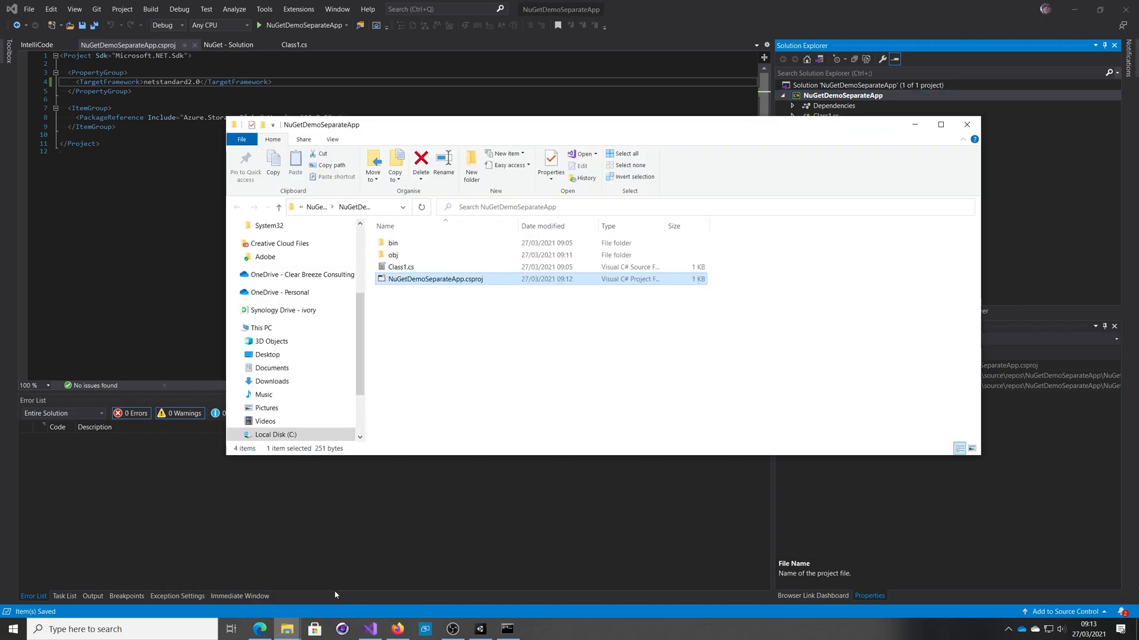
double_click(393, 242)
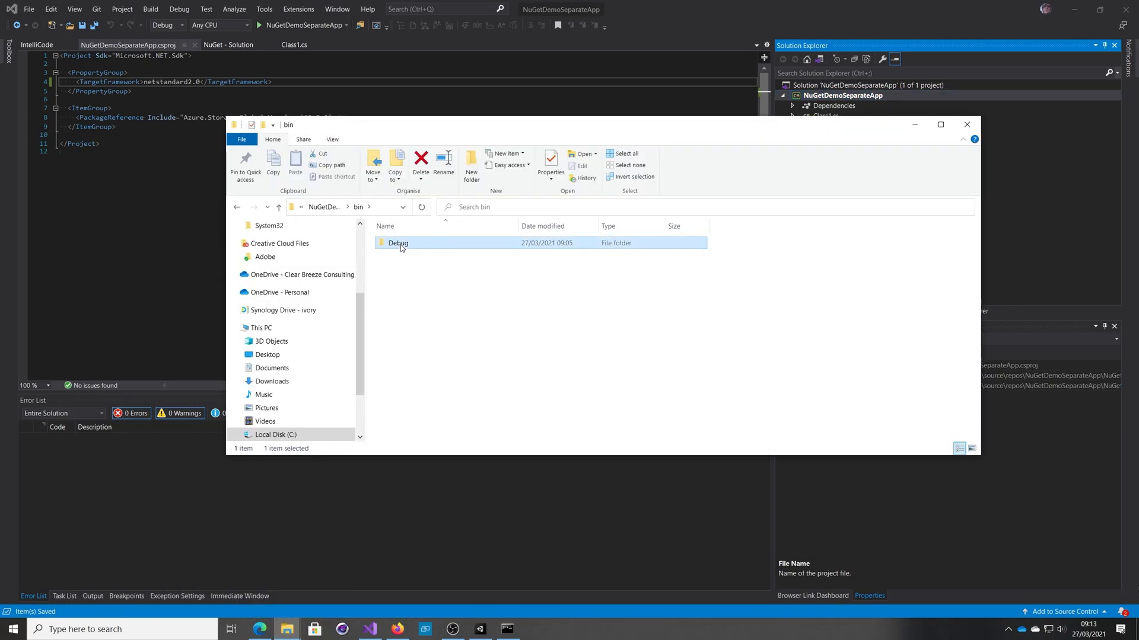
double_click(398, 242)
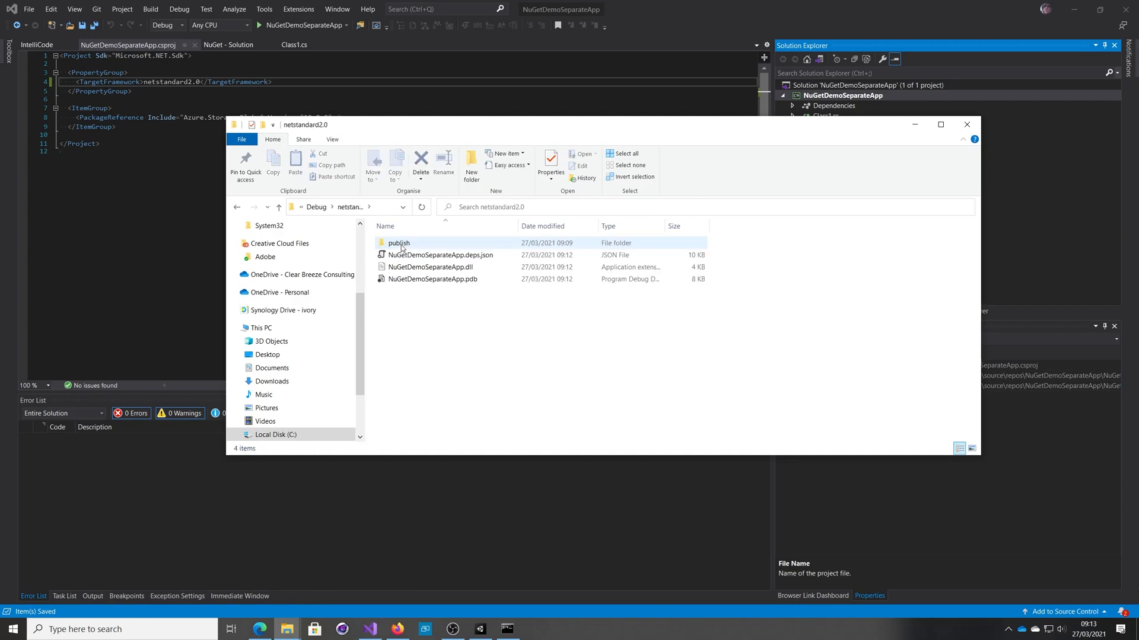
left_click(430, 266)
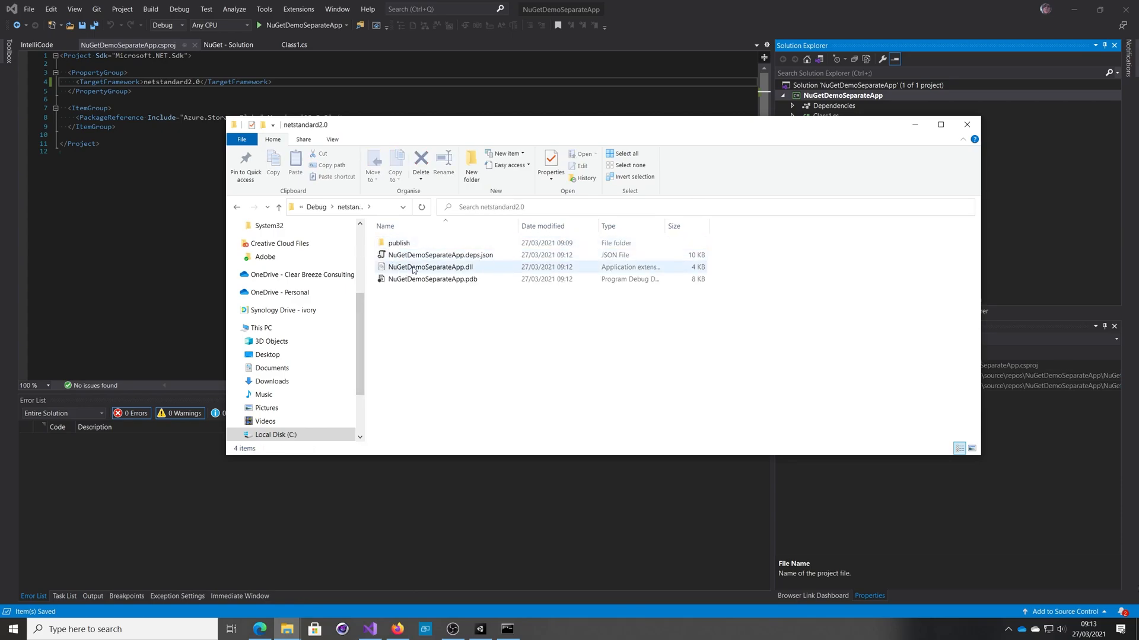
left_click(398, 243)
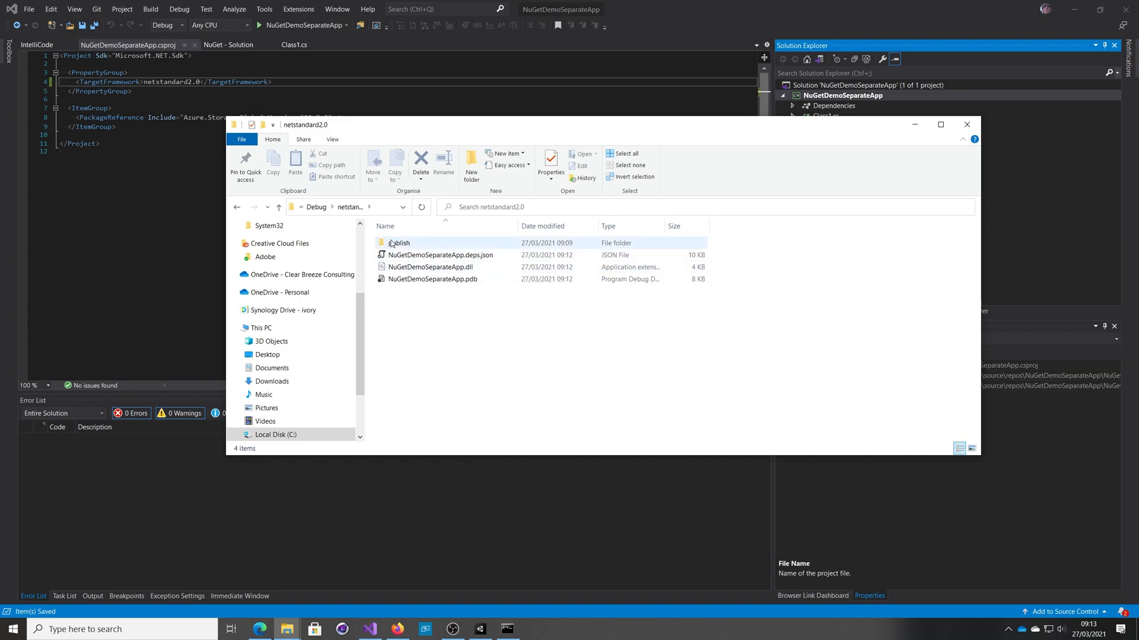
double_click(399, 243)
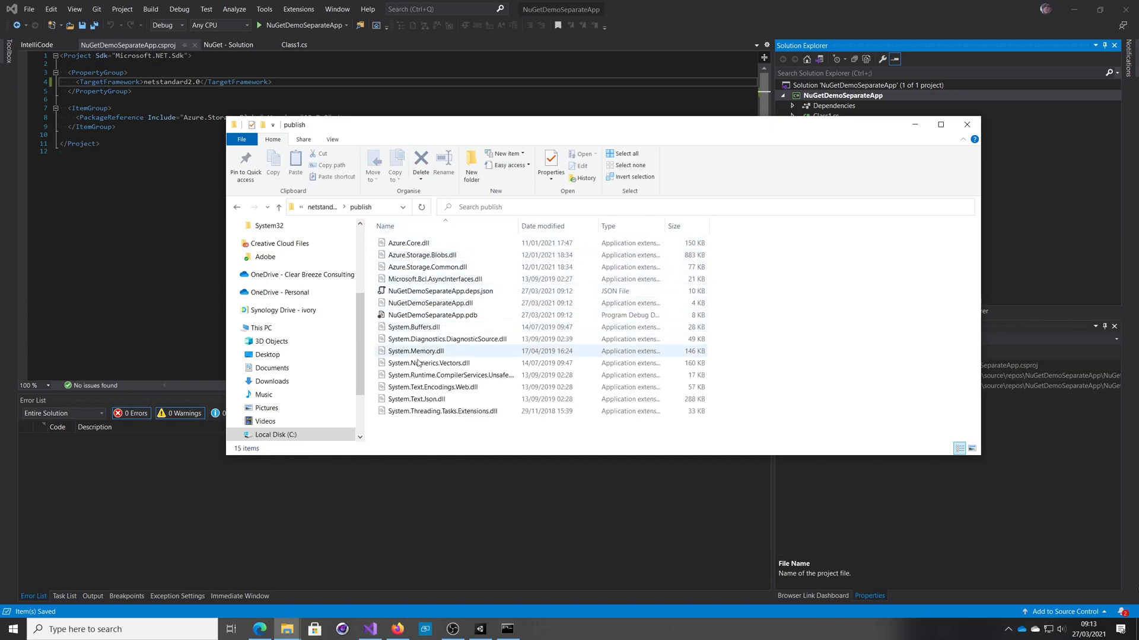
left_click(408, 243)
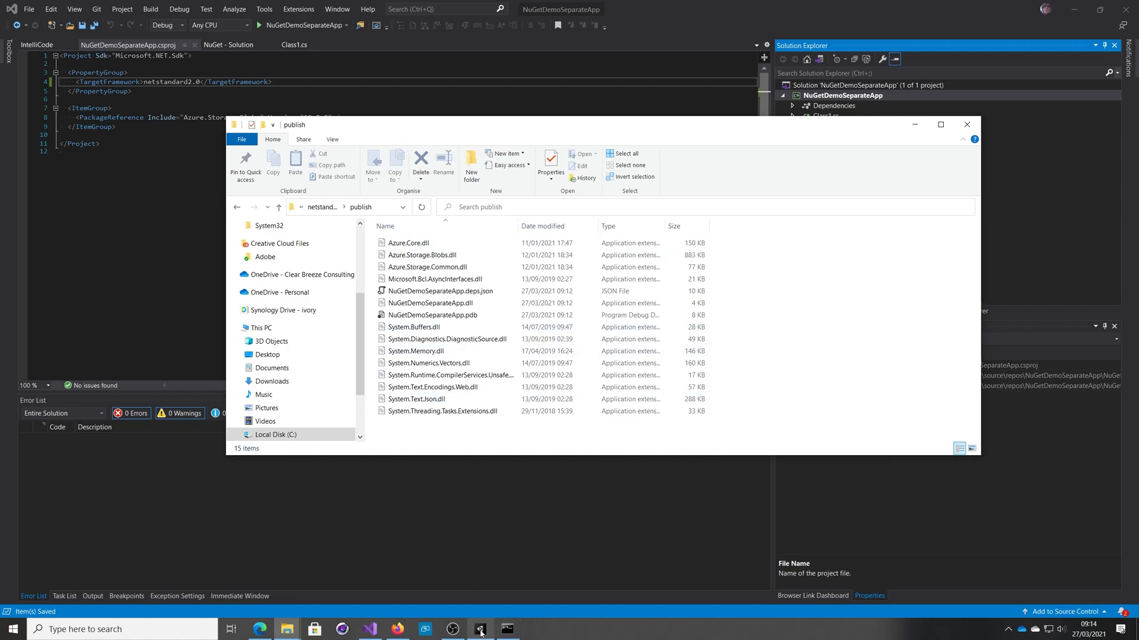
left_click(479, 628)
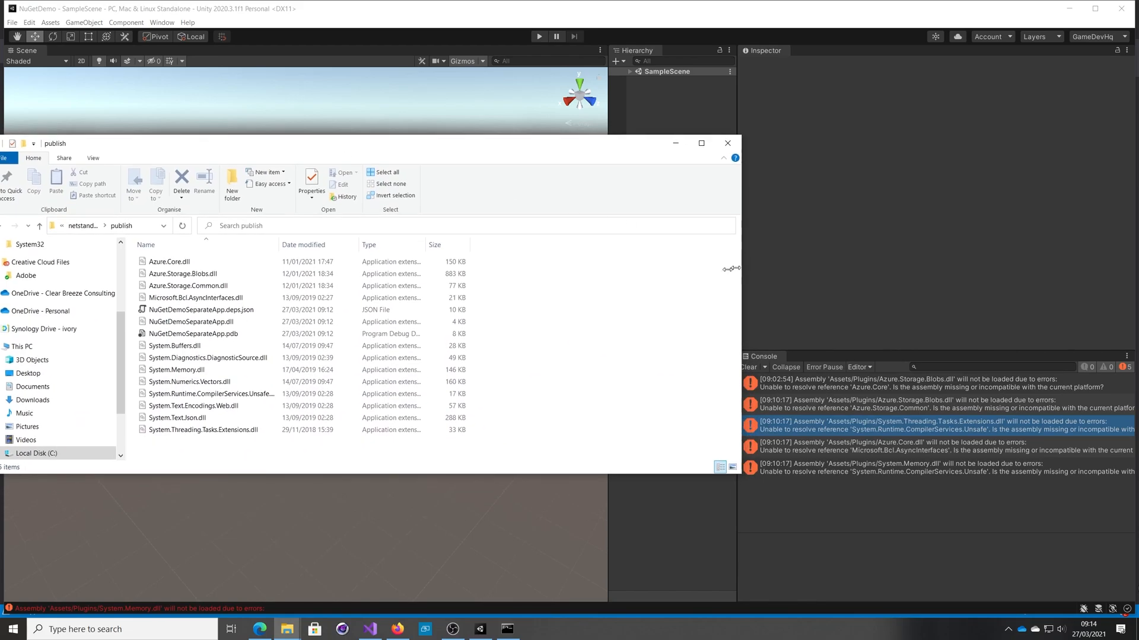
Put the 12 published dependency DLLs into Assets/Plugins, clear the console, and inspect Azure.Core
left_click(169, 261)
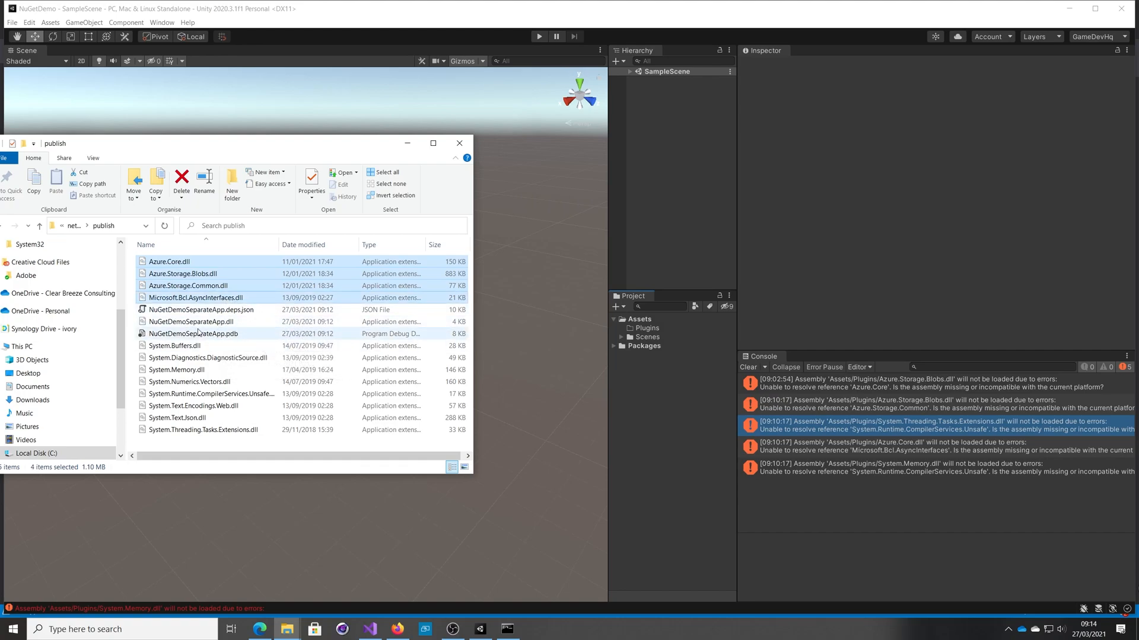
left_click(174, 369)
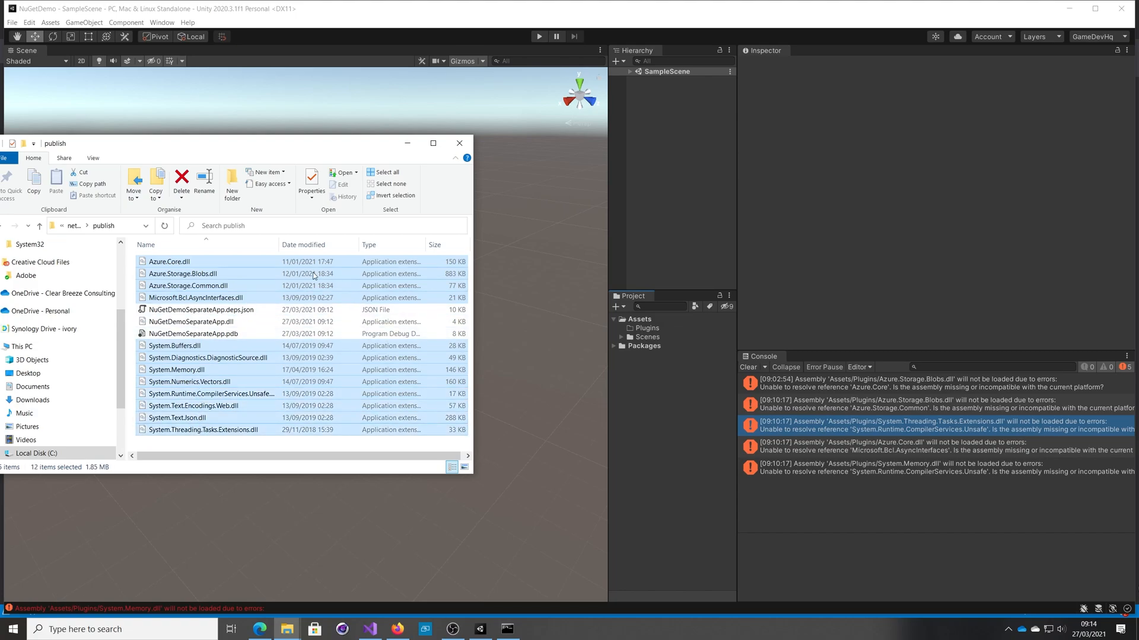
left_click(645, 327)
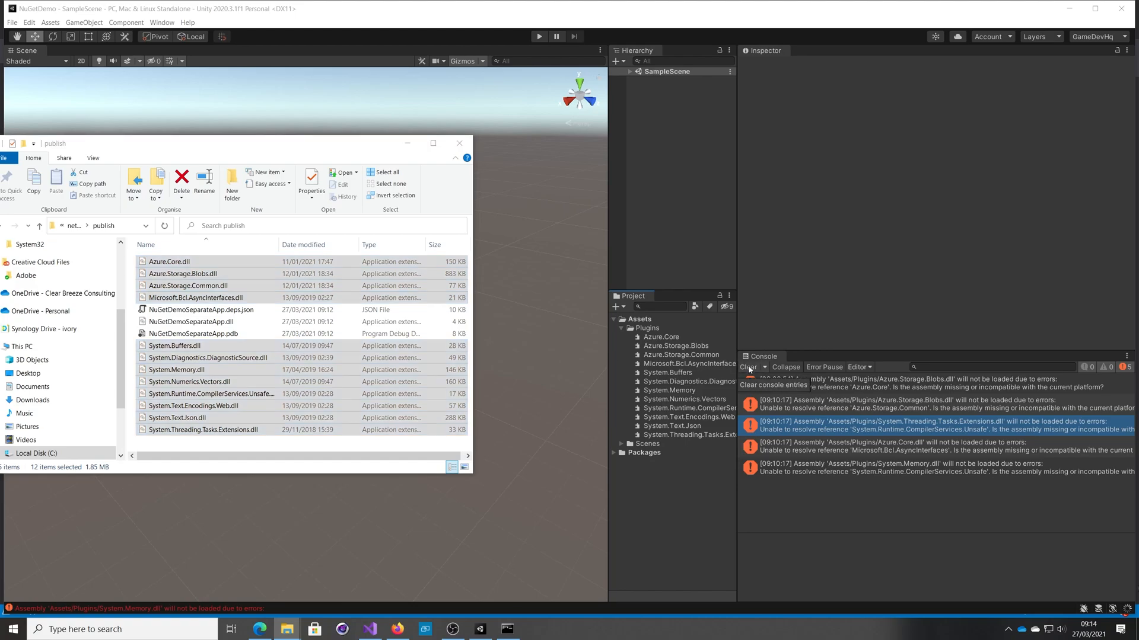
left_click(459, 143)
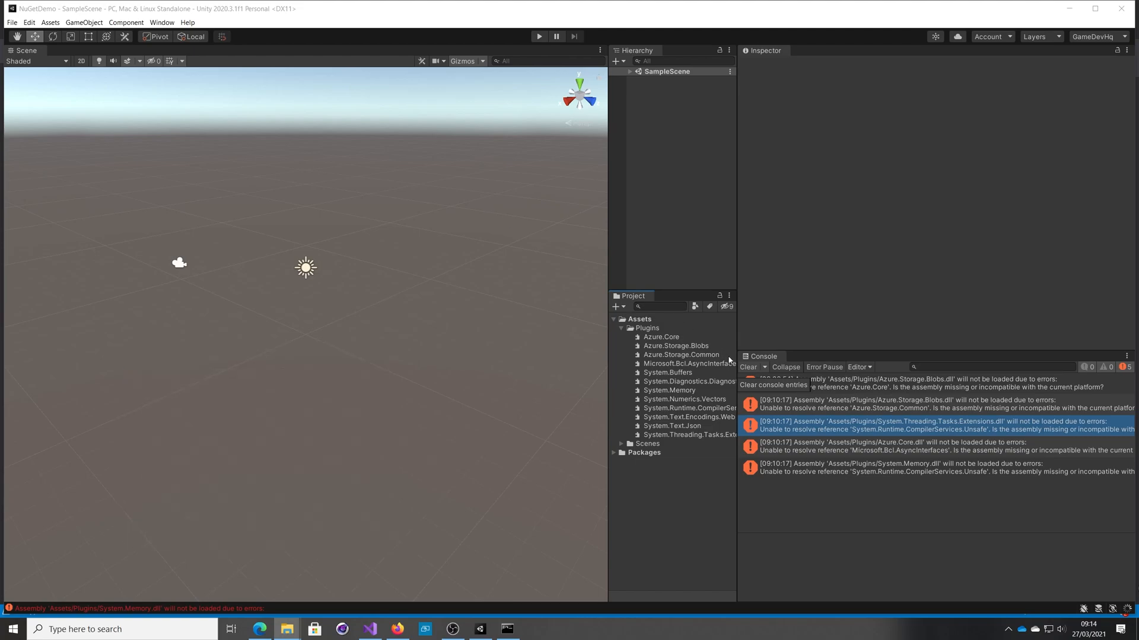
left_click(747, 366)
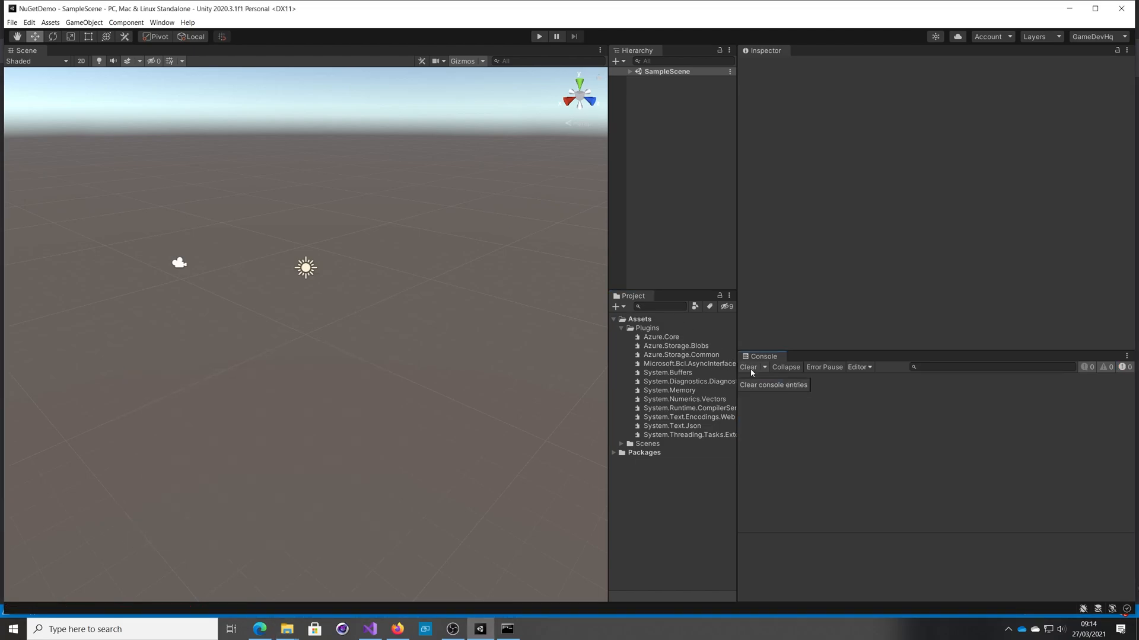
mouse_move(658, 339)
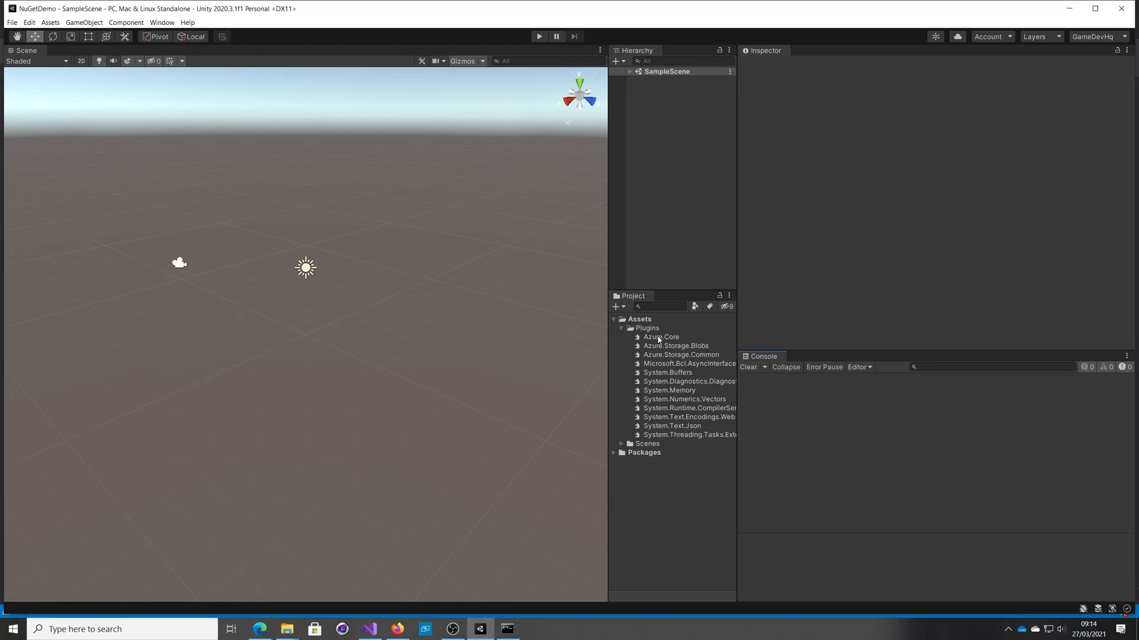
left_click(661, 336)
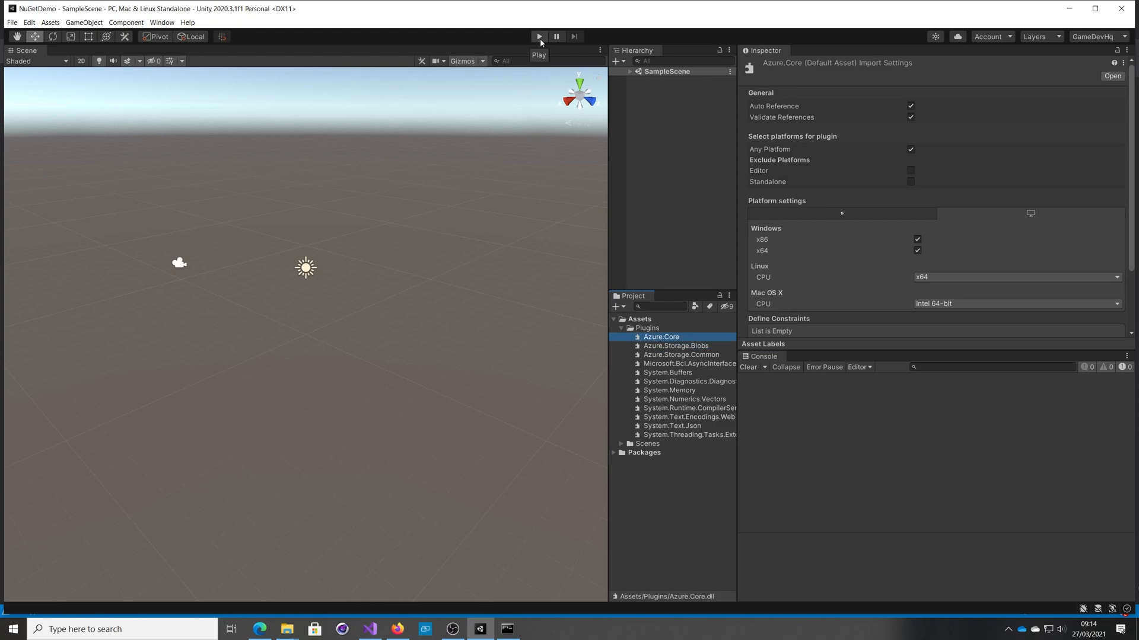
left_click(538, 36)
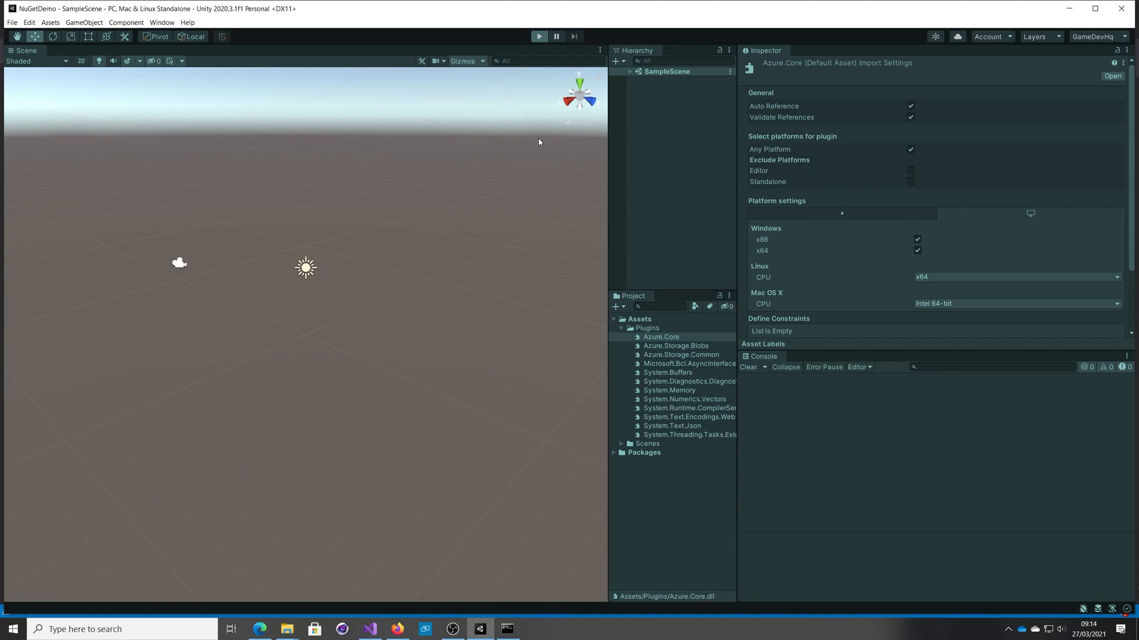
left_click(539, 37)
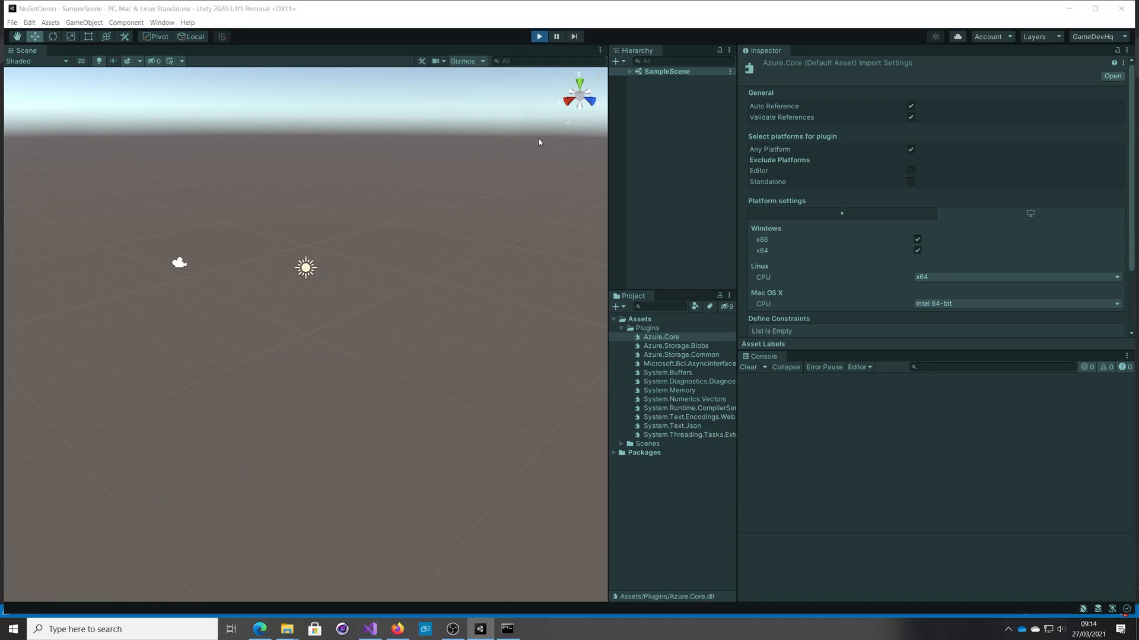
left_click(539, 37)
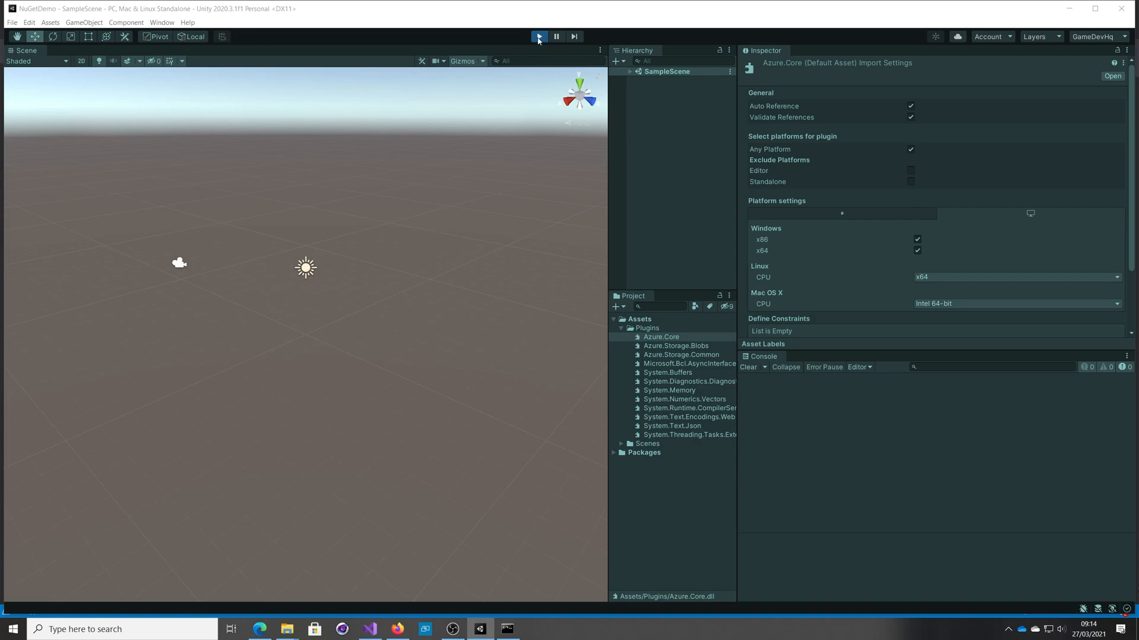
left_click(538, 36)
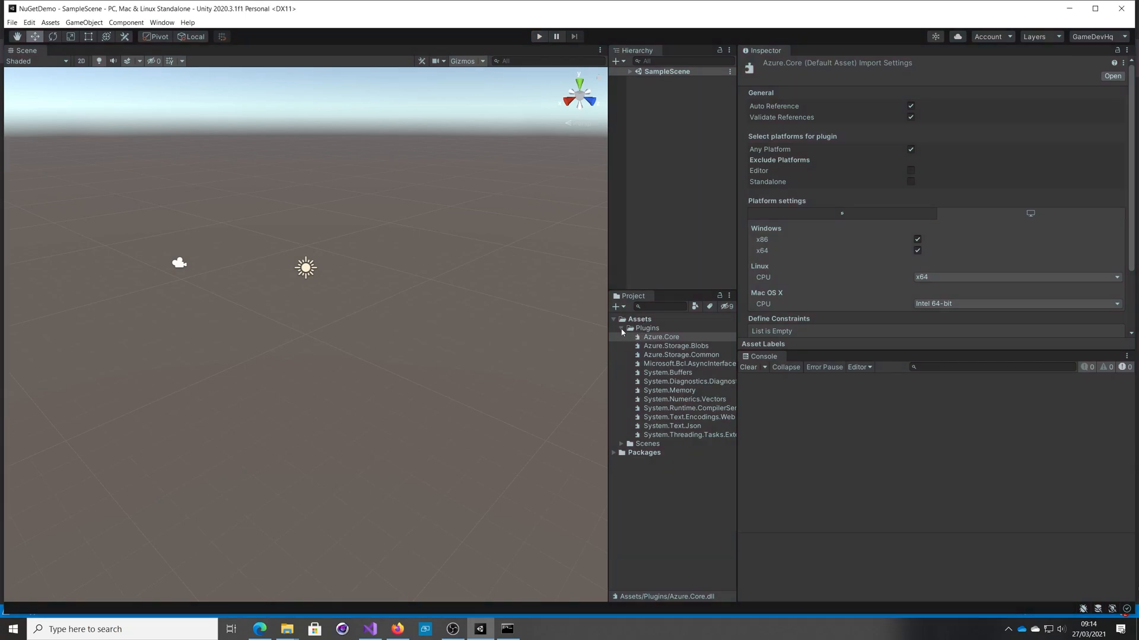
left_click(621, 327)
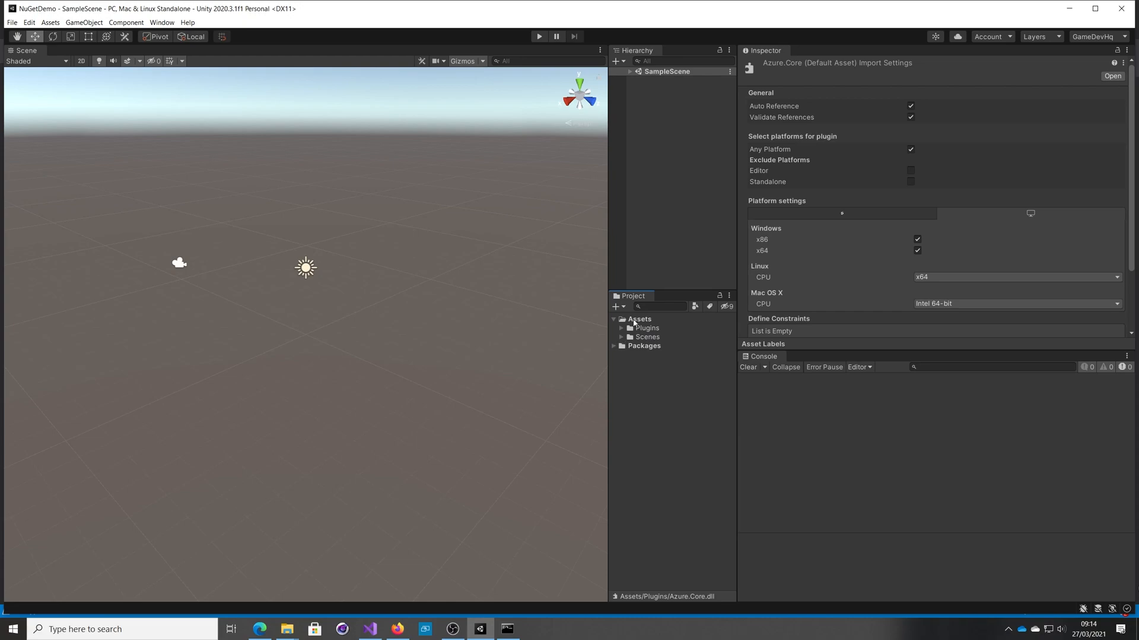
Create a Scripts folder under Assets holding a C# script named AzureTest
right_click(638, 319)
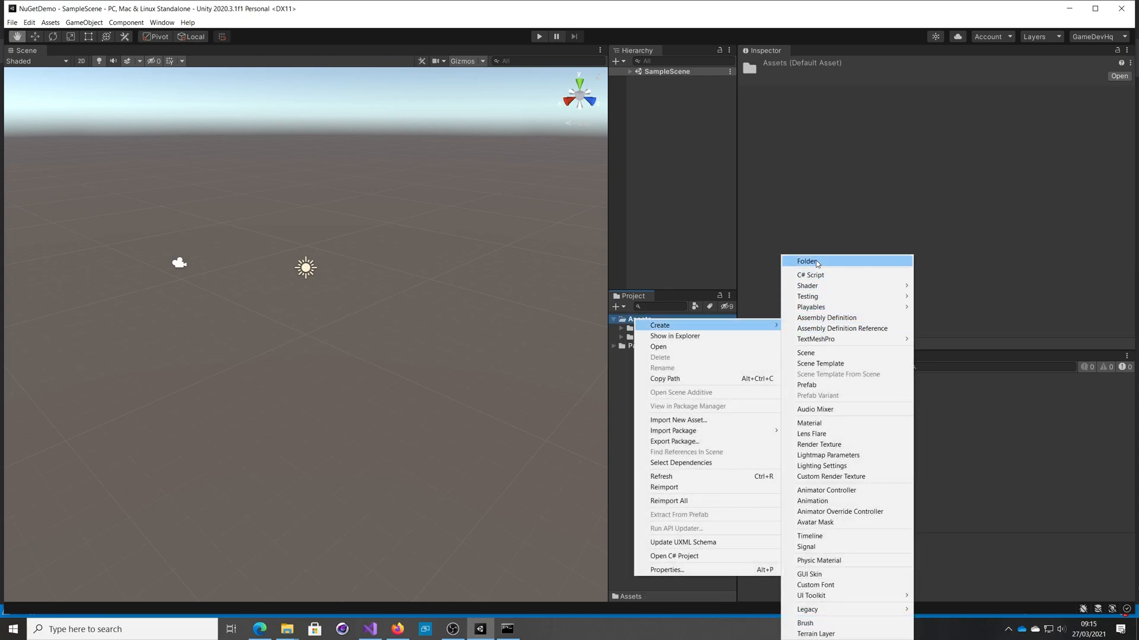
left_click(806, 261)
type("Scripts")
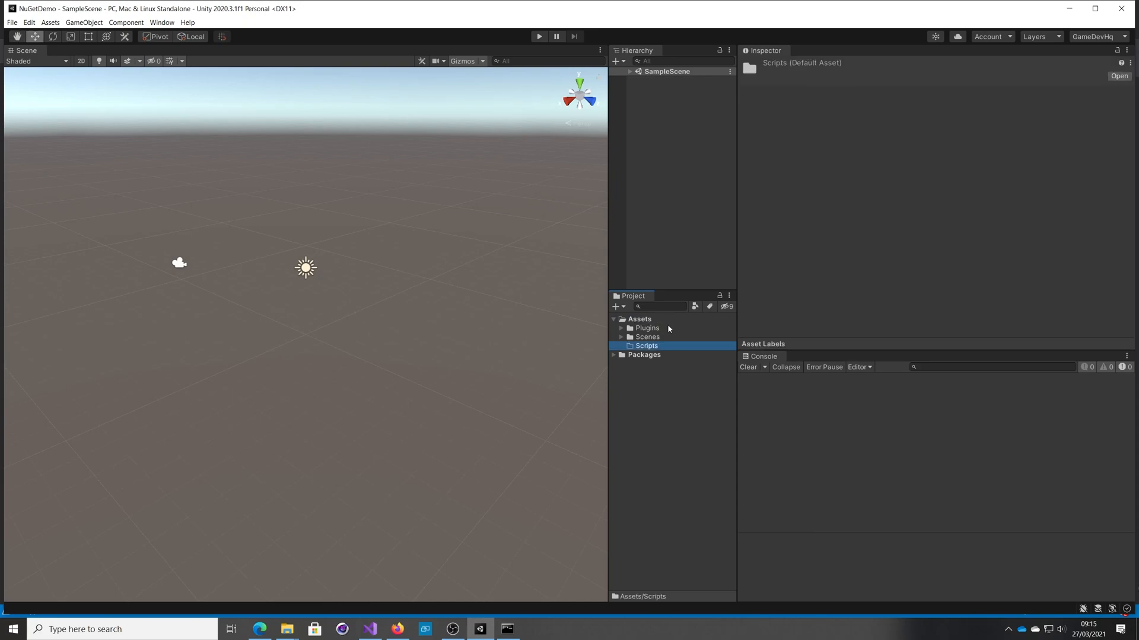
right_click(646, 346)
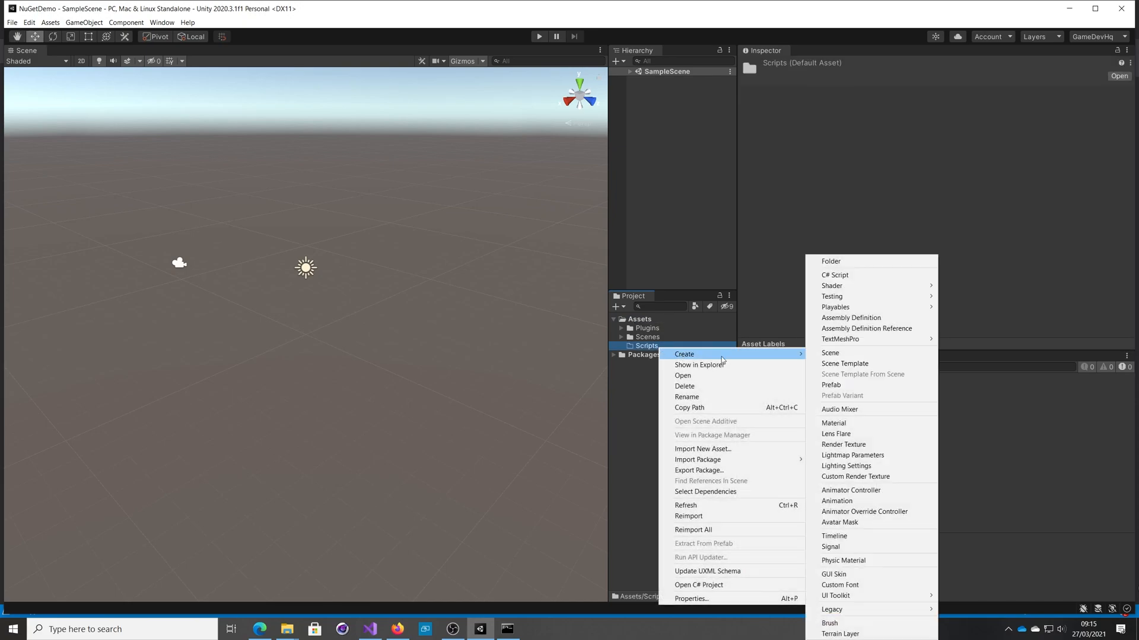
mouse_move(852, 275)
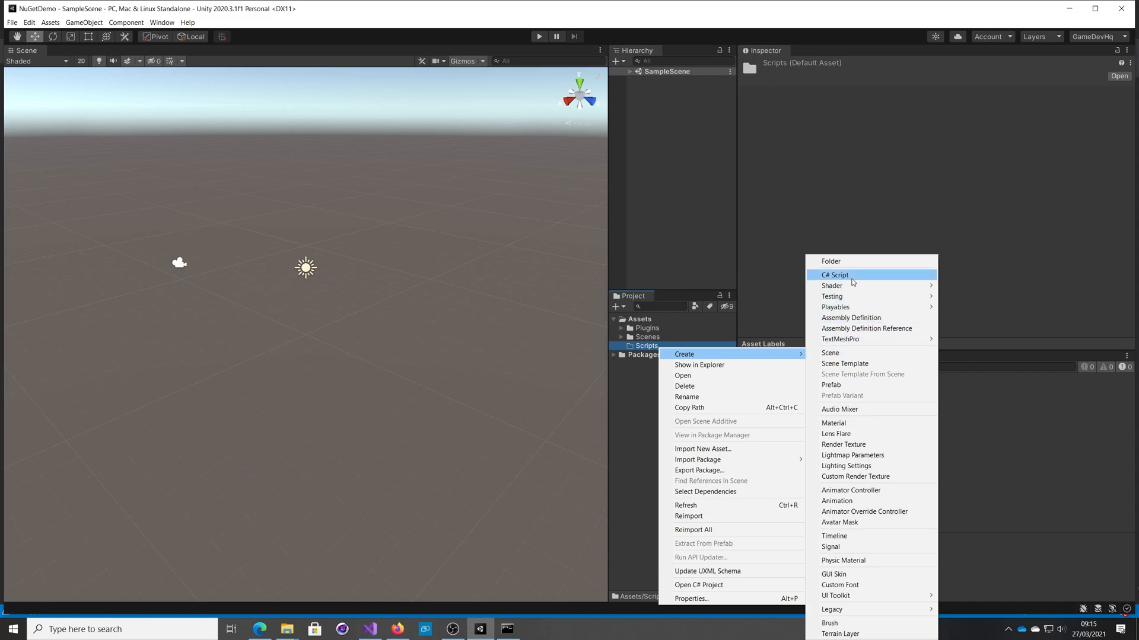
left_click(834, 274)
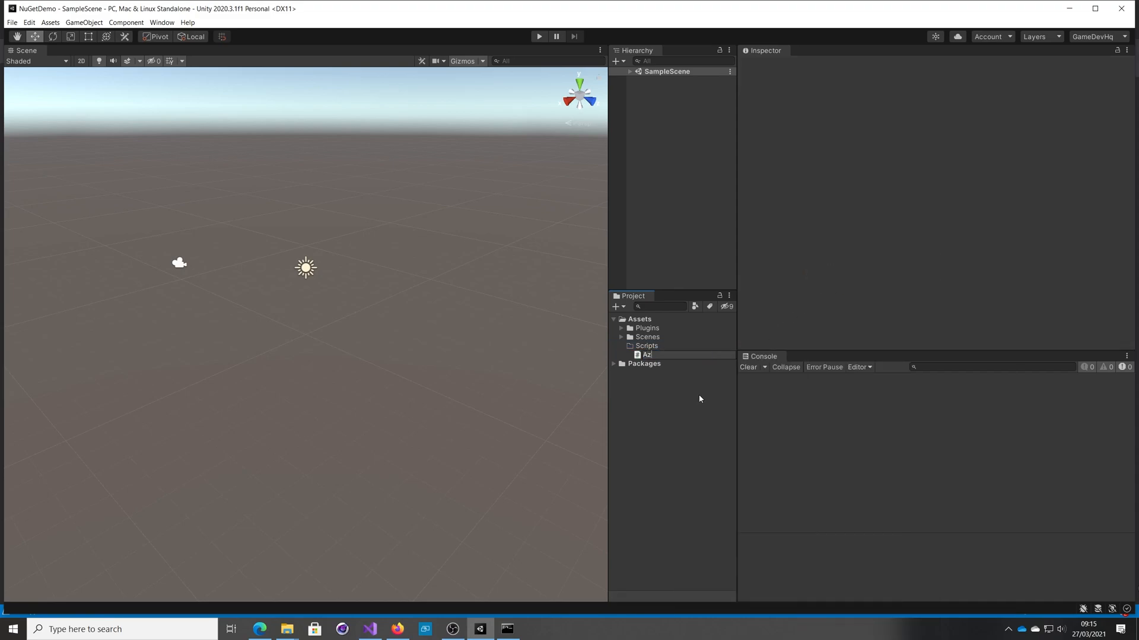
left_click(651, 355)
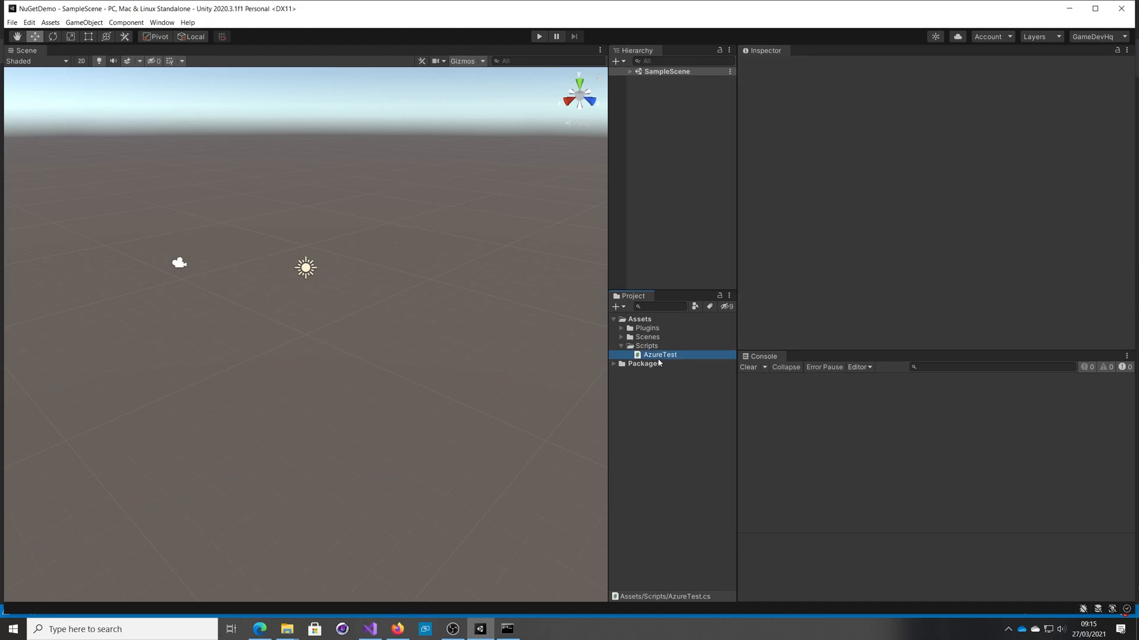
double_click(659, 355)
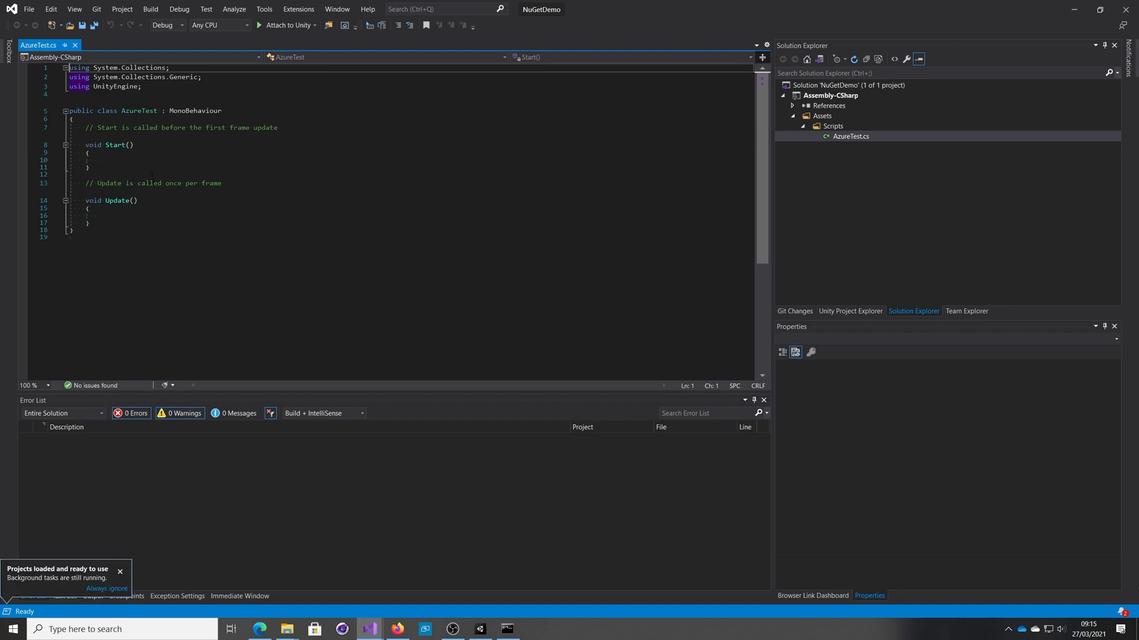
type("Az")
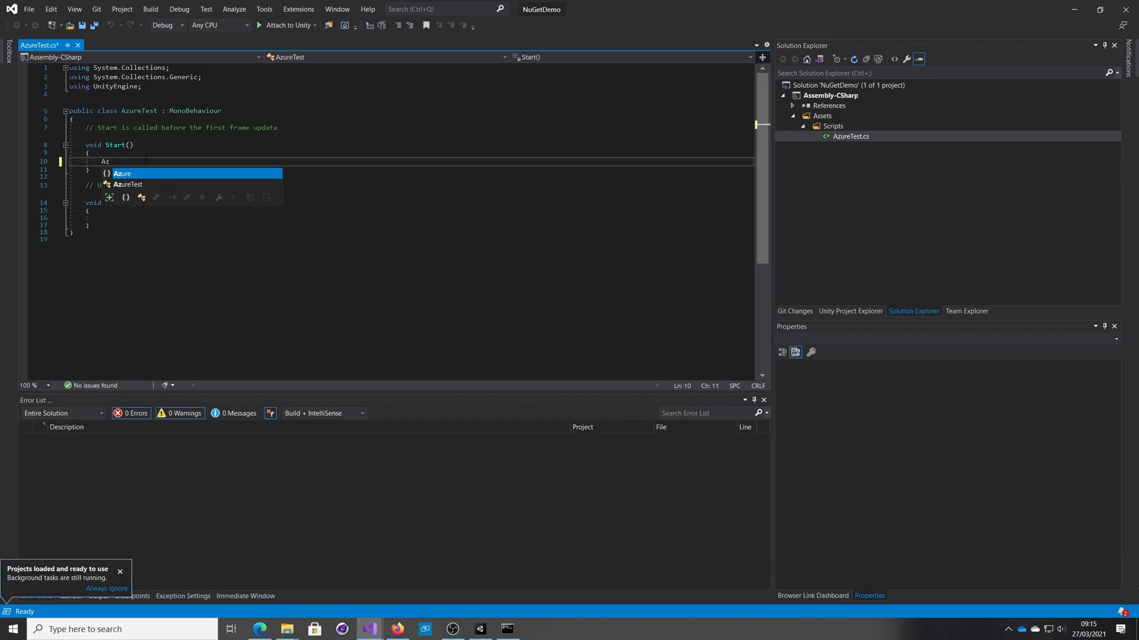
type(".")
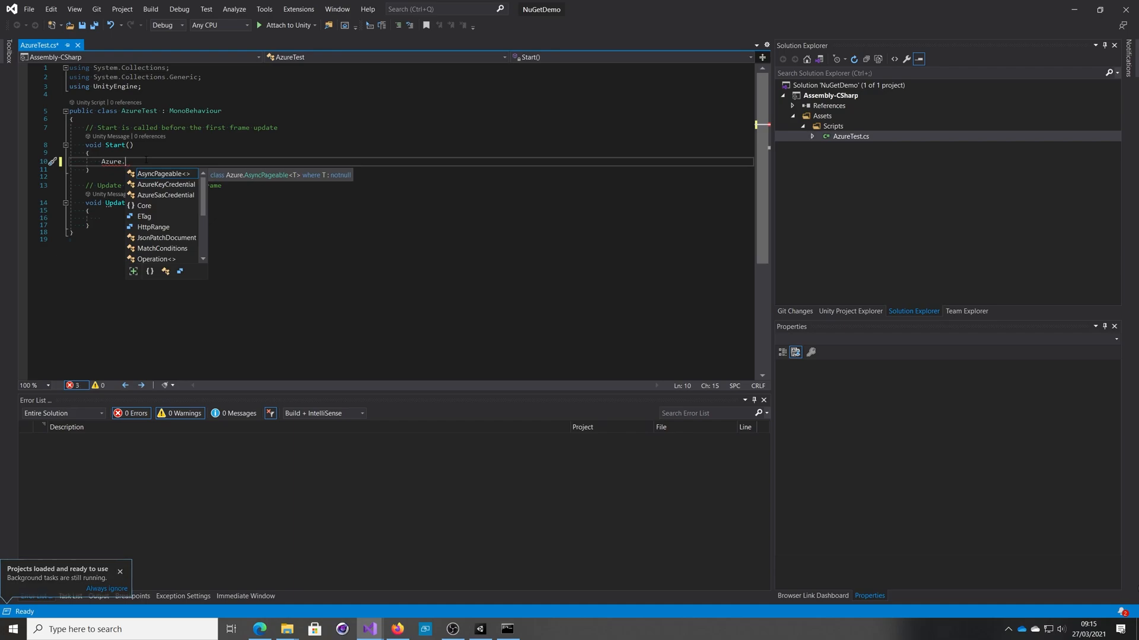
type("Storage.")
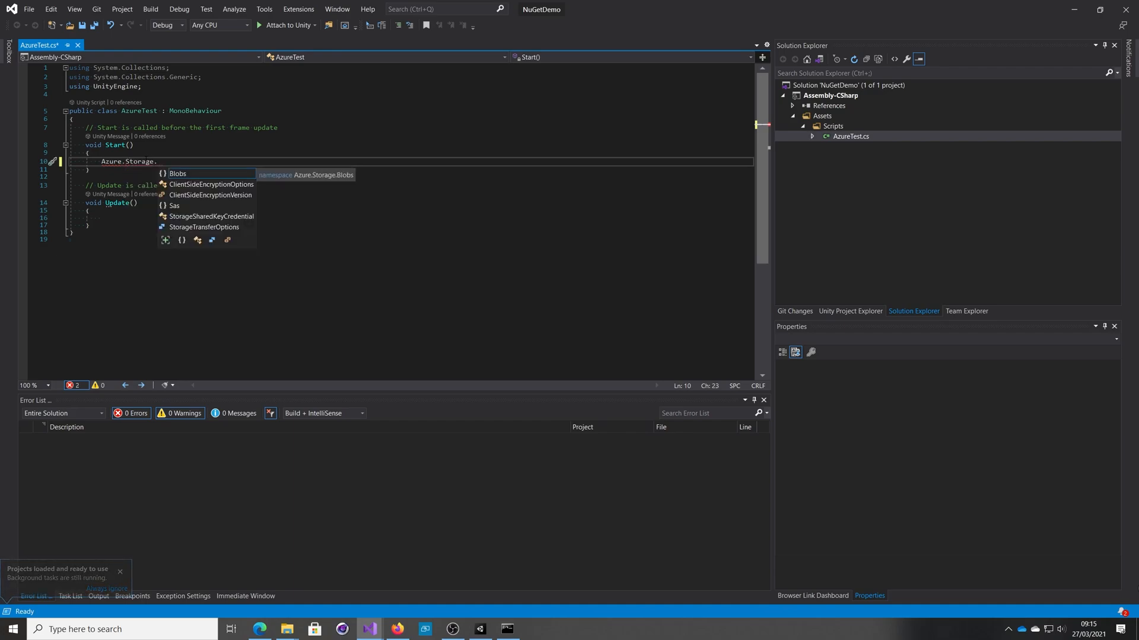
type("Blobs.BlobClient")
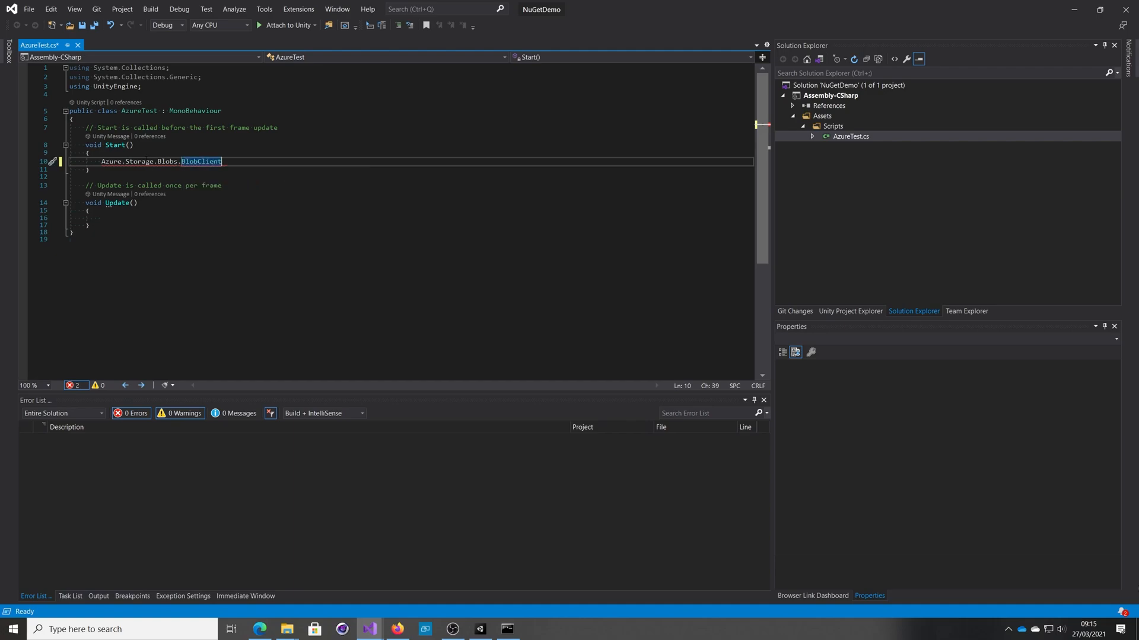
type("client = new Azure.Storage.Blobs.BlobClient(\"jh")
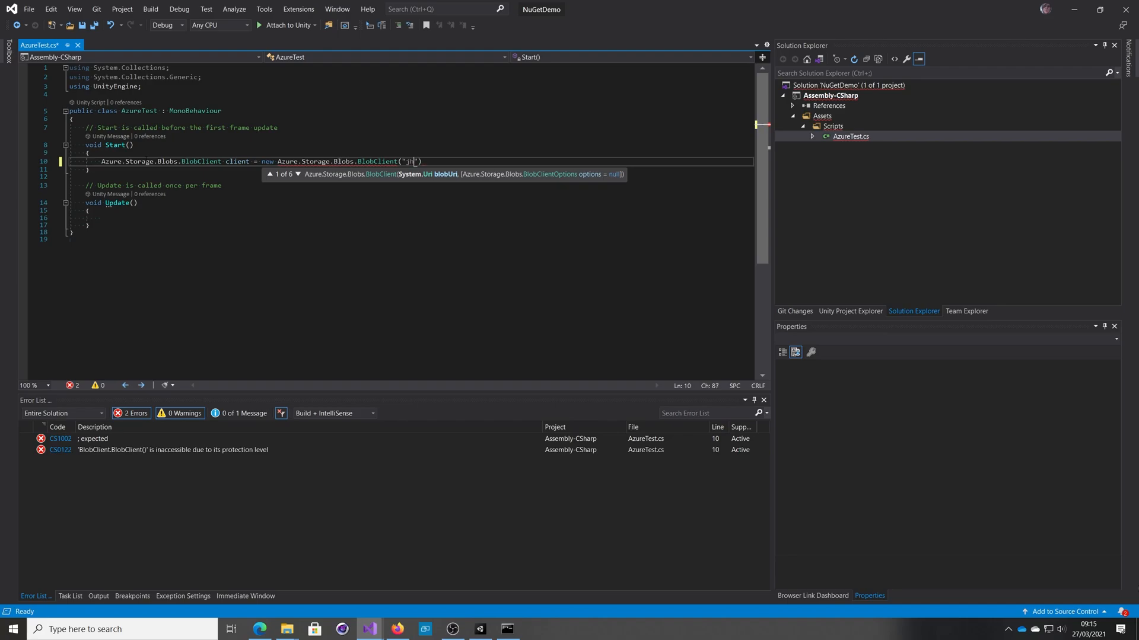
type("https://")
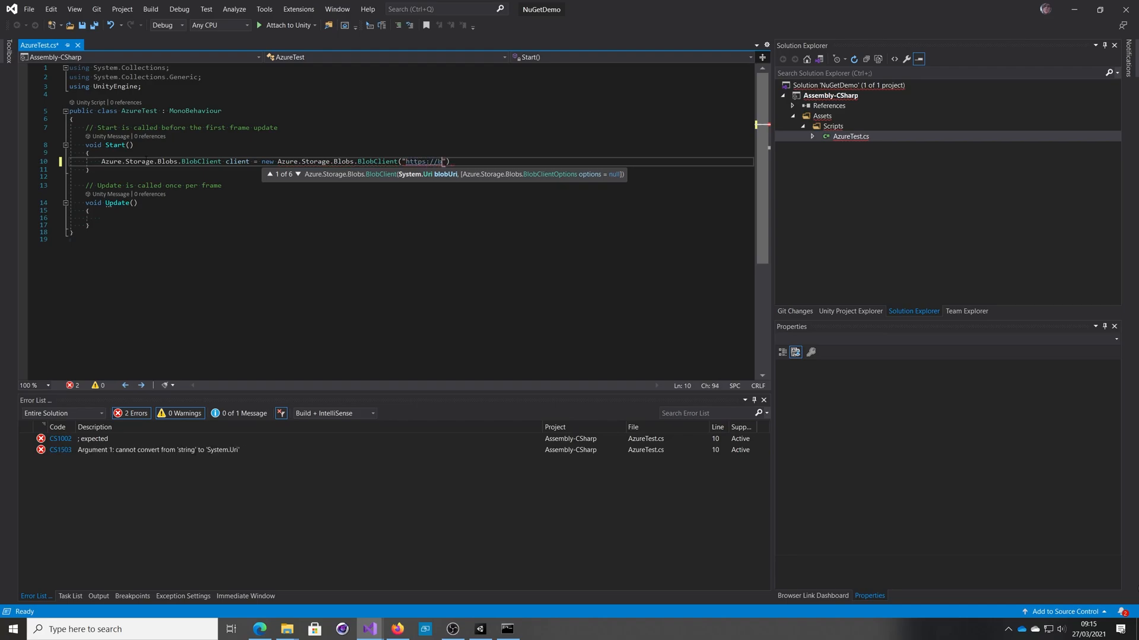
type("blah\");")
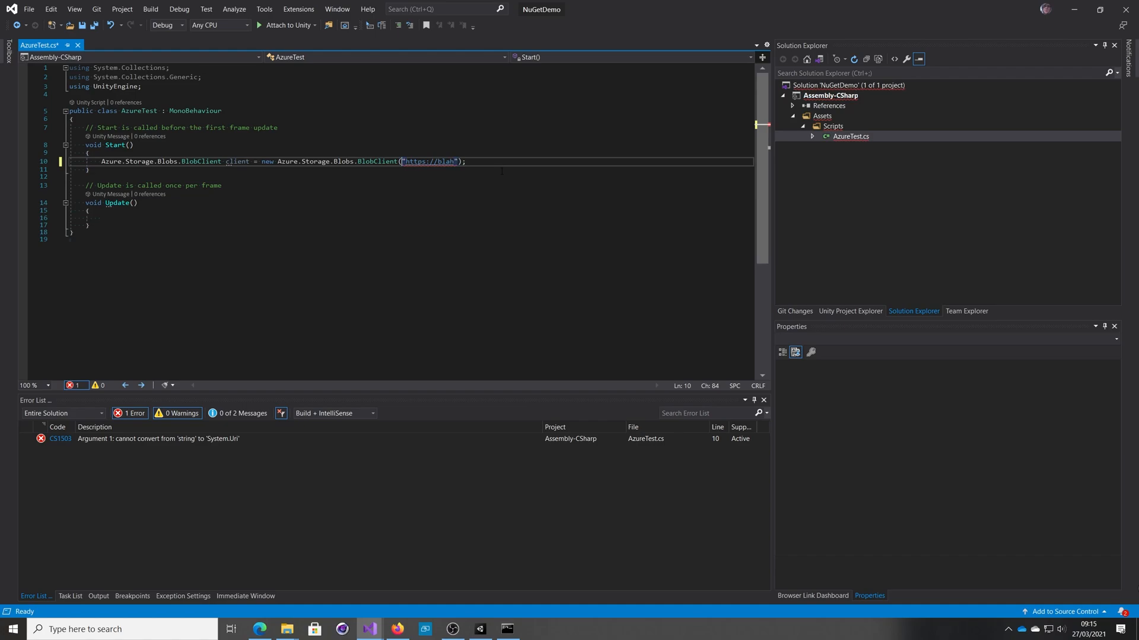
type("new Uri(")
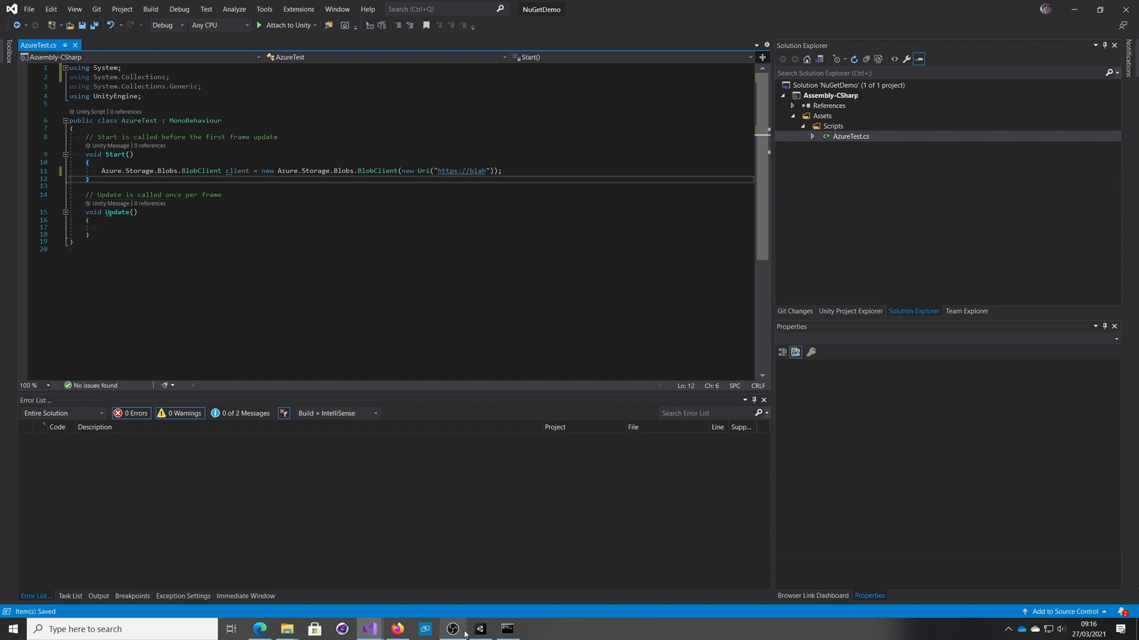
mouse_move(479, 629)
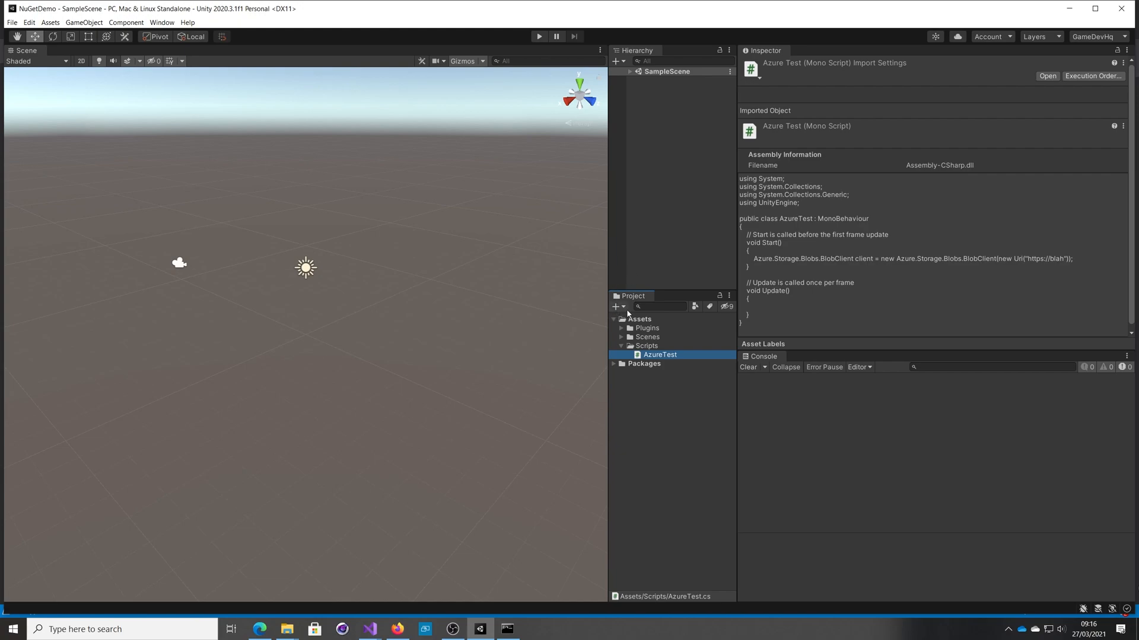
Add a Demo GameObject with the AzureTest script to SampleScene, then run and stop Play mode
left_click(629, 71)
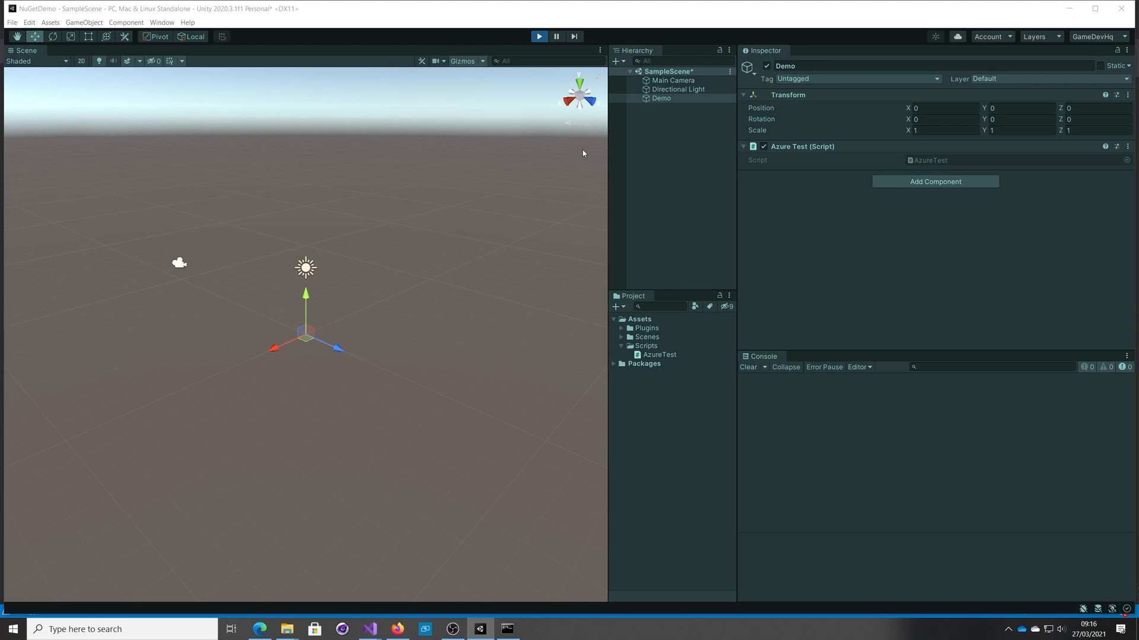
mouse_move(791, 221)
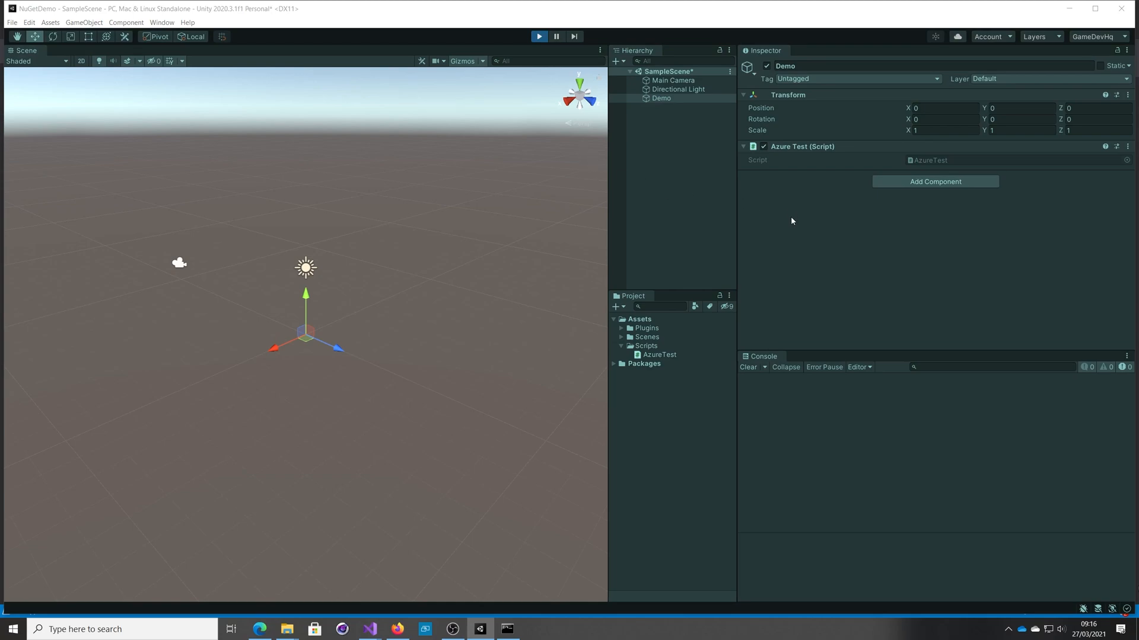
mouse_move(749, 259)
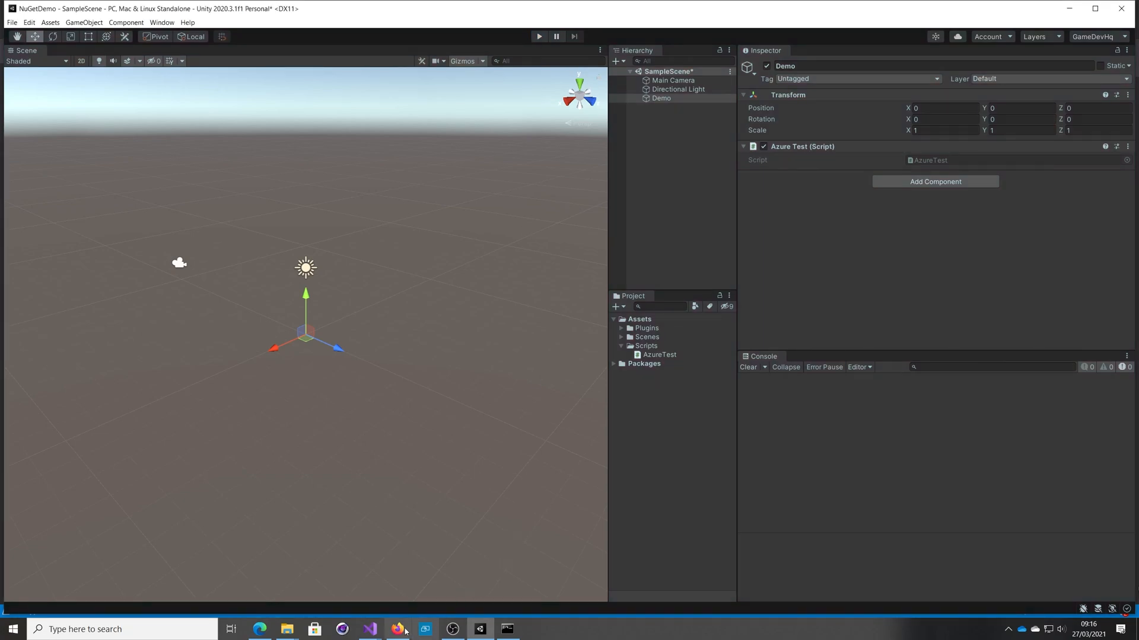
Add client.Delete(); after the BlobClient declaration in AzureTest's Start method
left_click(370, 629)
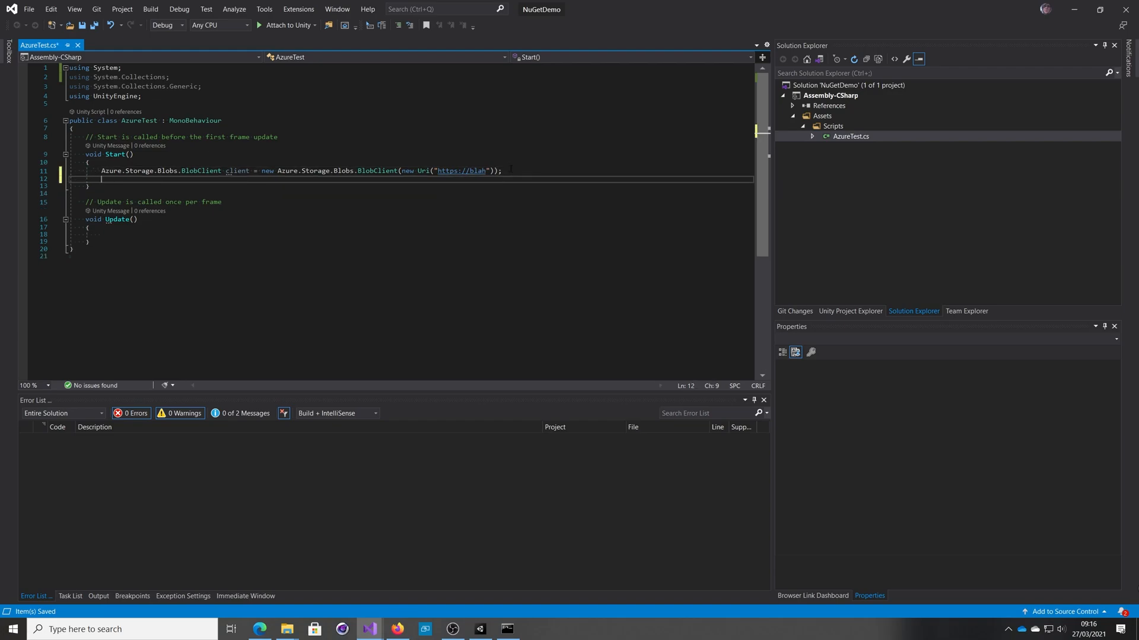
type("client.")
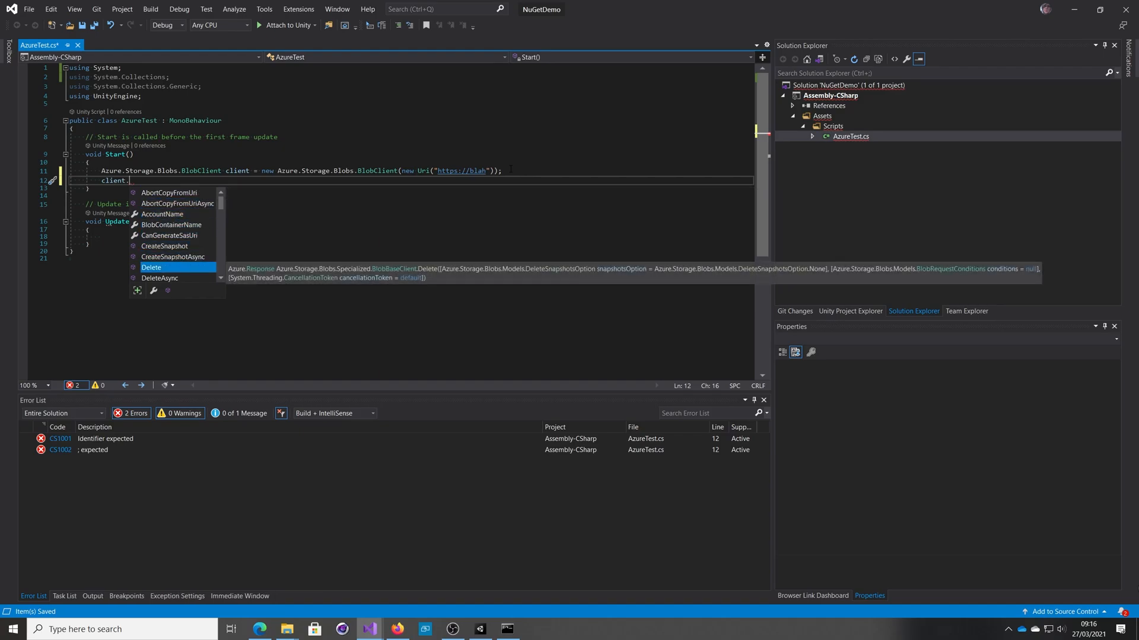
type("Delete(")
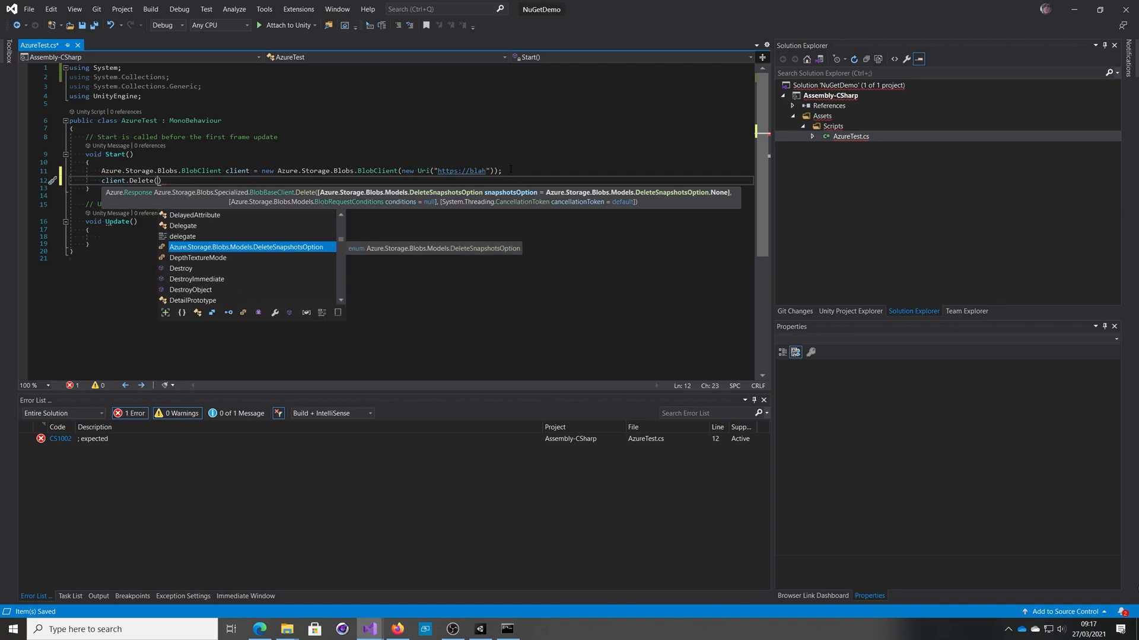
type(";")
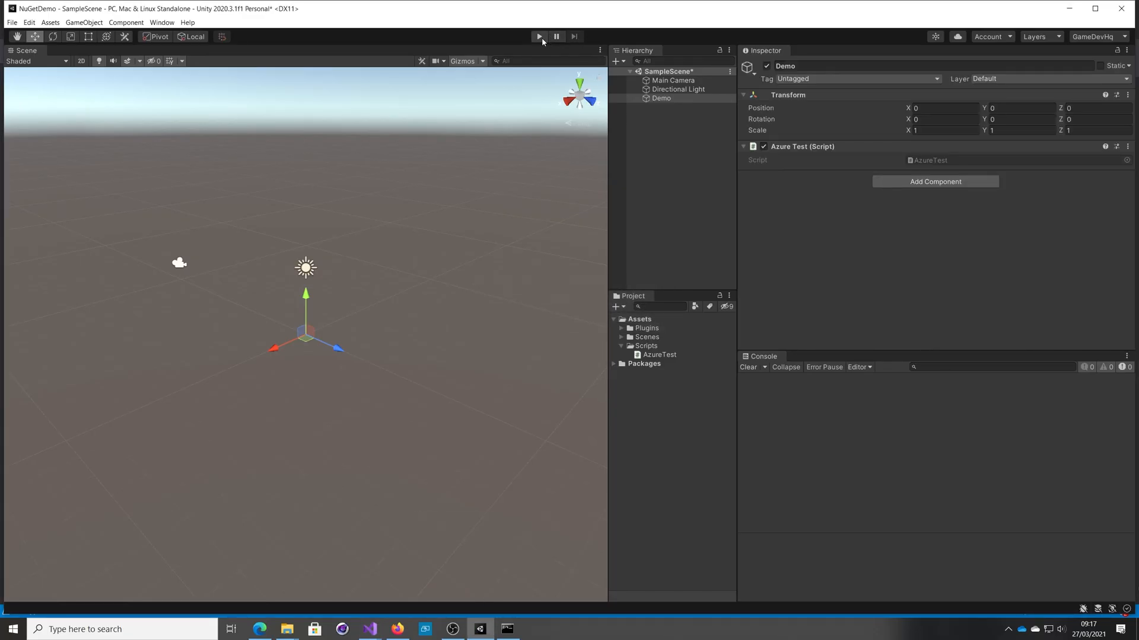
Run the scene and inspect the WebException NameResolutionFailure stack trace, then select Demo
left_click(538, 37)
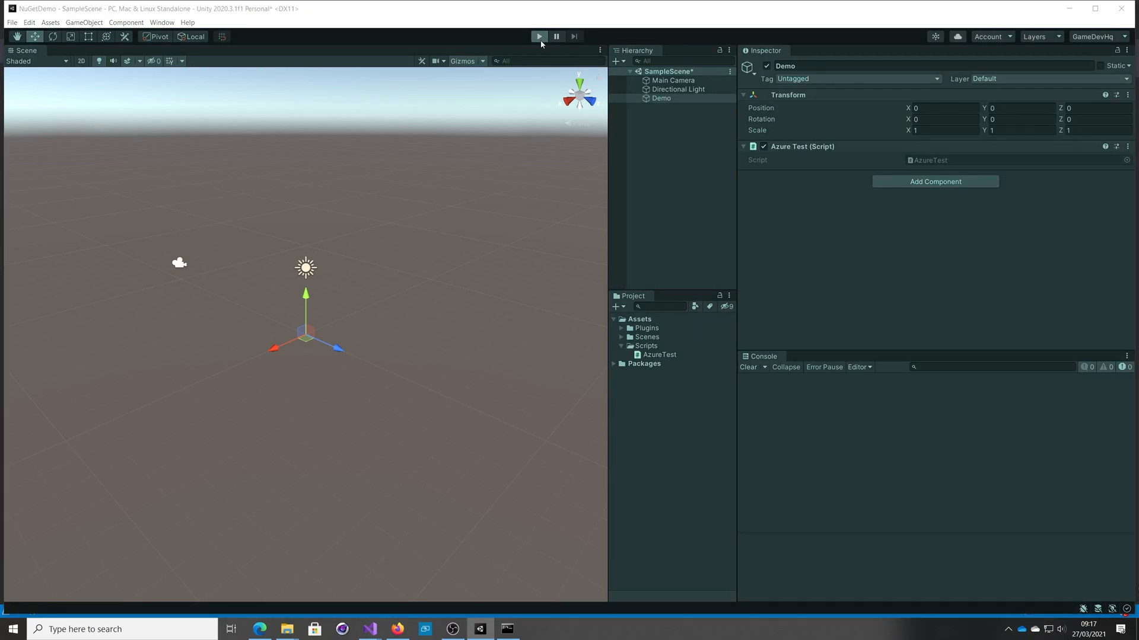
left_click(538, 37)
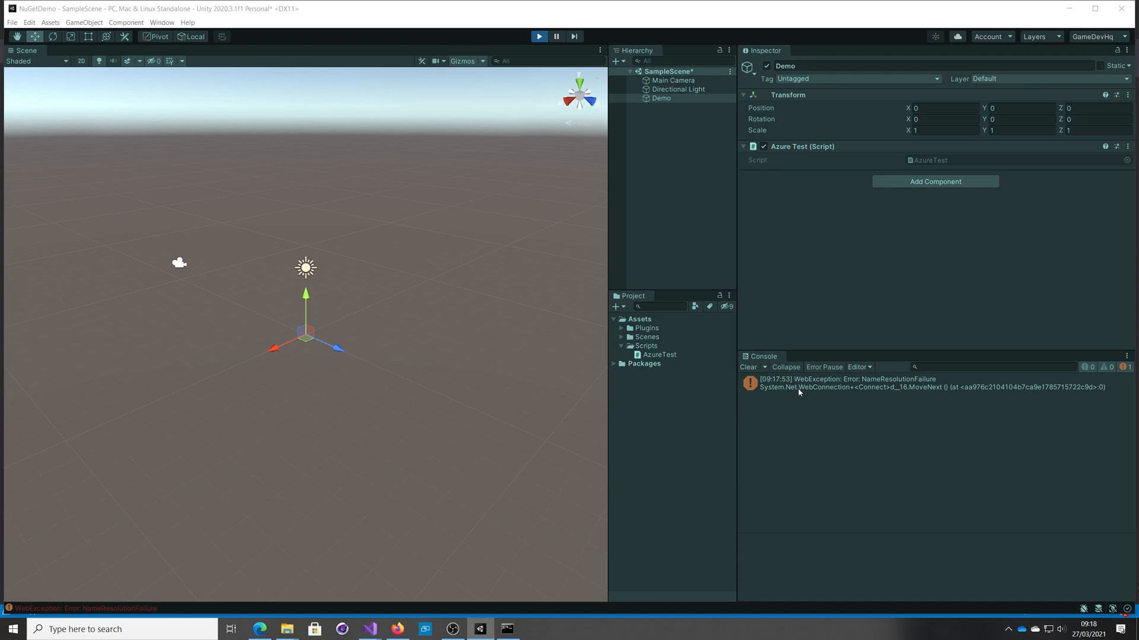
left_click(871, 383)
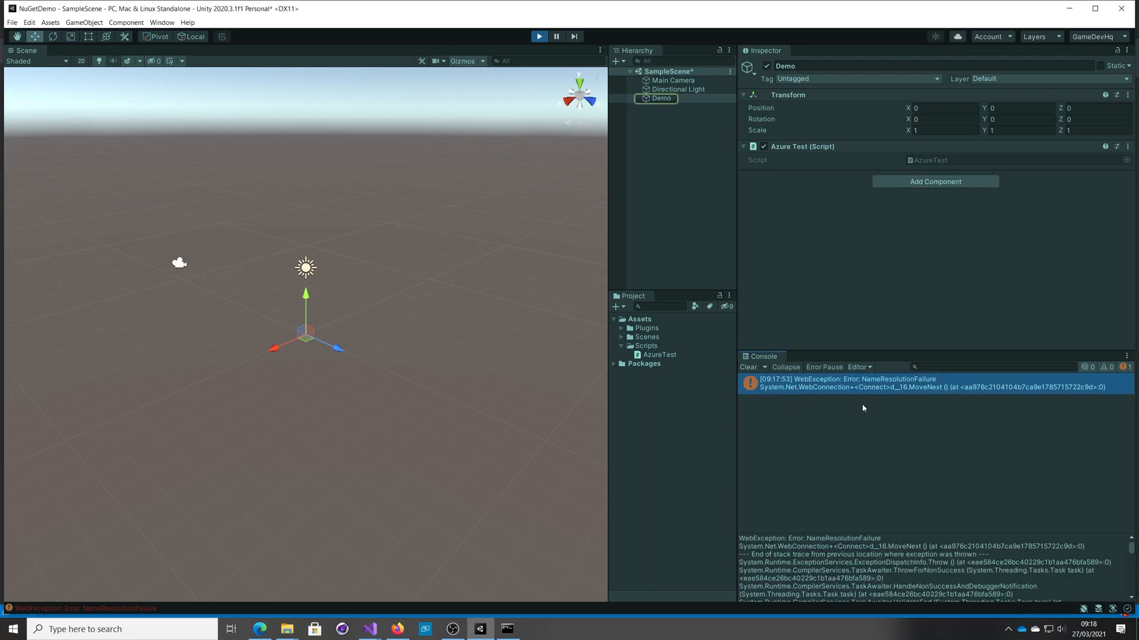
mouse_move(883, 422)
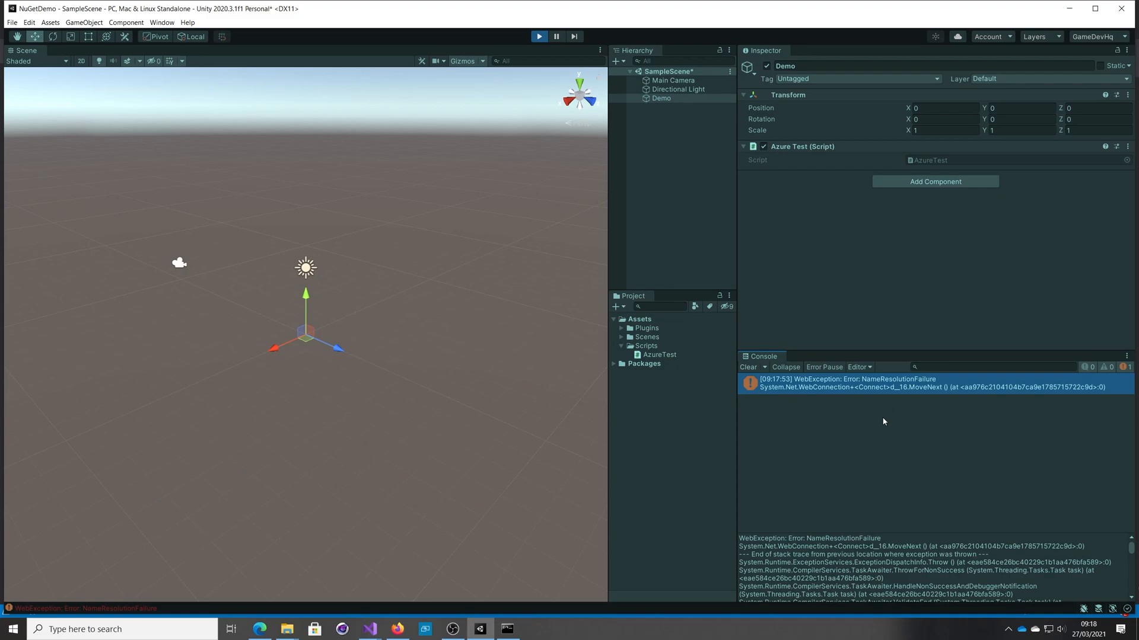
mouse_move(876, 302)
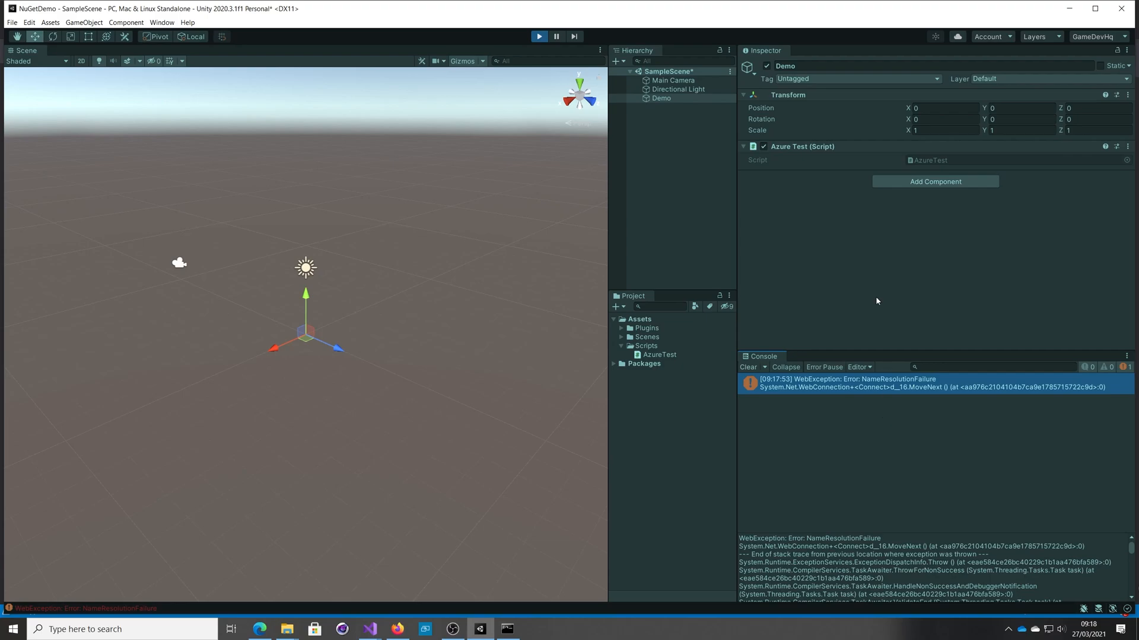
left_click(660, 98)
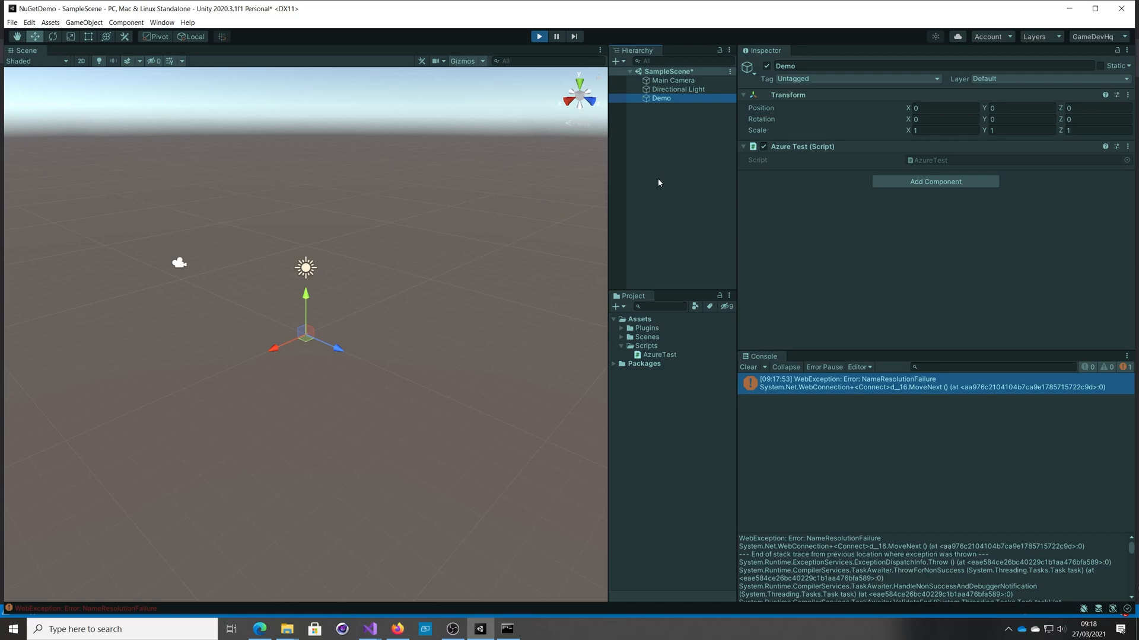
mouse_move(717, 349)
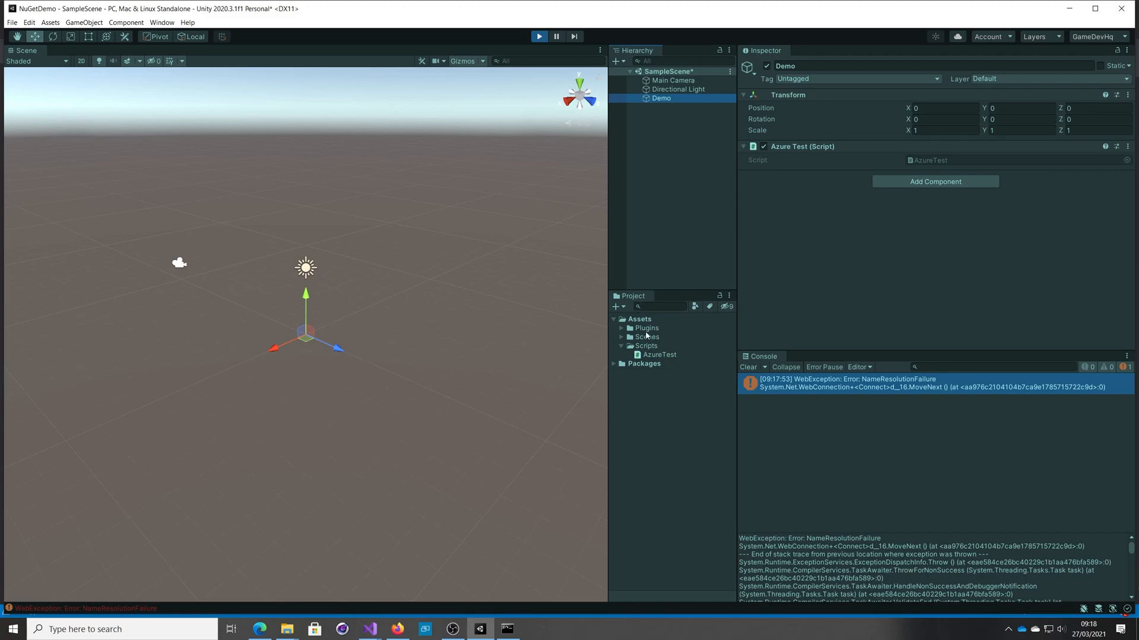
Expand Plugins to show Azure.Core, Azure.Storage.Blobs, Azure.Storage.Common and System.Memory DLLs
left_click(645, 327)
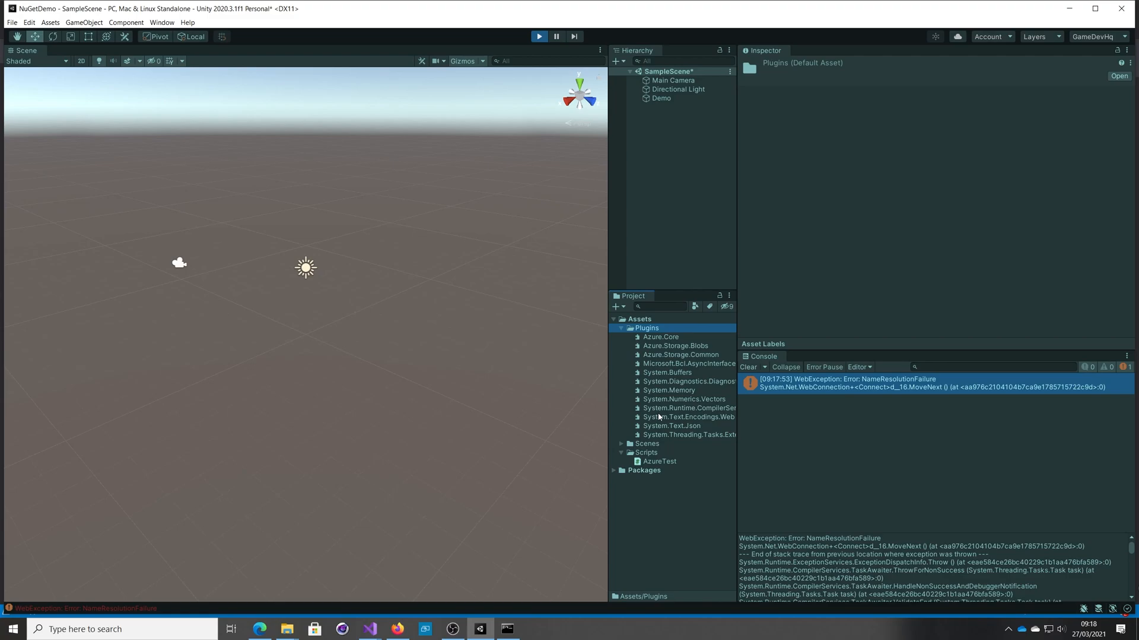
mouse_move(660, 339)
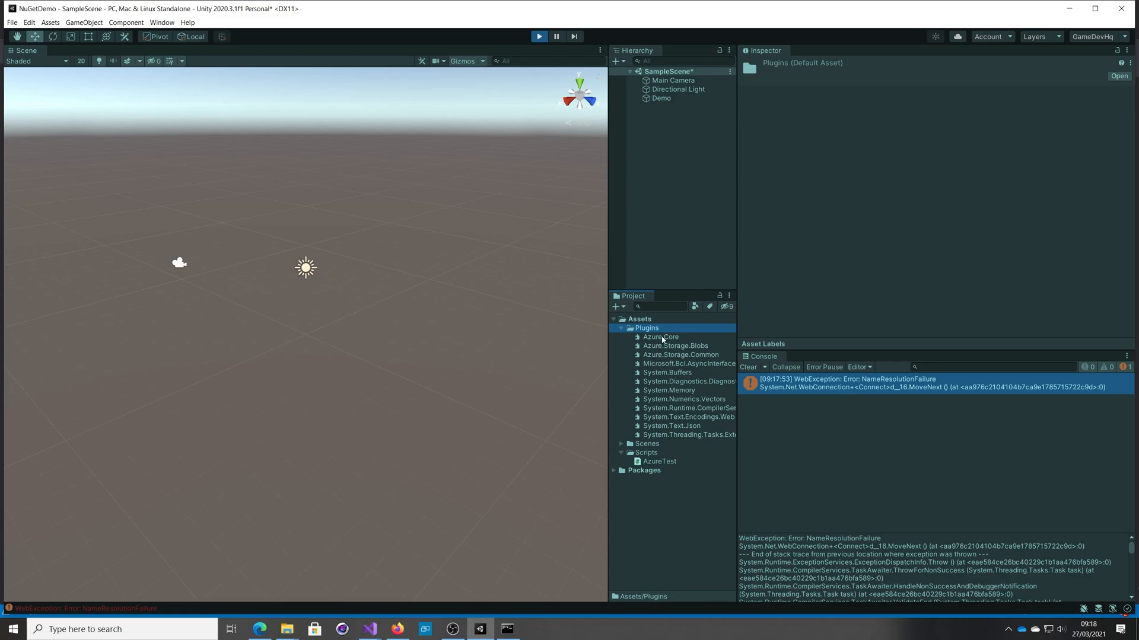